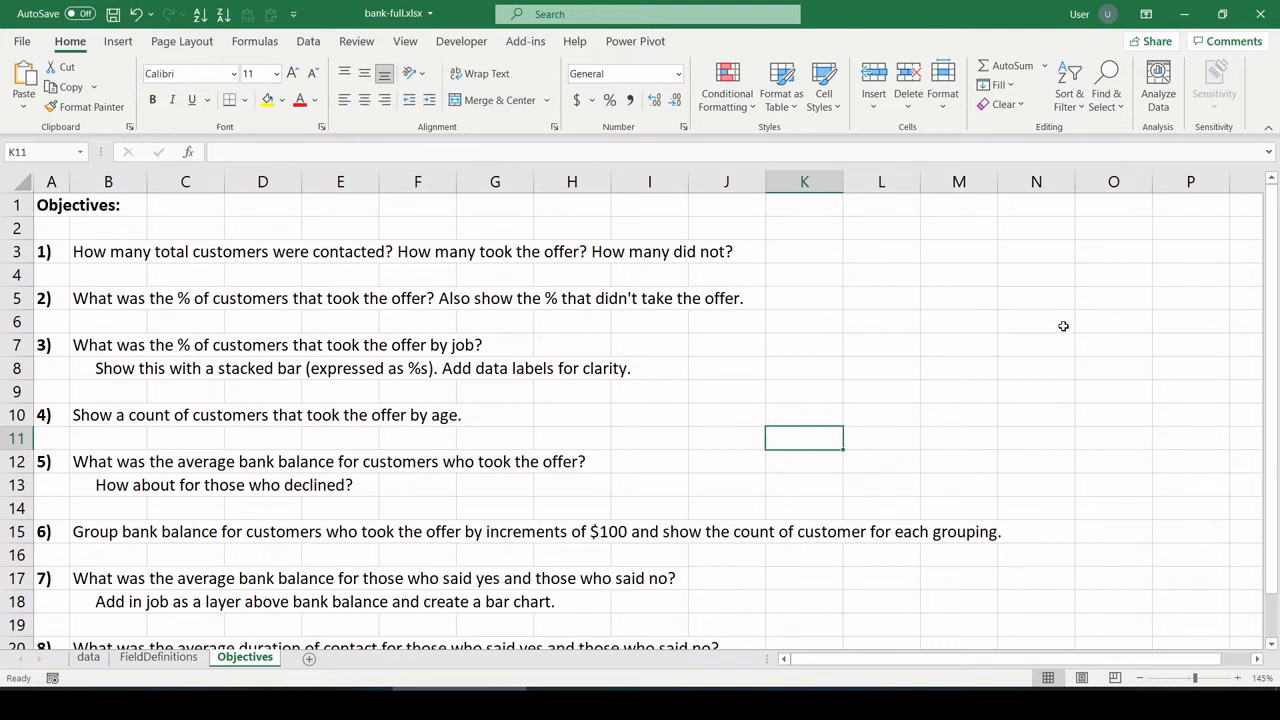
pyautogui.moveTo(816, 248)
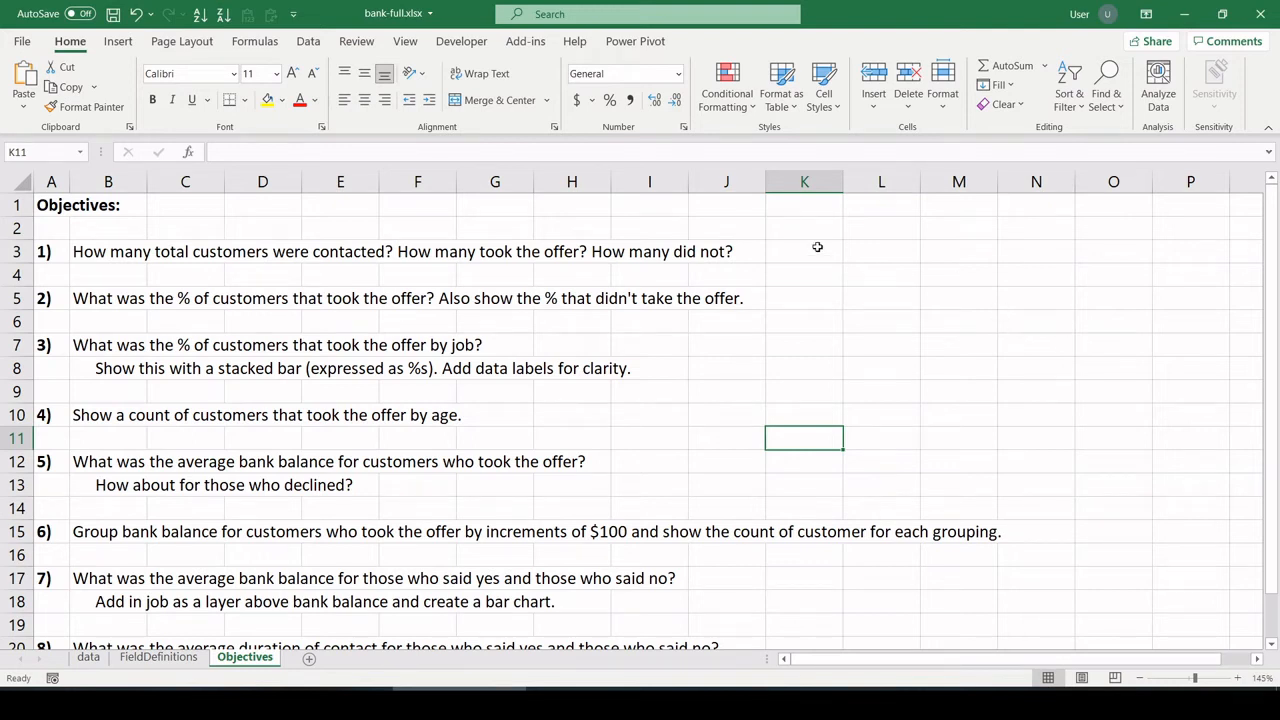
# - Review the FieldDefinitions, customer data tookoffer column and Objectives sheets before building anything
pyautogui.click(158, 656)
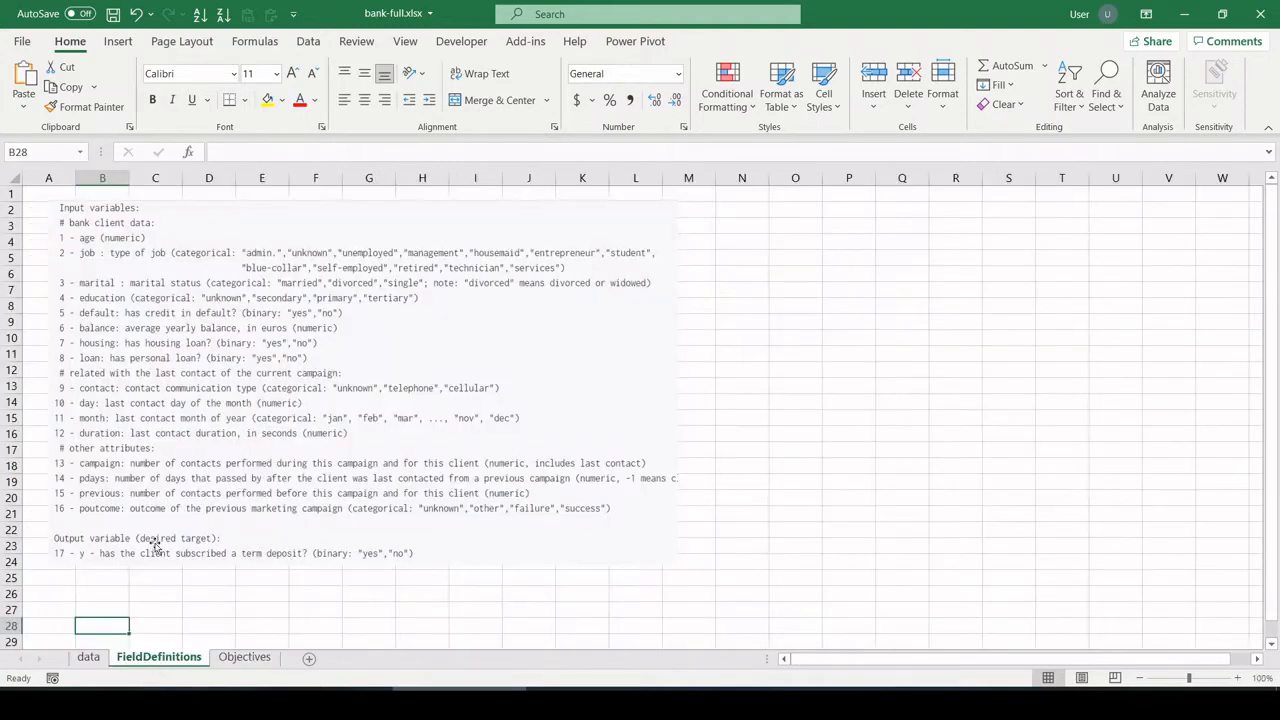
pyautogui.click(88, 656)
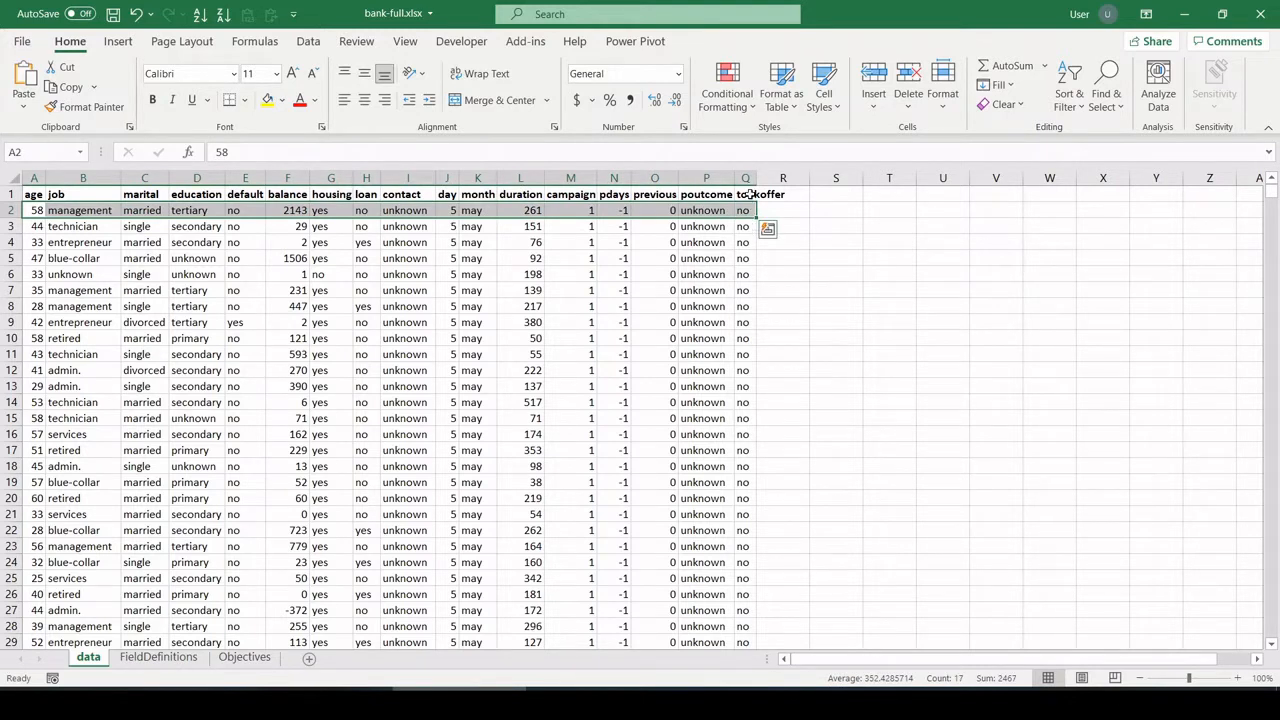
pyautogui.click(744, 210)
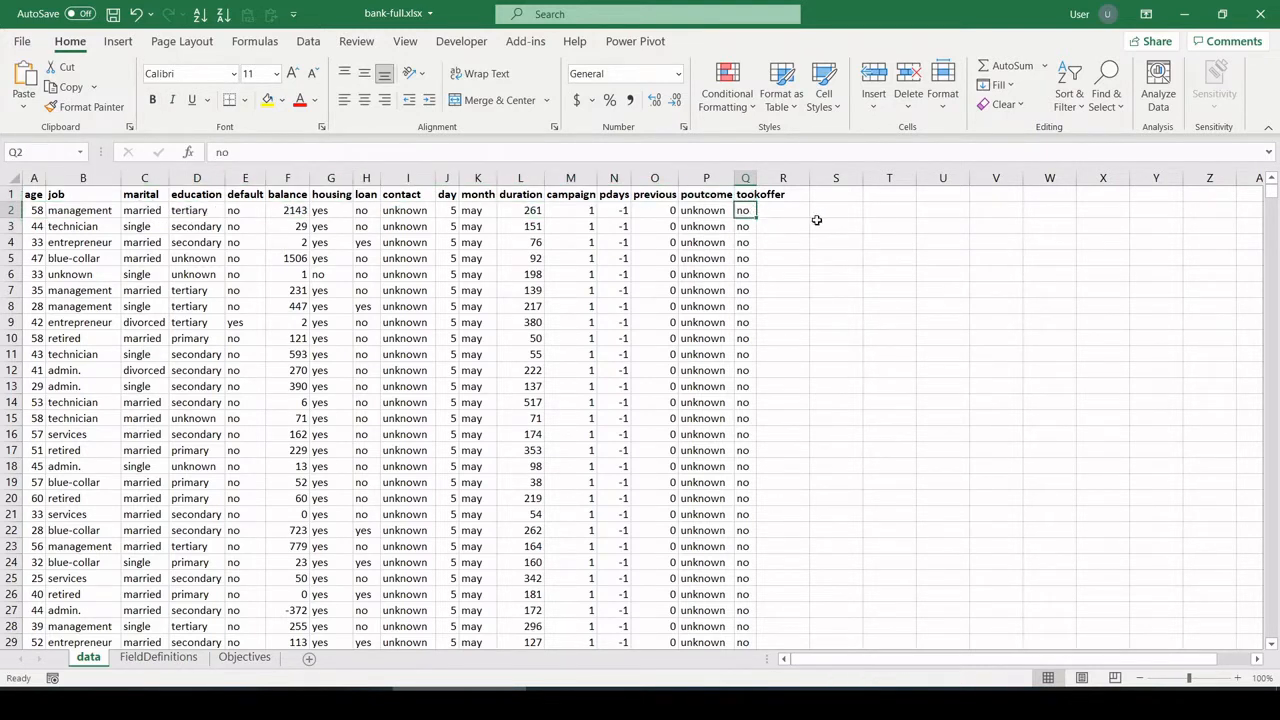
pyautogui.moveTo(876, 210)
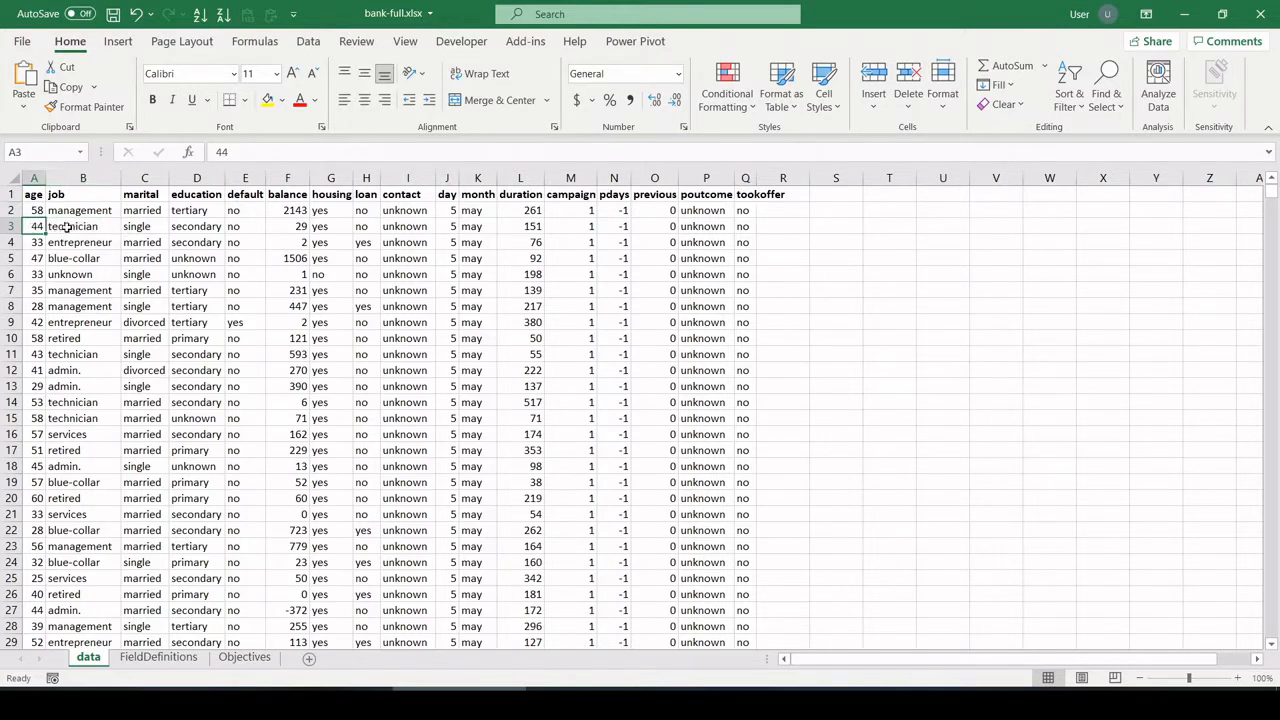
pyautogui.click(140, 226)
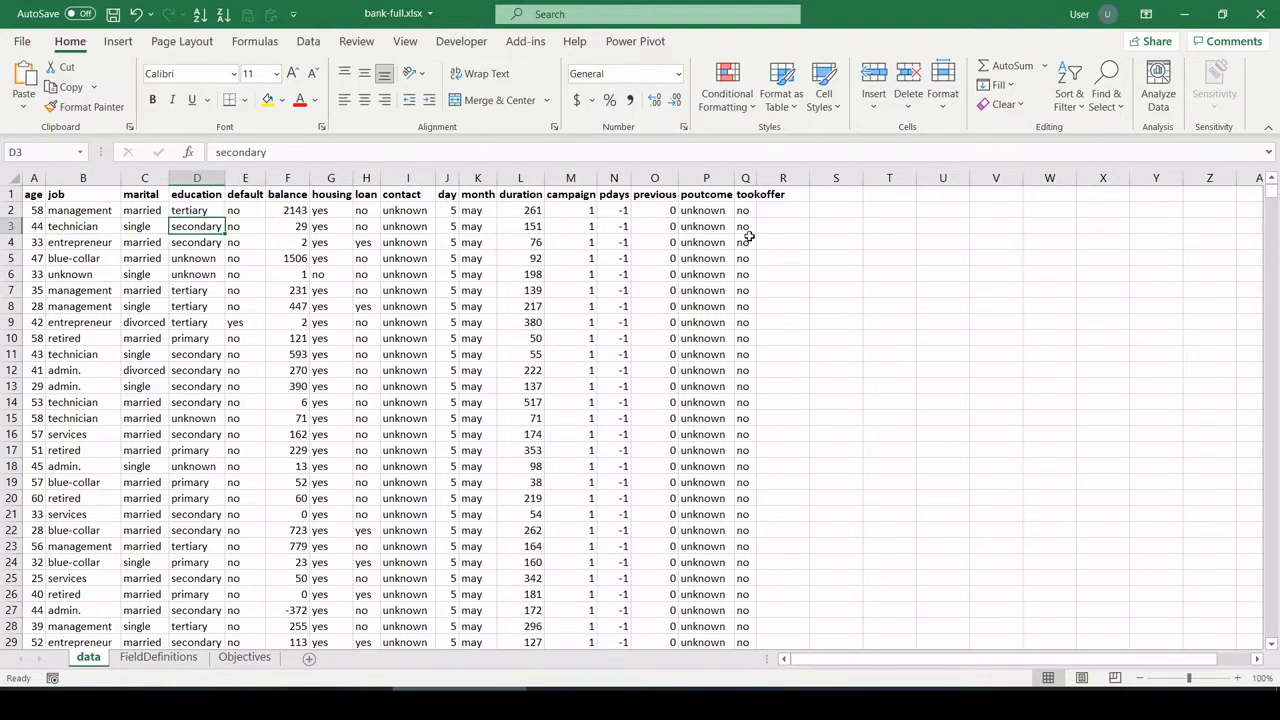
pyautogui.click(744, 194)
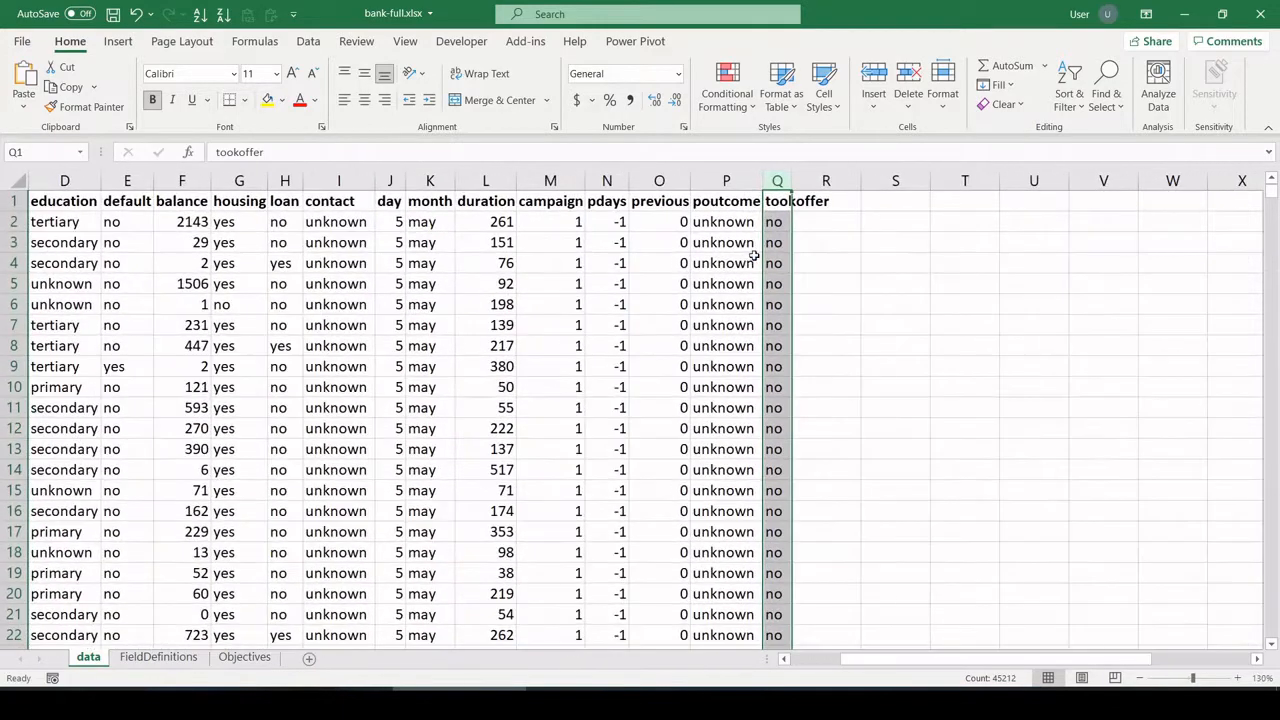
pyautogui.click(788, 252)
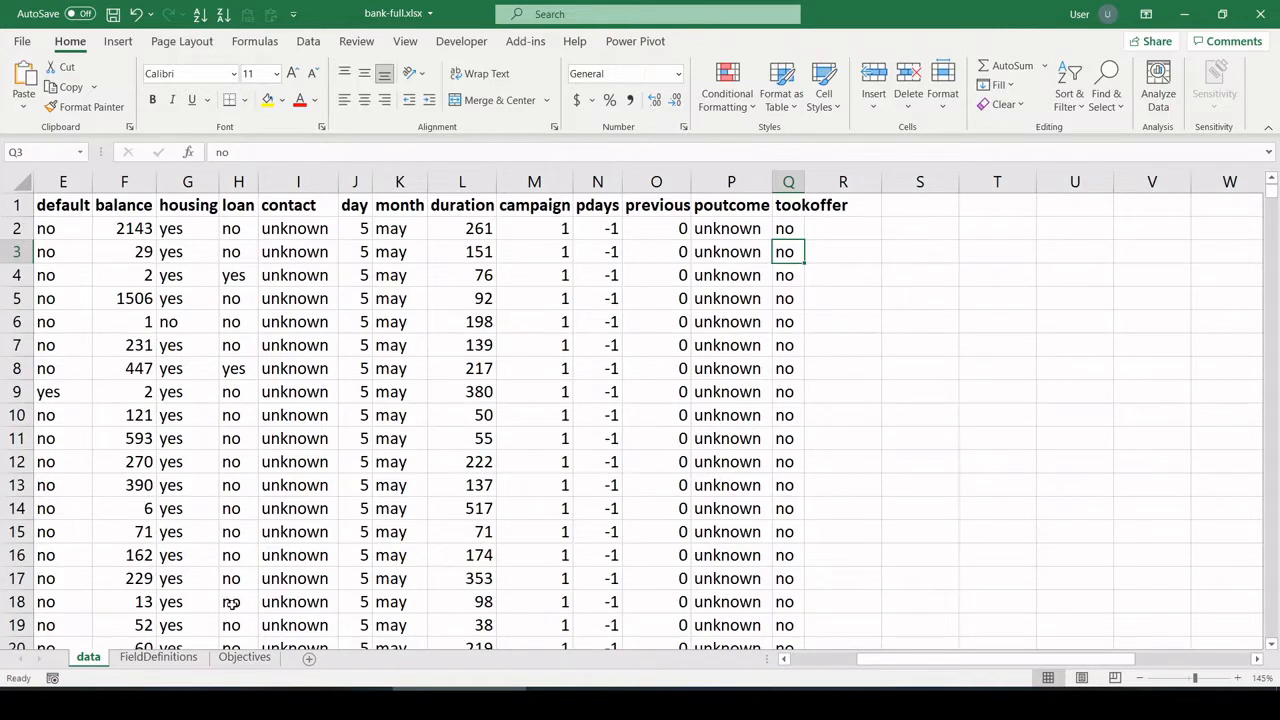
pyautogui.click(244, 656)
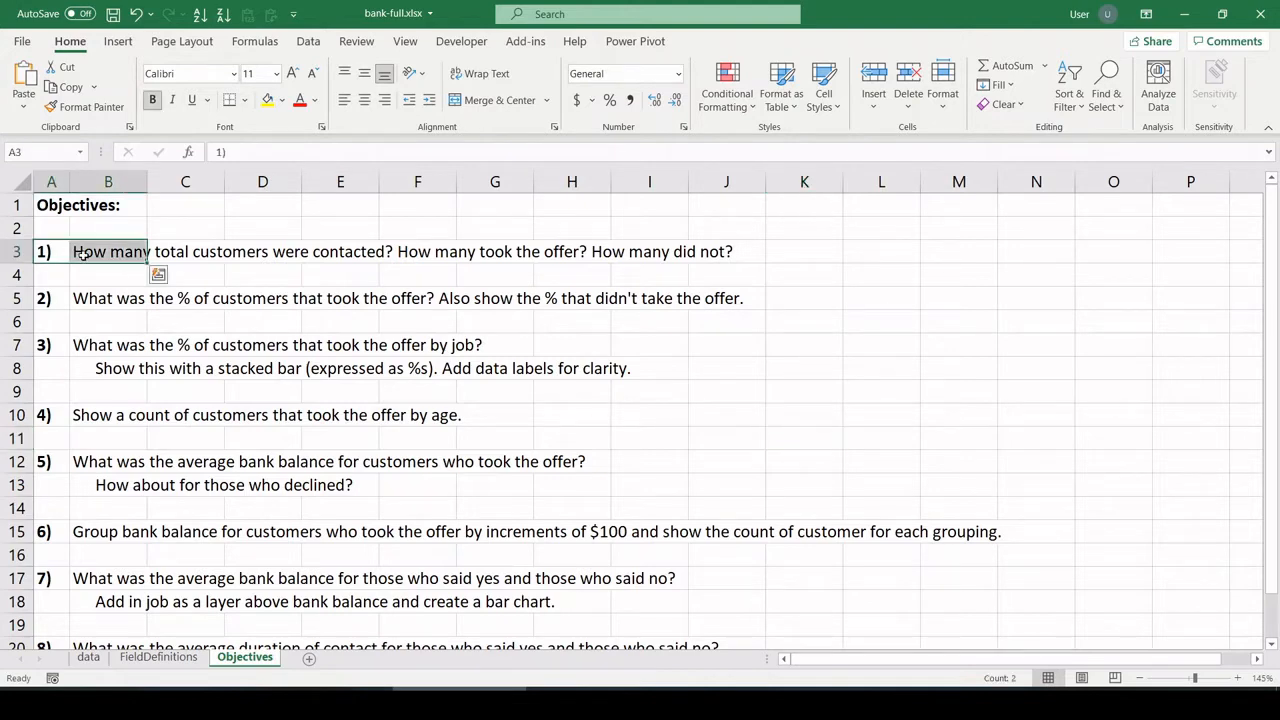
pyautogui.click(262, 252)
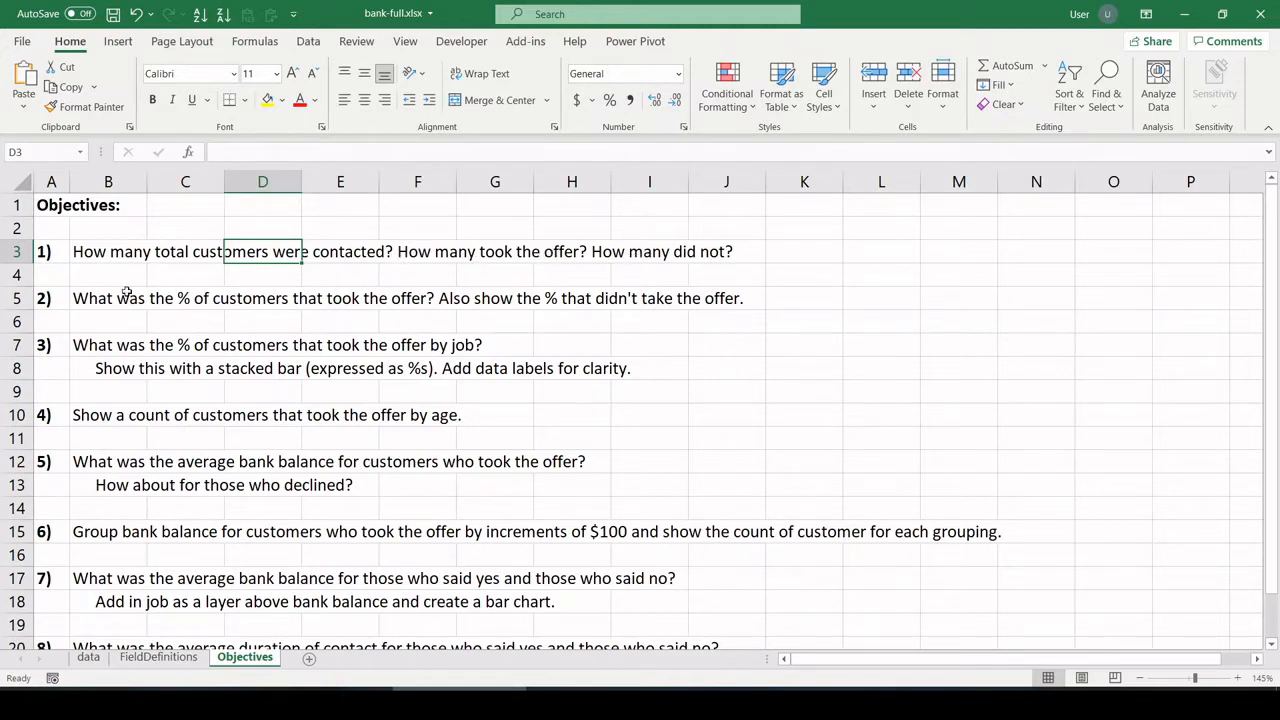
# - Create a PivotTable from the entire customer data range on a new worksheet
pyautogui.click(88, 656)
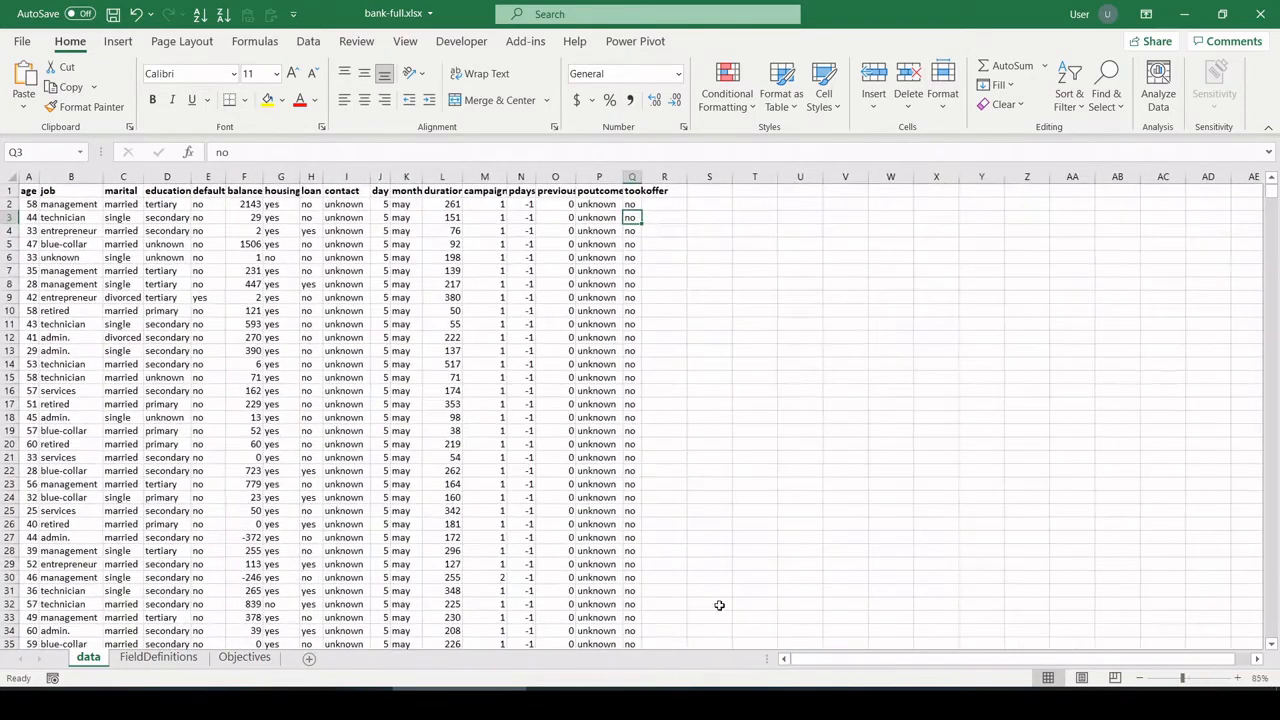
pyautogui.click(28, 190)
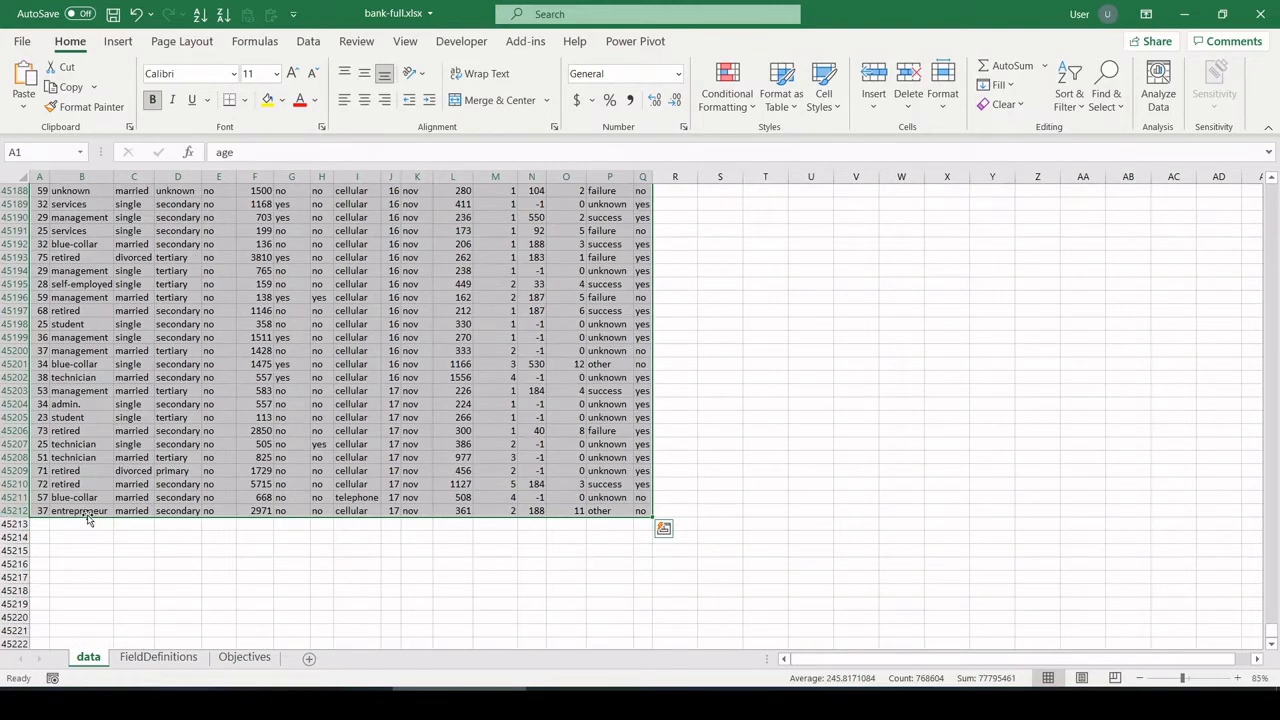
pyautogui.click(116, 40)
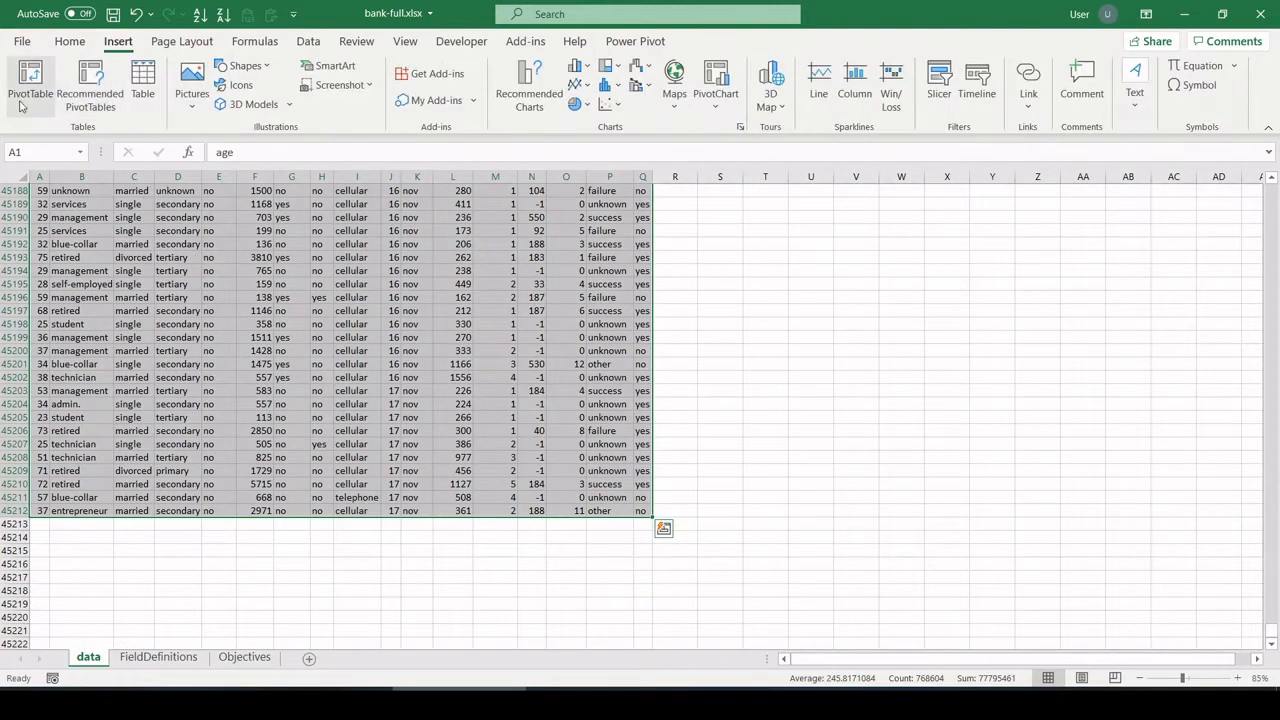
pyautogui.click(30, 84)
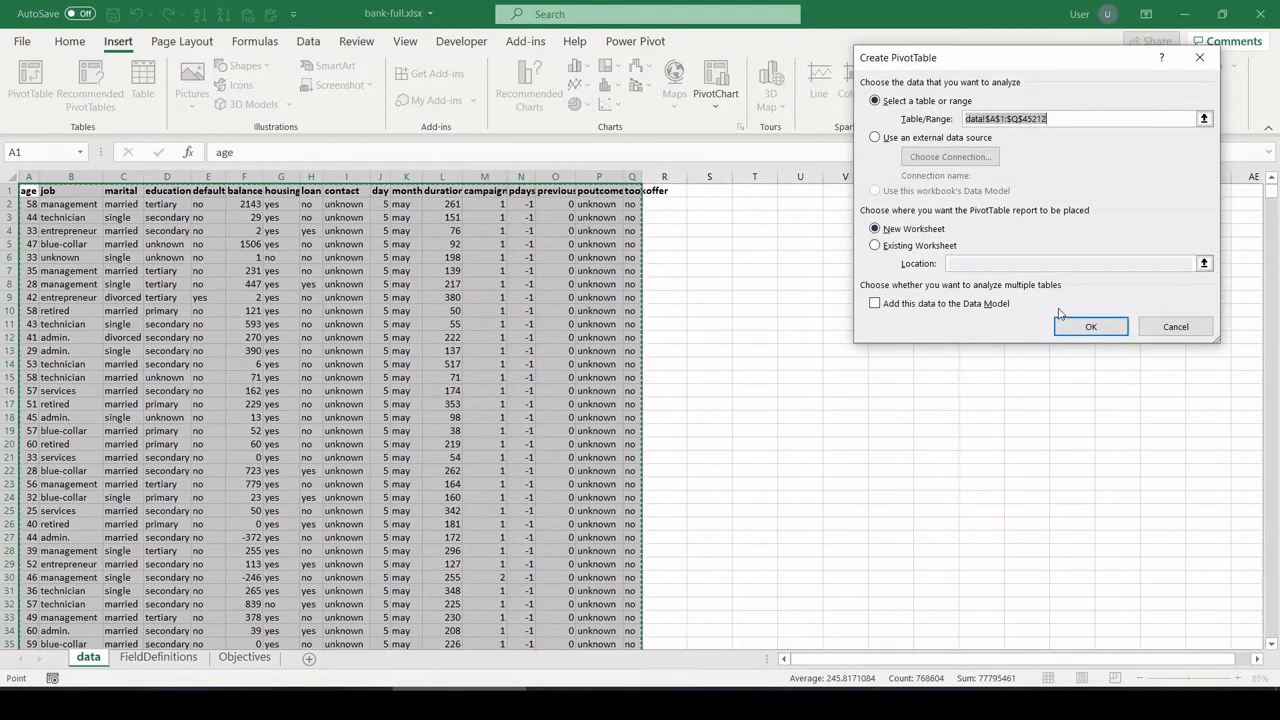
pyautogui.click(1092, 326)
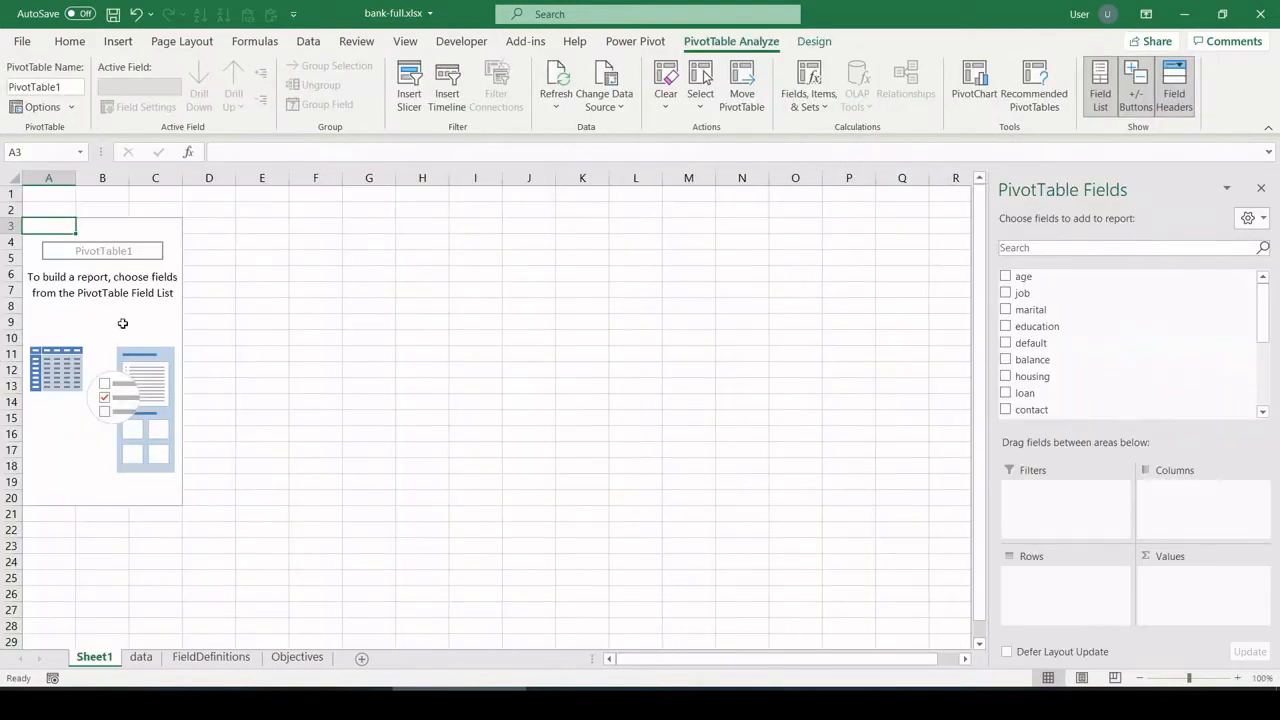
# - Bring objective 1 to Sheet1 and add Count of tookoffer, totalling 45211
pyautogui.click(296, 656)
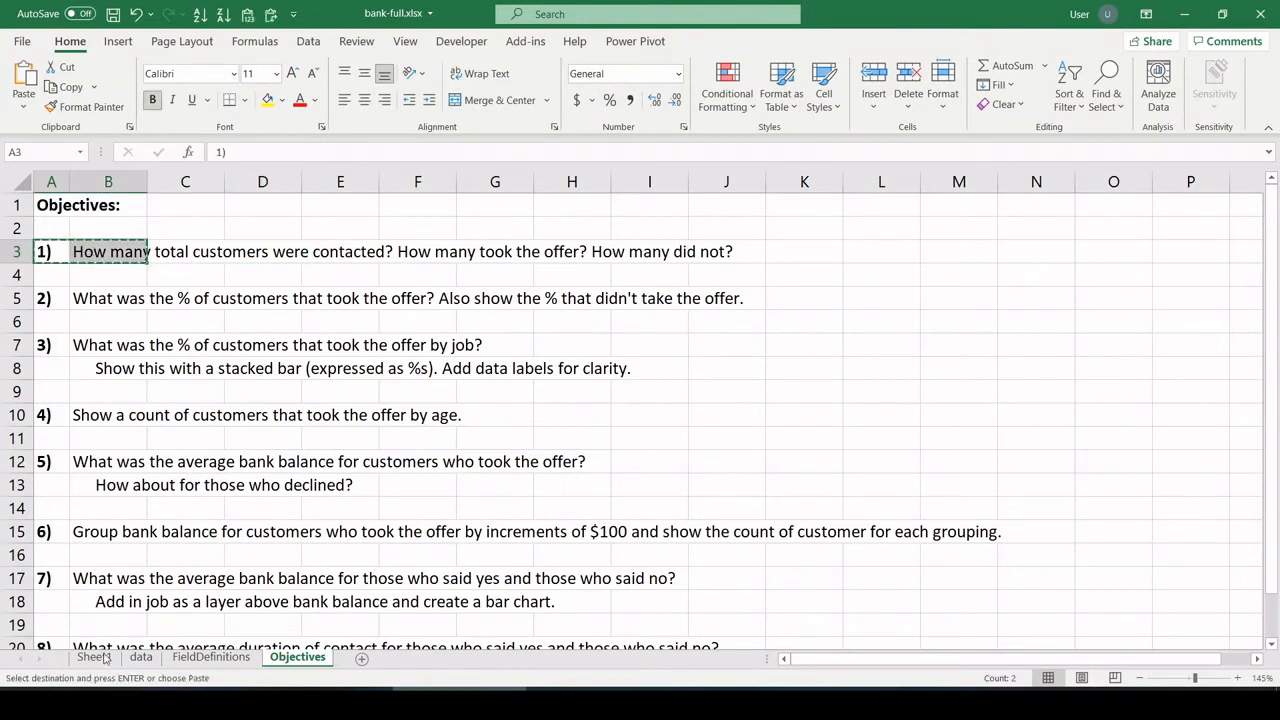
pyautogui.click(94, 656)
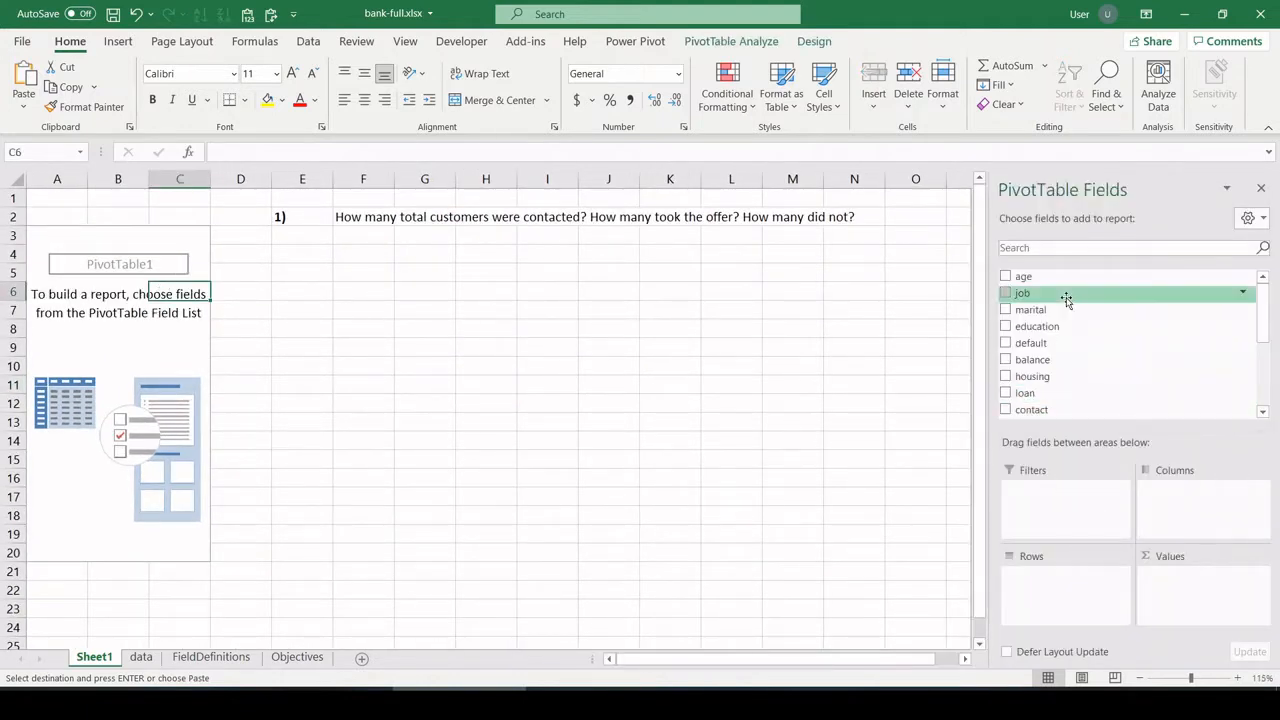
pyautogui.scroll(-3)
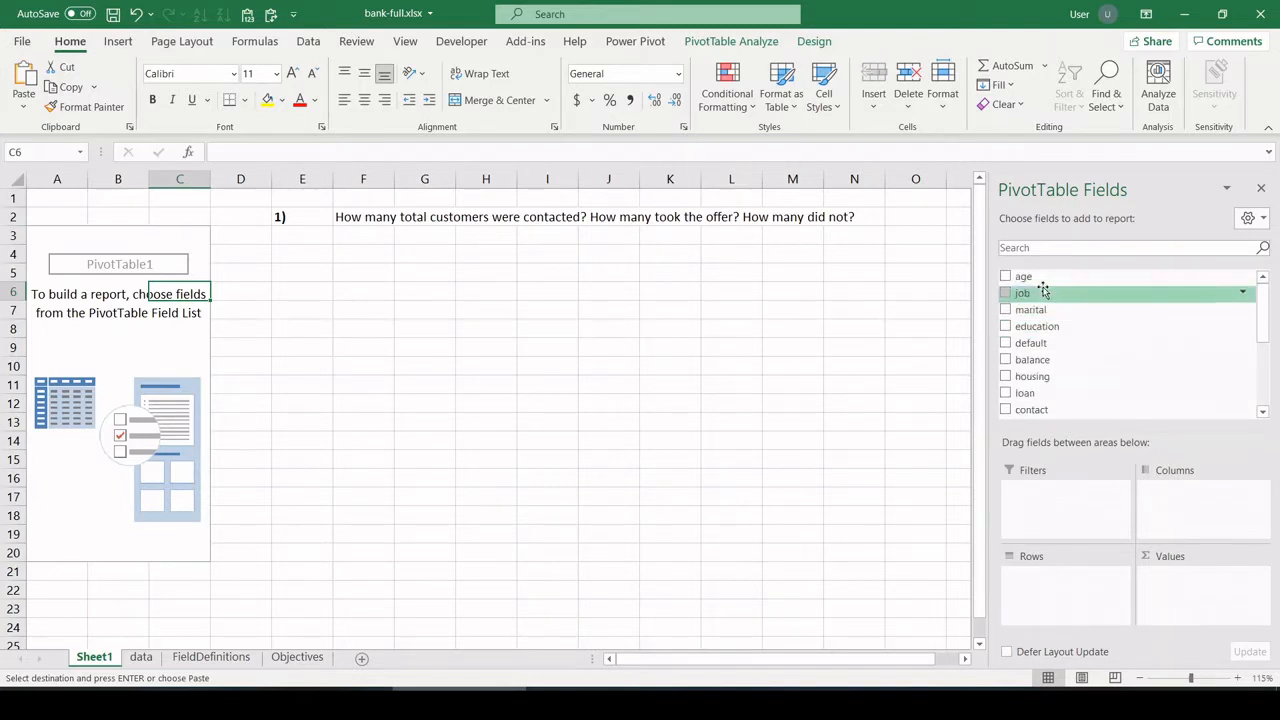
pyautogui.moveTo(1024, 276)
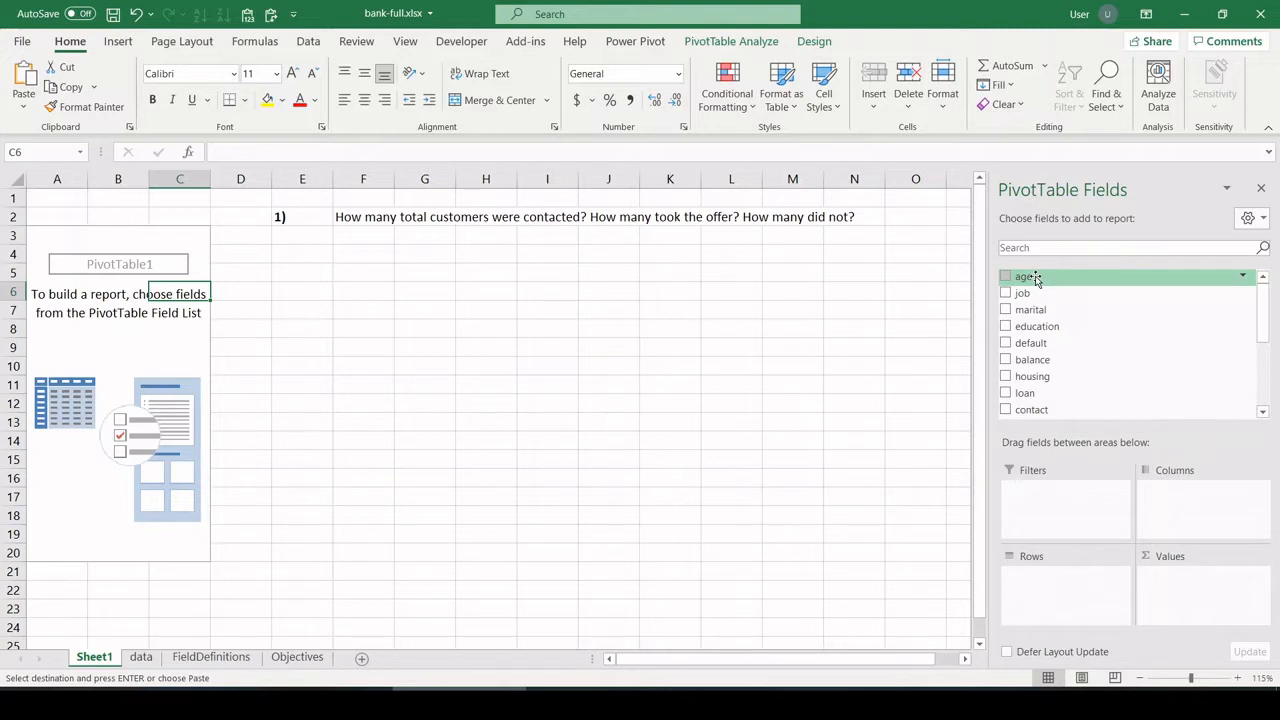
pyautogui.scroll(-3)
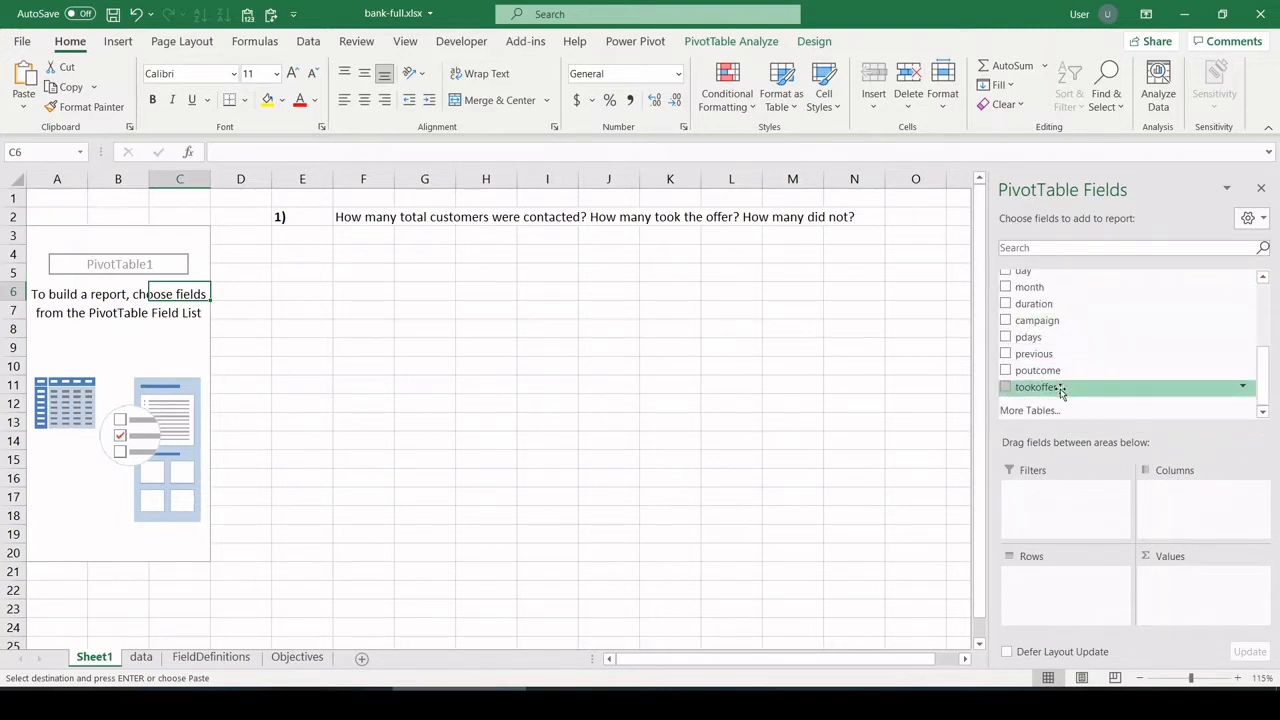
pyautogui.click(1006, 388)
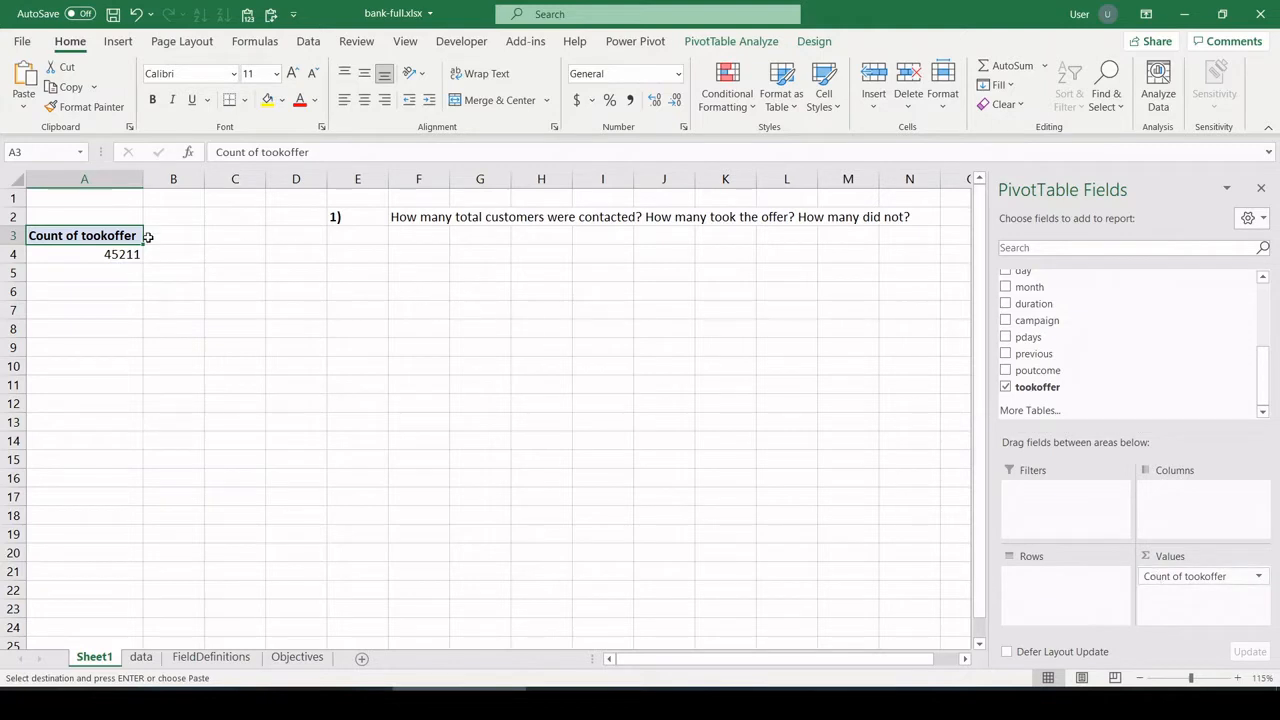
pyautogui.click(84, 252)
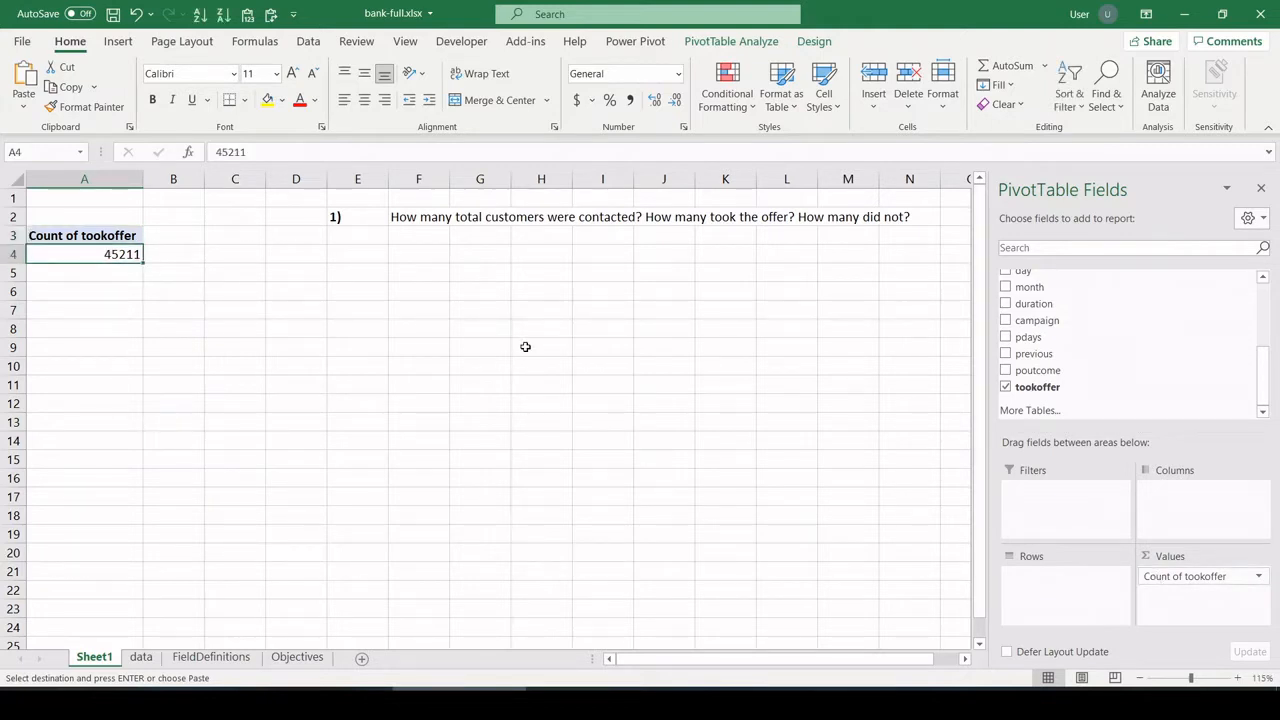
pyautogui.moveTo(540, 334)
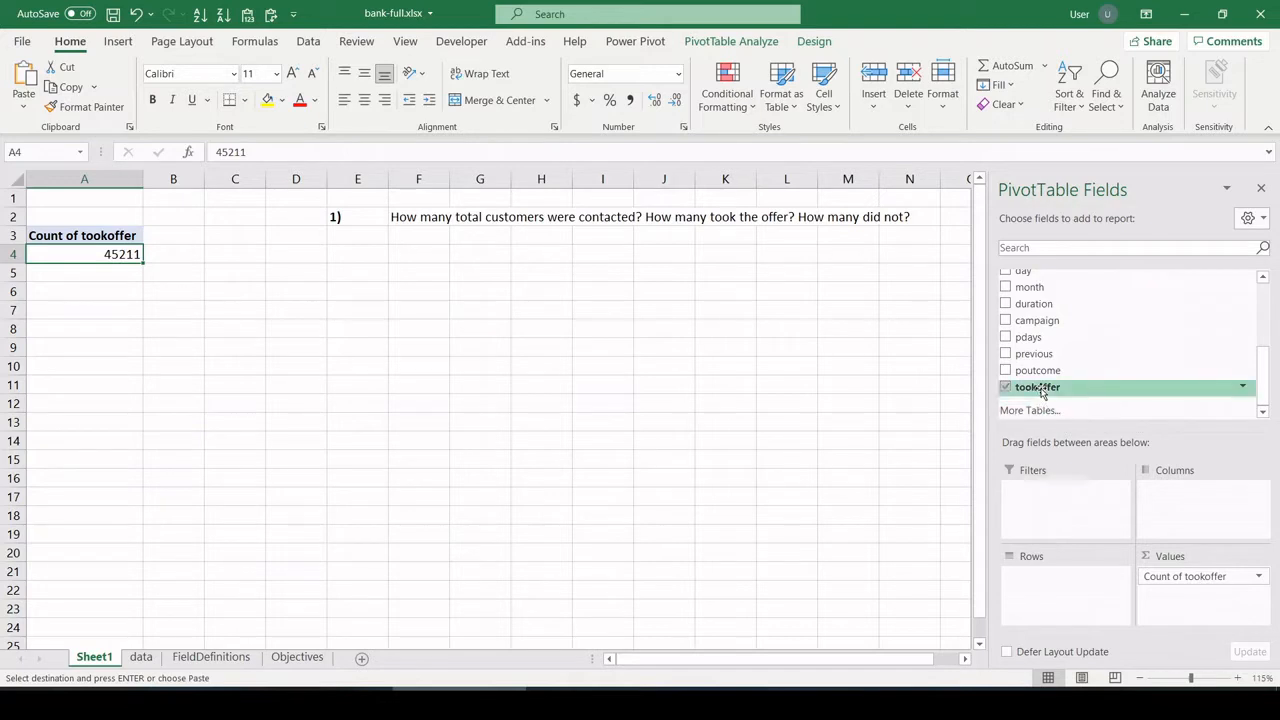
# - Put tookoffer in Rows so the count splits into no 39922 and yes 5289
pyautogui.moveTo(1036, 388); pyautogui.dragTo(1044, 520)
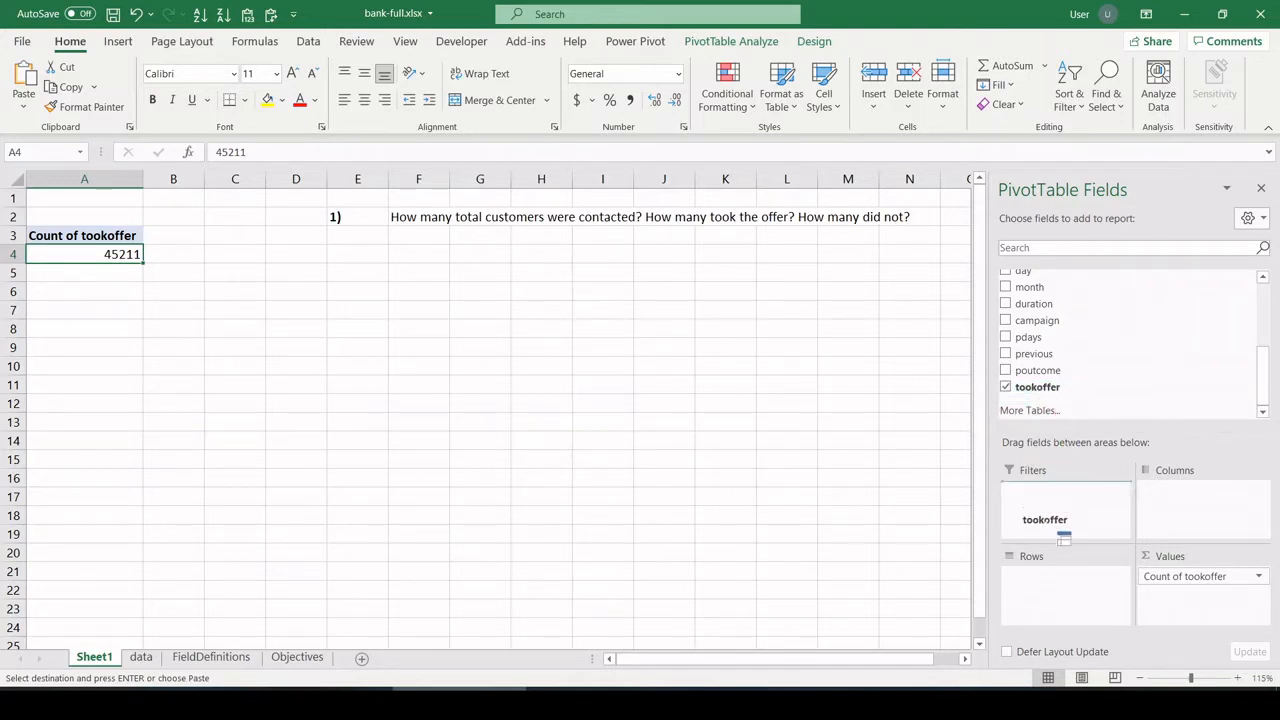
pyautogui.moveTo(1044, 520); pyautogui.dragTo(1044, 576)
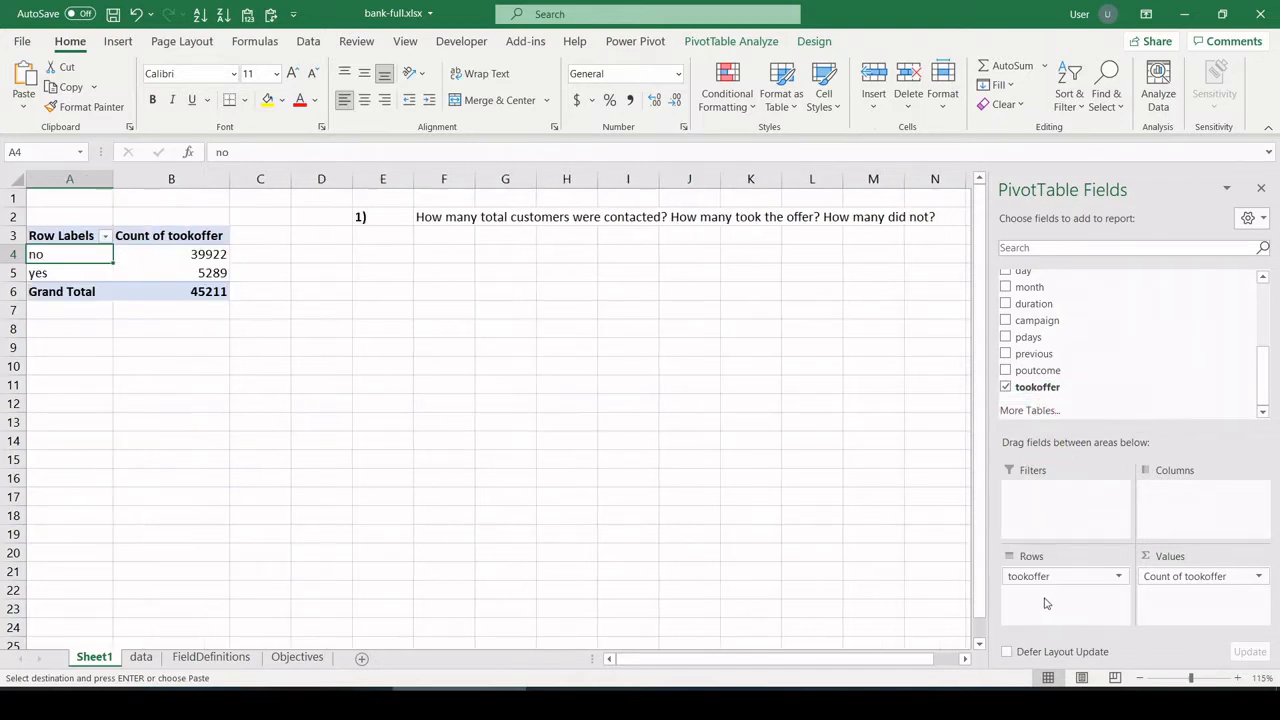
pyautogui.moveTo(172, 254); pyautogui.dragTo(172, 272)
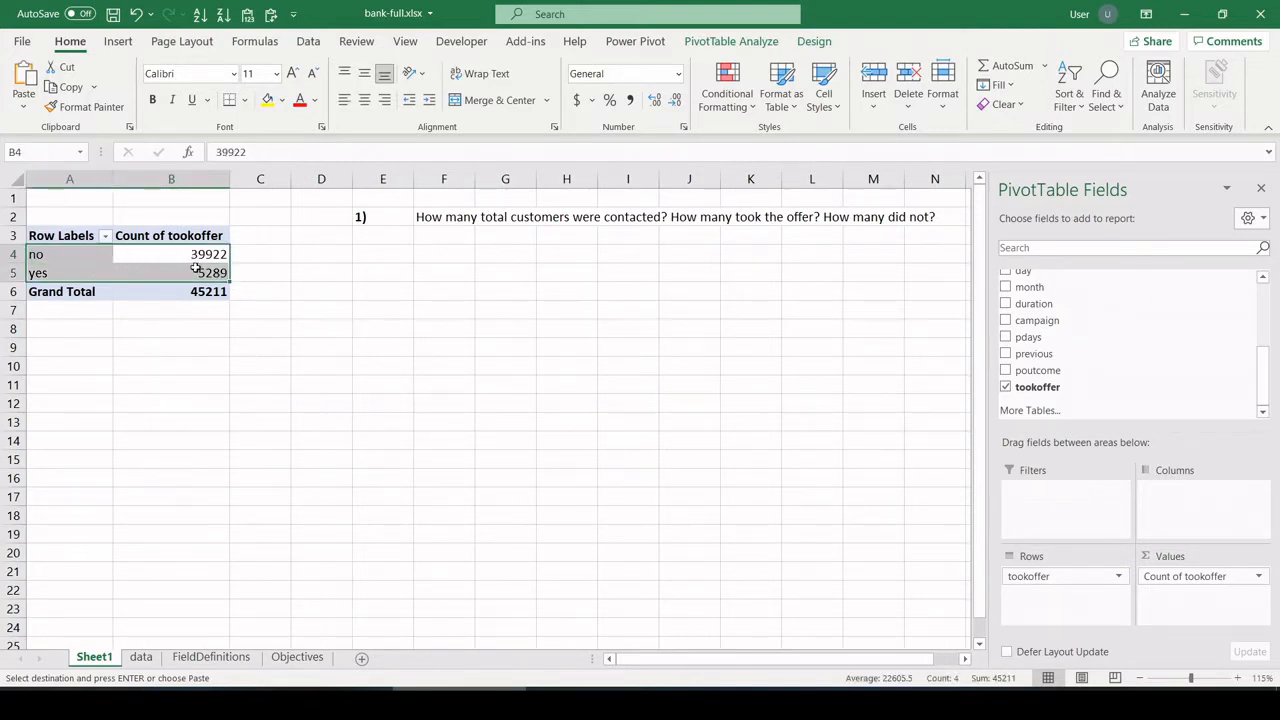
pyautogui.click(172, 292)
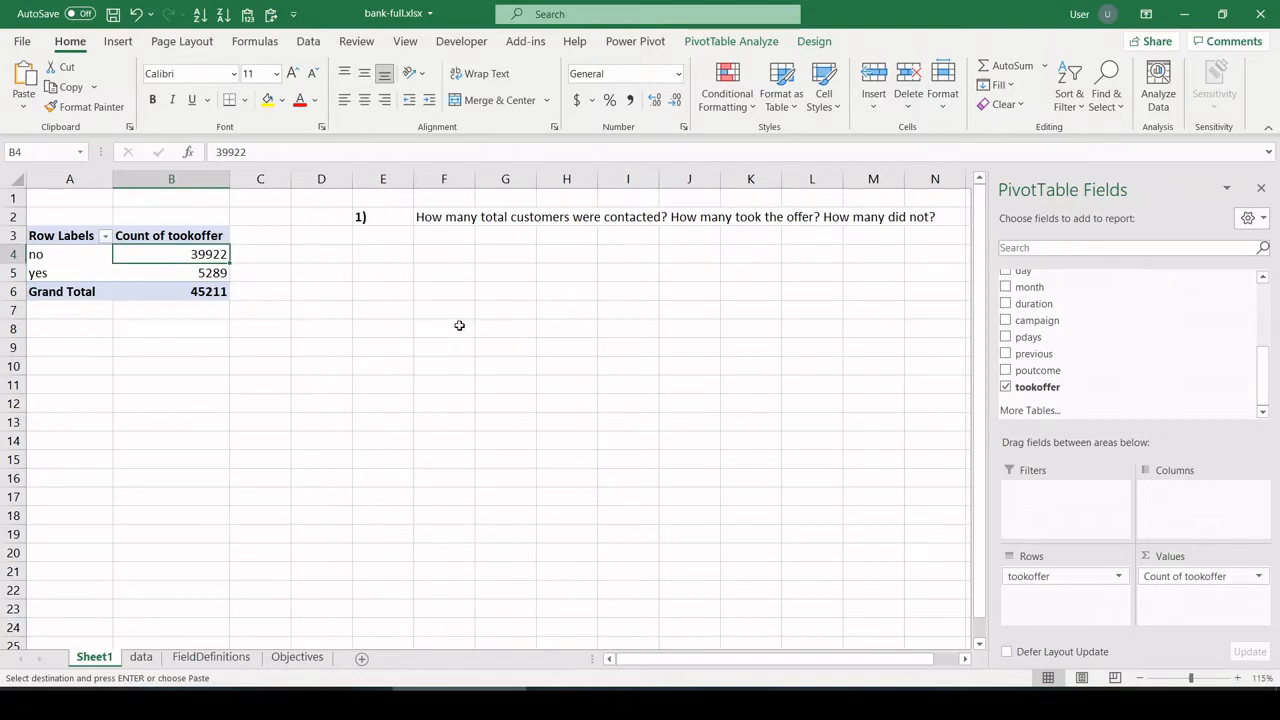
pyautogui.moveTo(412, 288)
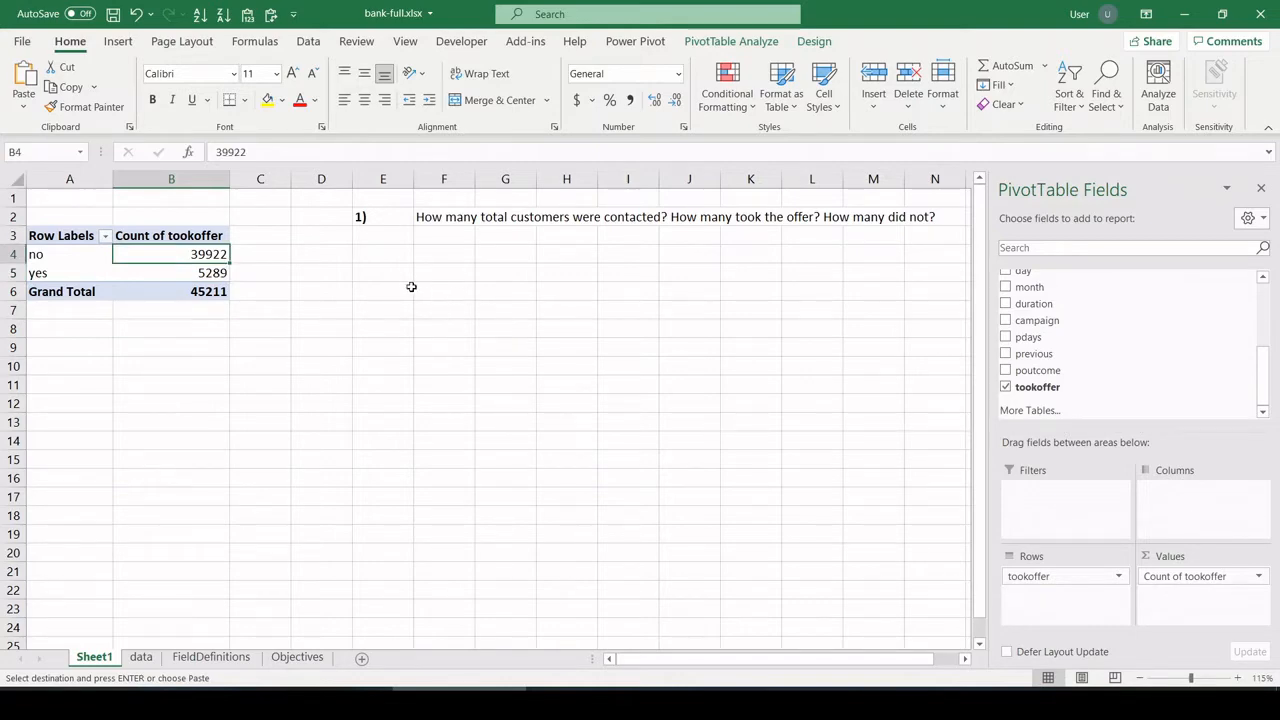
# - Paste objective 2's offer-percentage question from the Objectives sheet onto Sheet1
pyautogui.click(296, 656)
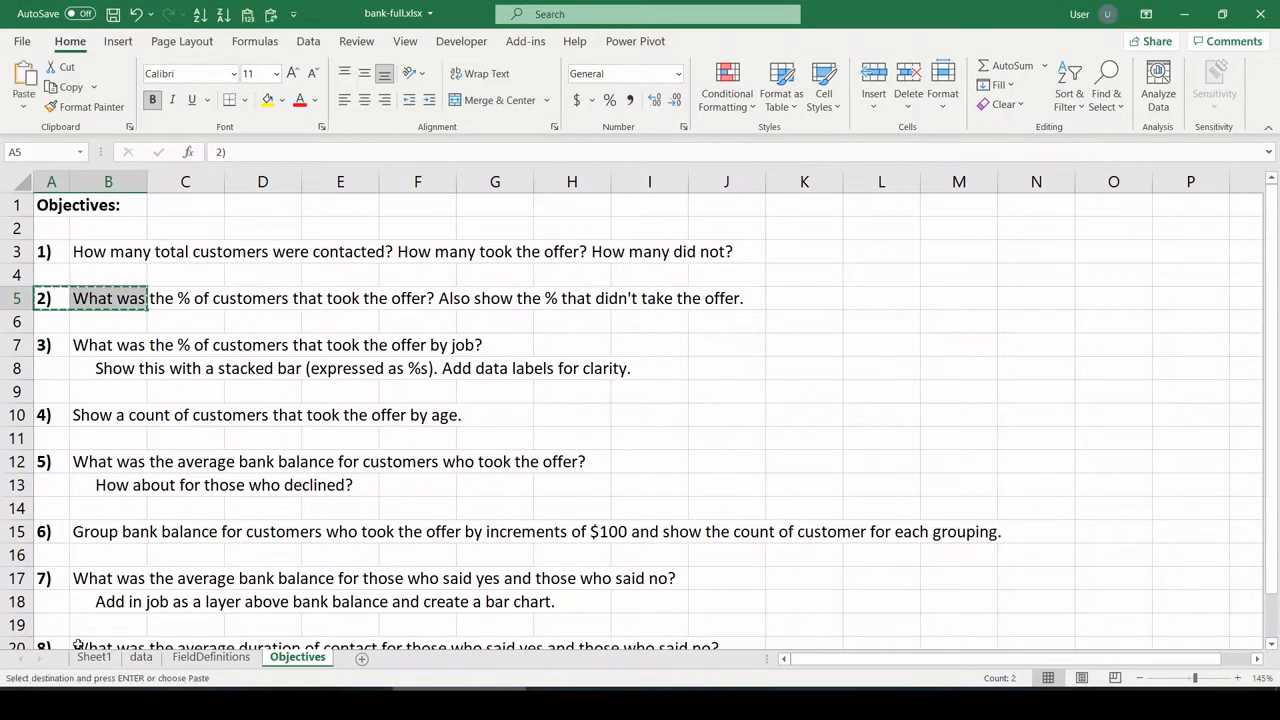
pyautogui.click(94, 656)
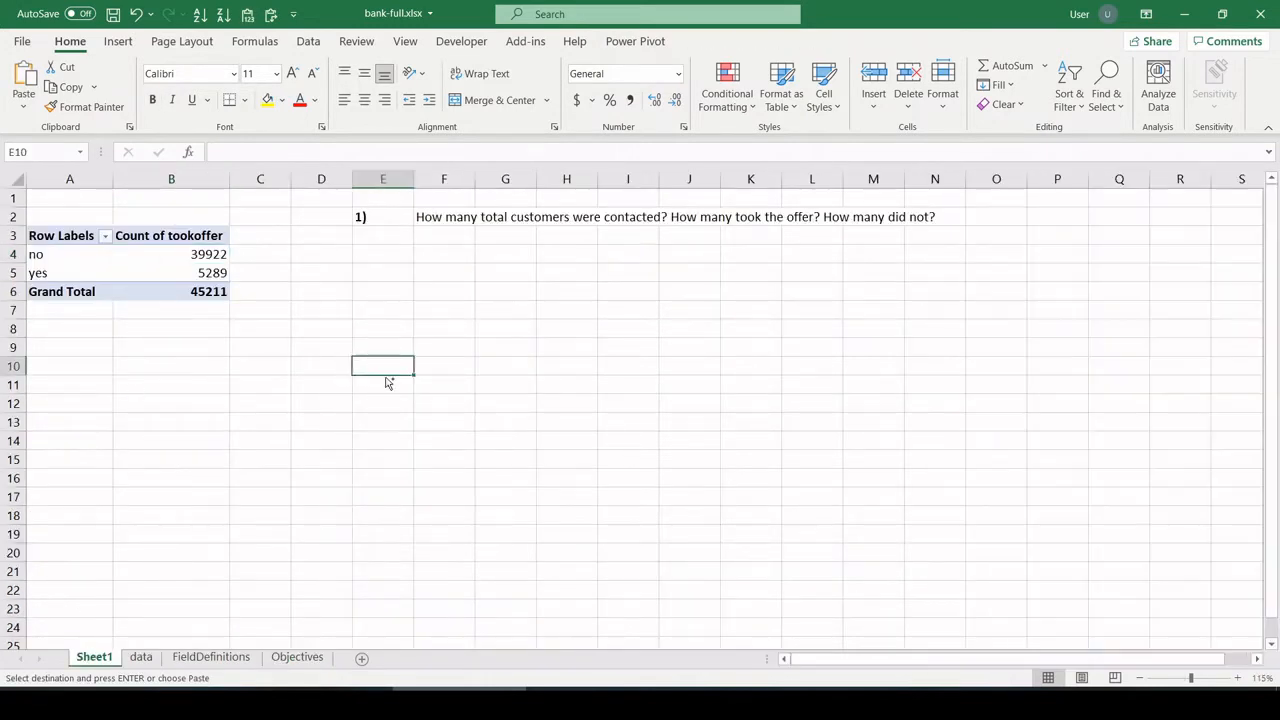
pyautogui.press('ctrl+v')
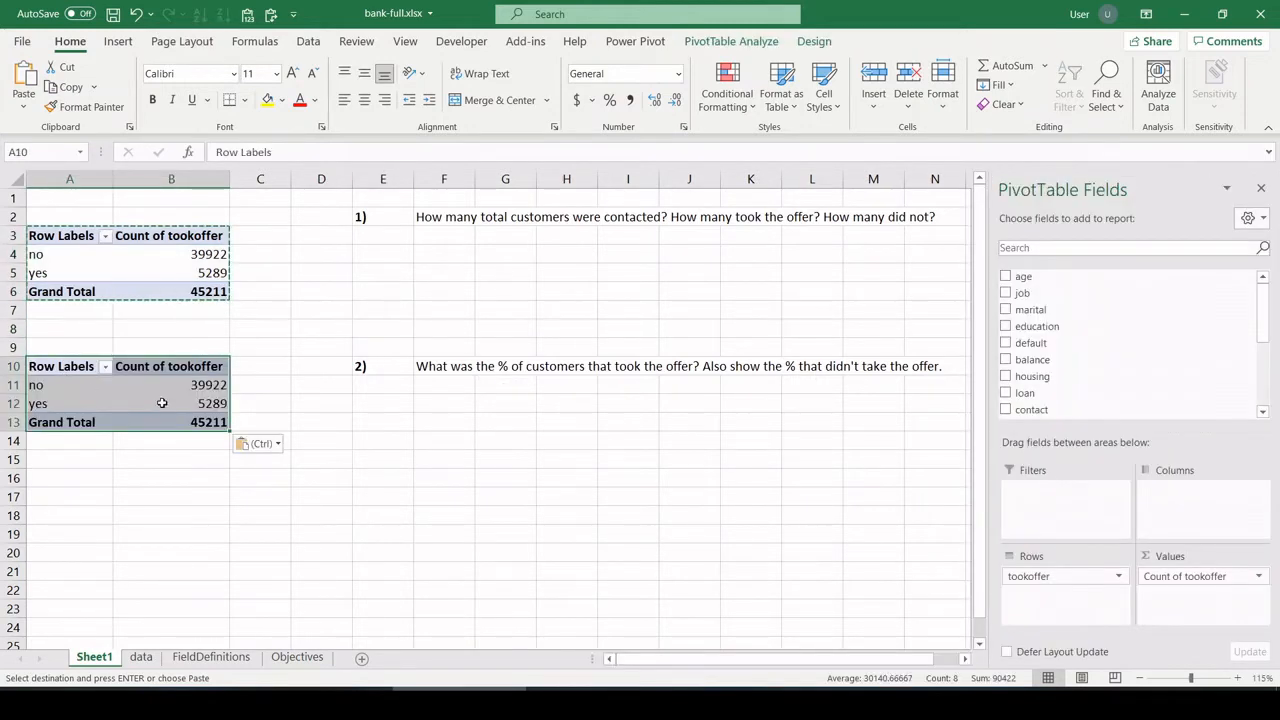
# - Compute no and yes shares of the grand total as percentages, 88.3% and 11.7%
pyautogui.click(172, 404)
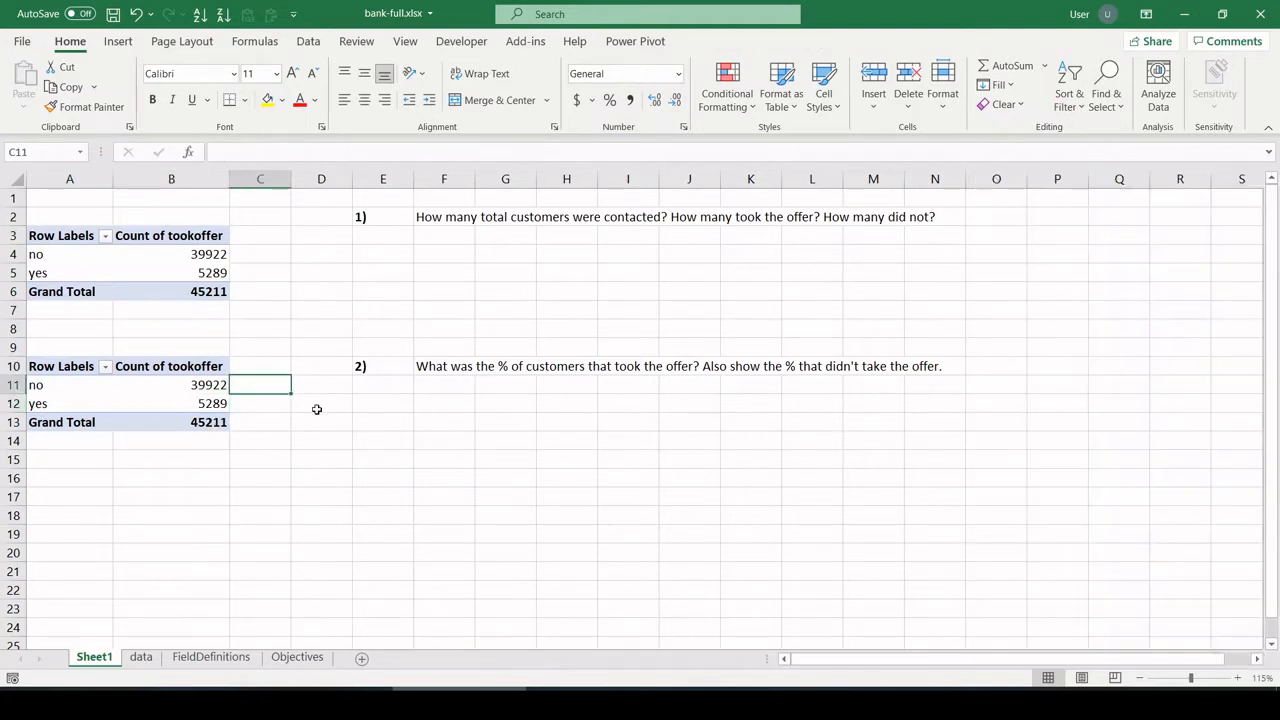
pyautogui.write('=')
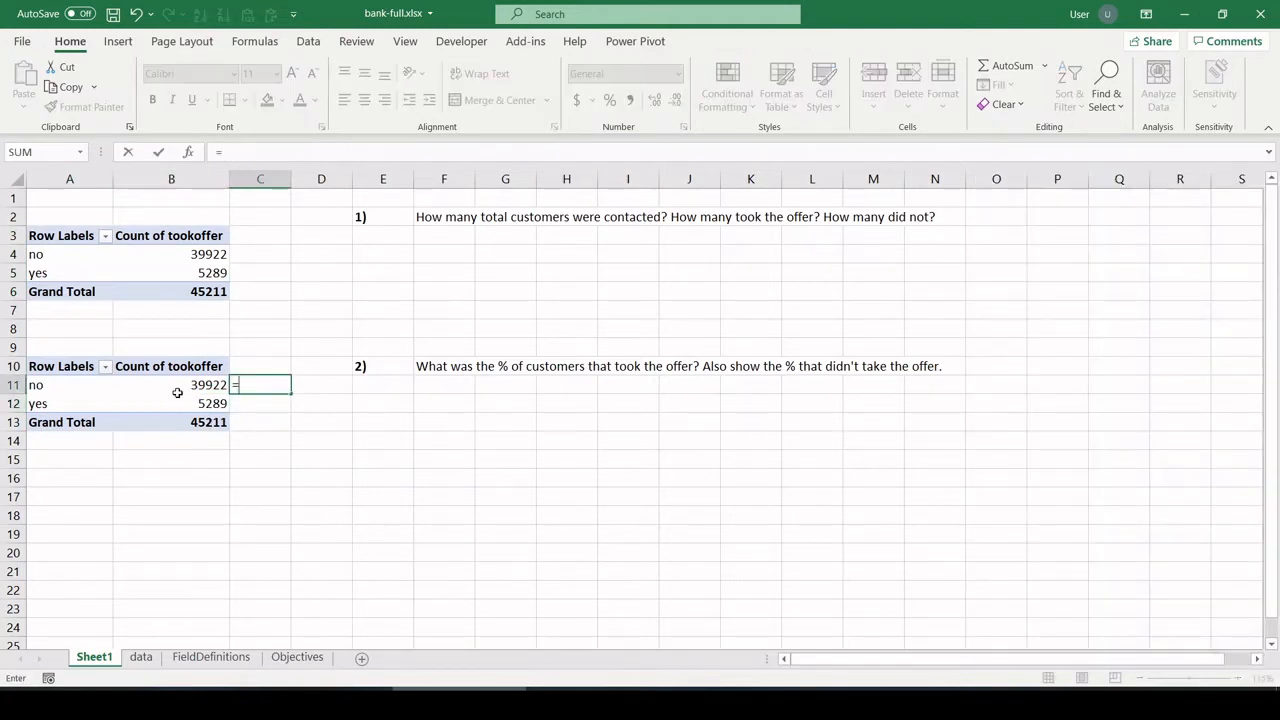
pyautogui.click(172, 384)
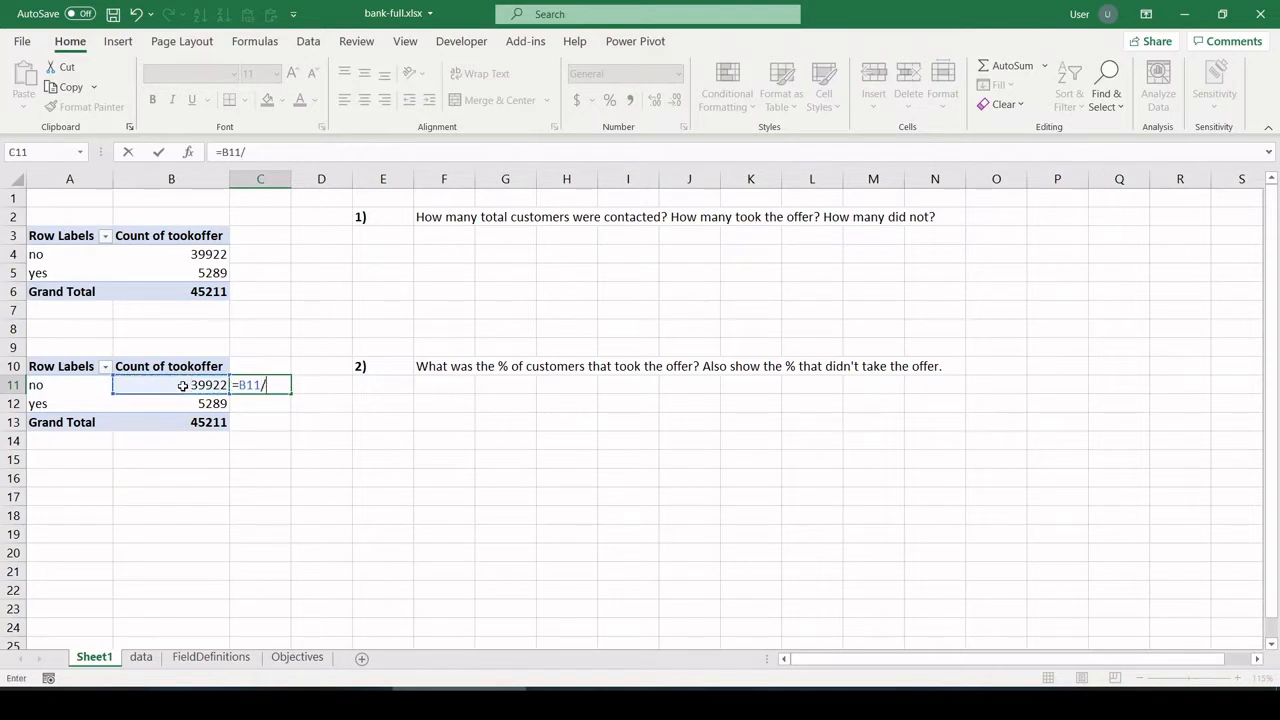
pyautogui.click(172, 420)
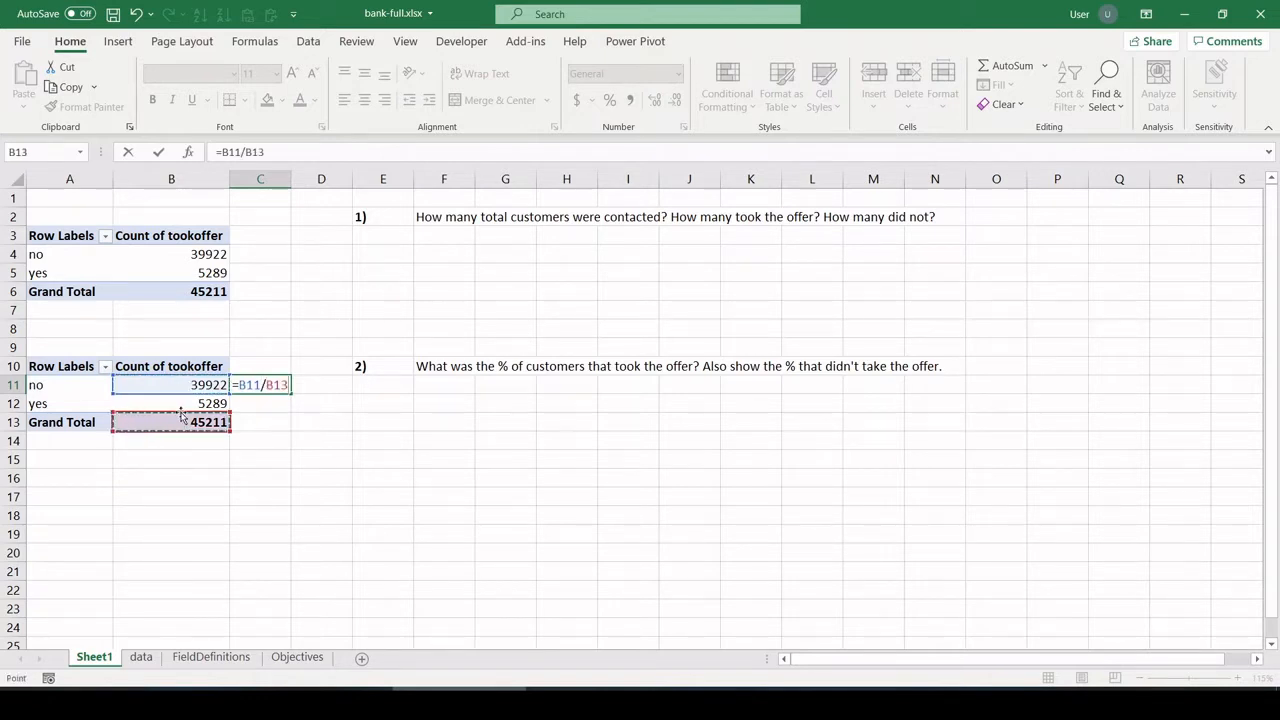
pyautogui.press('Enter')
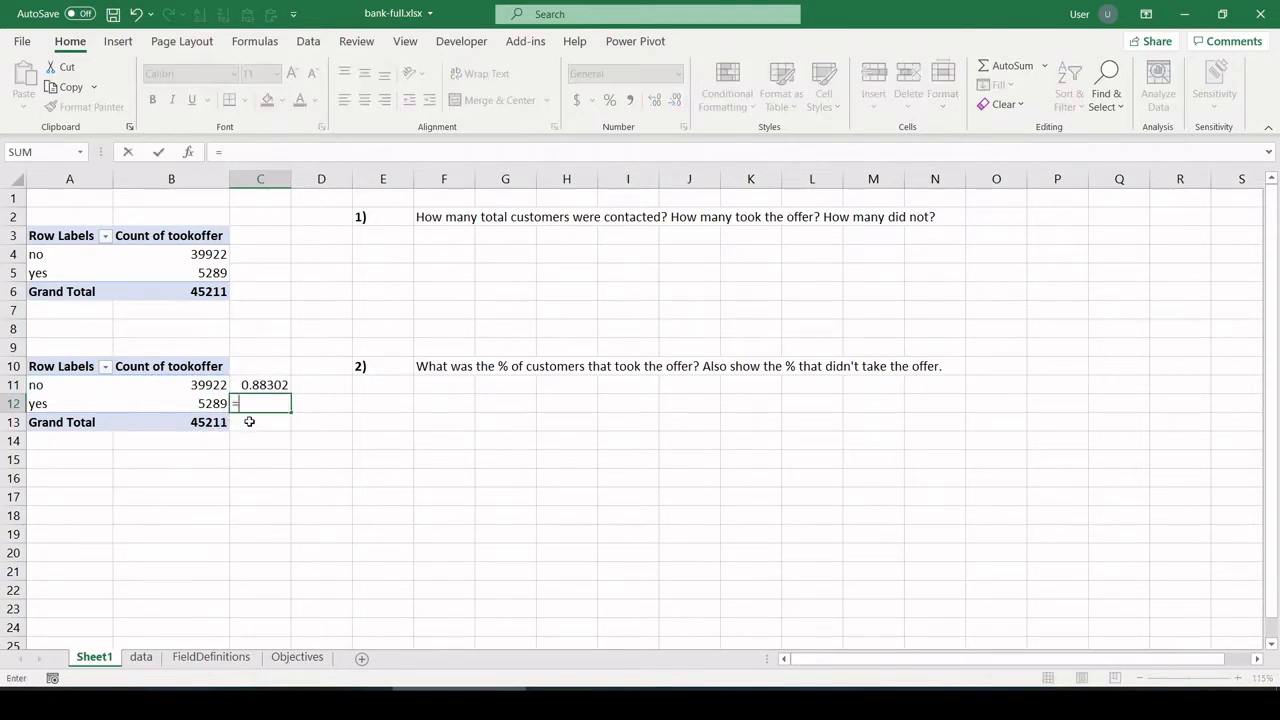
pyautogui.click(172, 404)
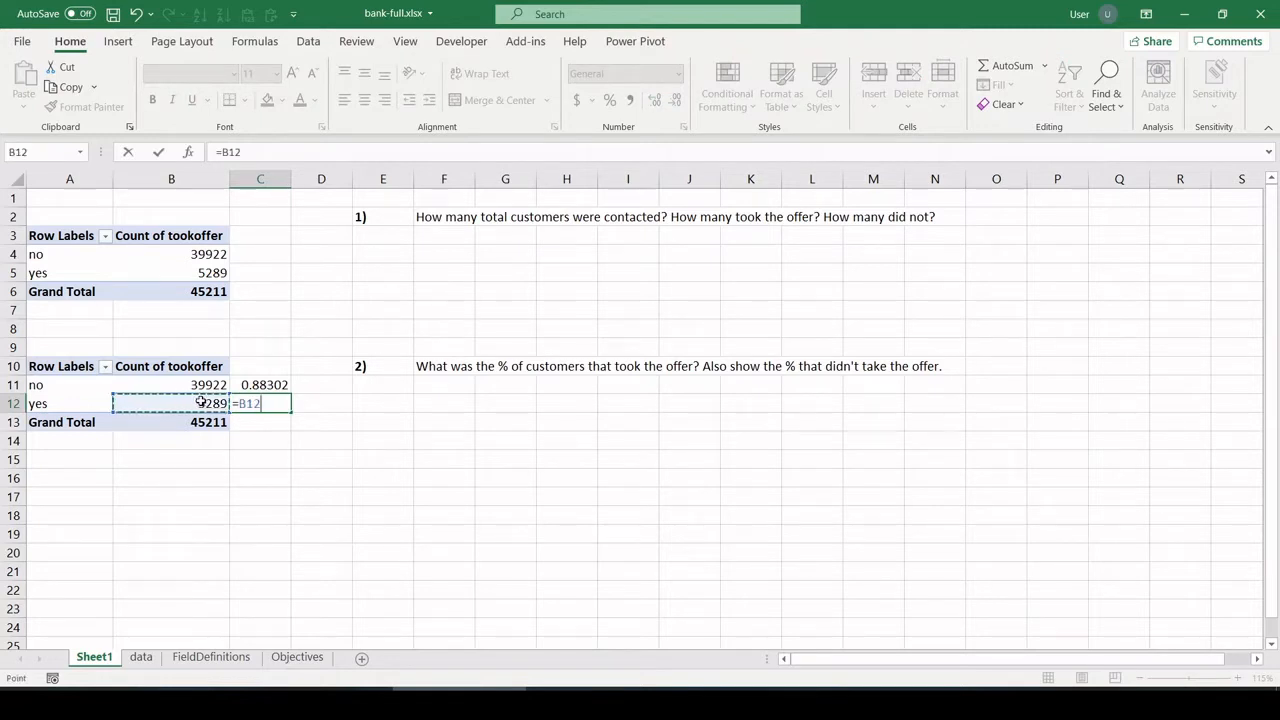
pyautogui.click(172, 420)
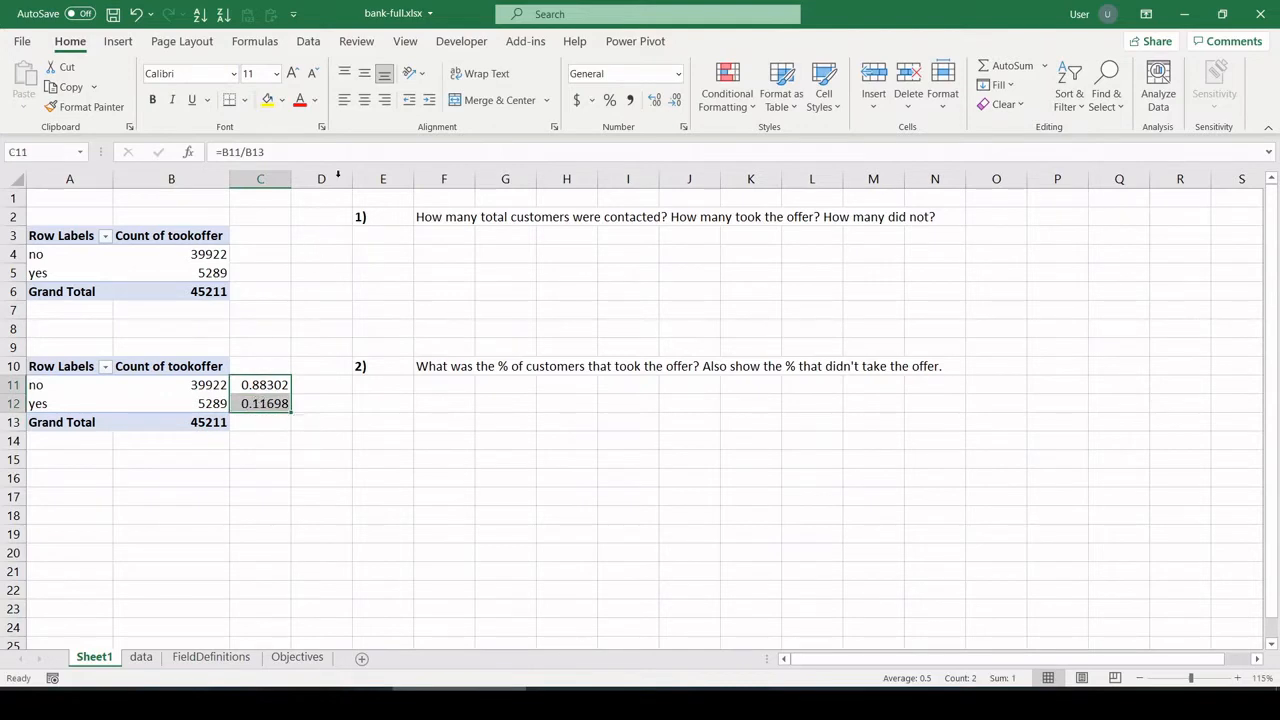
pyautogui.click(610, 100)
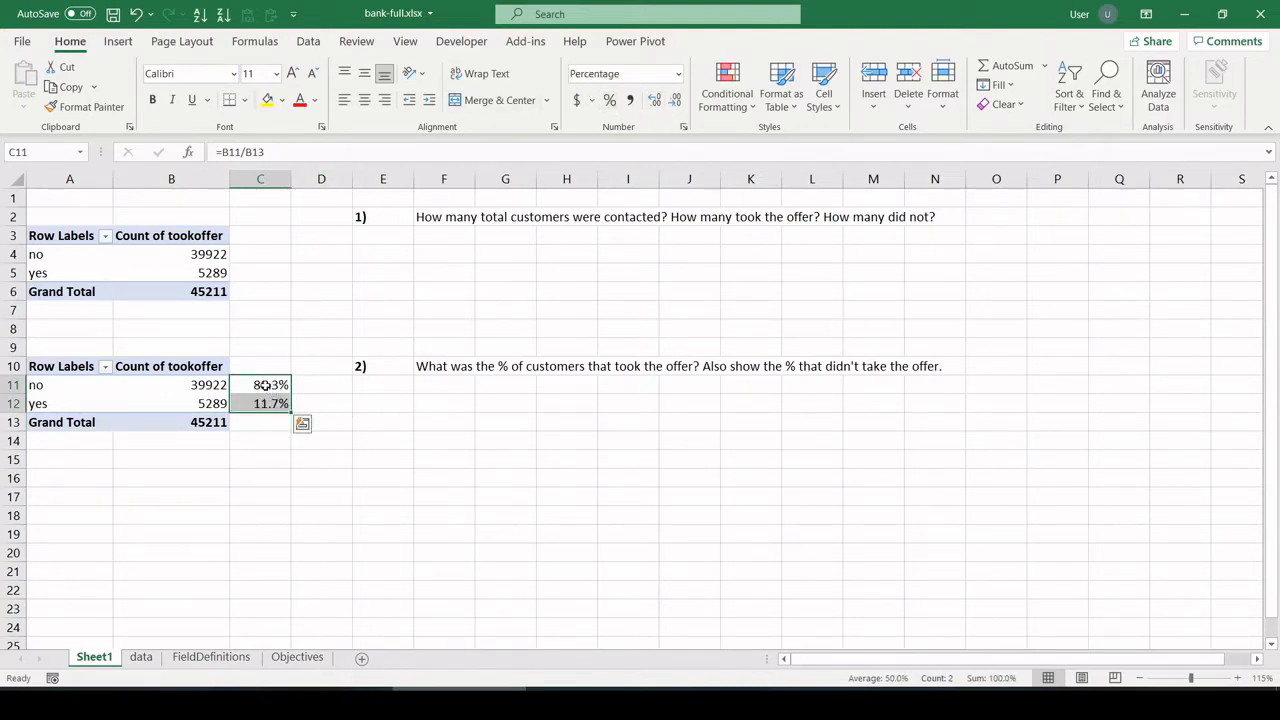
pyautogui.click(260, 404)
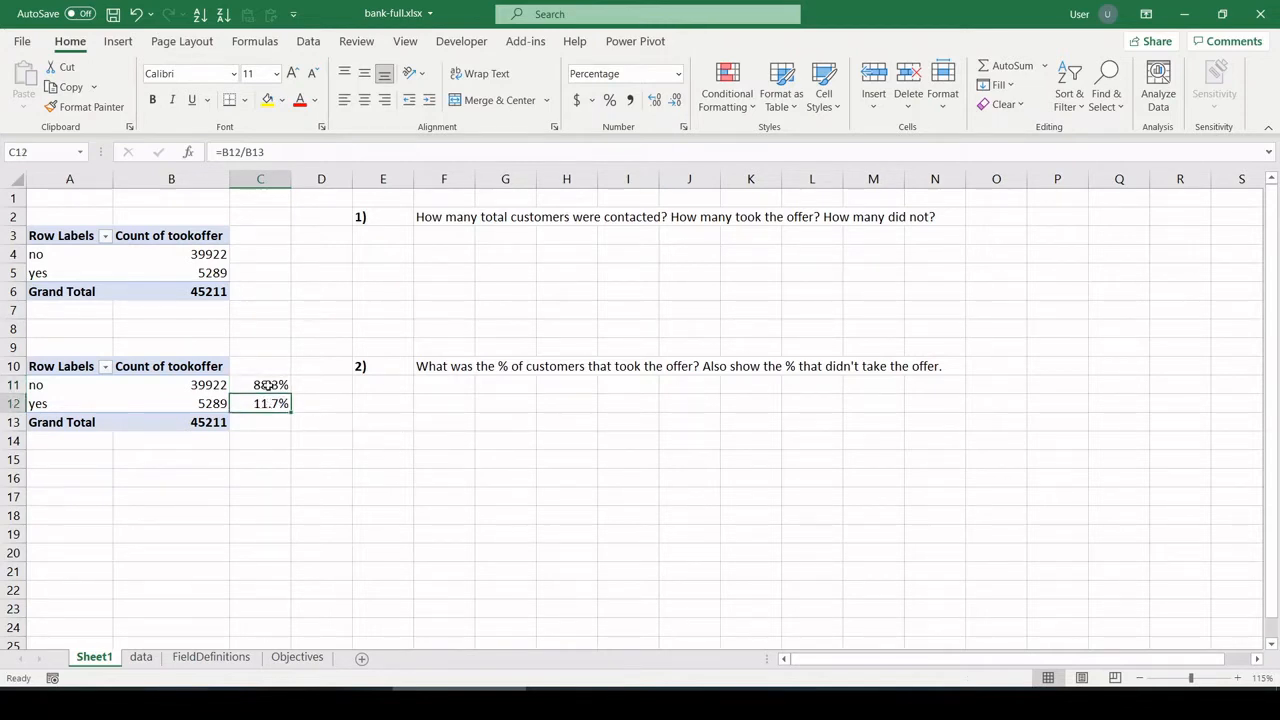
pyautogui.click(260, 384)
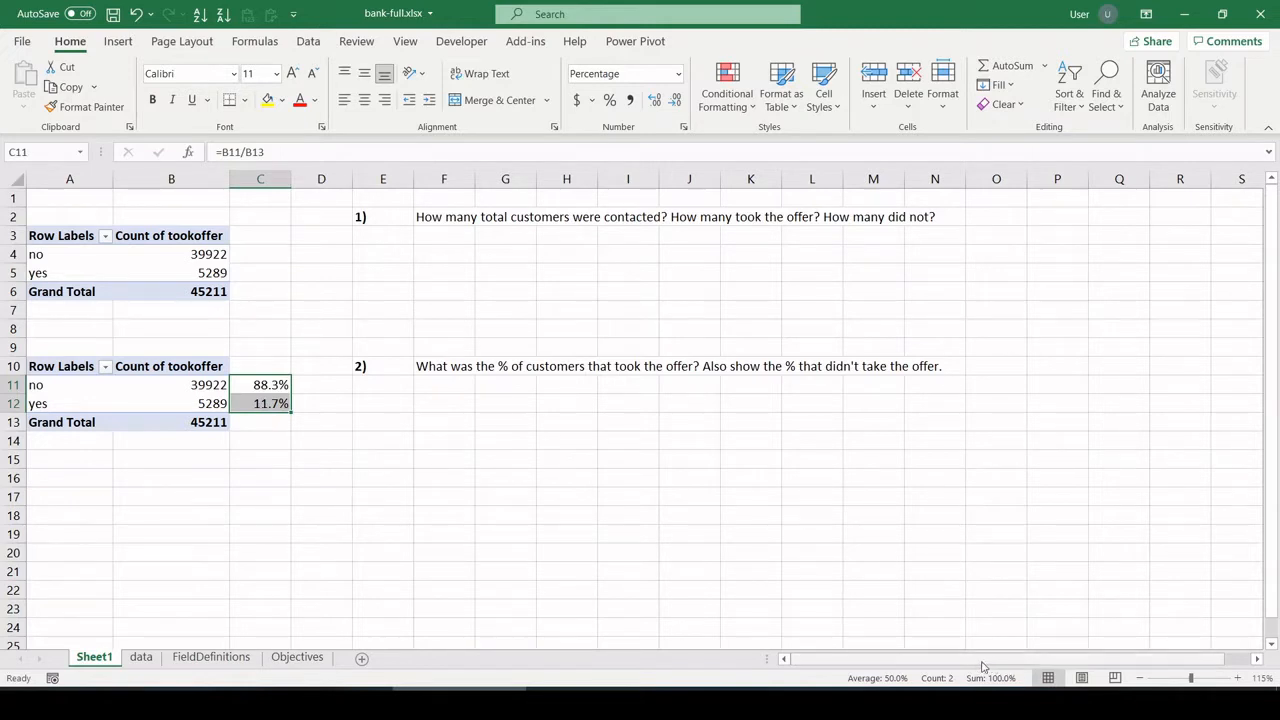
pyautogui.moveTo(992, 664)
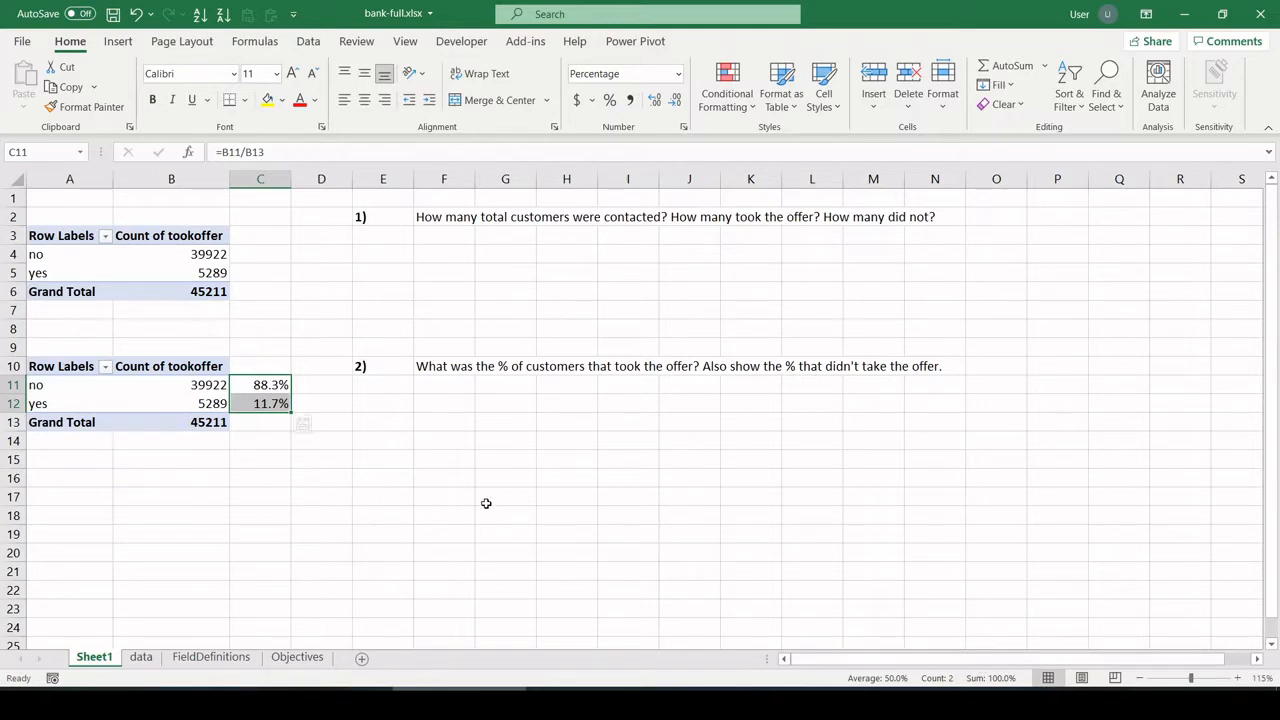
# - Select objective 3 about offer percentages by job on the Objectives sheet
pyautogui.click(296, 656)
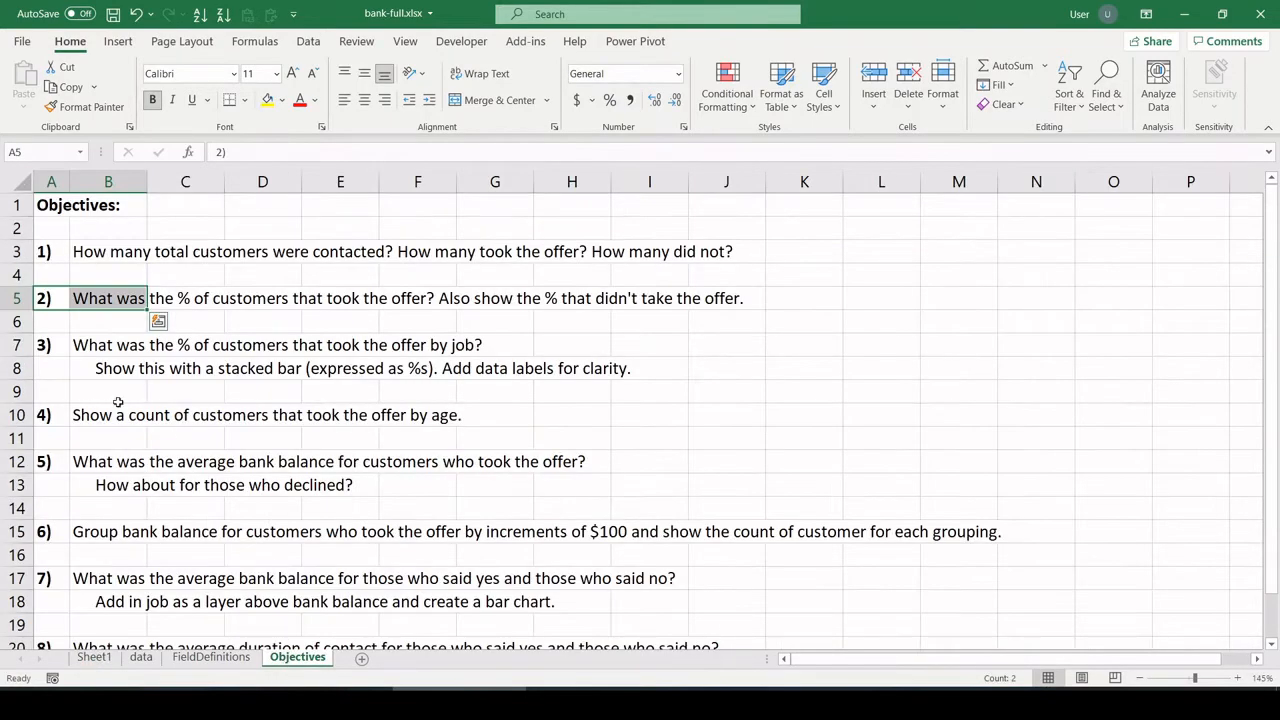
pyautogui.click(52, 344)
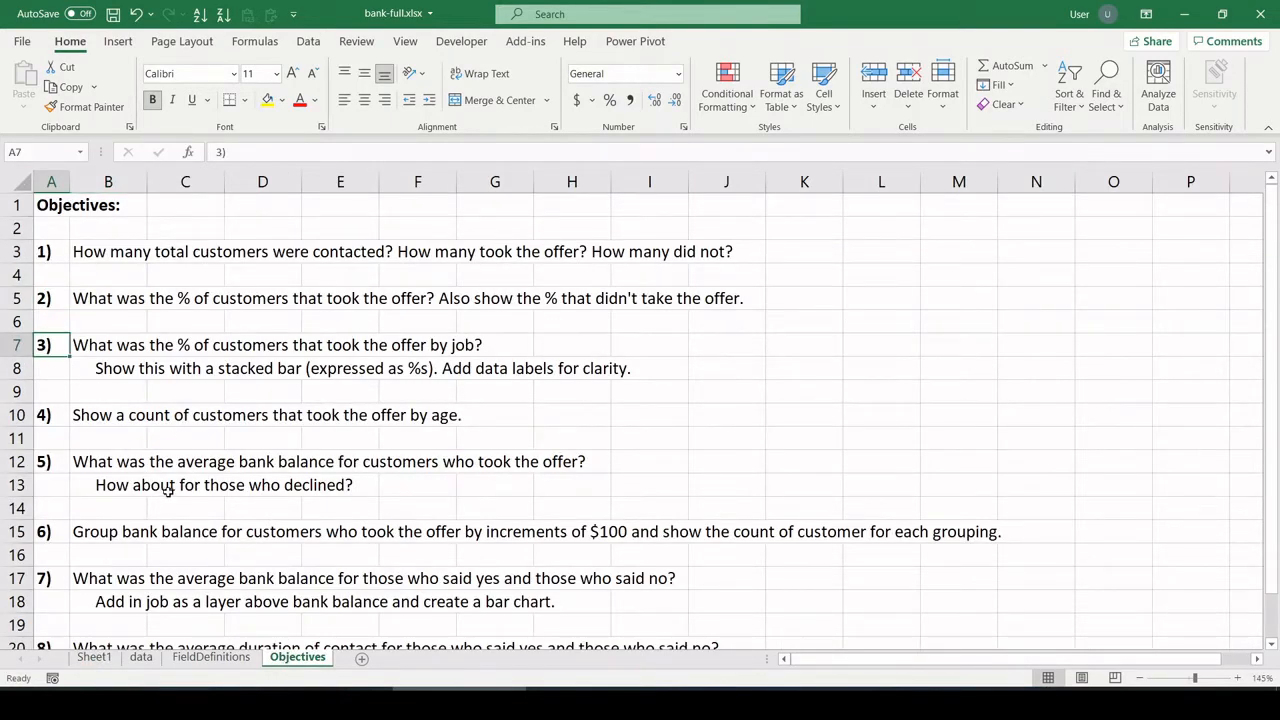
pyautogui.moveTo(266, 384)
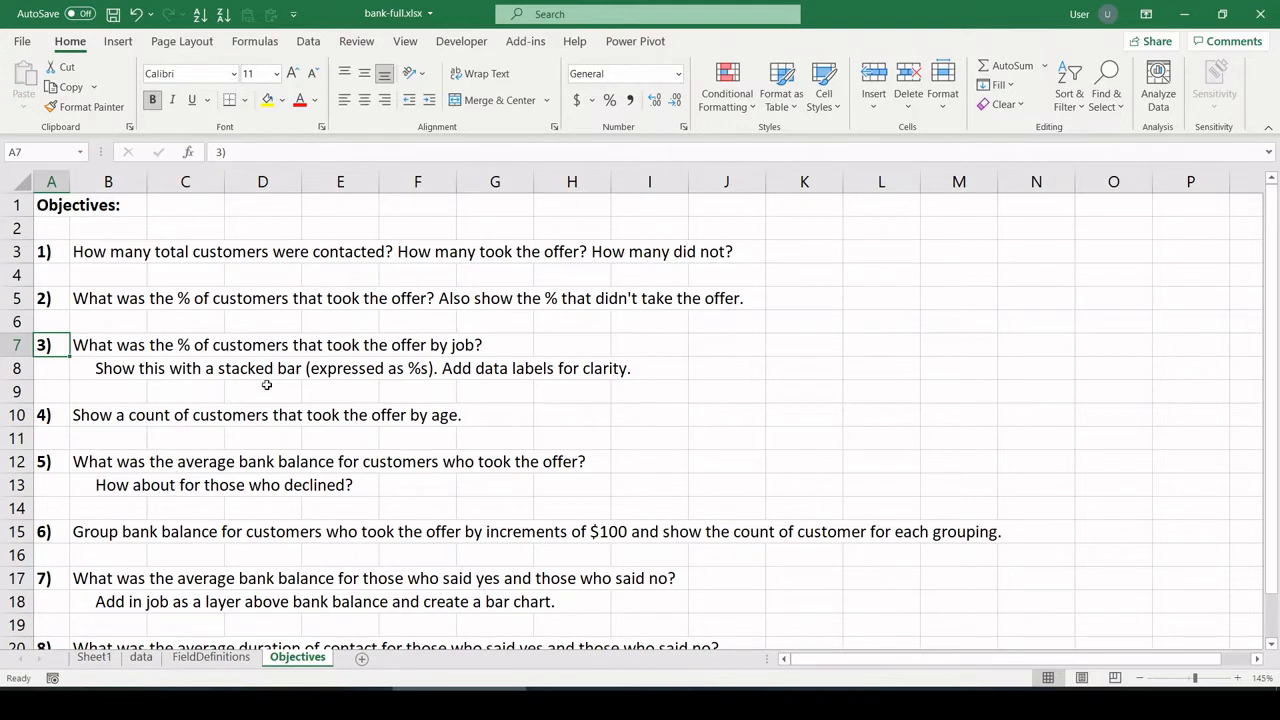
pyautogui.moveTo(496, 374)
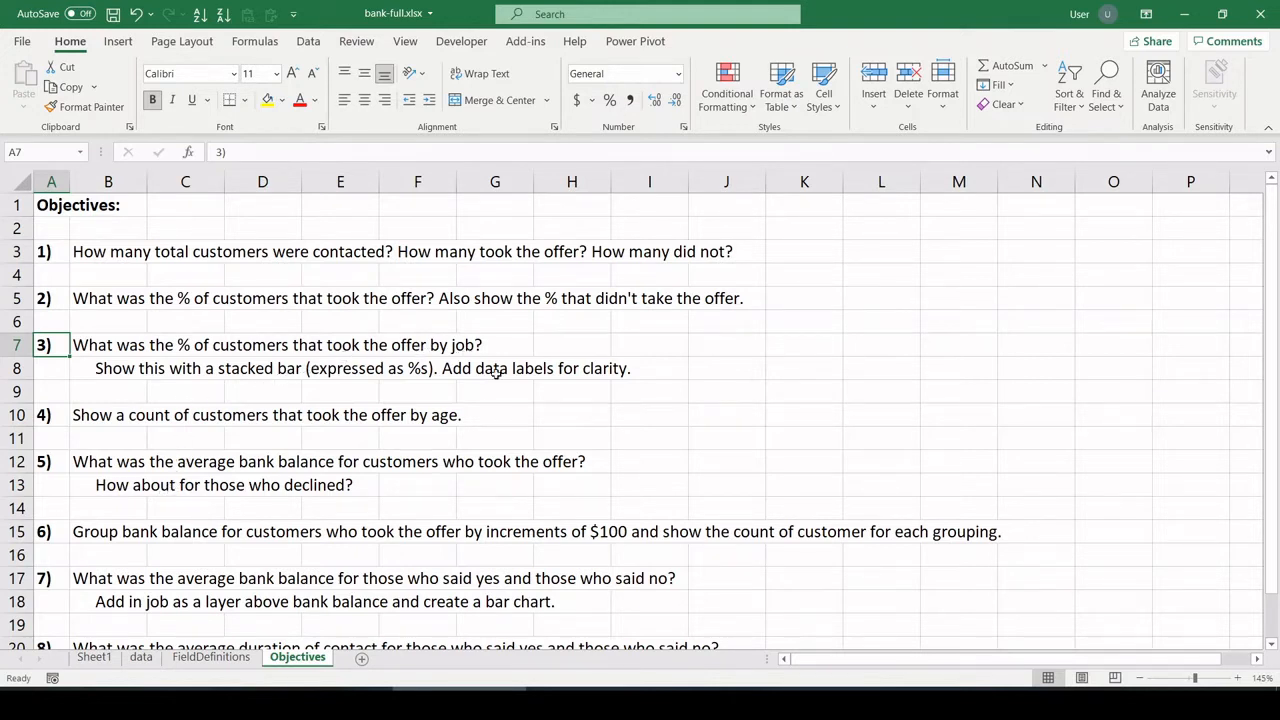
pyautogui.moveTo(264, 410)
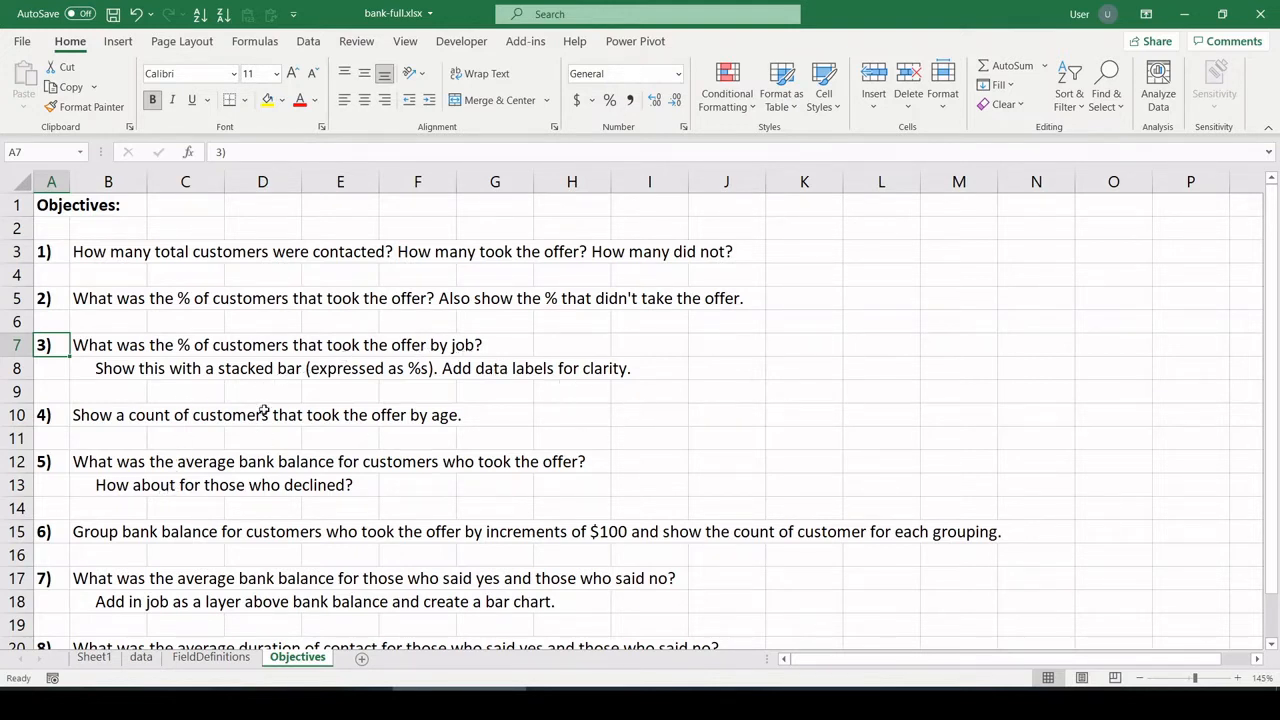
pyautogui.moveTo(402, 380)
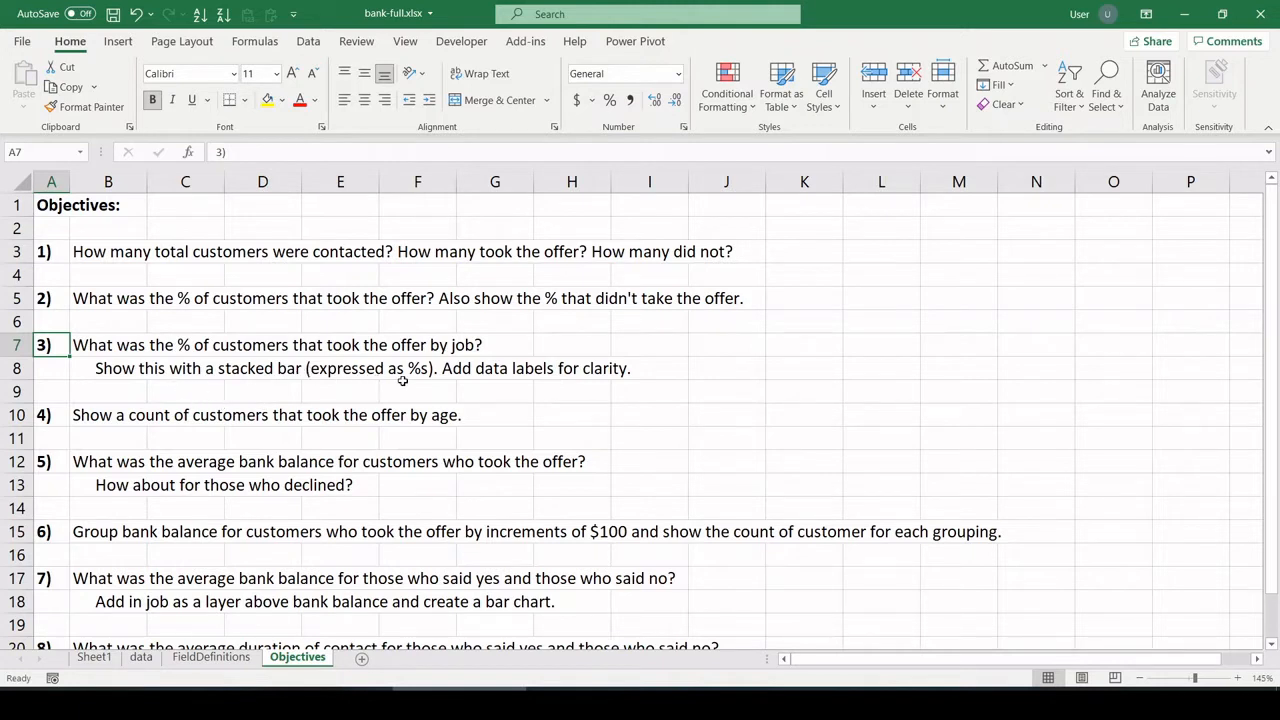
pyautogui.moveTo(504, 384)
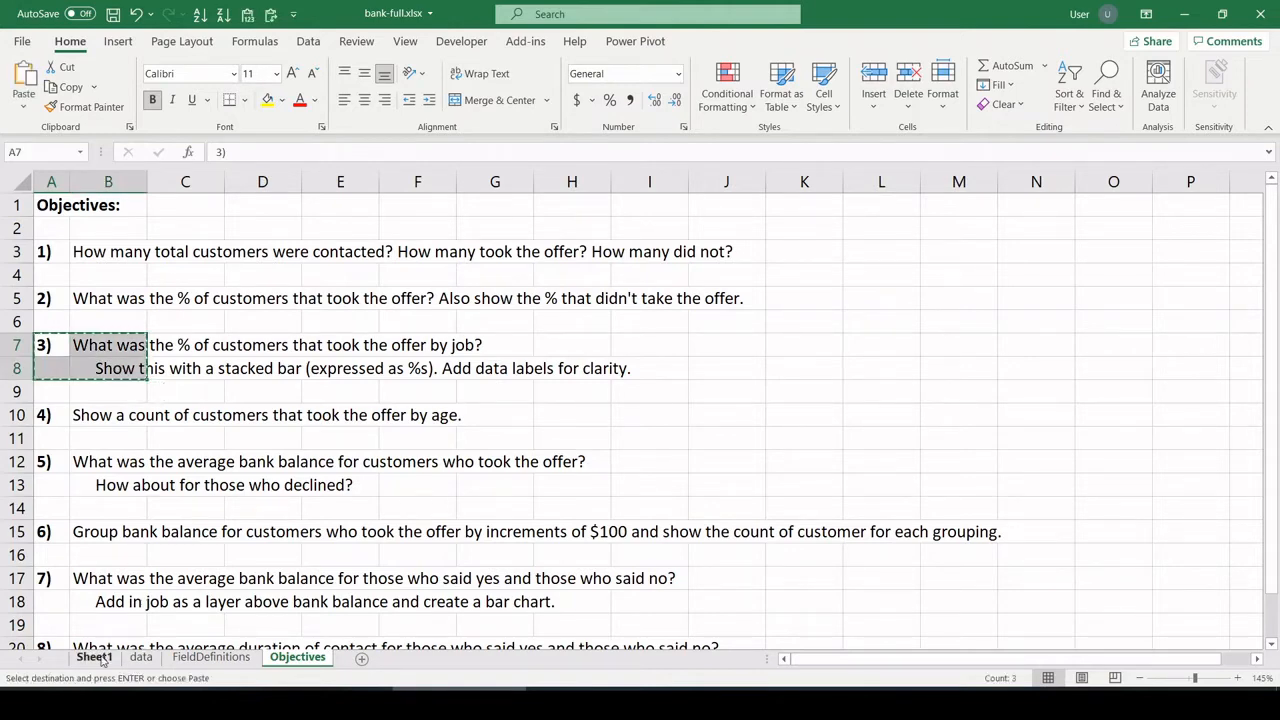
# - Place objective 3 on Sheet1 and add job as rows of the lower pivot table
pyautogui.click(94, 656)
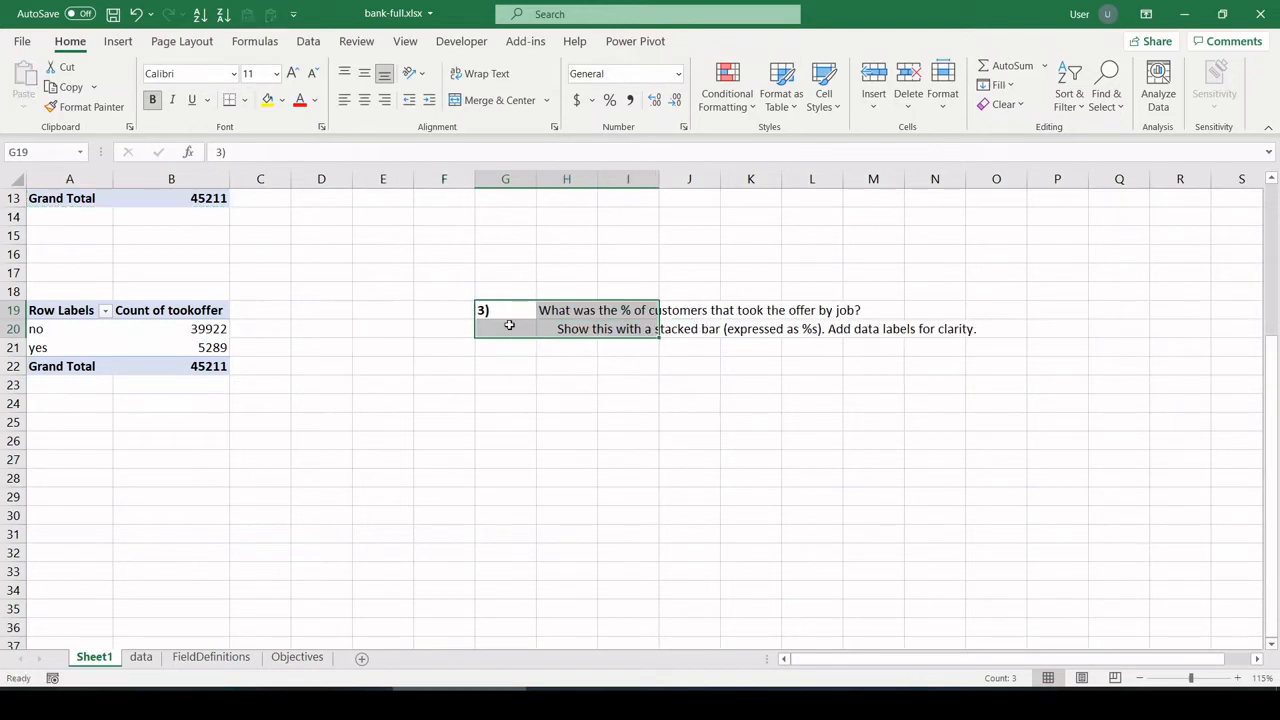
pyautogui.click(172, 328)
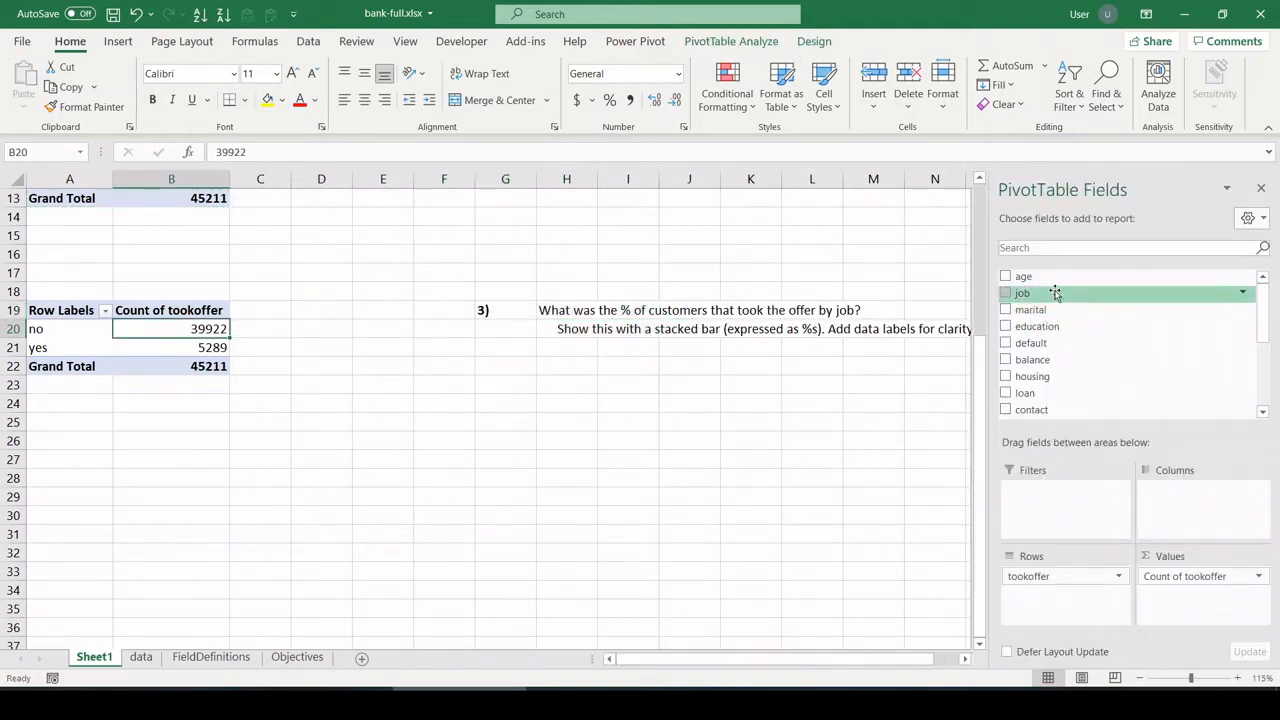
pyautogui.click(1006, 292)
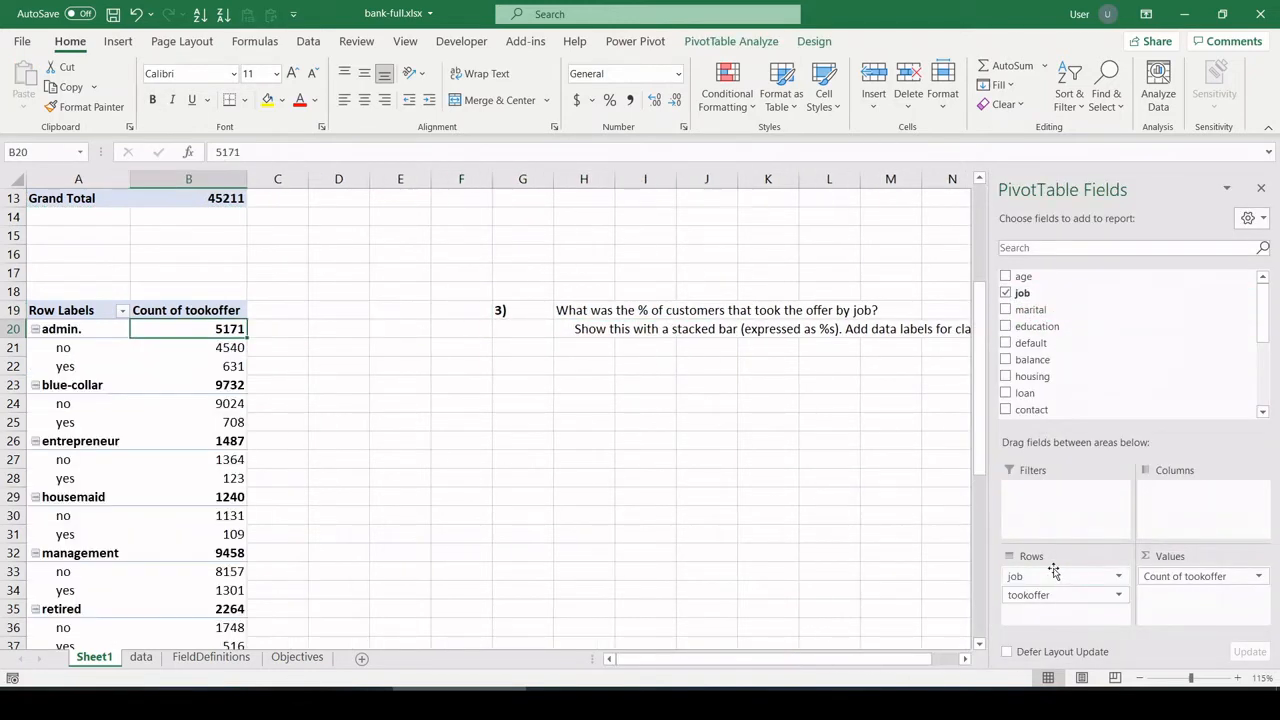
pyautogui.click(188, 364)
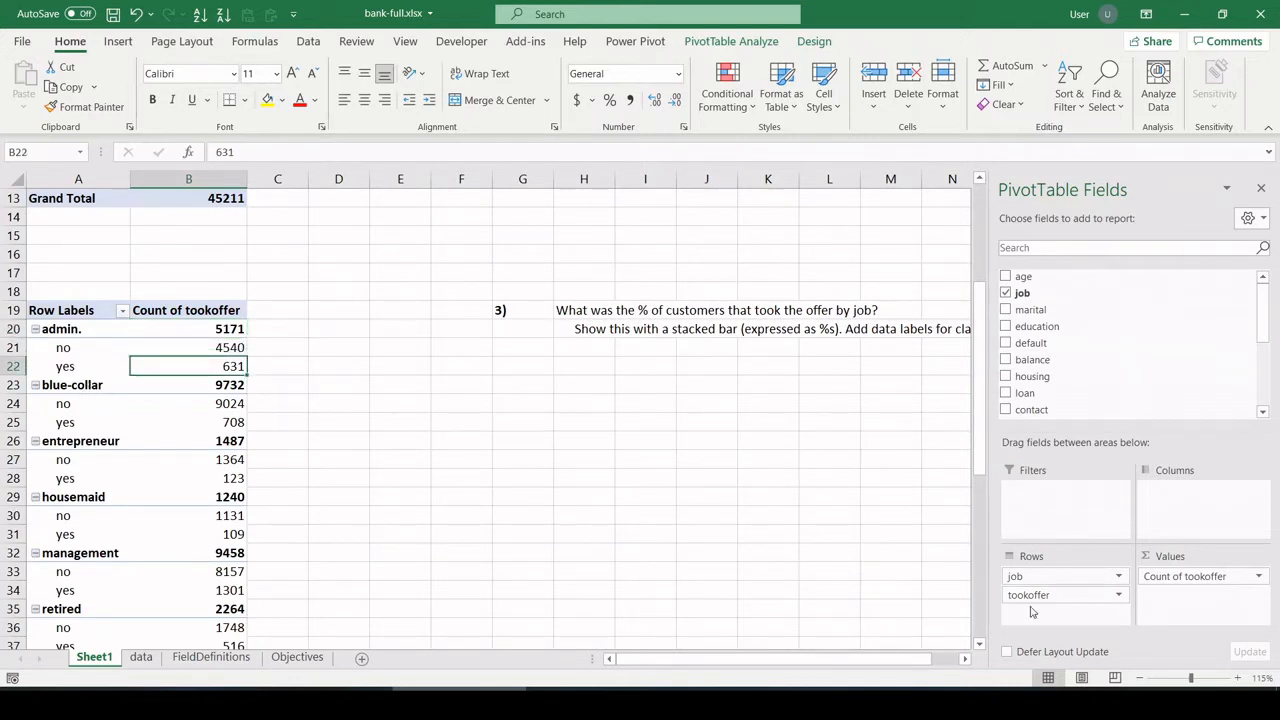
# - Move tookoffer into Columns and select the no/yes counts by job
pyautogui.moveTo(1060, 596); pyautogui.dragTo(1200, 490)
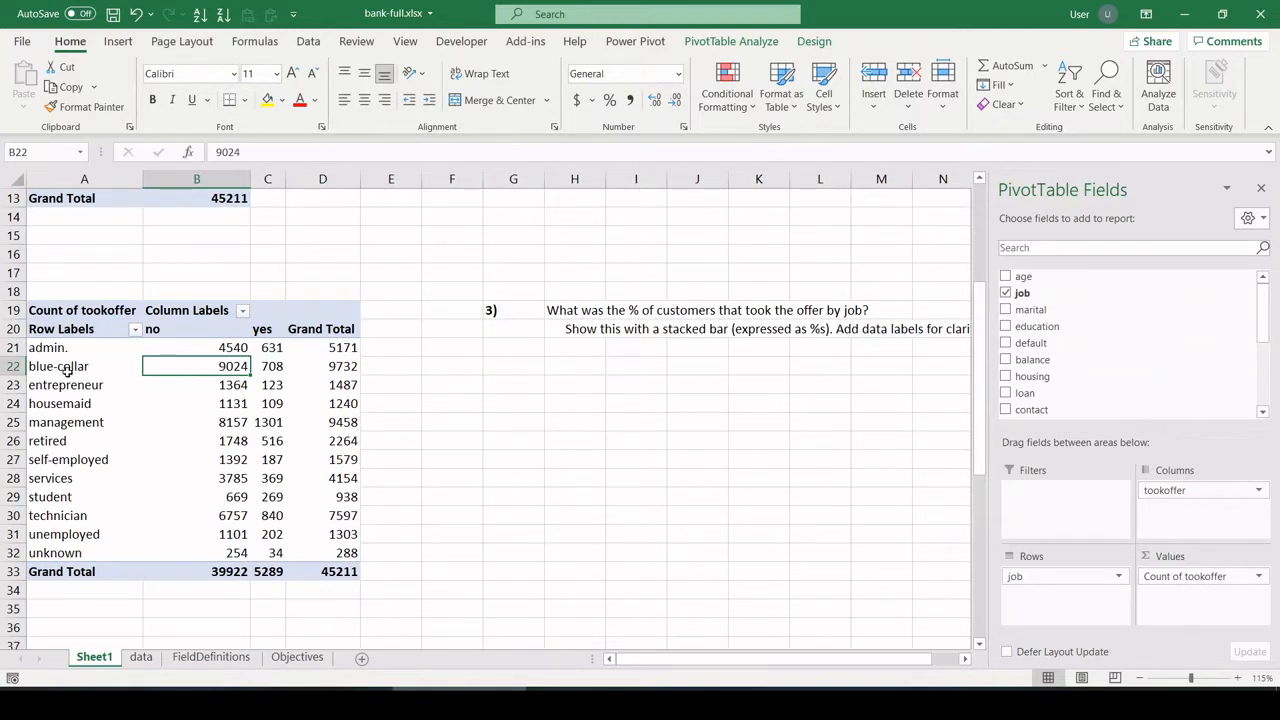
pyautogui.click(84, 440)
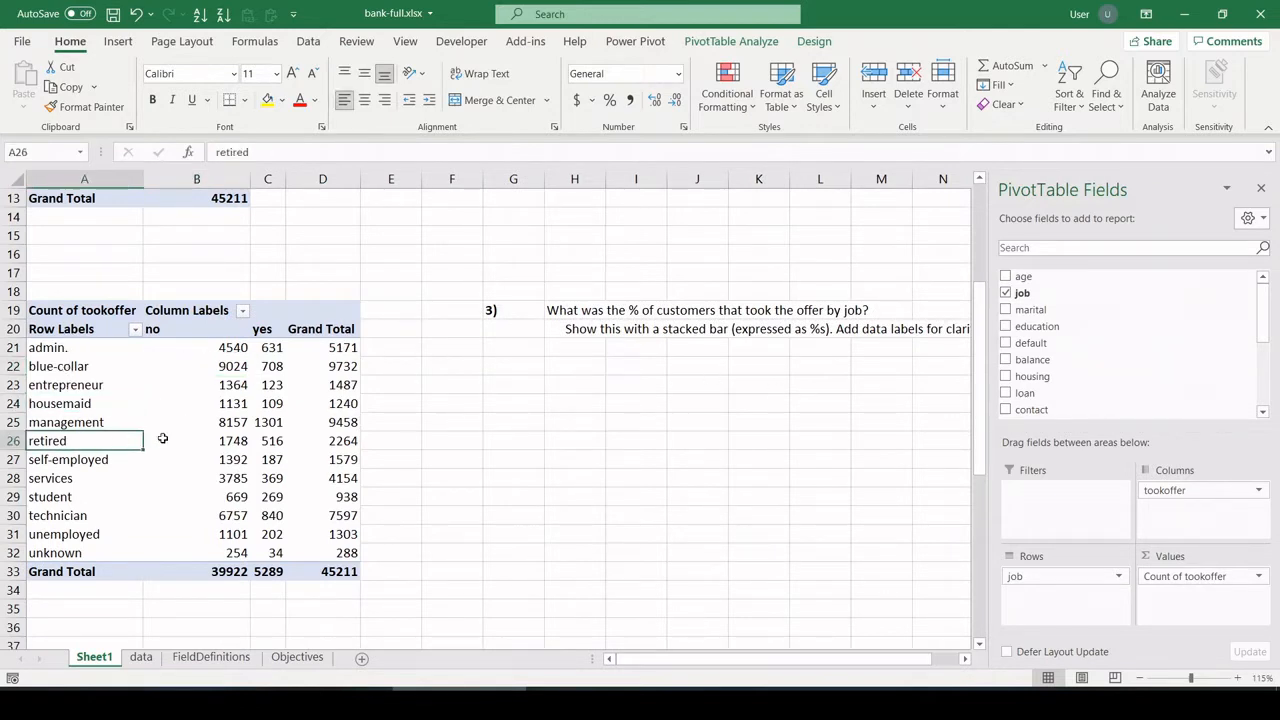
pyautogui.click(196, 440)
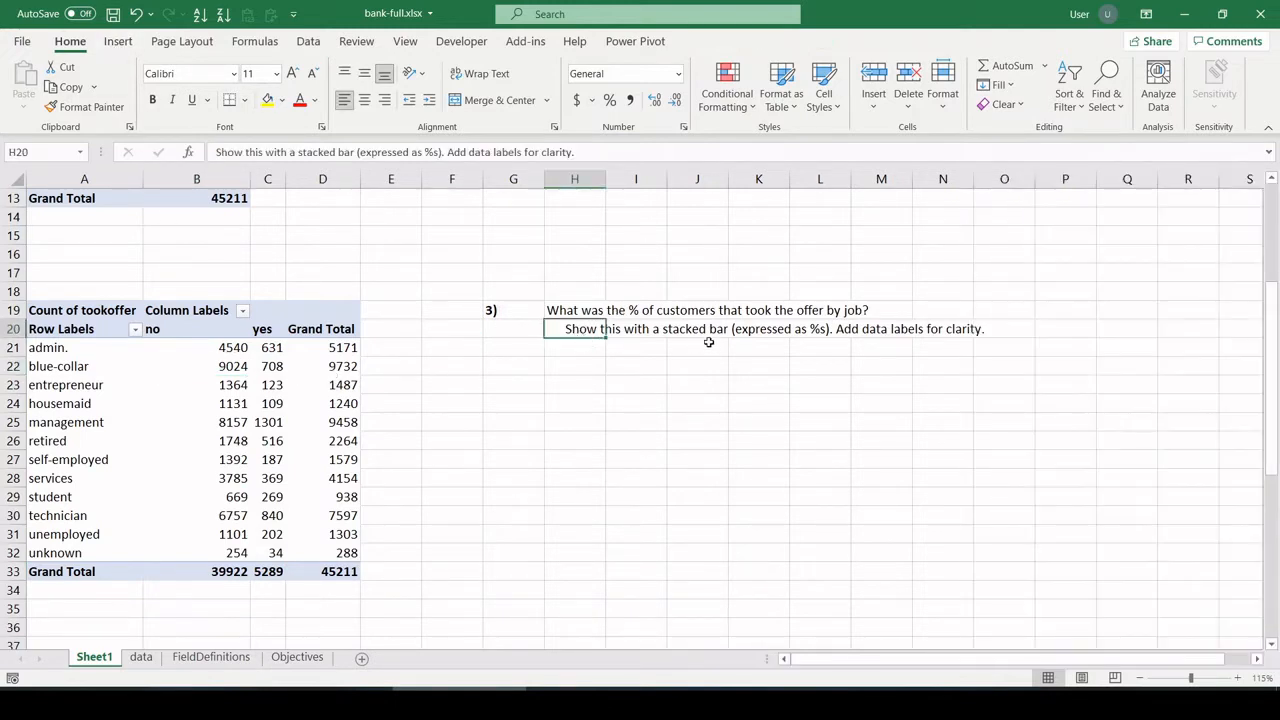
pyautogui.moveTo(772, 342)
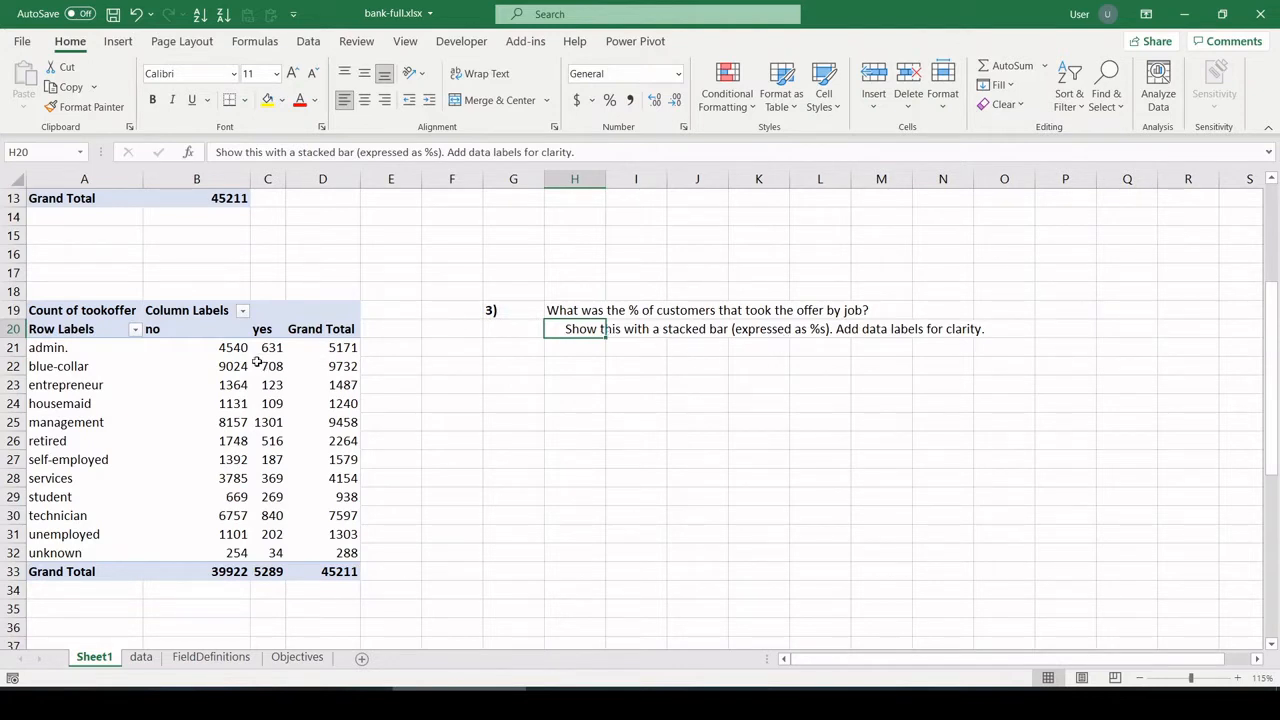
pyautogui.moveTo(232, 348); pyautogui.dragTo(272, 534)
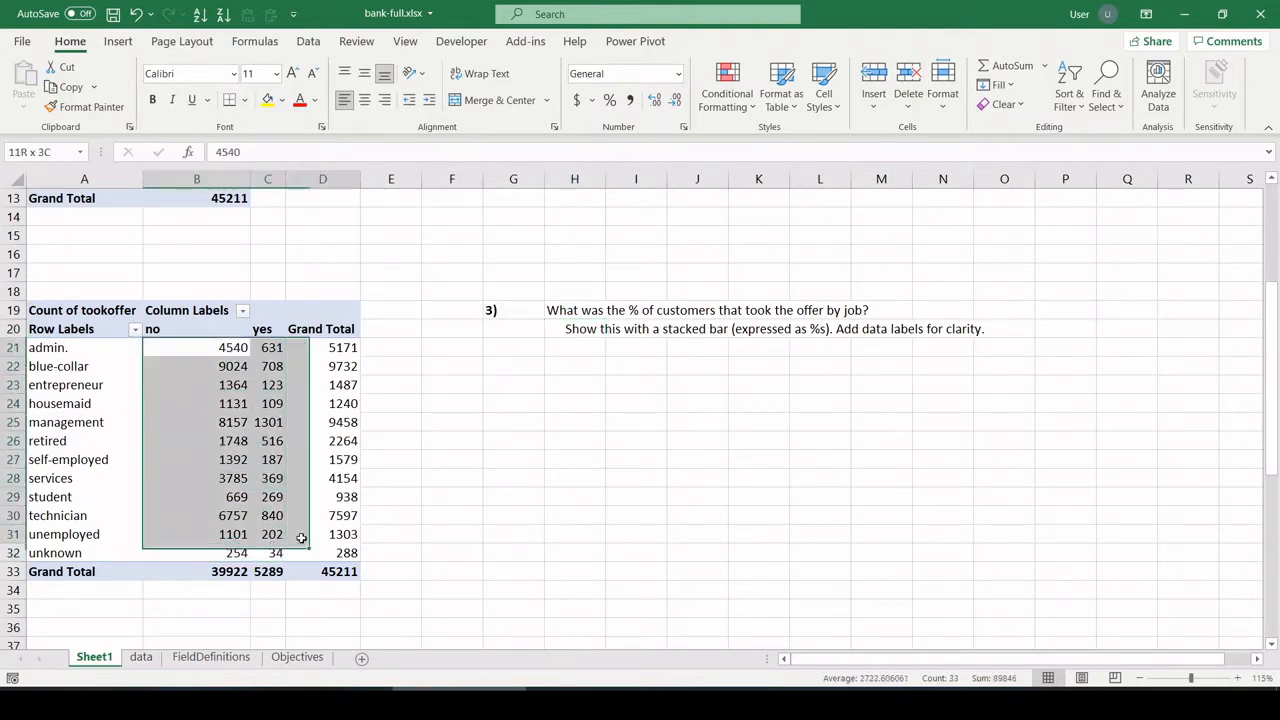
# - Insert a 100% stacked column PivotChart of yes/no tookoffer shares per job
pyautogui.click(574, 328)
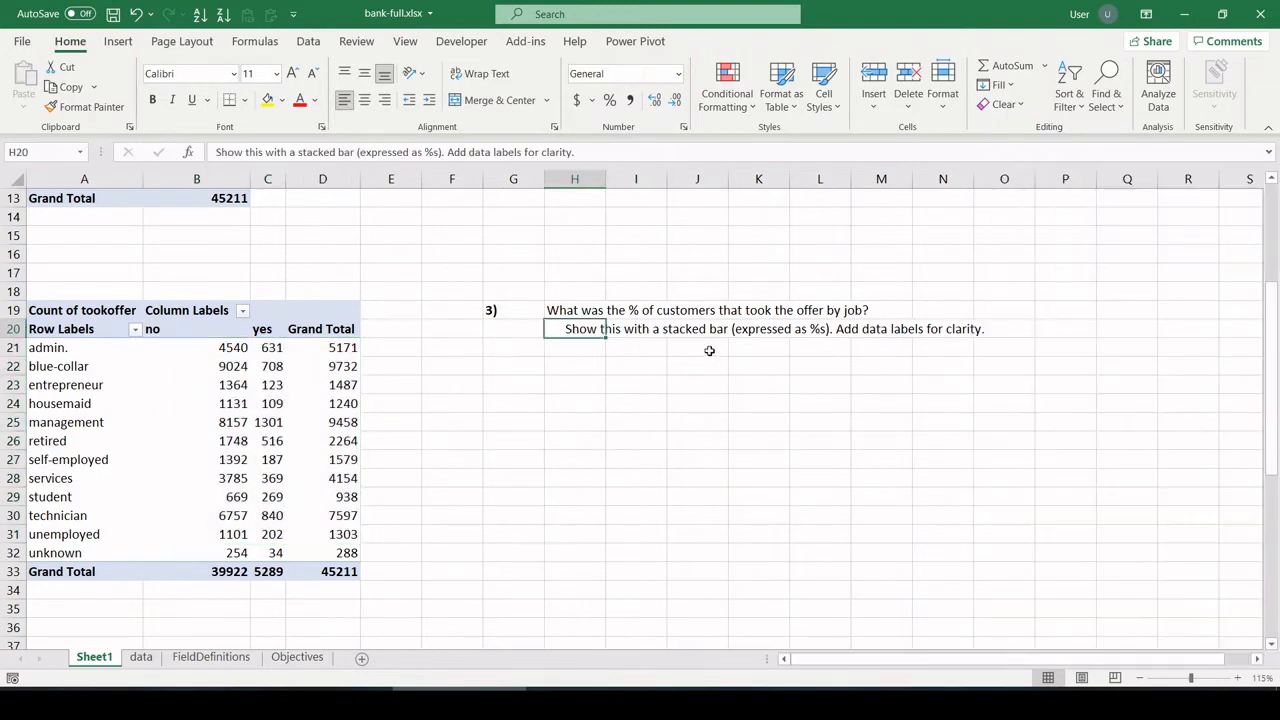
pyautogui.moveTo(806, 340)
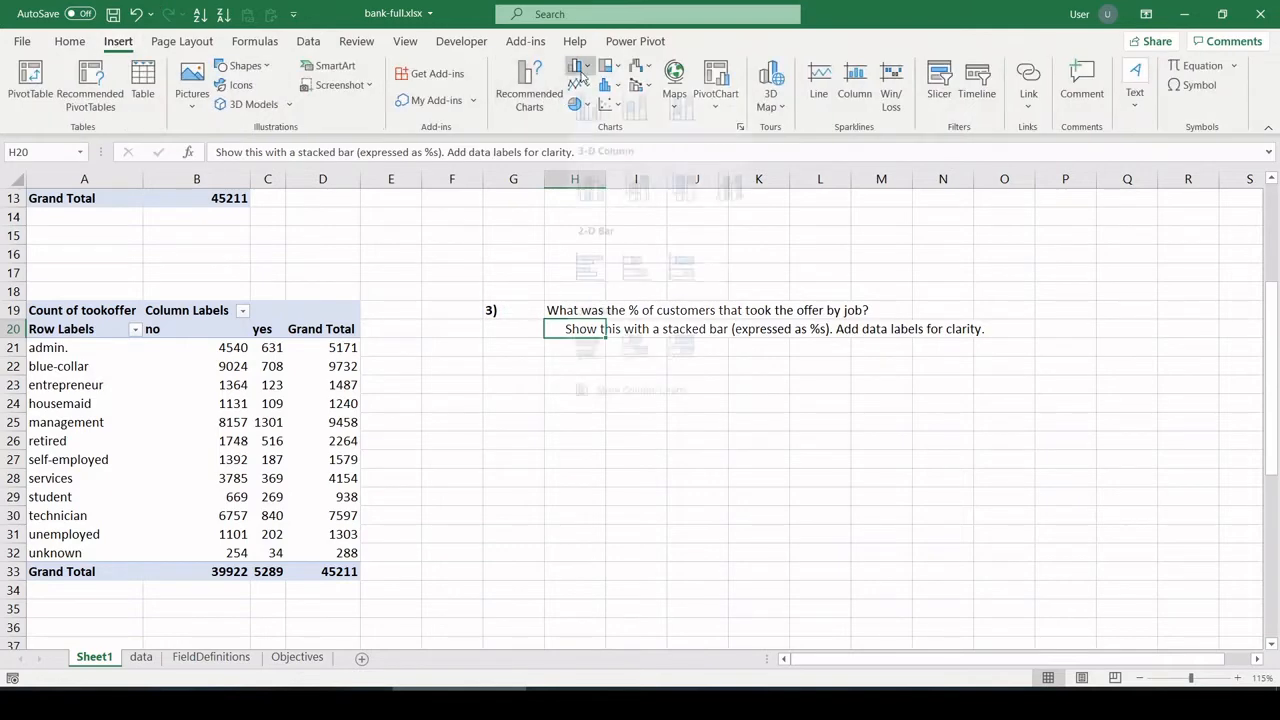
pyautogui.click(578, 76)
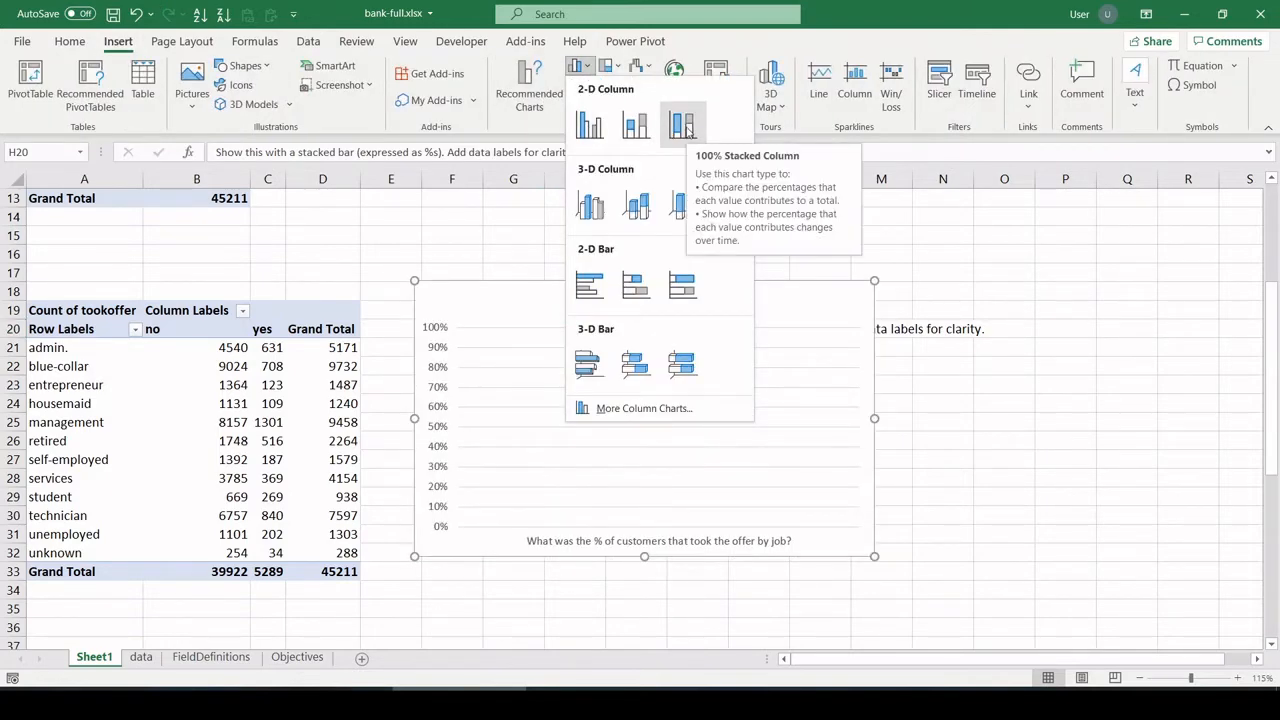
pyautogui.click(684, 124)
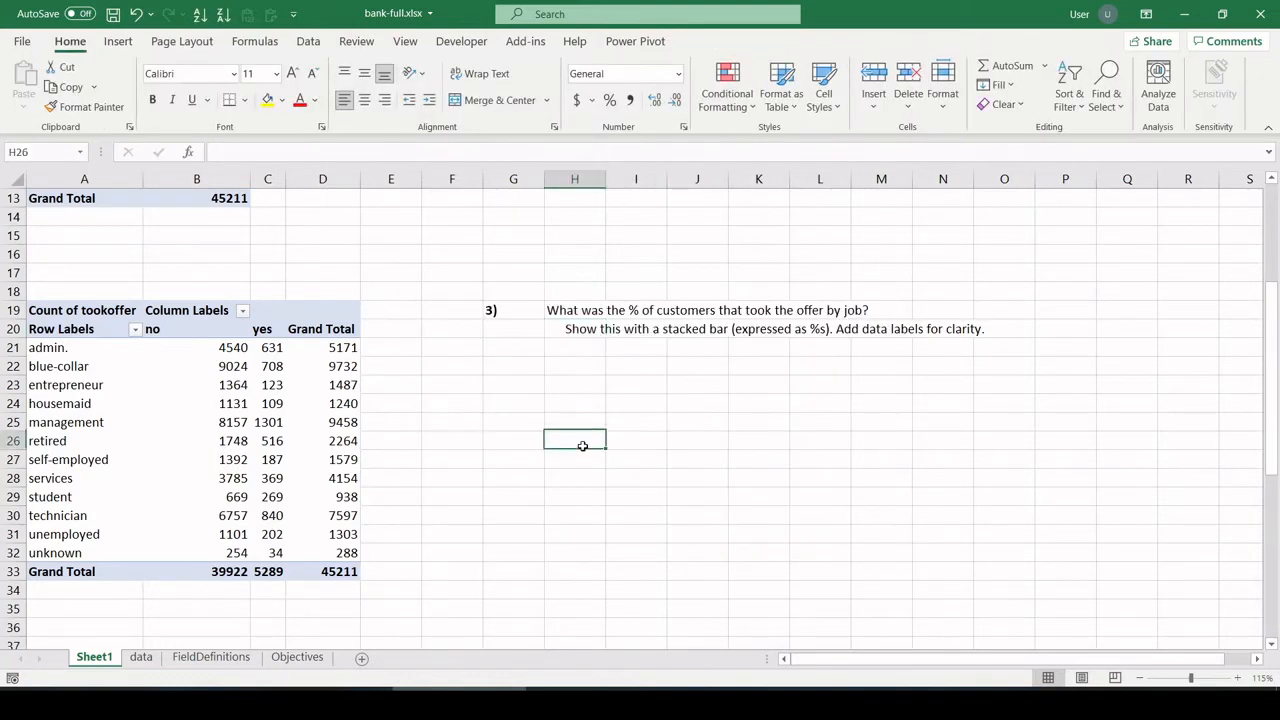
pyautogui.click(232, 384)
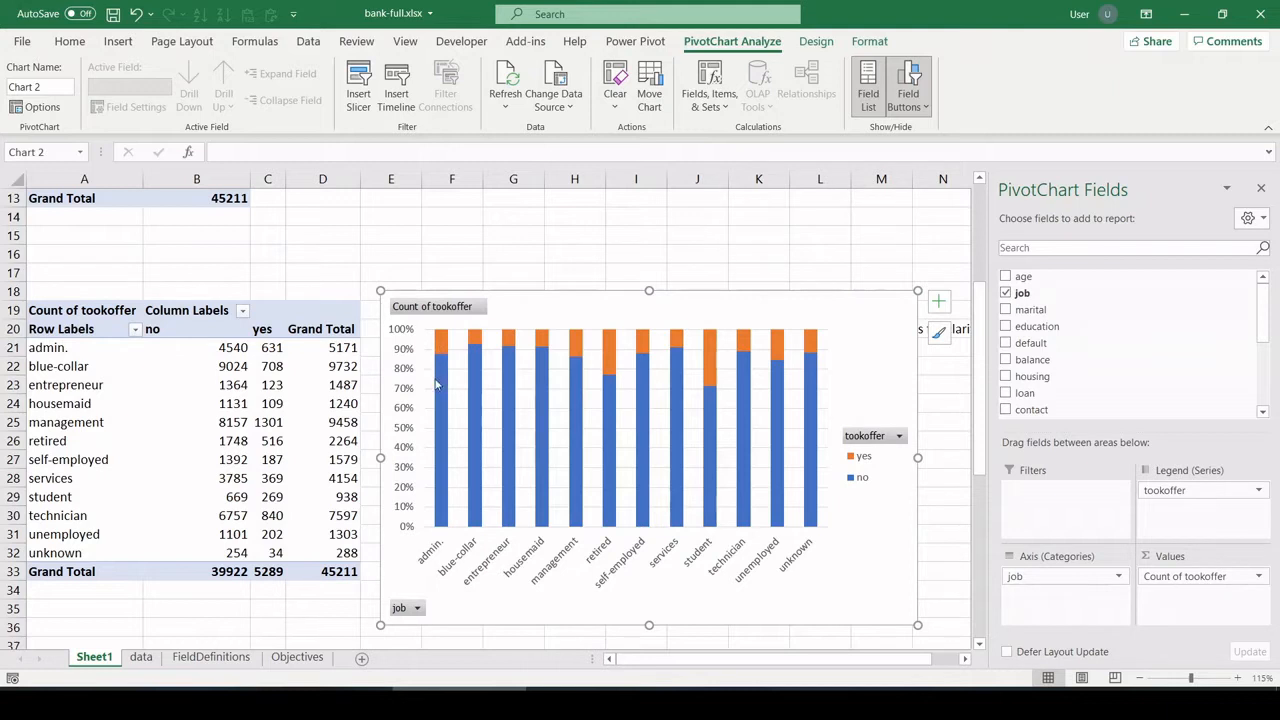
pyautogui.moveTo(474, 340)
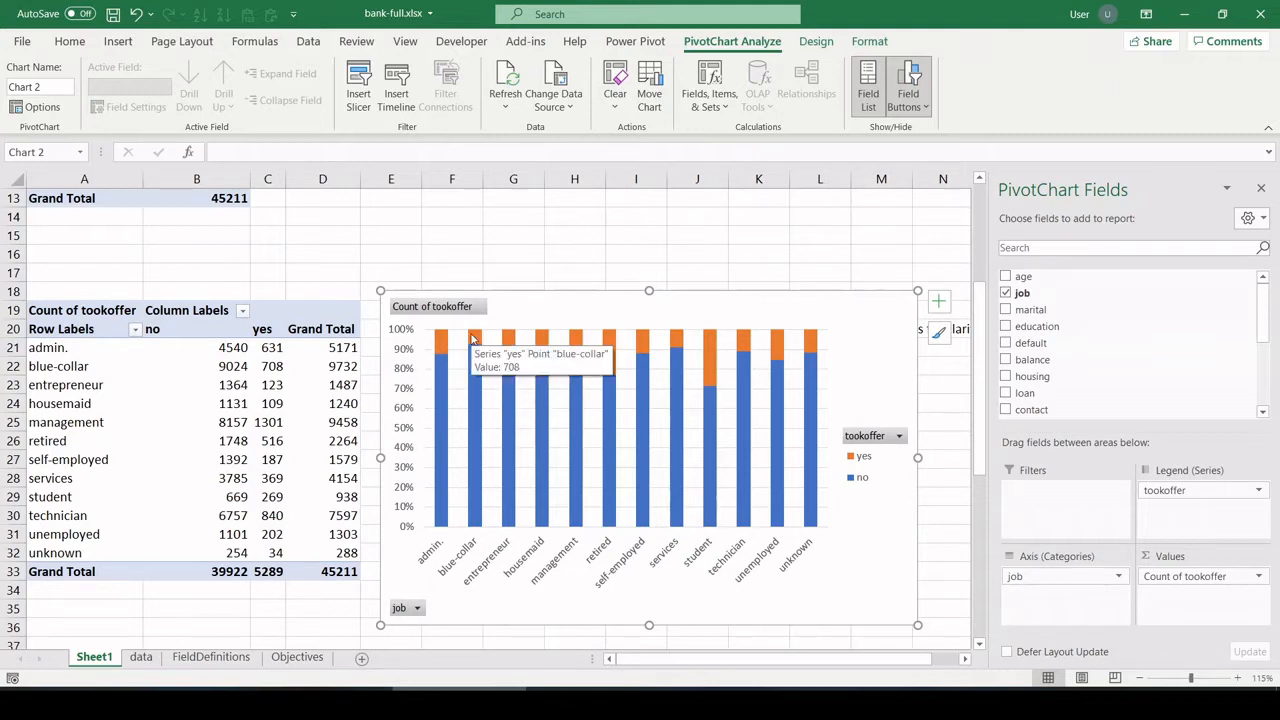
pyautogui.moveTo(450, 314)
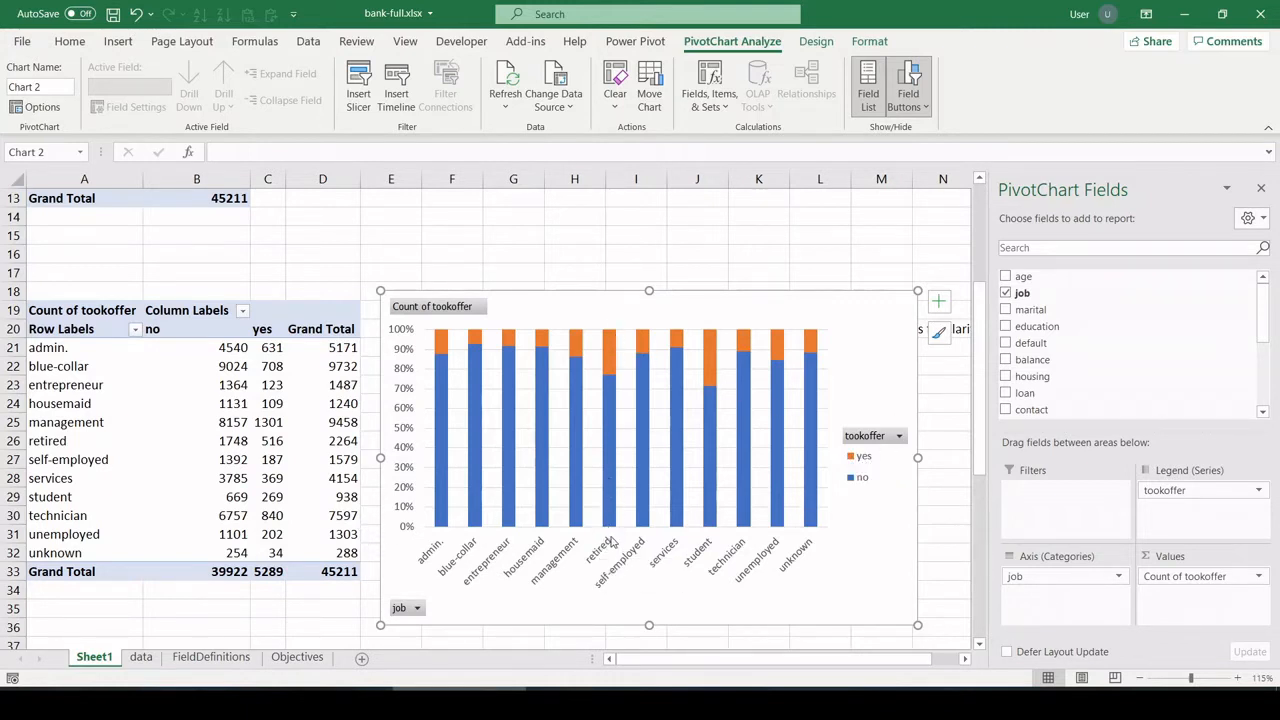
pyautogui.moveTo(610, 364)
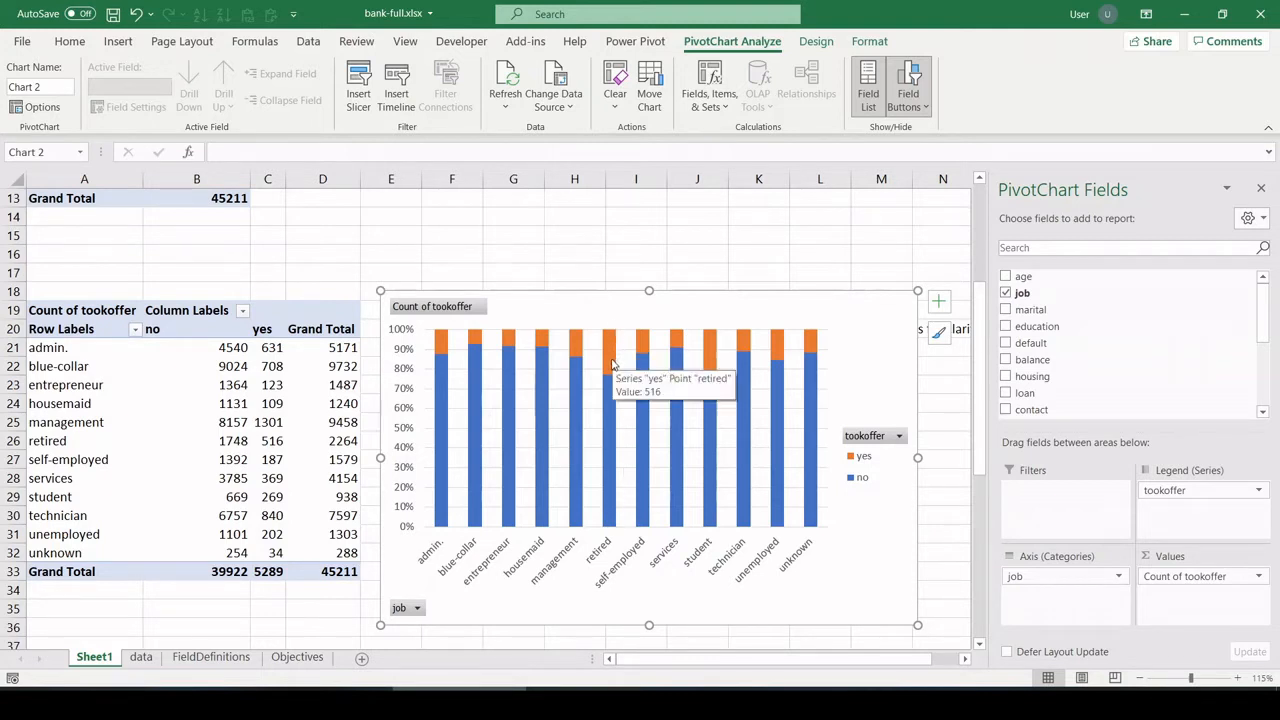
pyautogui.moveTo(710, 380)
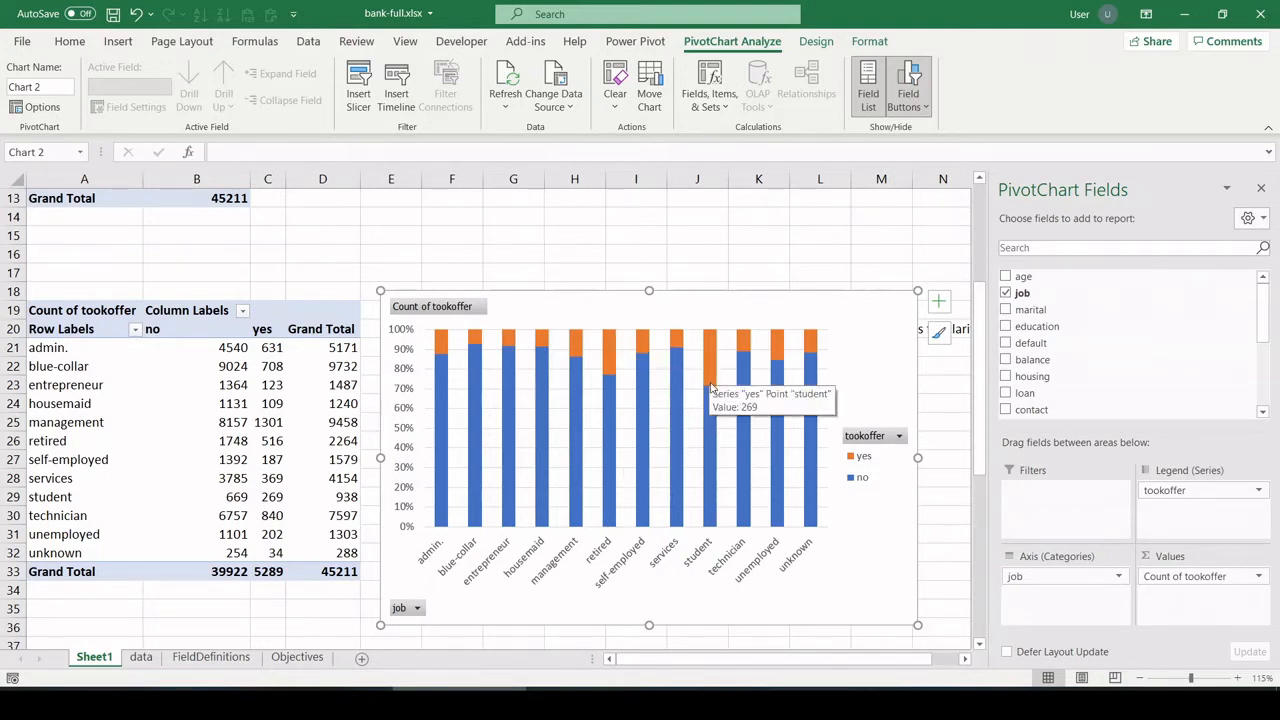
pyautogui.moveTo(732, 482)
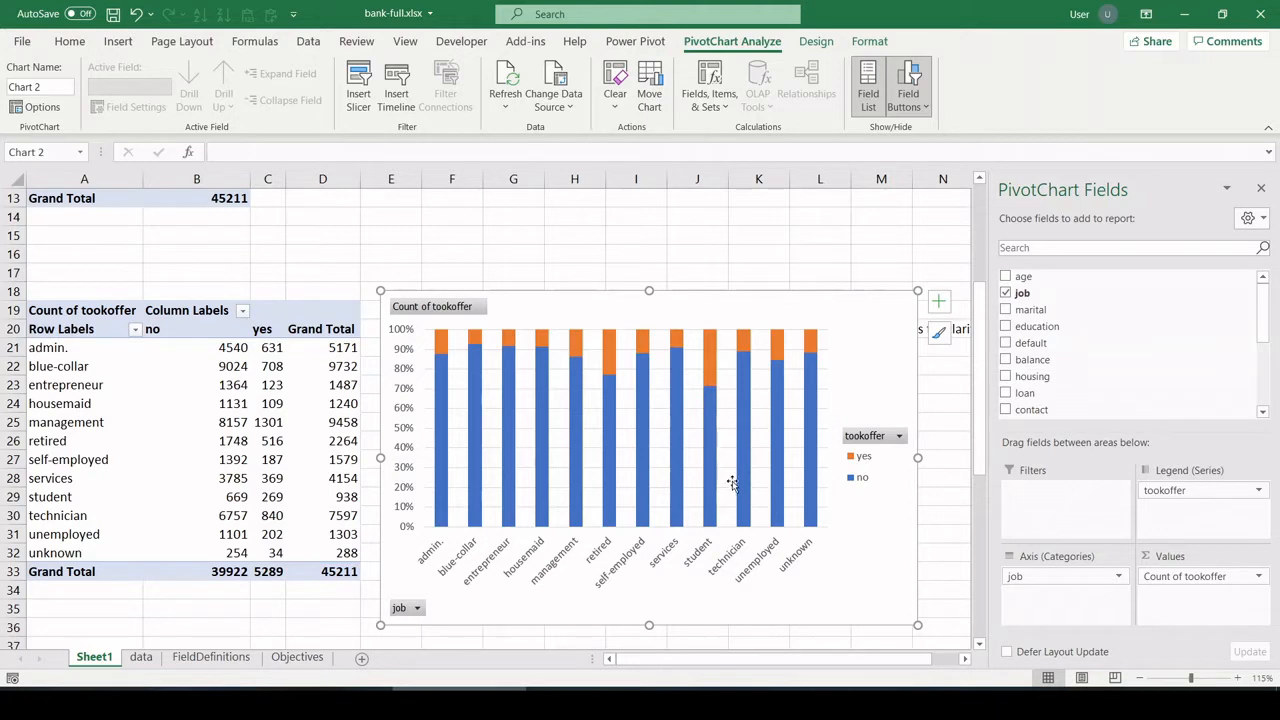
pyautogui.moveTo(662, 232)
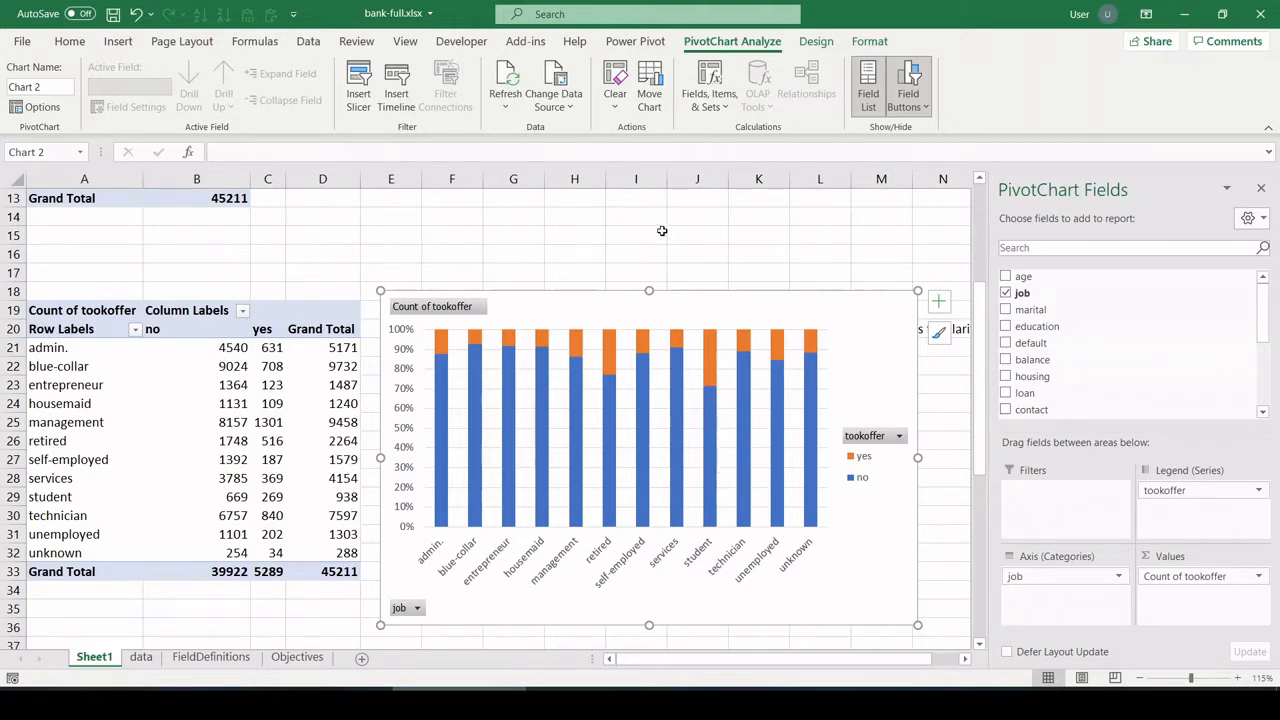
pyautogui.moveTo(598, 356)
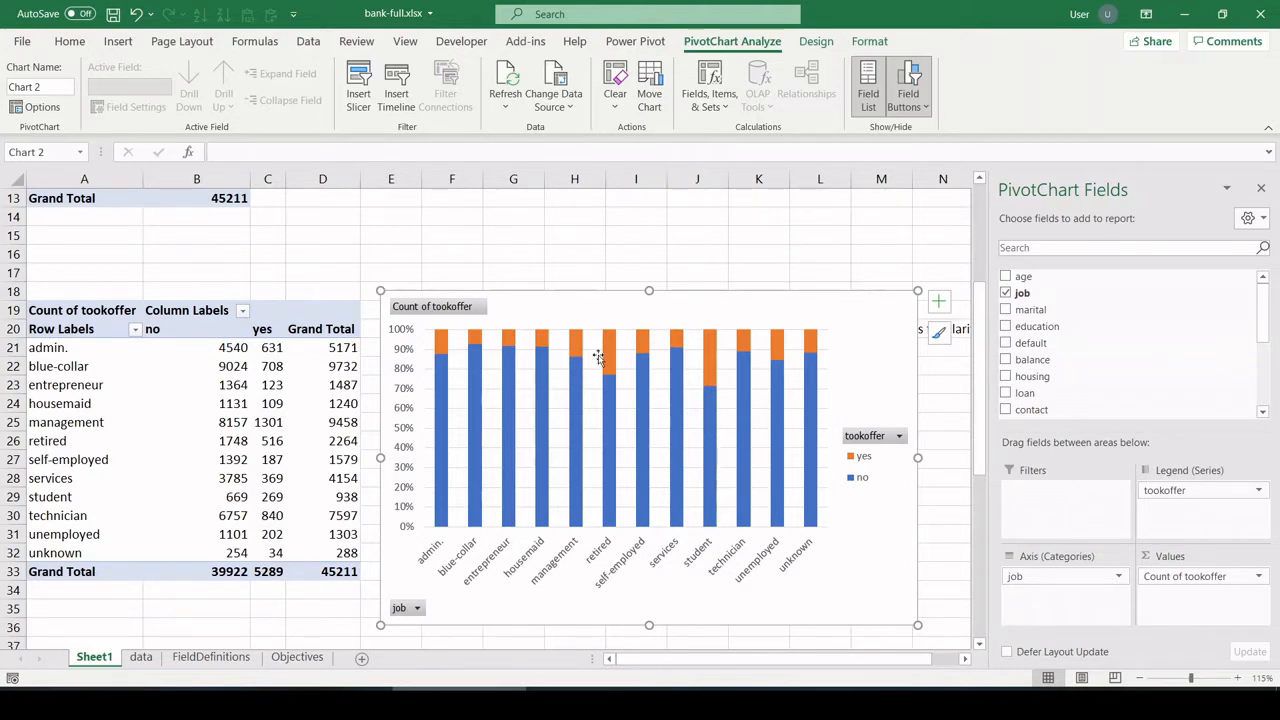
pyautogui.moveTo(628, 300)
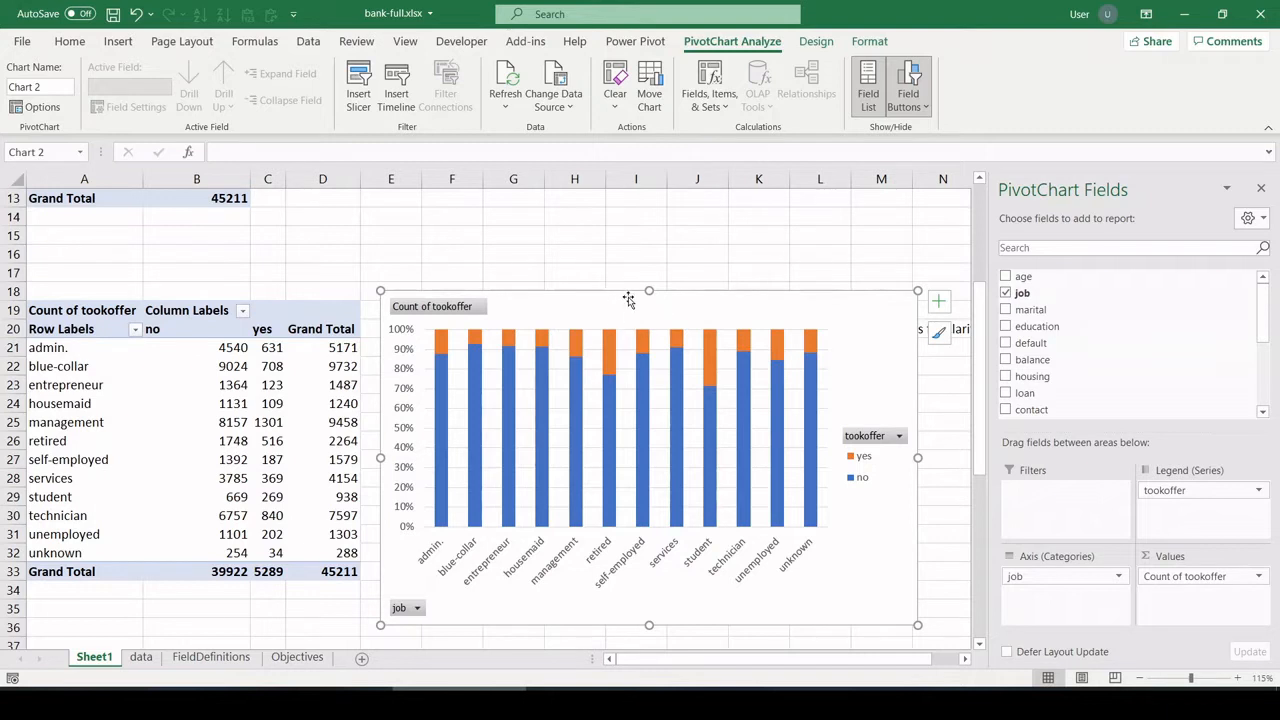
pyautogui.moveTo(624, 252)
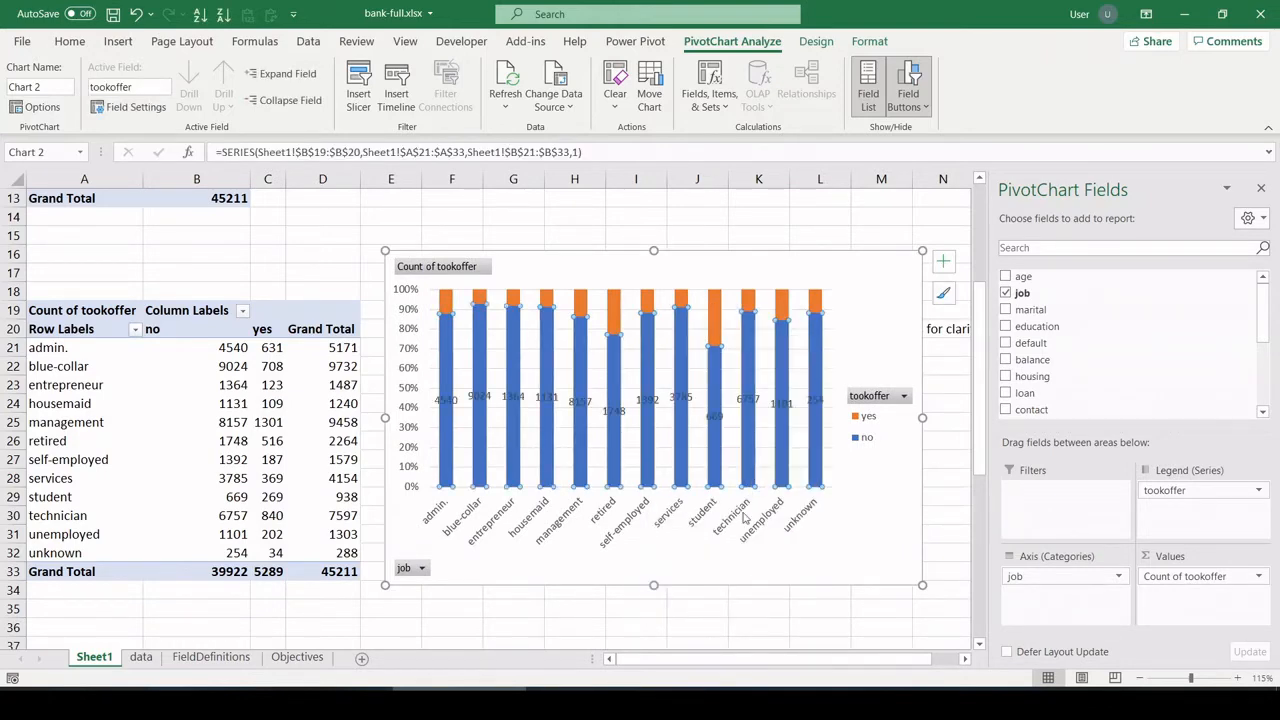
pyautogui.moveTo(612, 304)
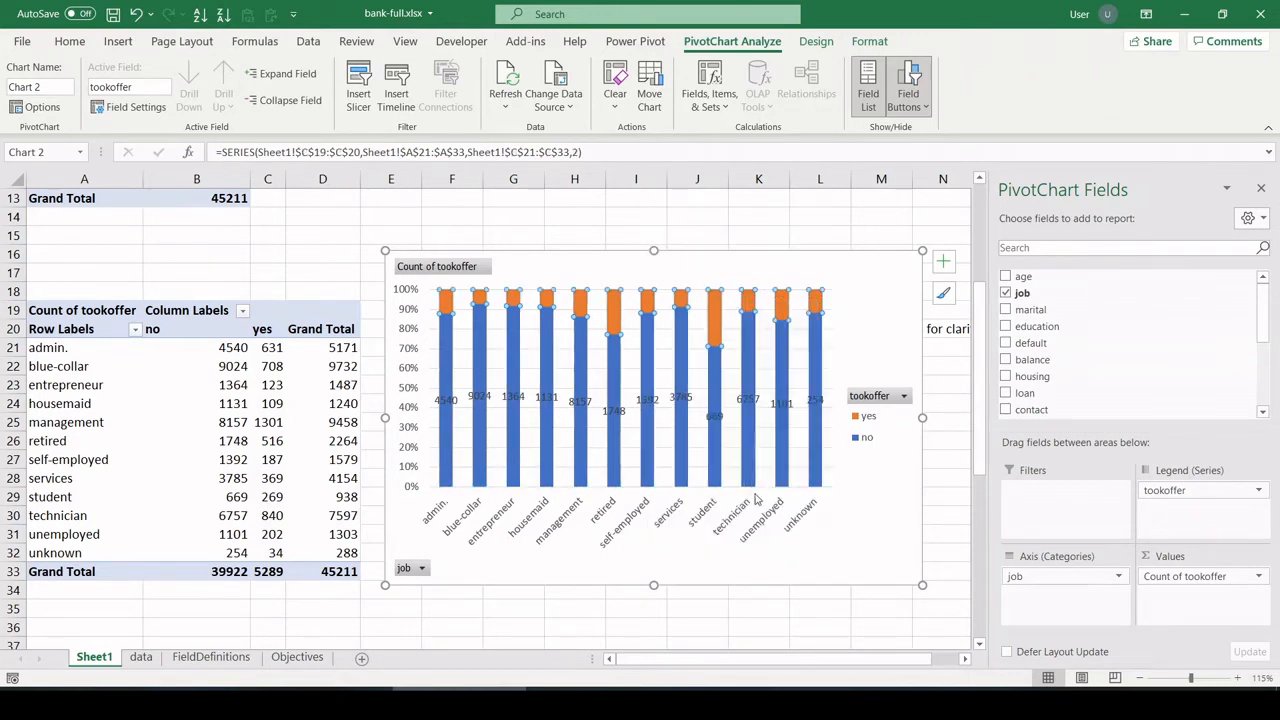
# - Deselect the labelled job chart and go to the Objectives sheet for objective 4
pyautogui.click(758, 628)
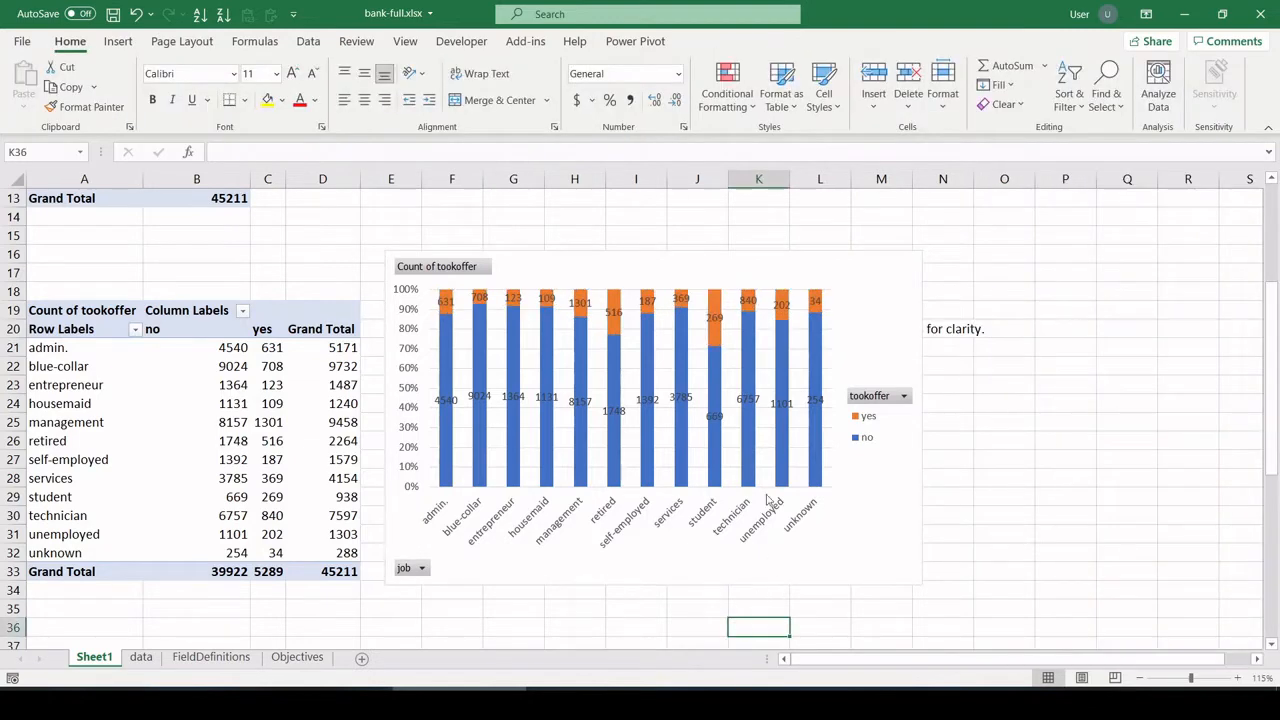
pyautogui.moveTo(758, 308)
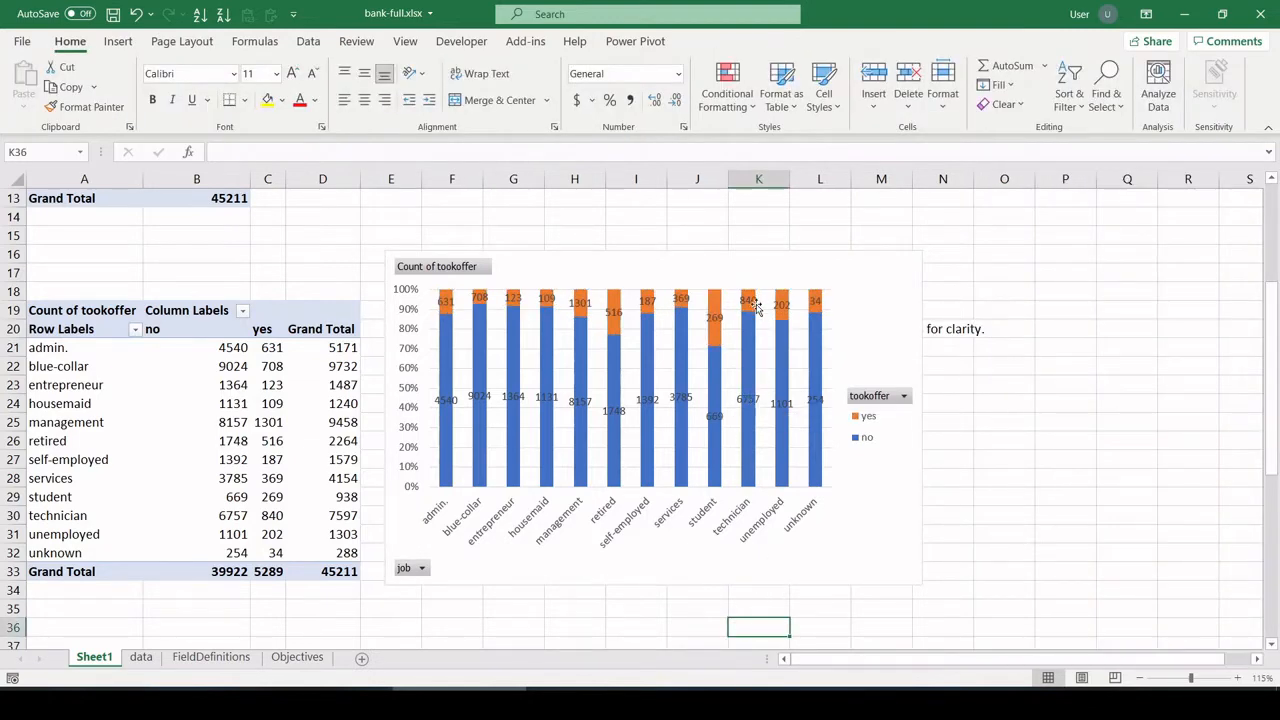
pyautogui.moveTo(558, 580)
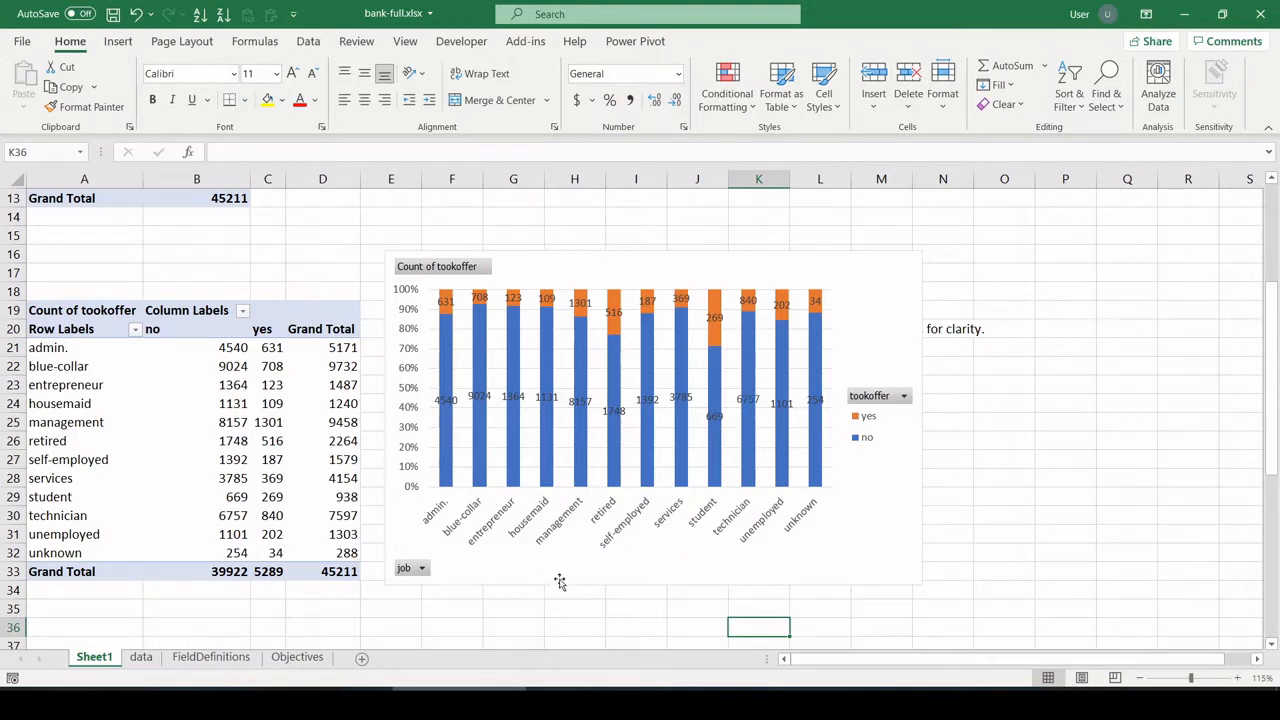
pyautogui.click(574, 608)
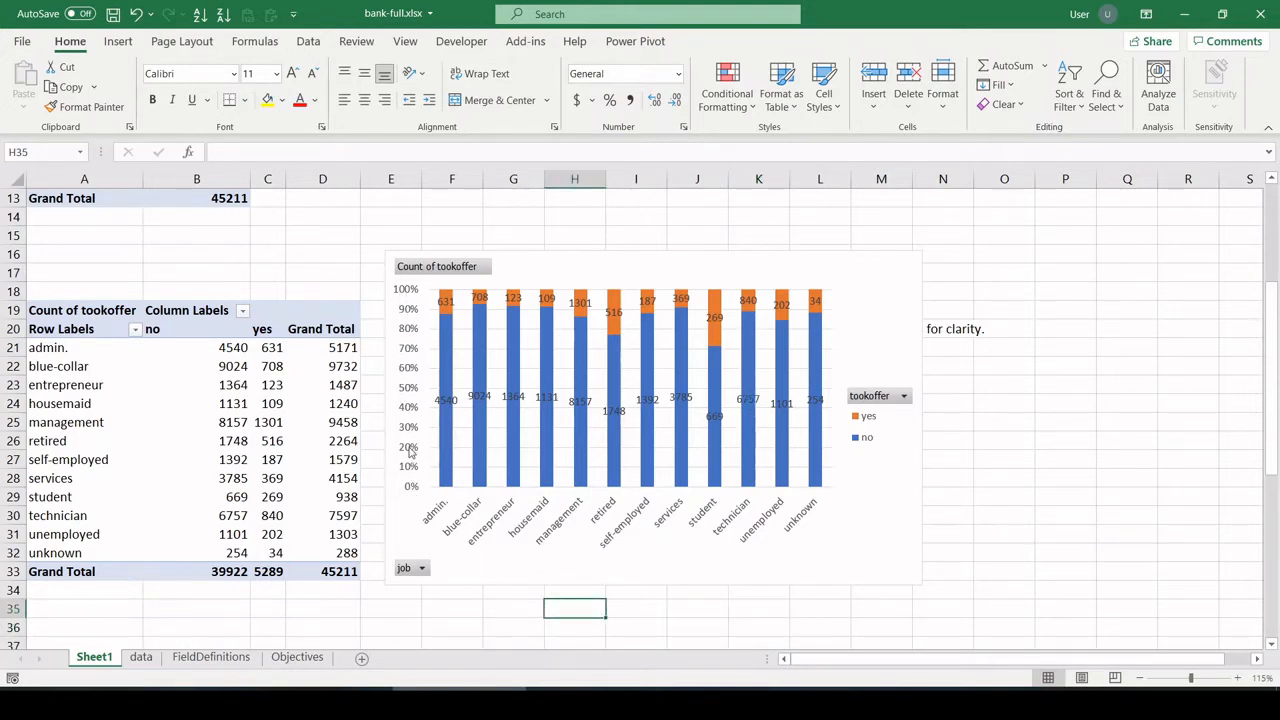
pyautogui.moveTo(364, 616)
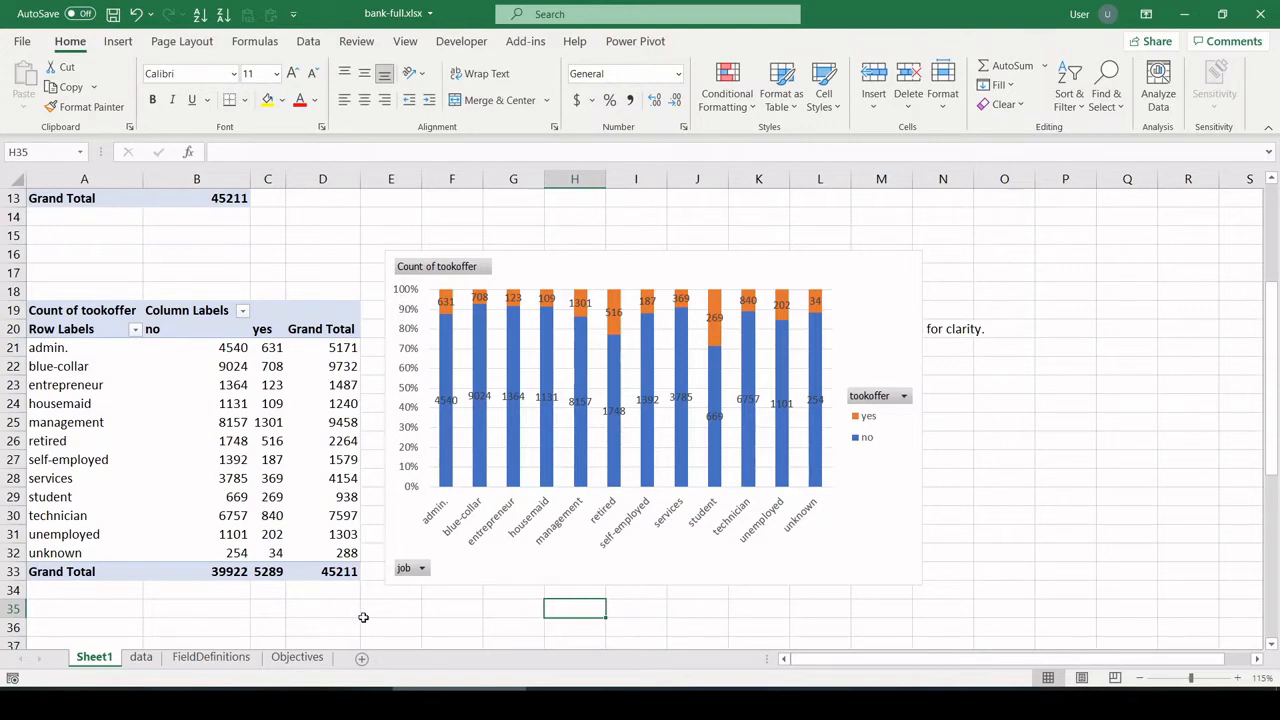
pyautogui.click(296, 656)
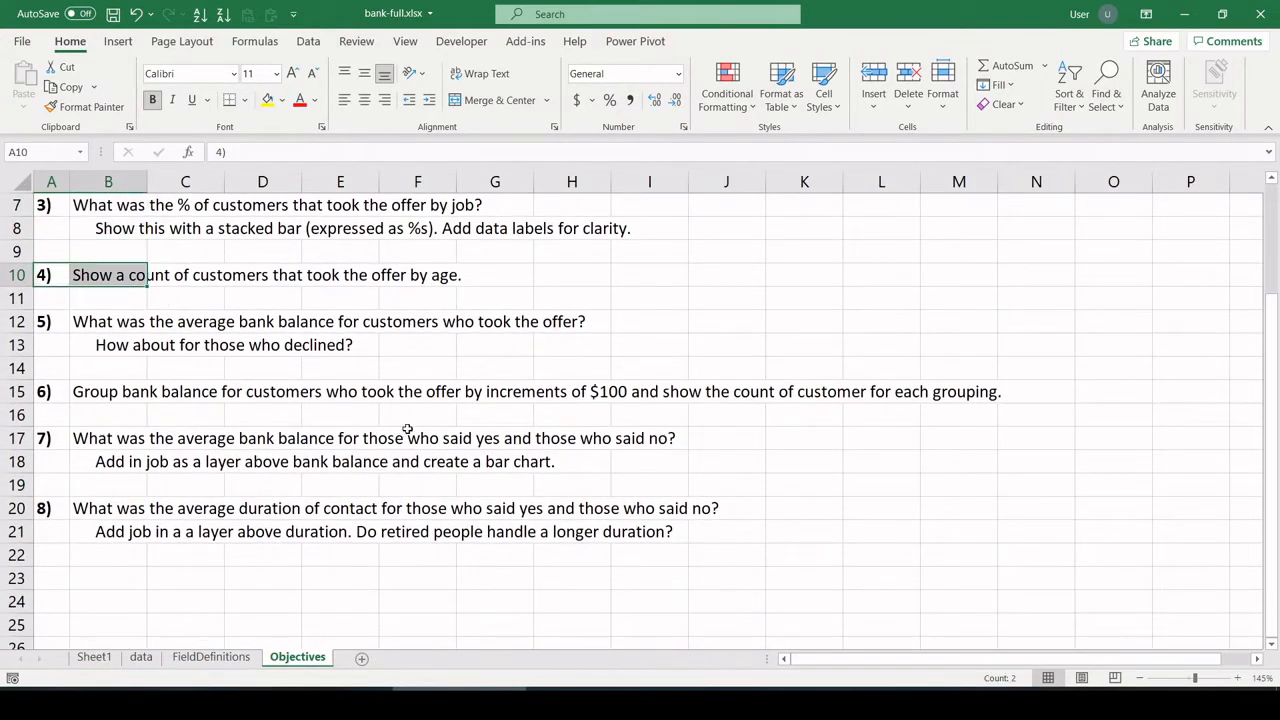
pyautogui.moveTo(396, 432)
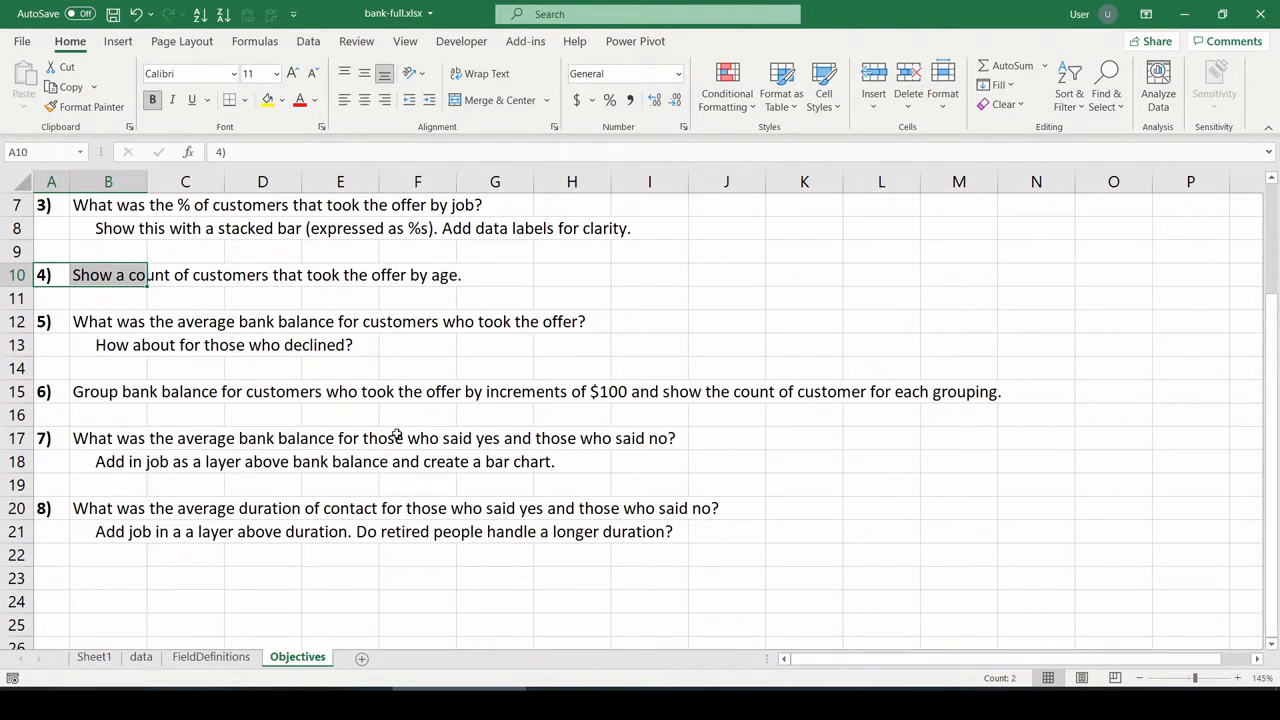
pyautogui.moveTo(108, 638)
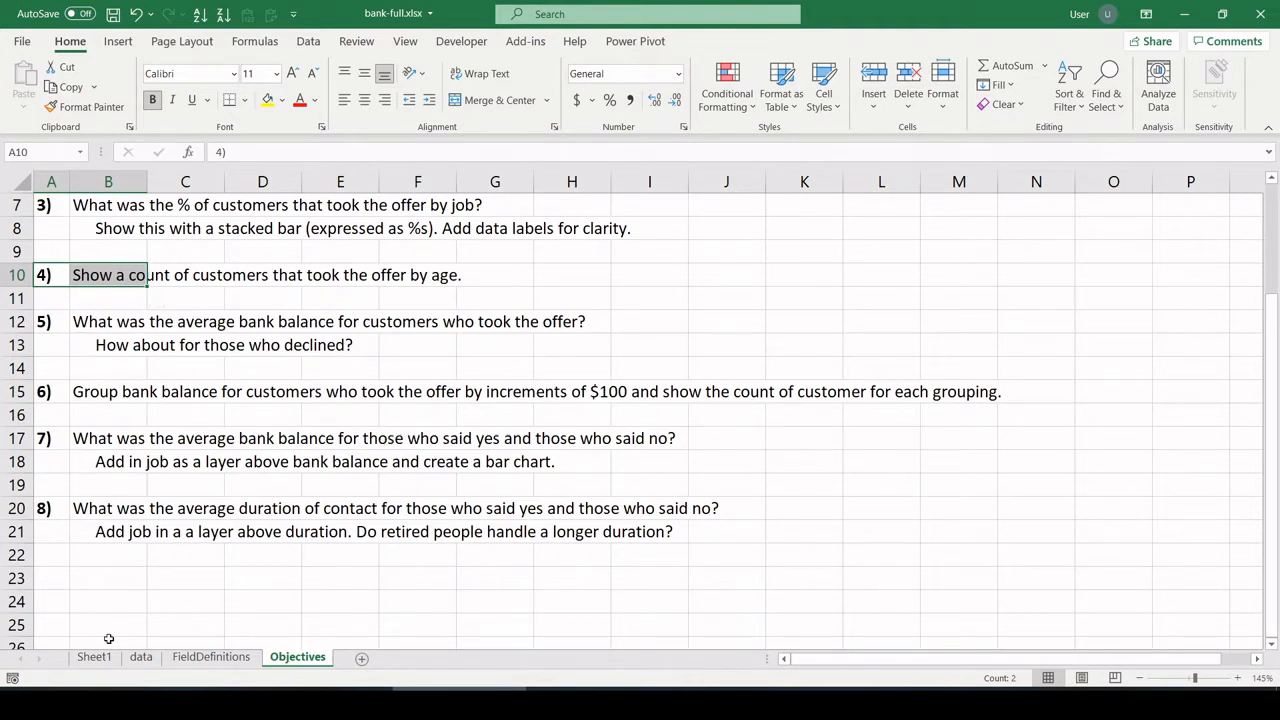
# - Paste objective 4's age question onto Sheet1 above the copied pivot table
pyautogui.click(94, 656)
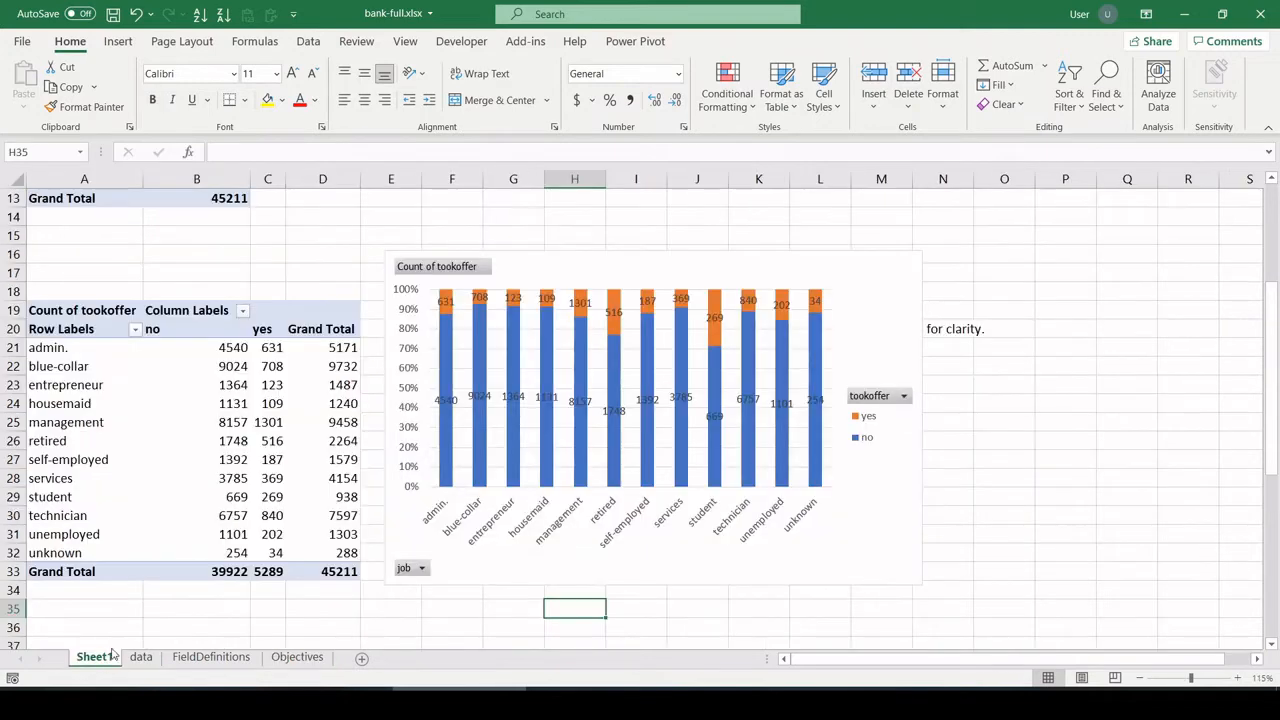
pyautogui.click(296, 656)
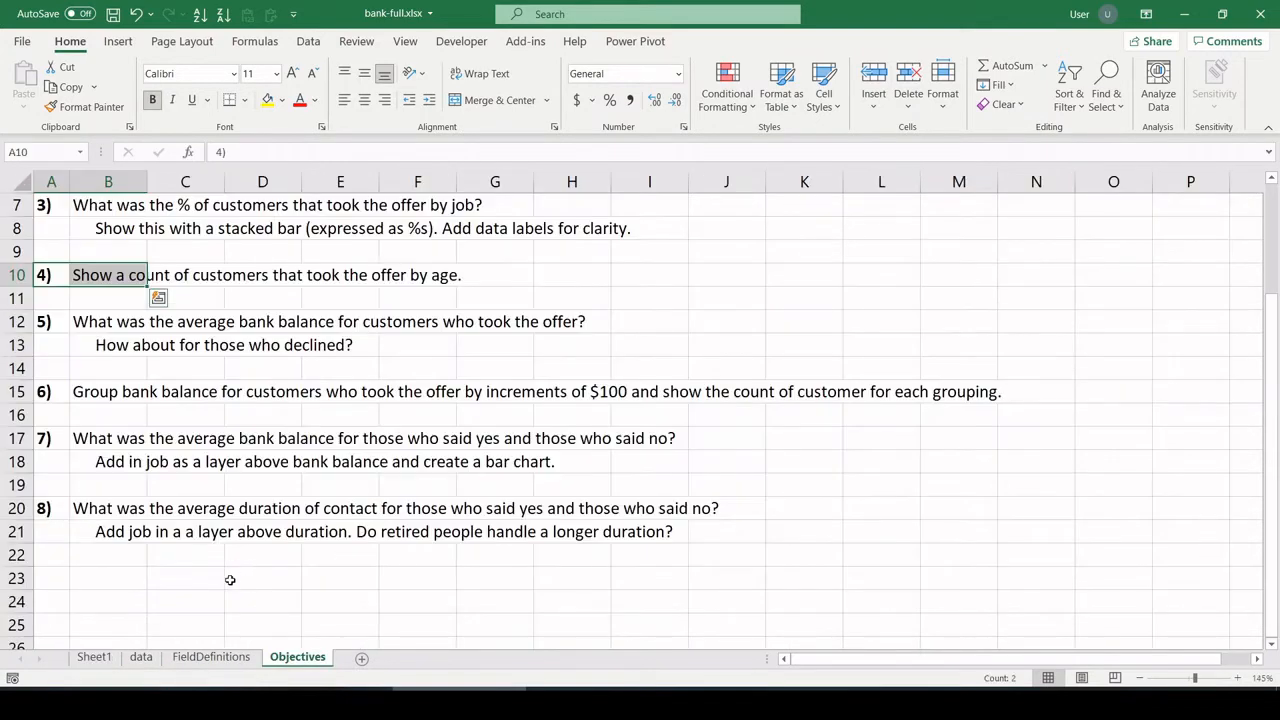
pyautogui.click(94, 656)
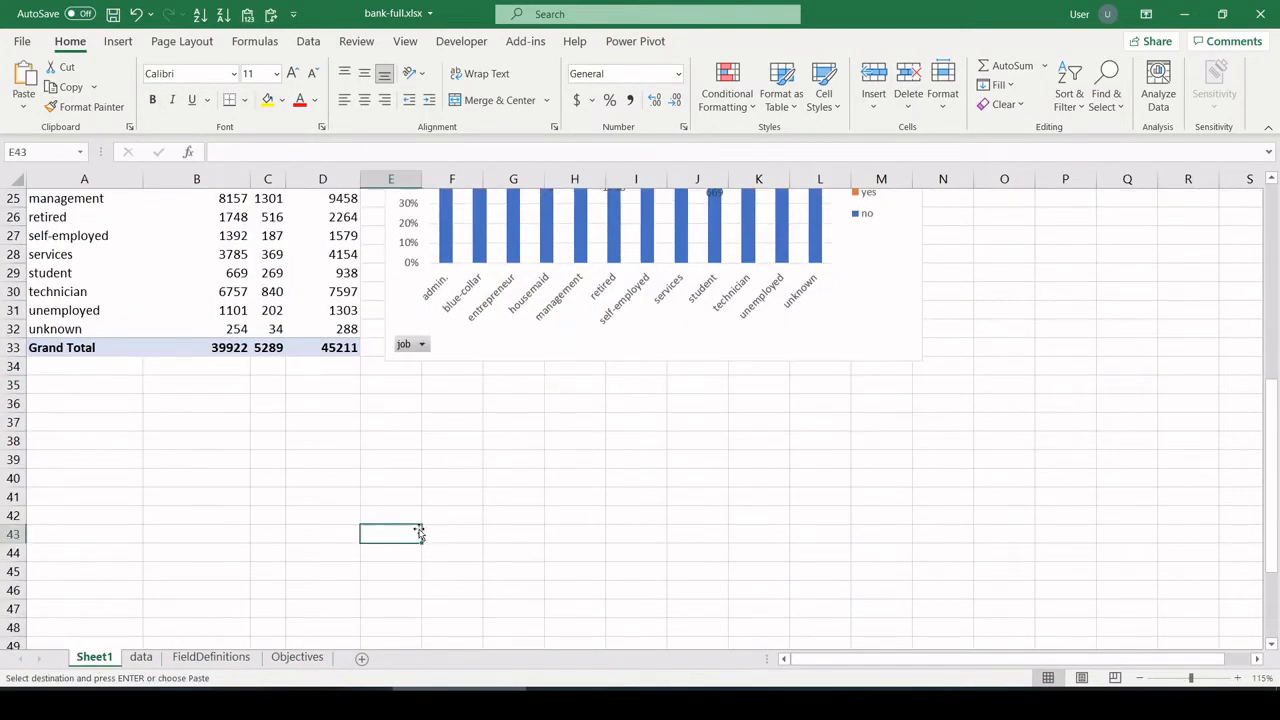
pyautogui.press('ctrl+v')
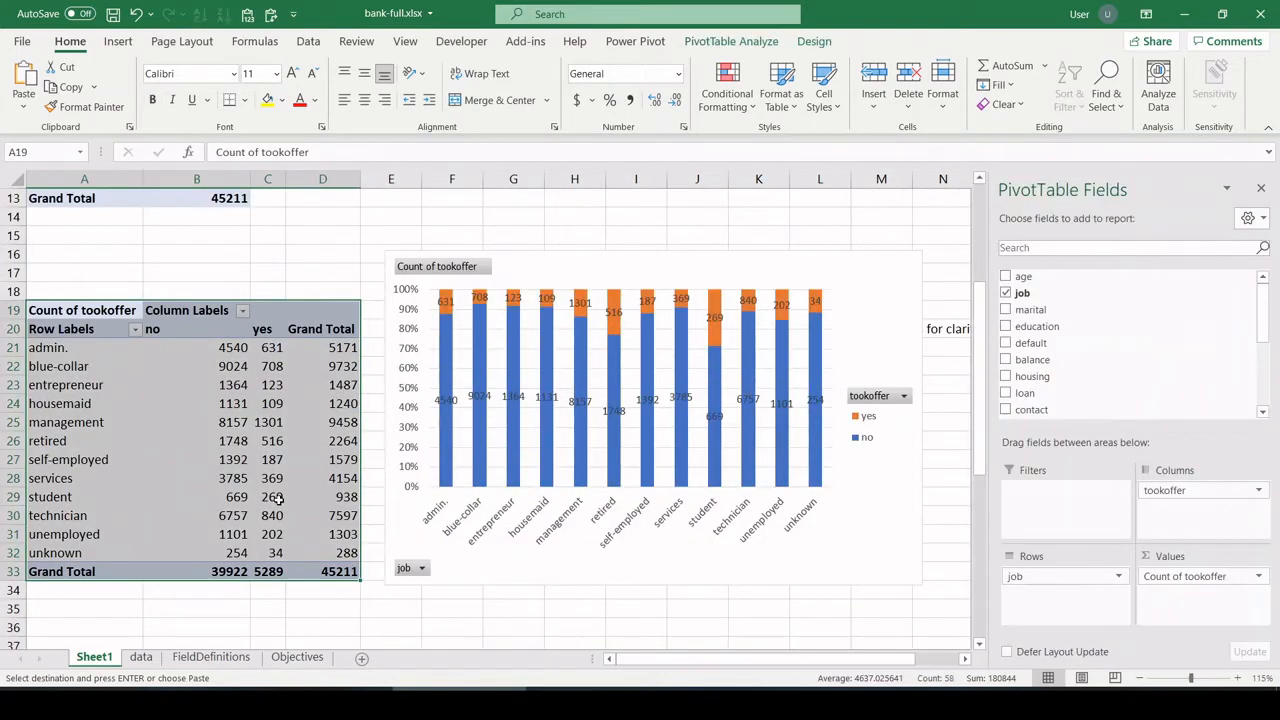
pyautogui.scroll(-3)
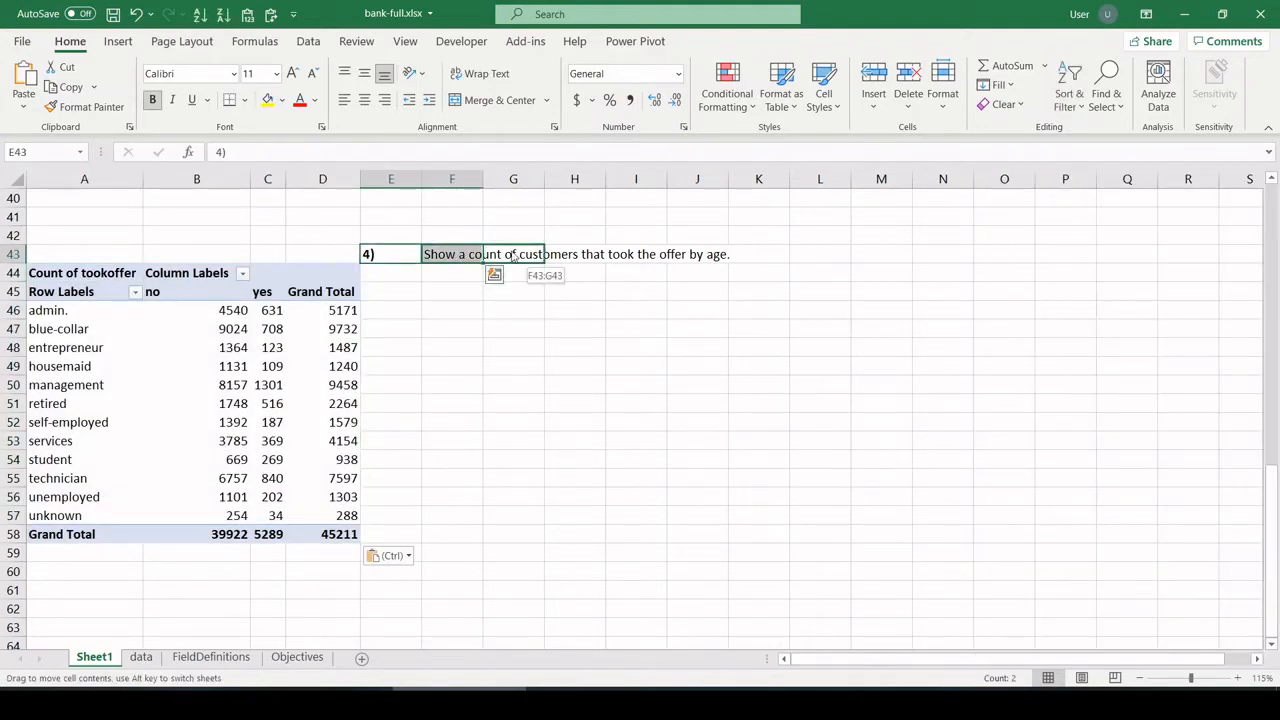
pyautogui.click(512, 308)
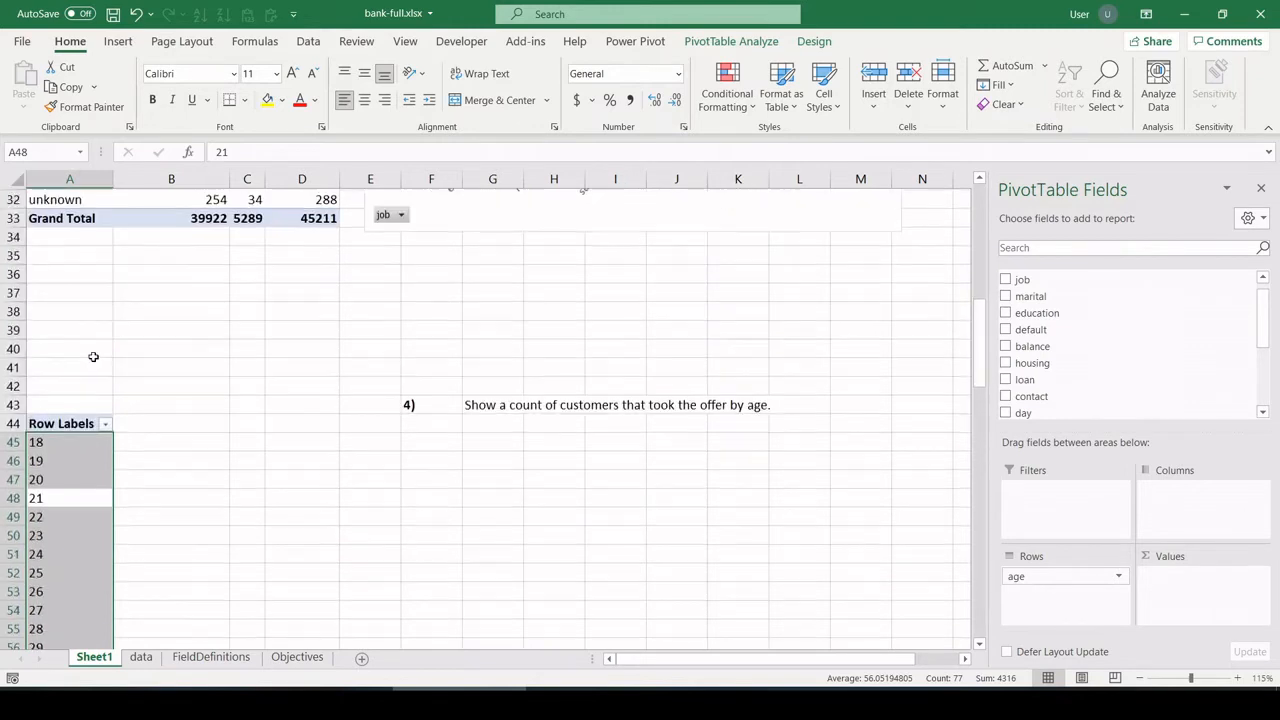
# - Split the age counts by tookoffer, keep only yes responses and remove the Grand Total column
pyautogui.scroll(-3)
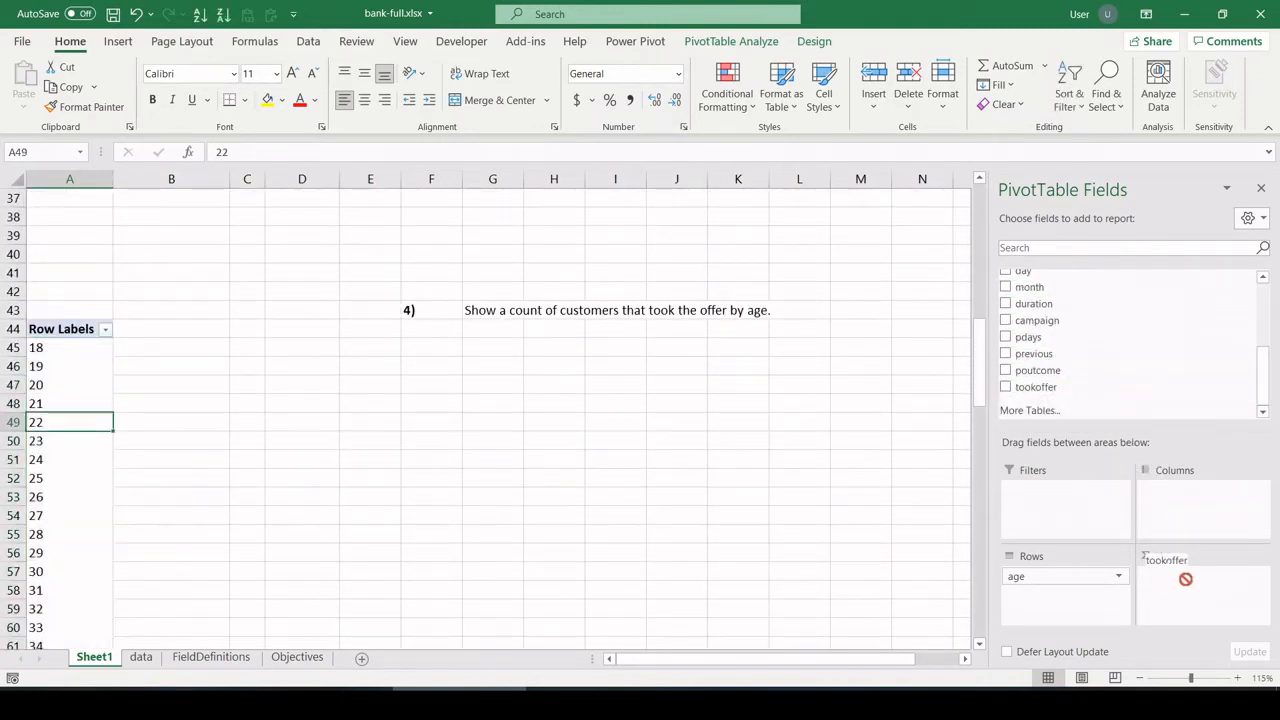
pyautogui.click(1004, 388)
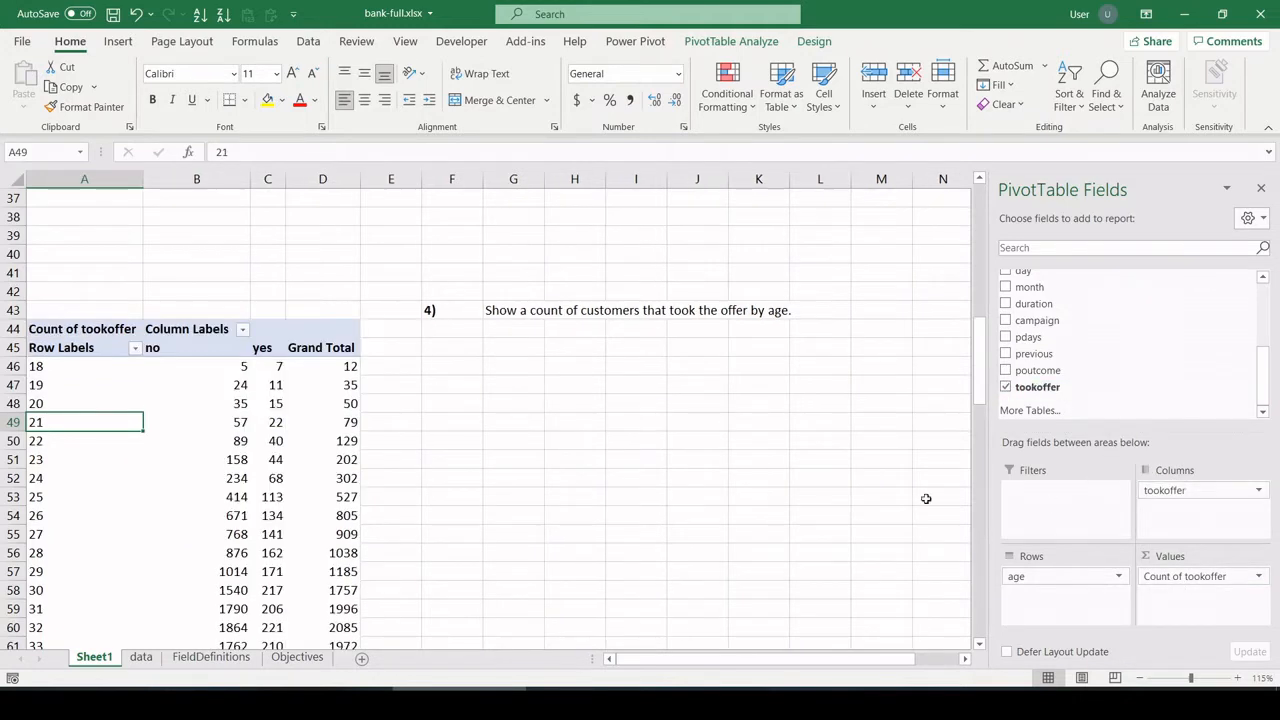
pyautogui.click(136, 348)
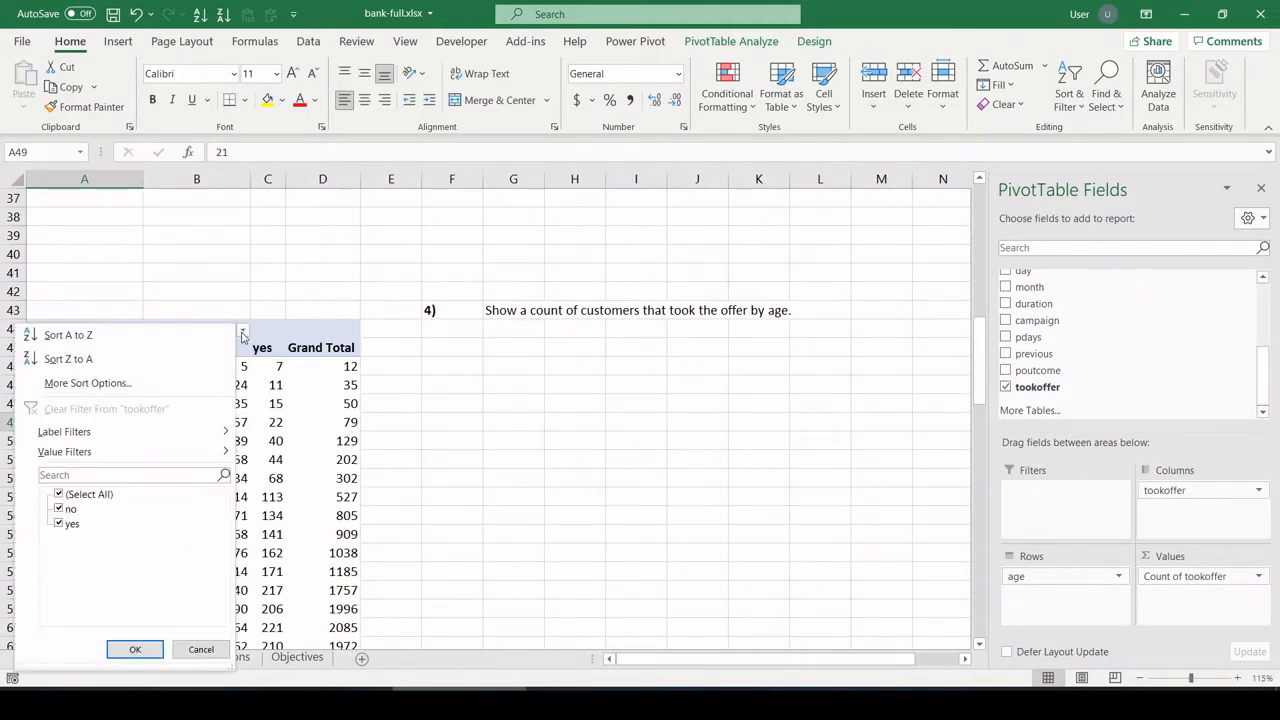
pyautogui.click(58, 510)
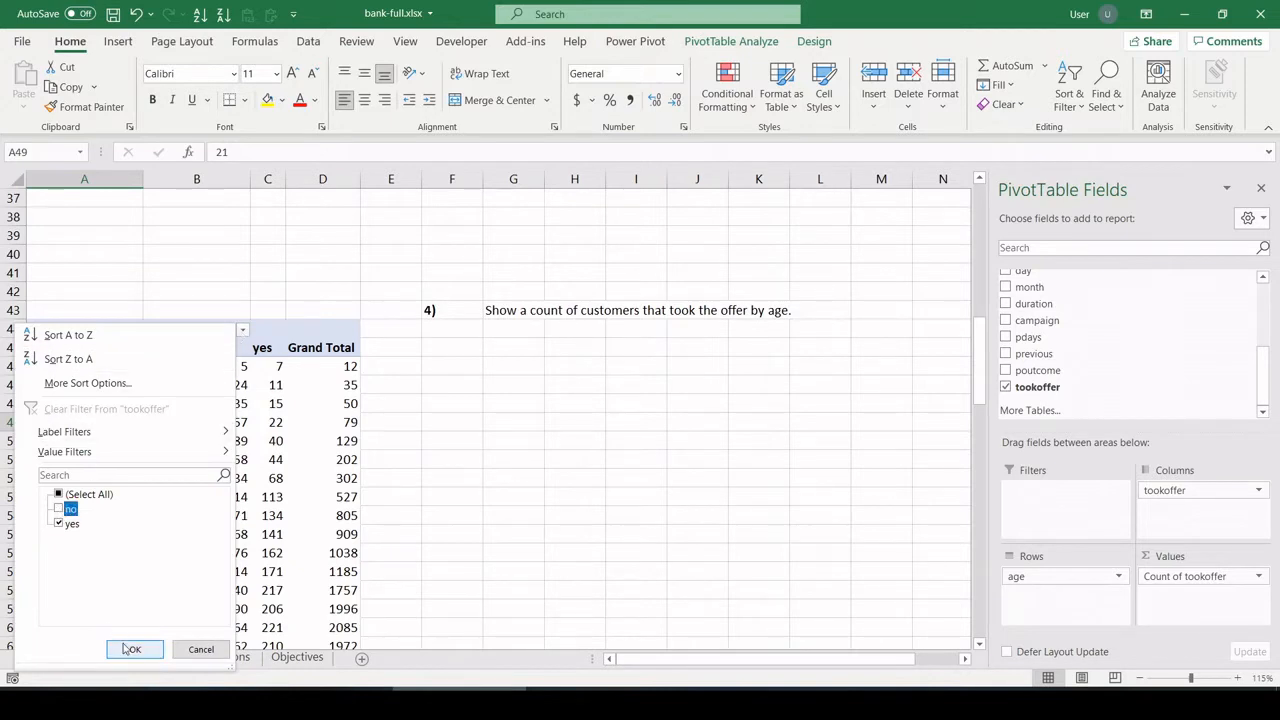
pyautogui.click(132, 648)
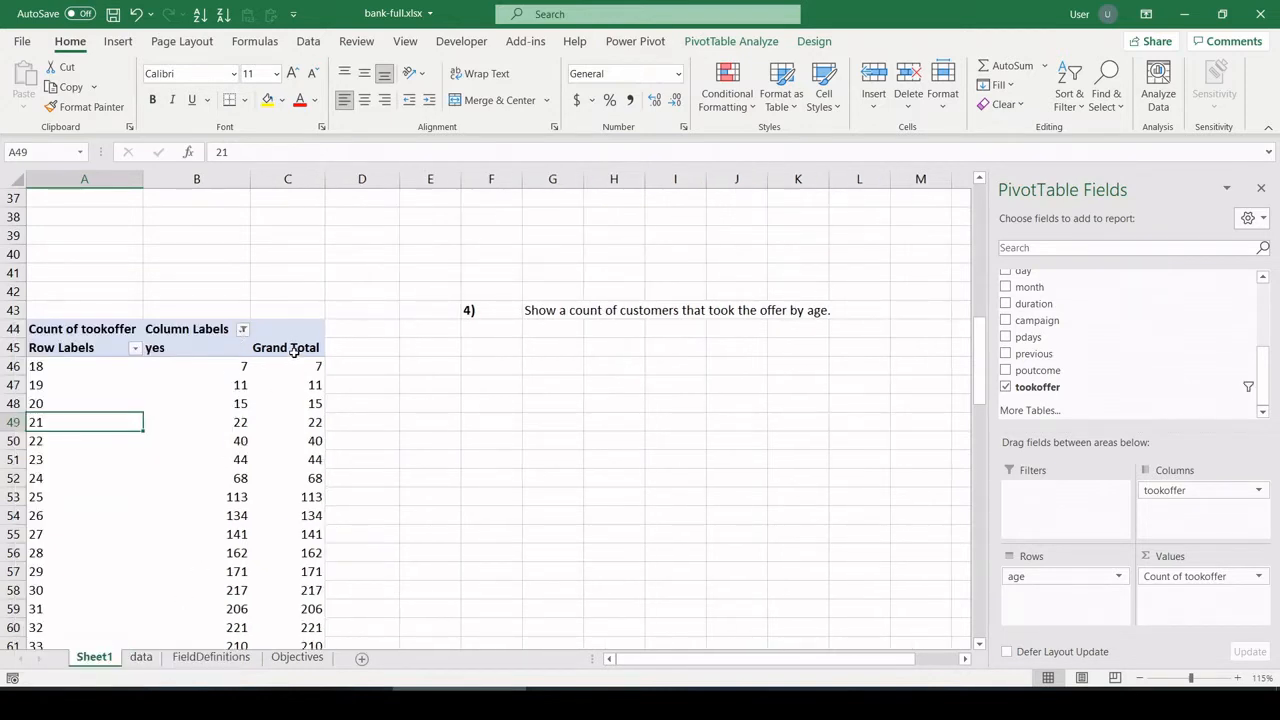
pyautogui.rightClick(288, 348)
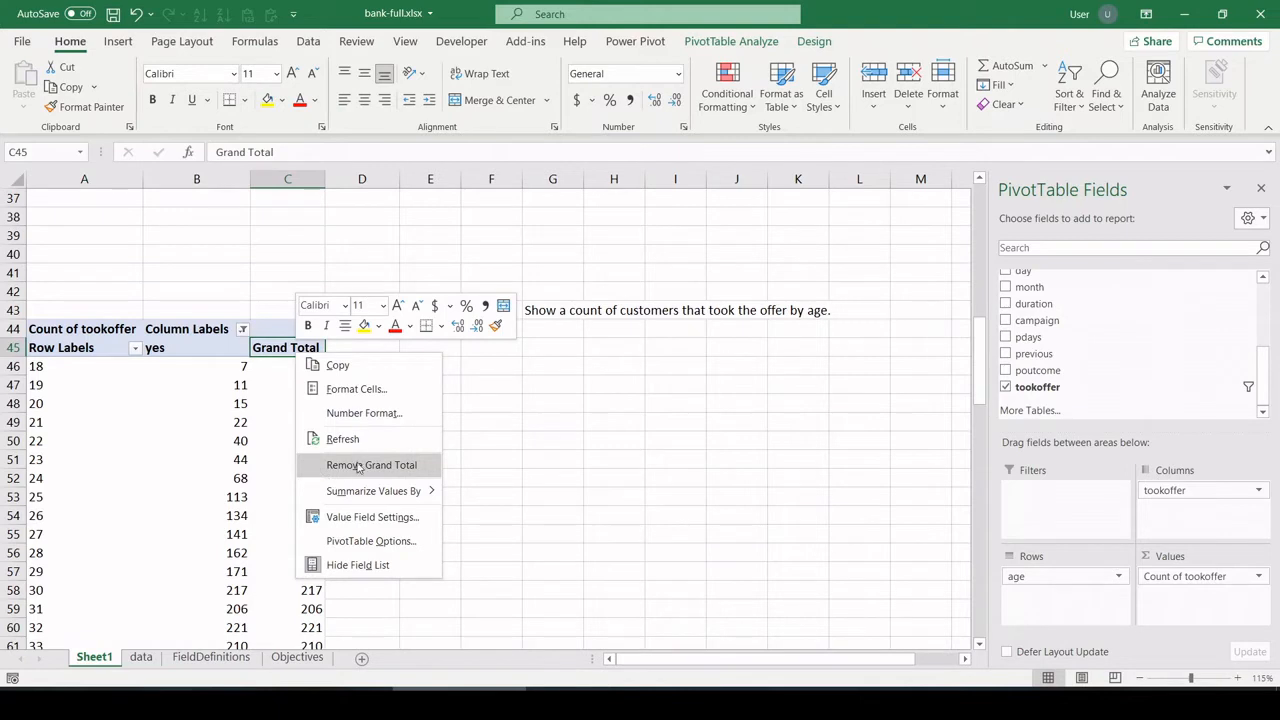
pyautogui.click(372, 464)
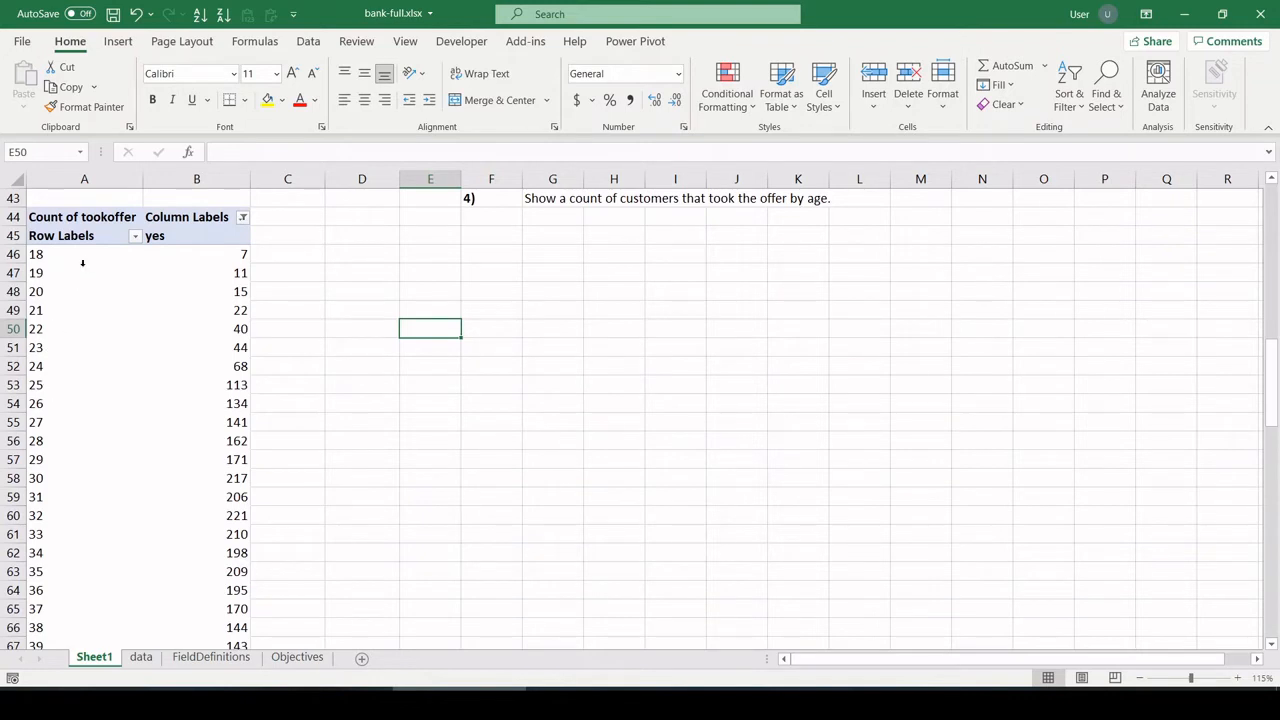
# - Apply blue gradient data bars to the offer-taker counts for every age in column B
pyautogui.moveTo(84, 252); pyautogui.dragTo(84, 496)
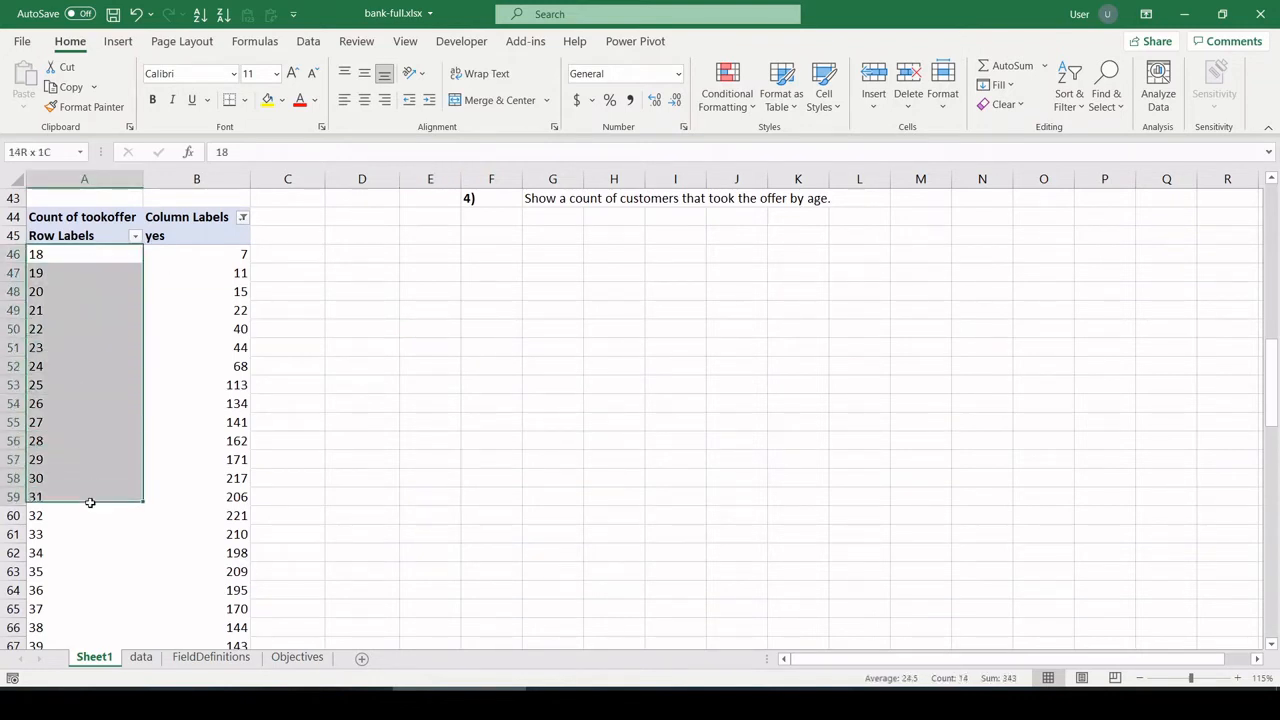
pyautogui.click(196, 264)
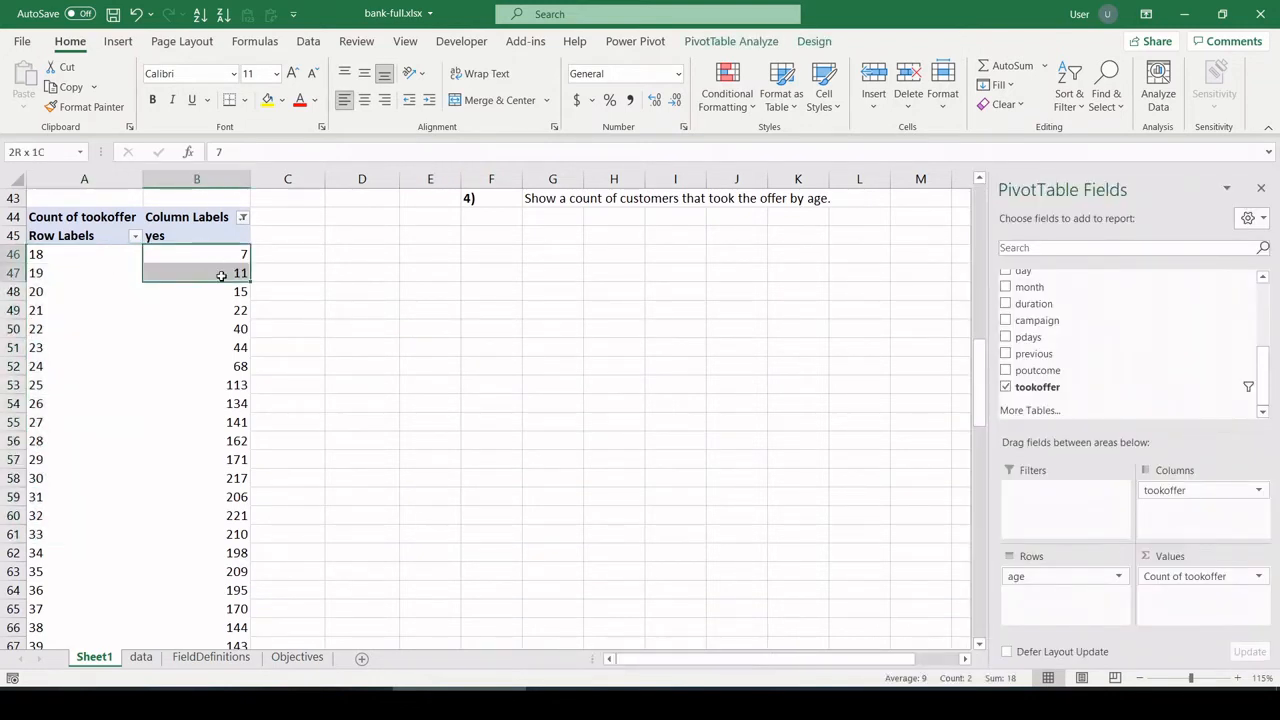
pyautogui.moveTo(196, 272); pyautogui.dragTo(196, 590)
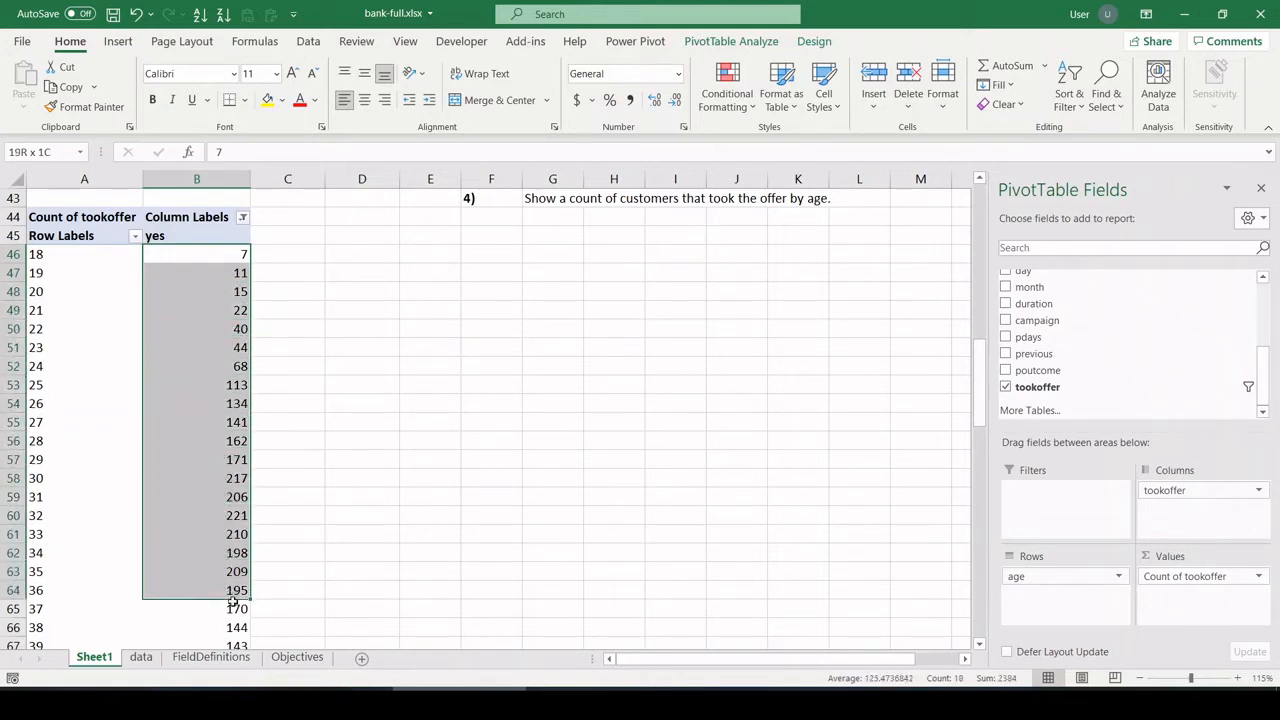
pyautogui.scroll(-3)
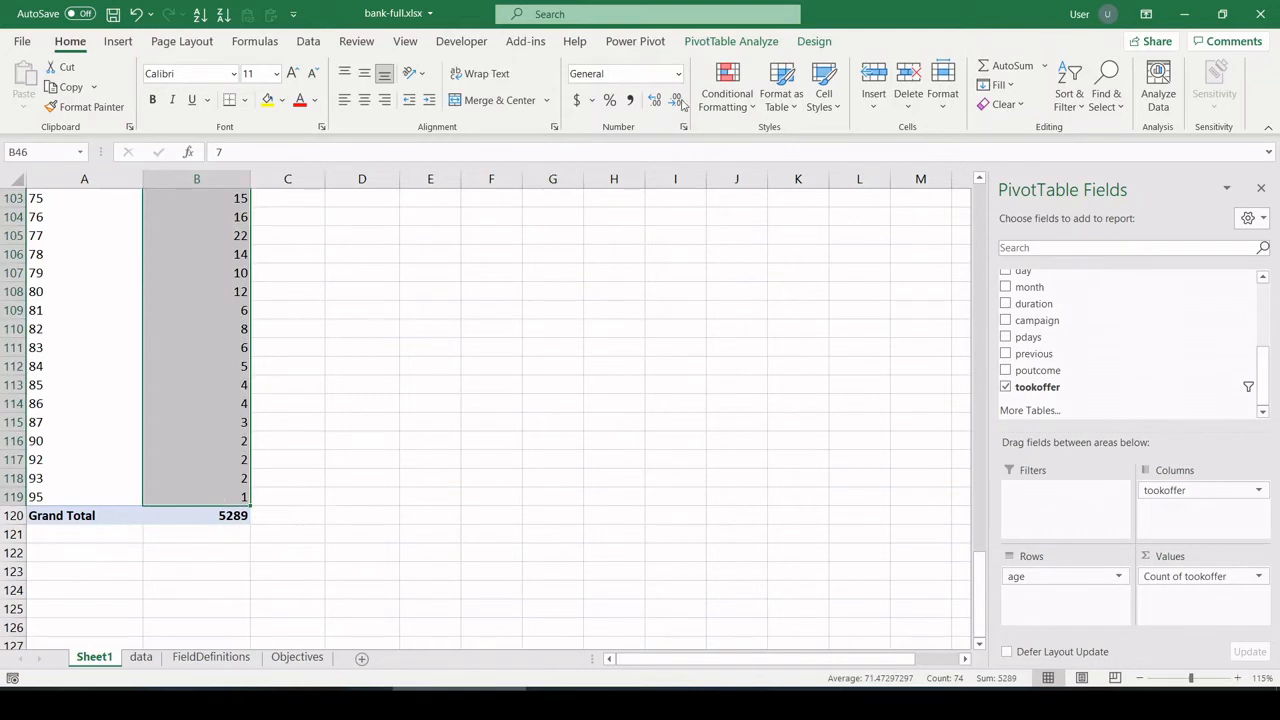
pyautogui.click(728, 84)
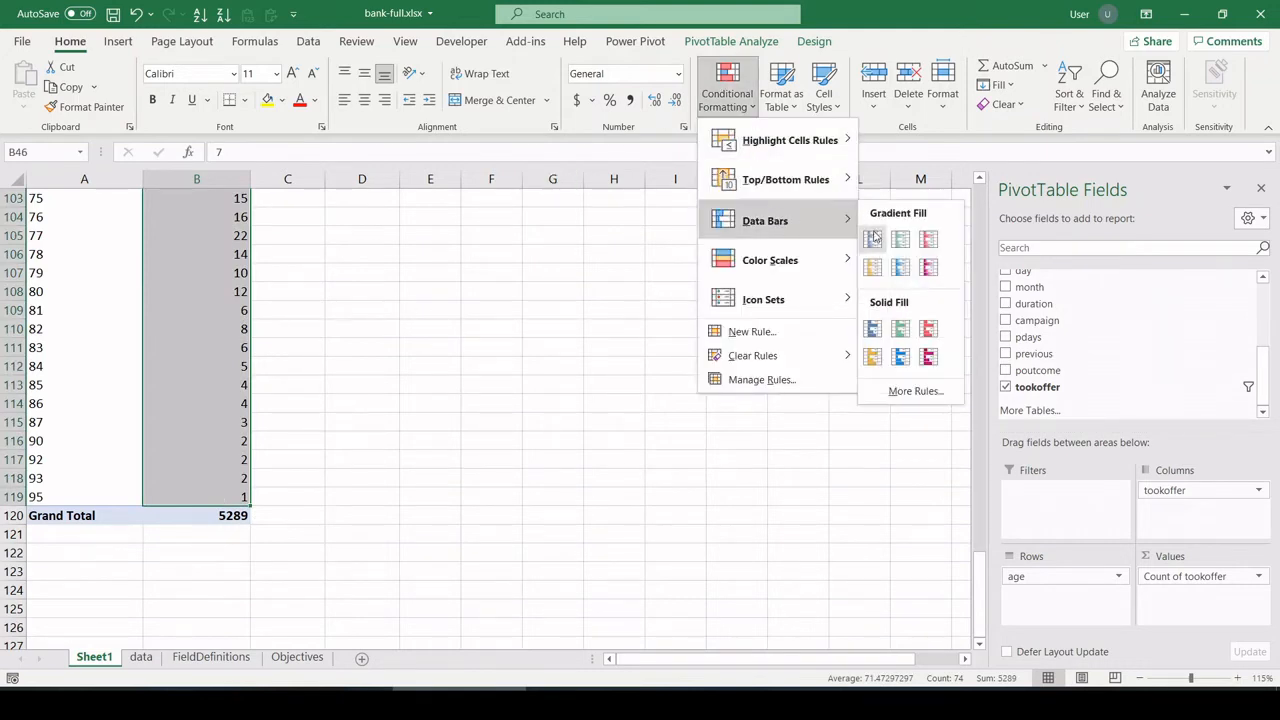
pyautogui.click(872, 240)
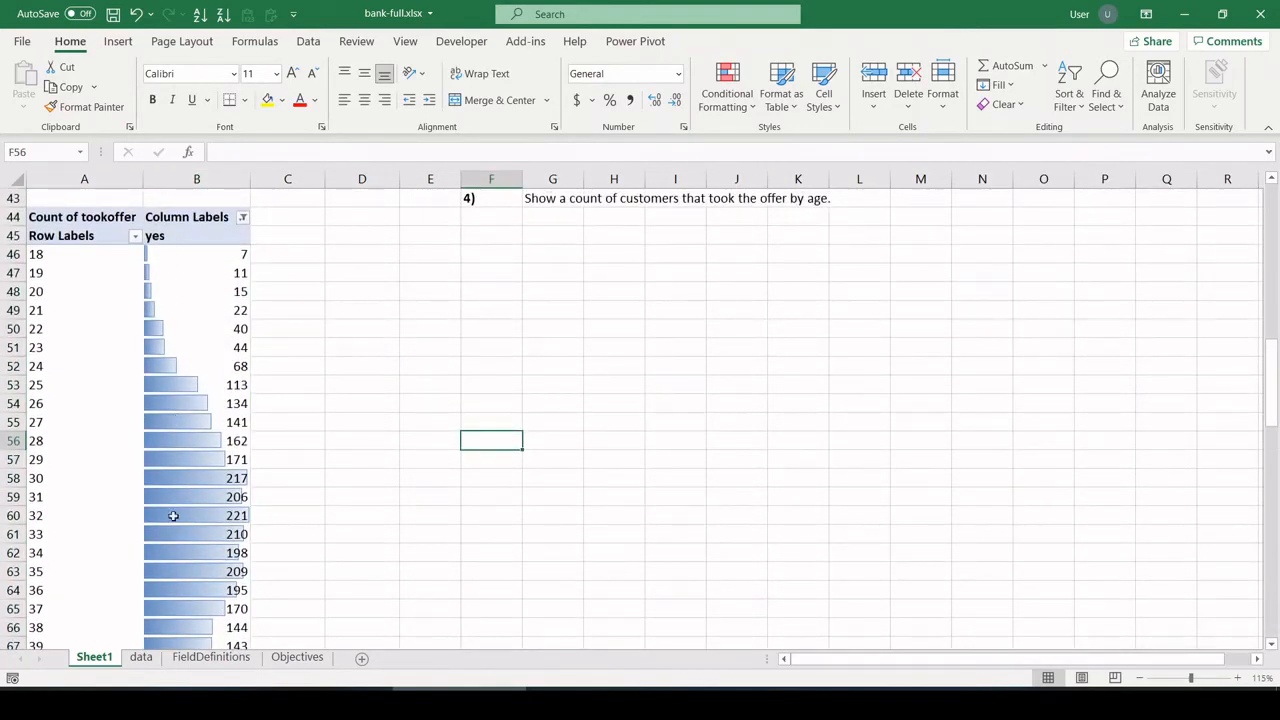
pyautogui.moveTo(226, 532)
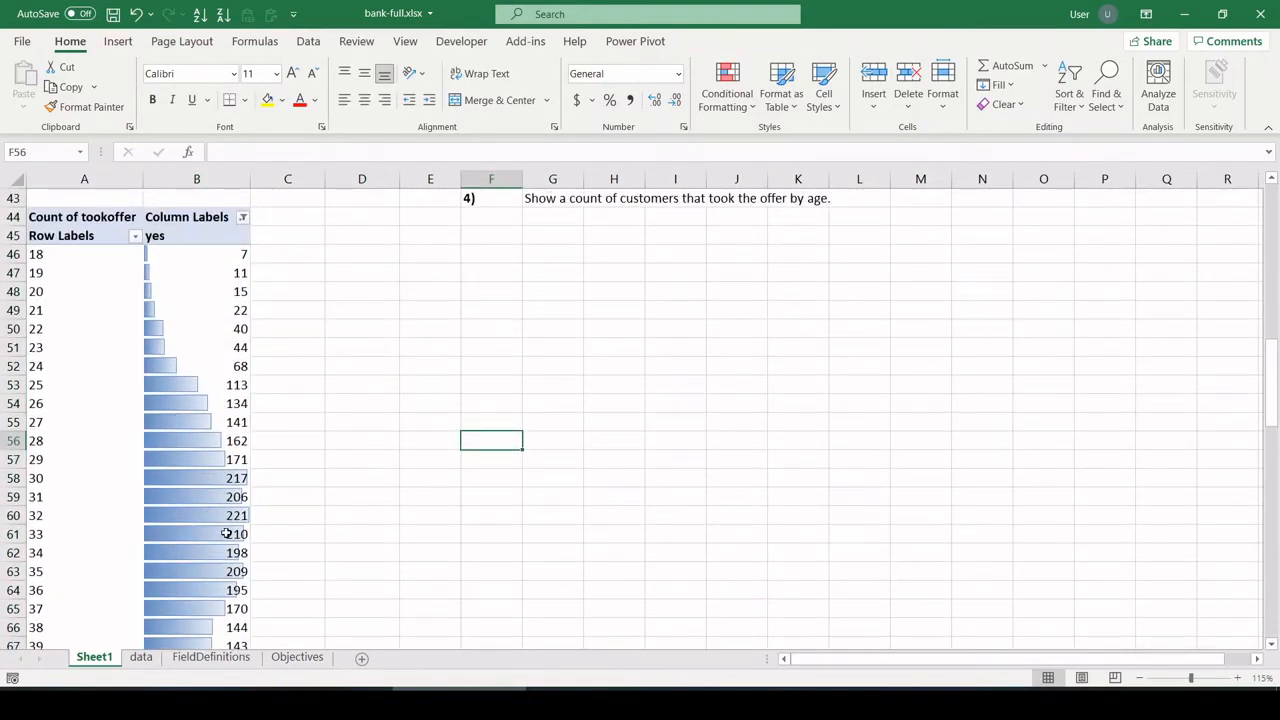
# - Review the shaded age counts down the sheet and return to the Objectives sheet
pyautogui.scroll(-3)
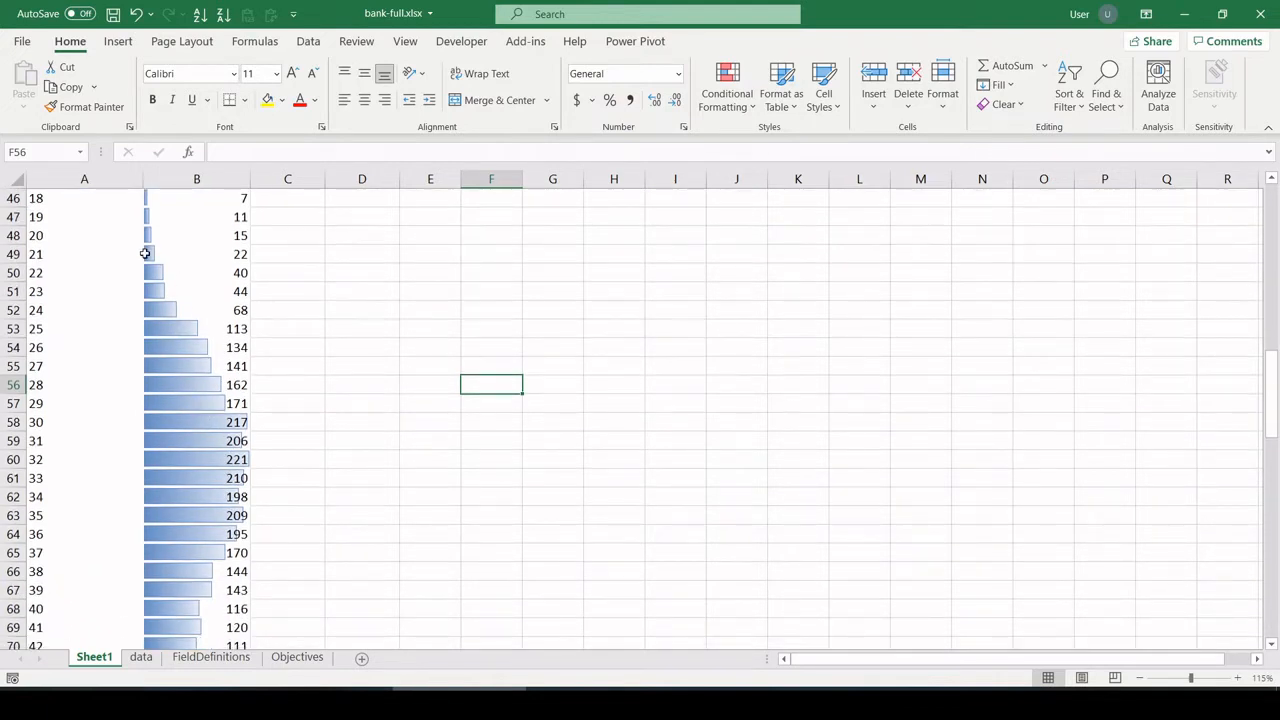
pyautogui.moveTo(200, 420)
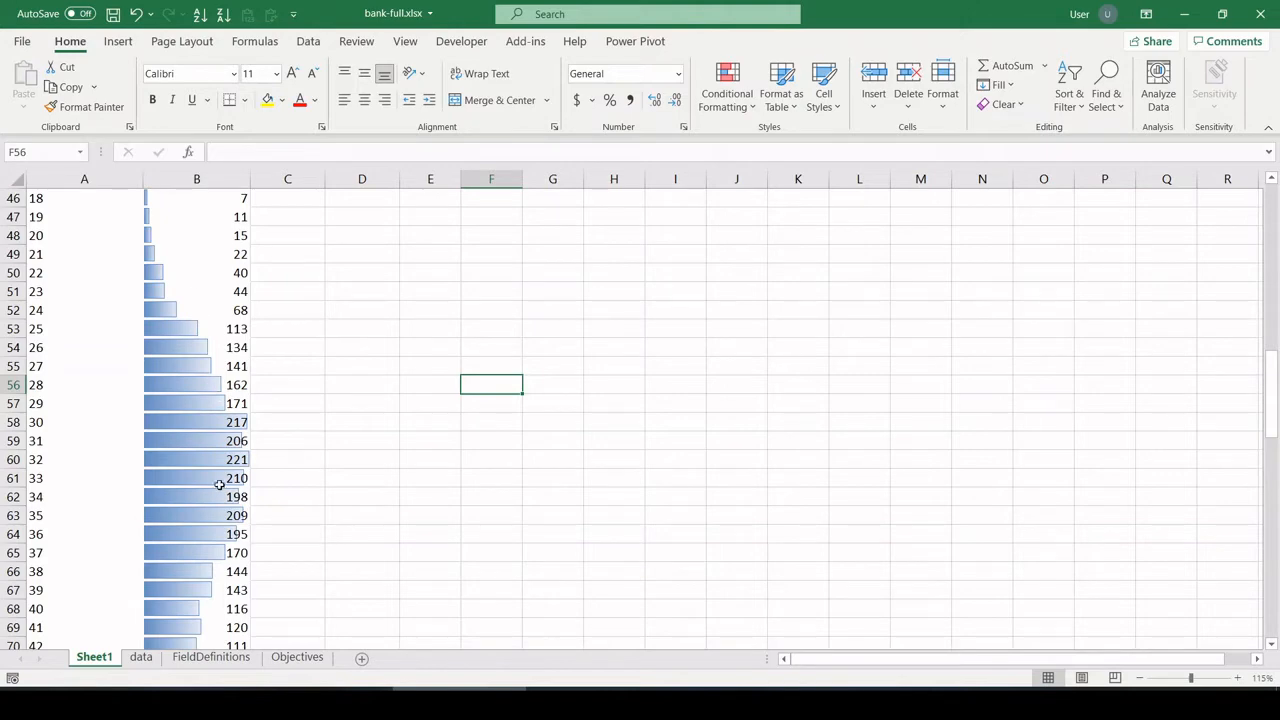
pyautogui.scroll(-3)
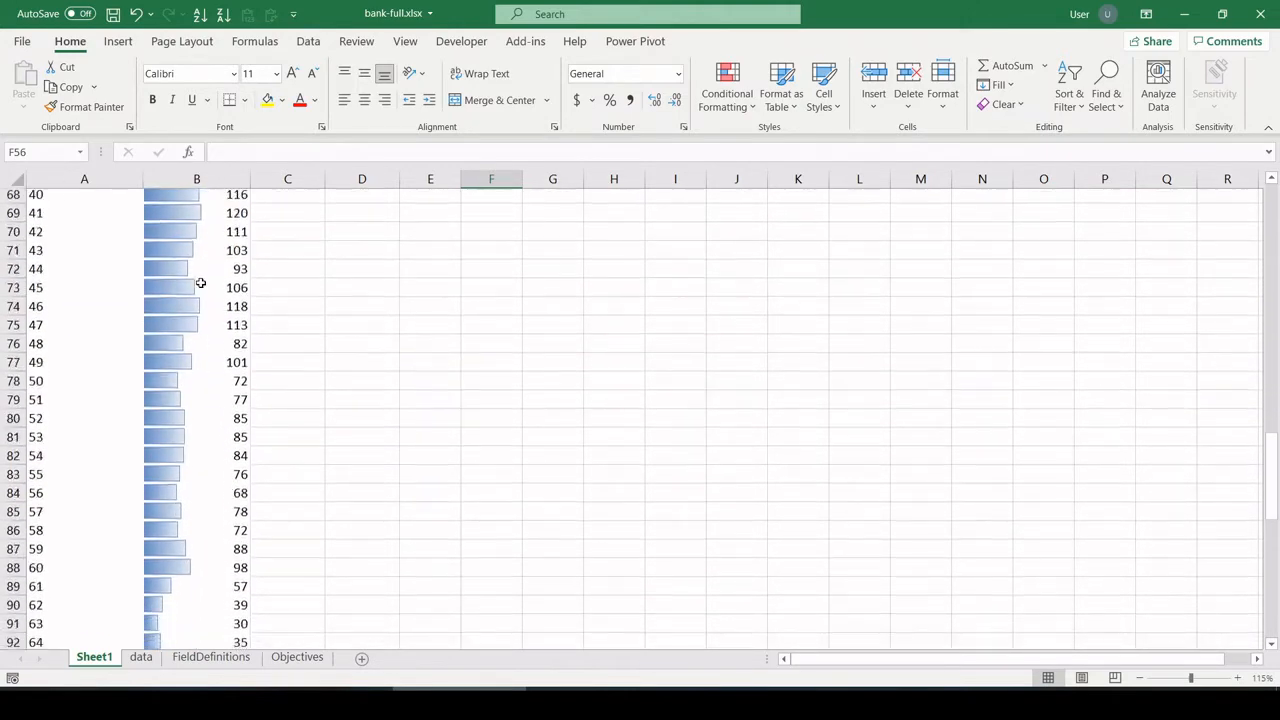
pyautogui.scroll(-3)
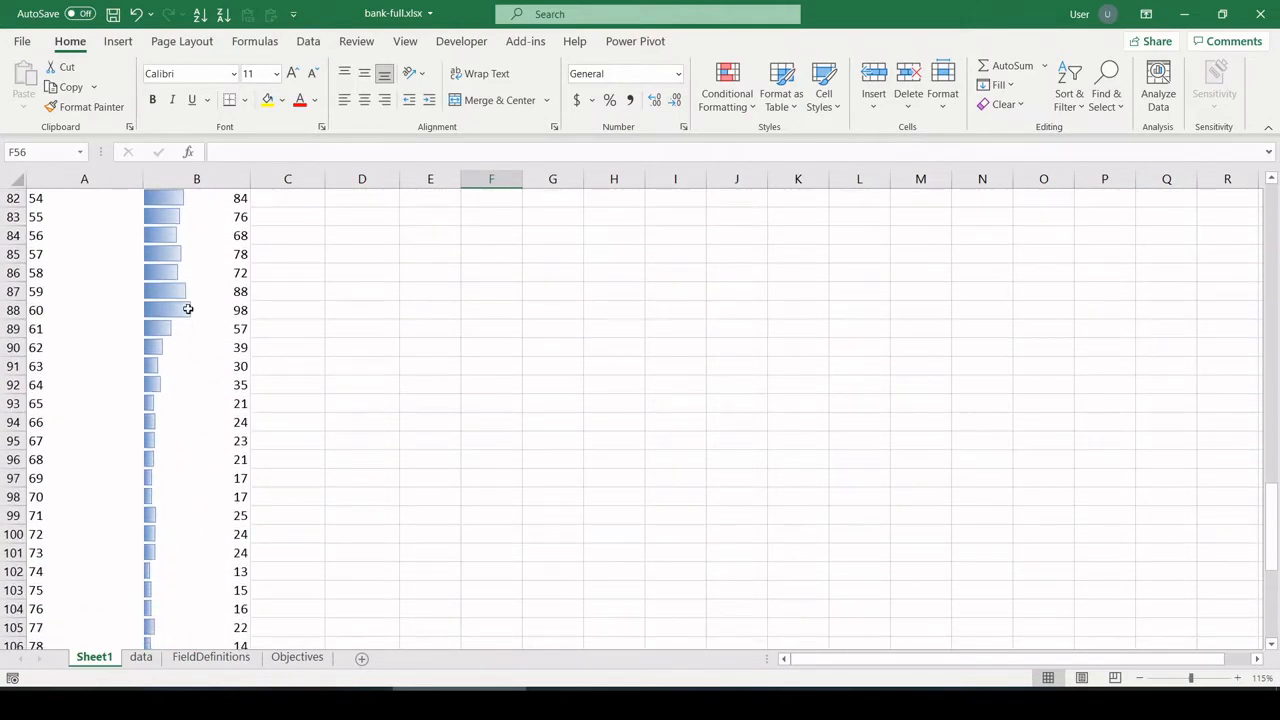
pyautogui.scroll(-3)
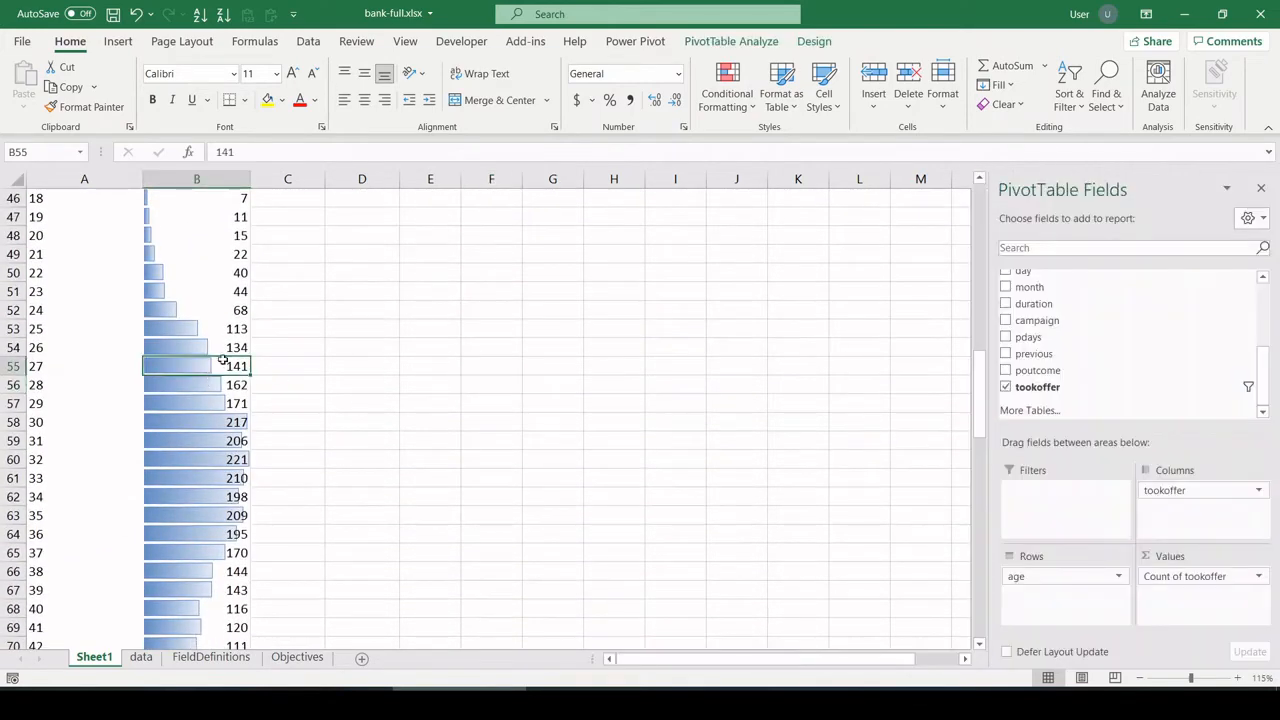
pyautogui.scroll(3)
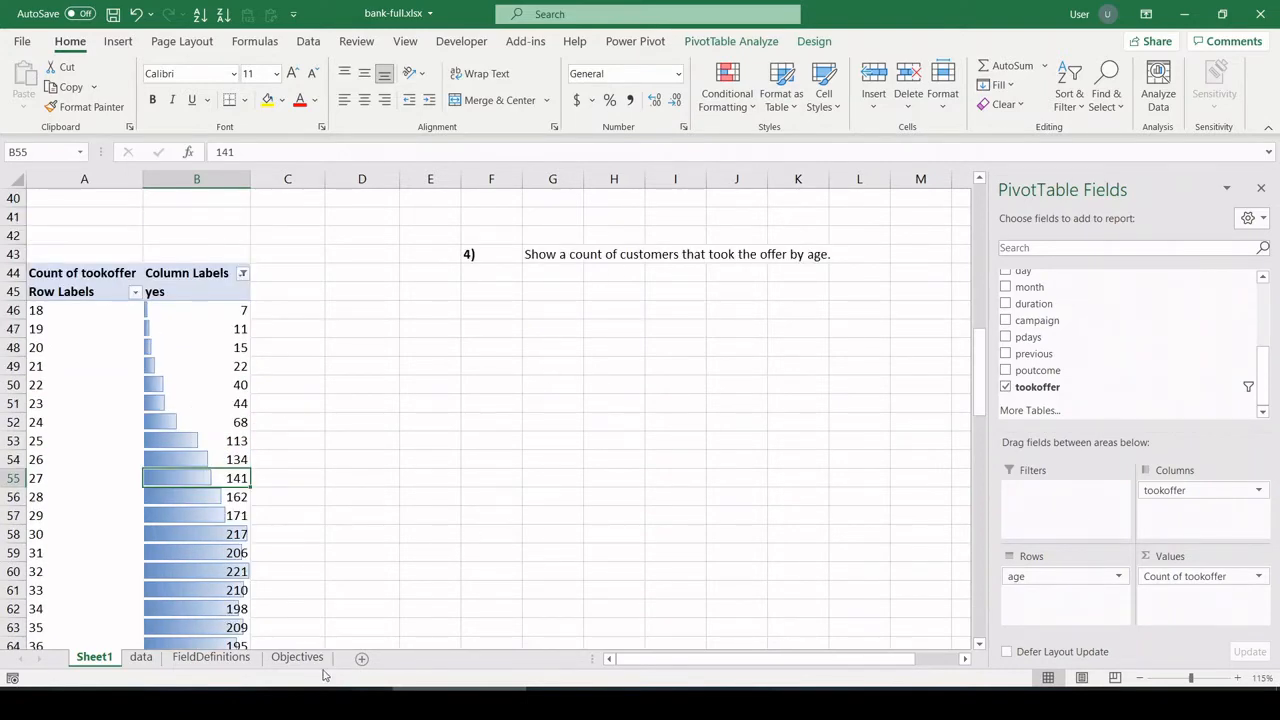
pyautogui.click(296, 656)
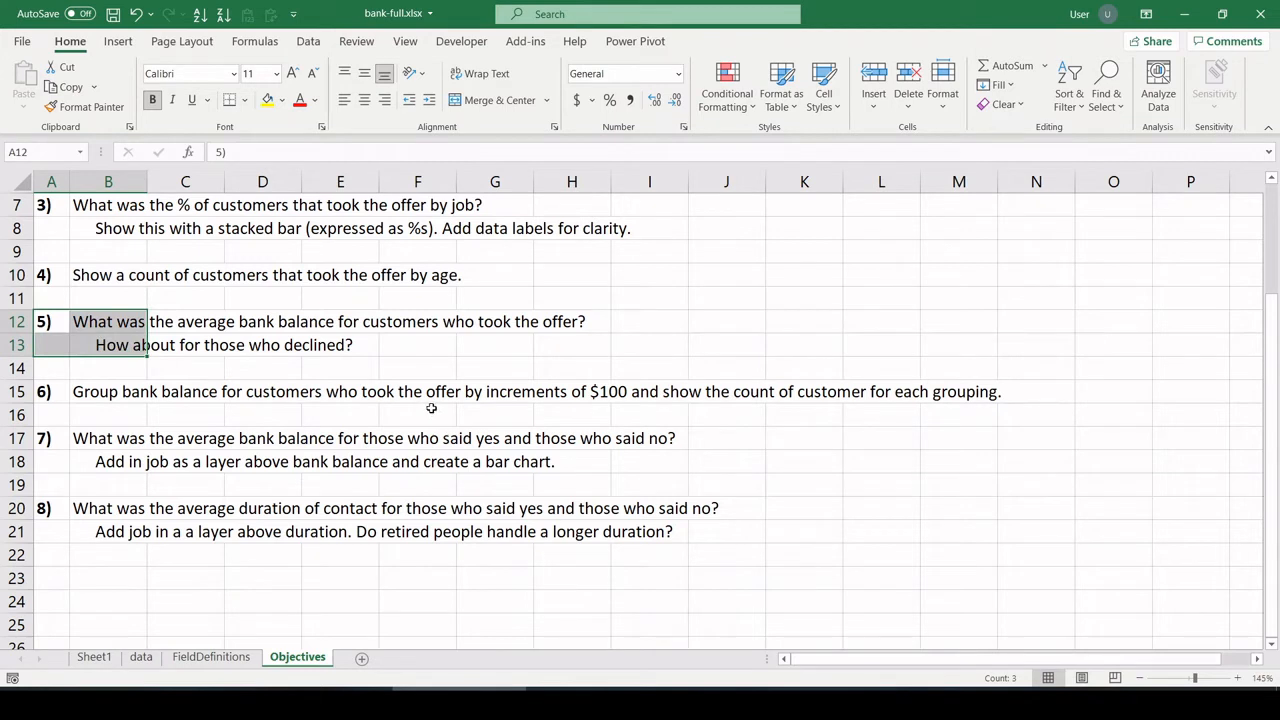
pyautogui.moveTo(460, 338)
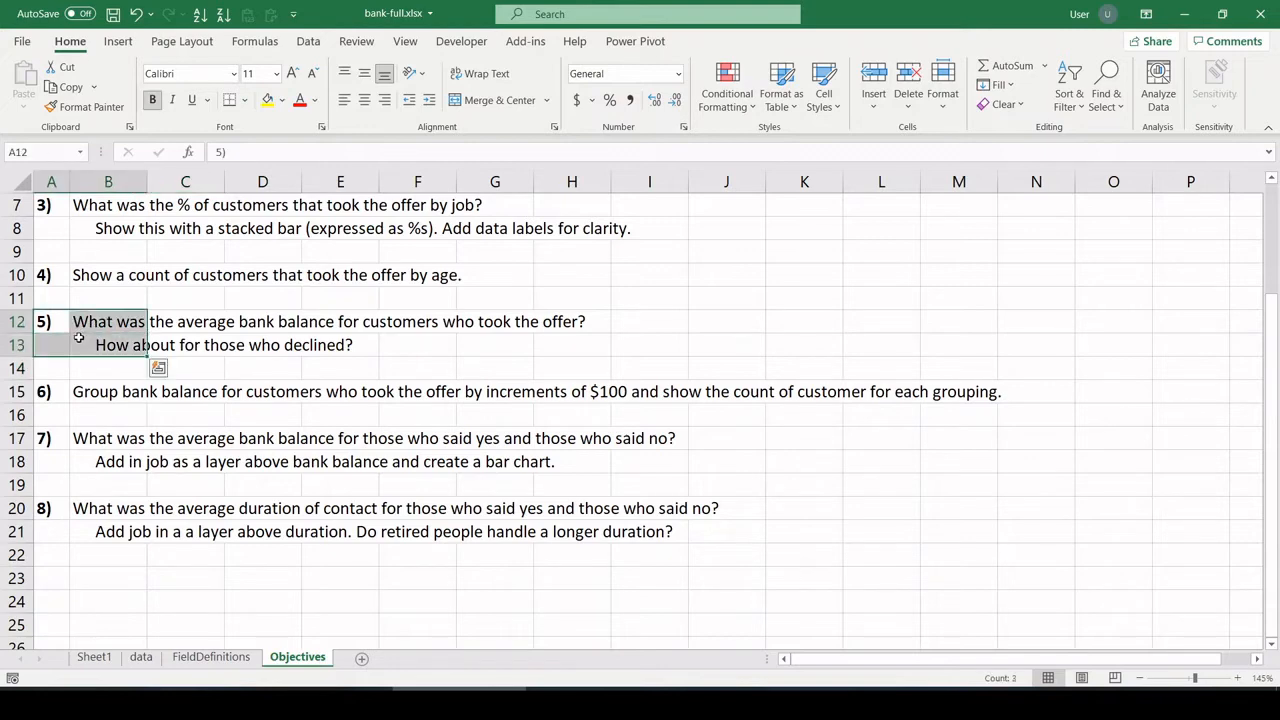
# - Copy objective 5's question lines from the Objectives sheet and return to Sheet1
pyautogui.click(94, 656)
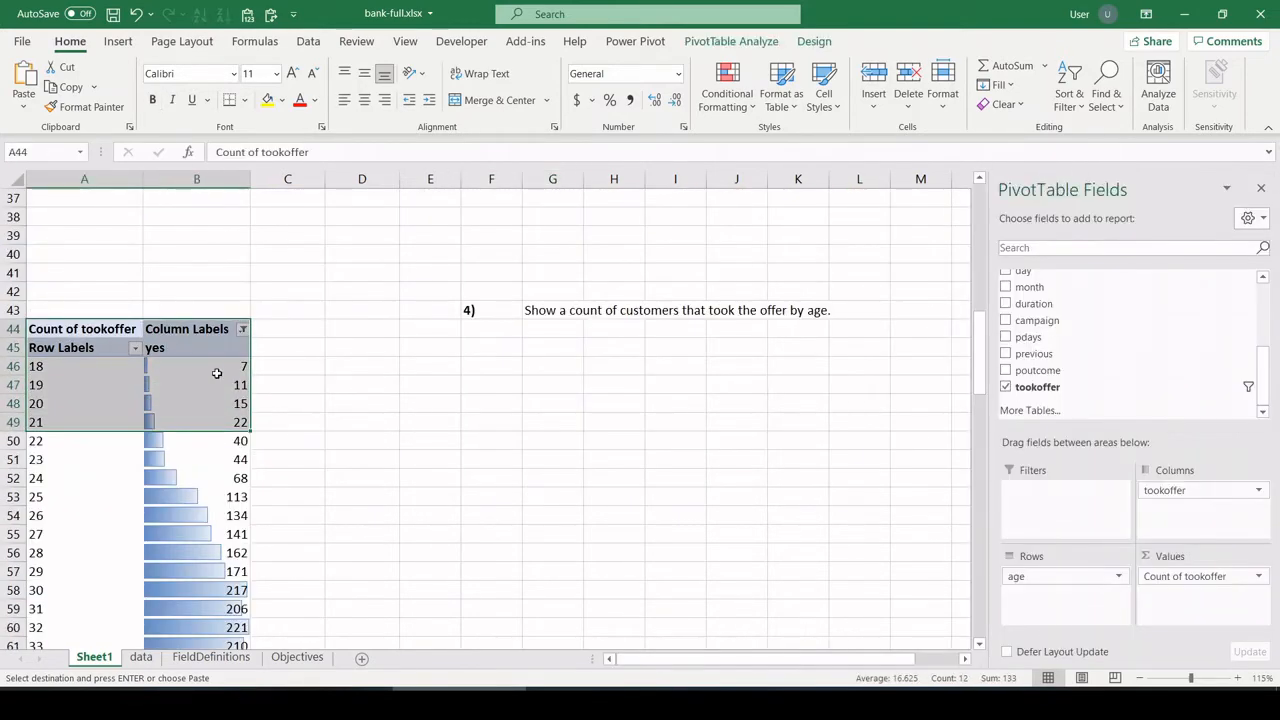
pyautogui.scroll(-3)
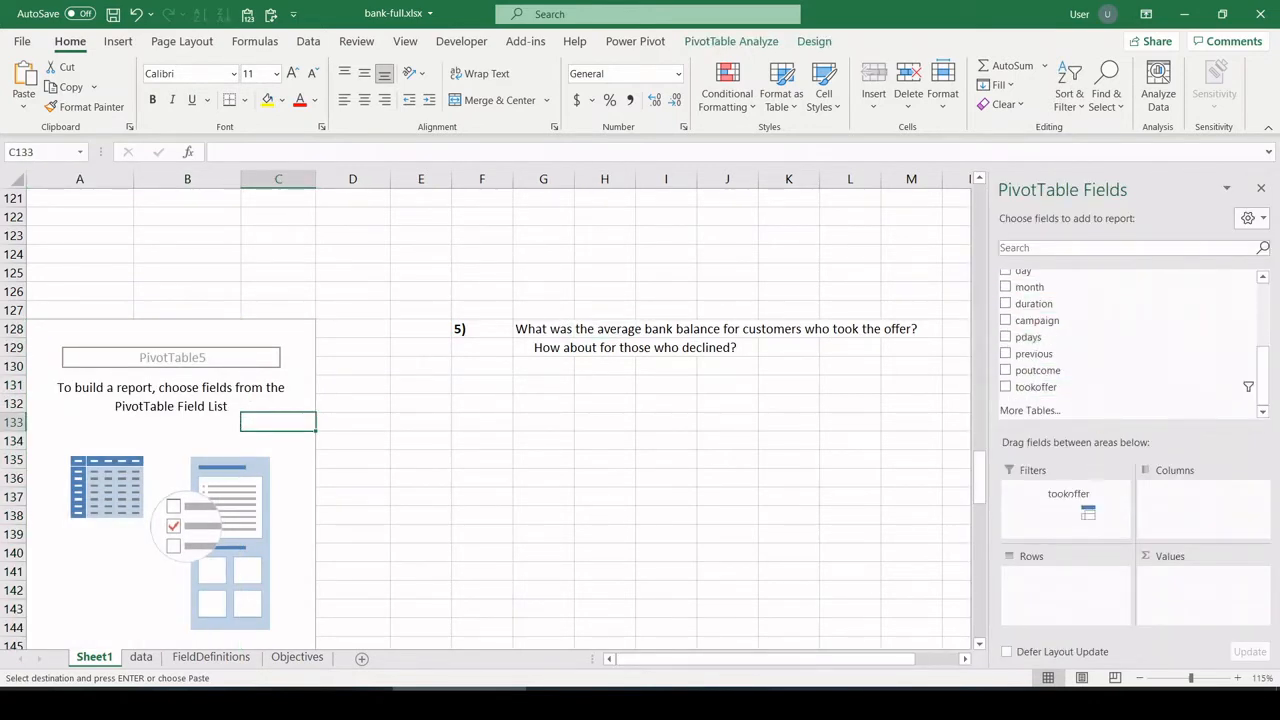
# - Add tookoffer as the row field and clear its filter so both no and yes show
pyautogui.click(1006, 388)
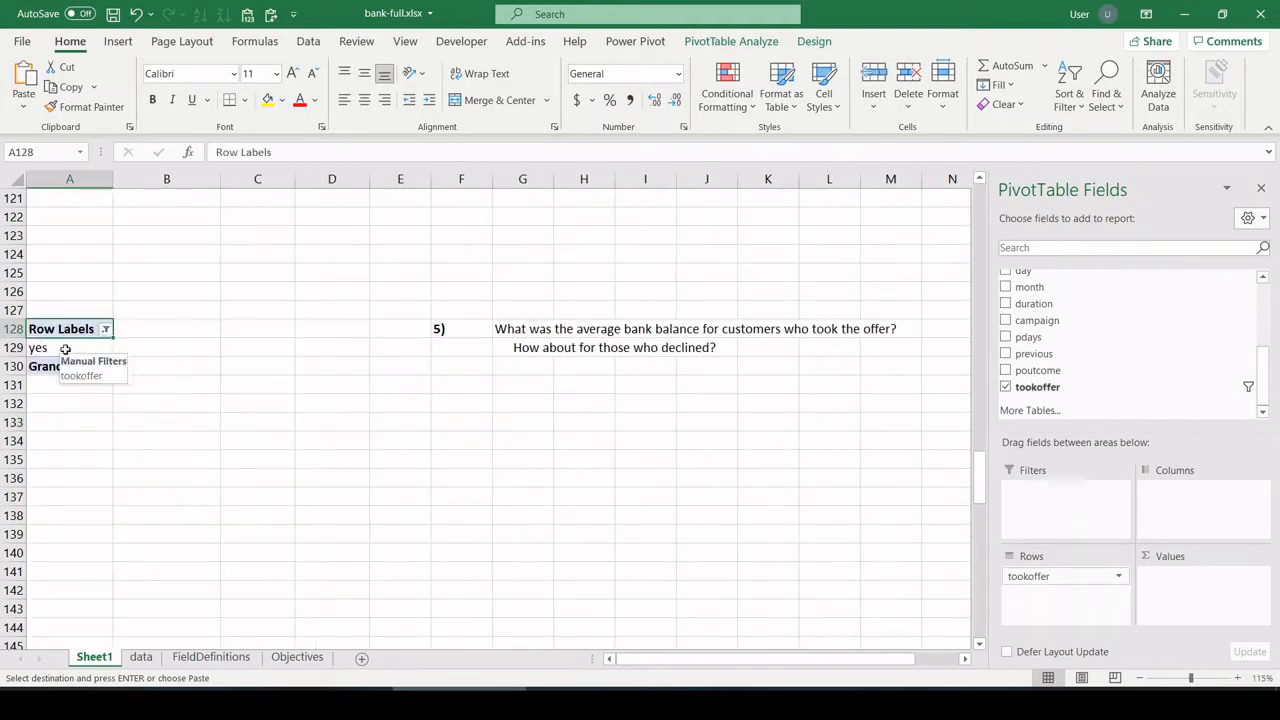
pyautogui.click(38, 348)
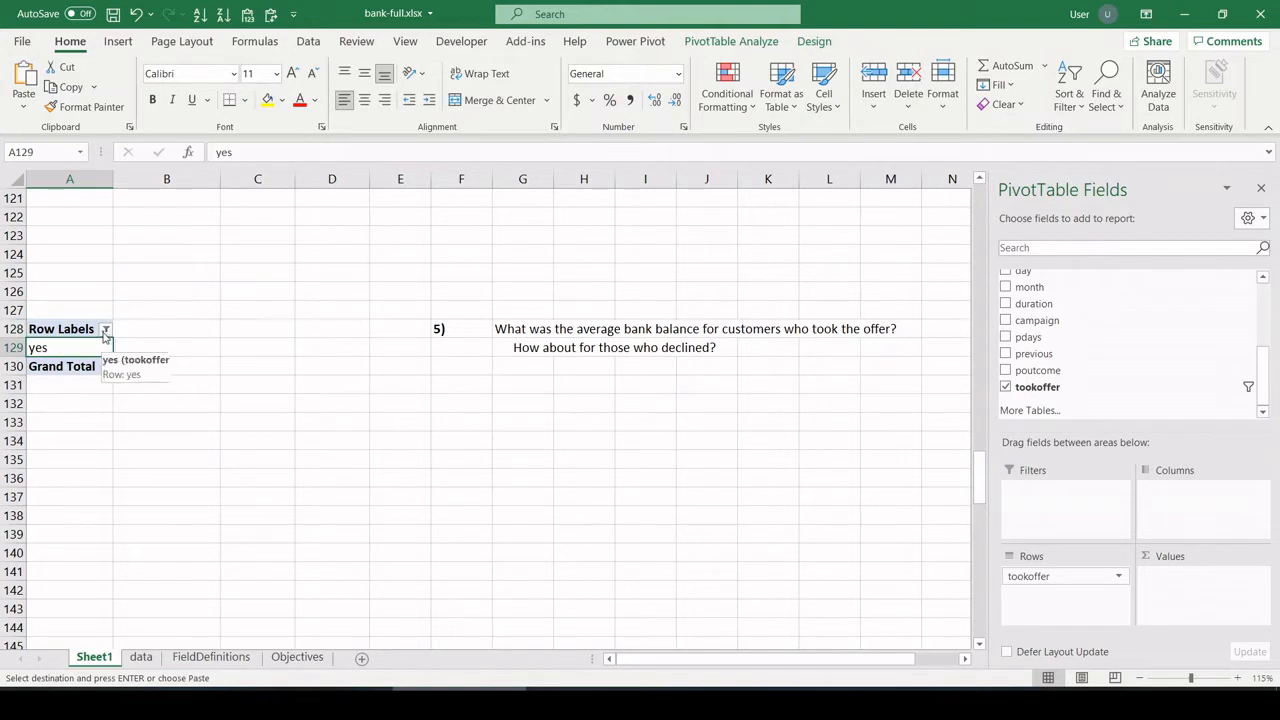
pyautogui.click(104, 328)
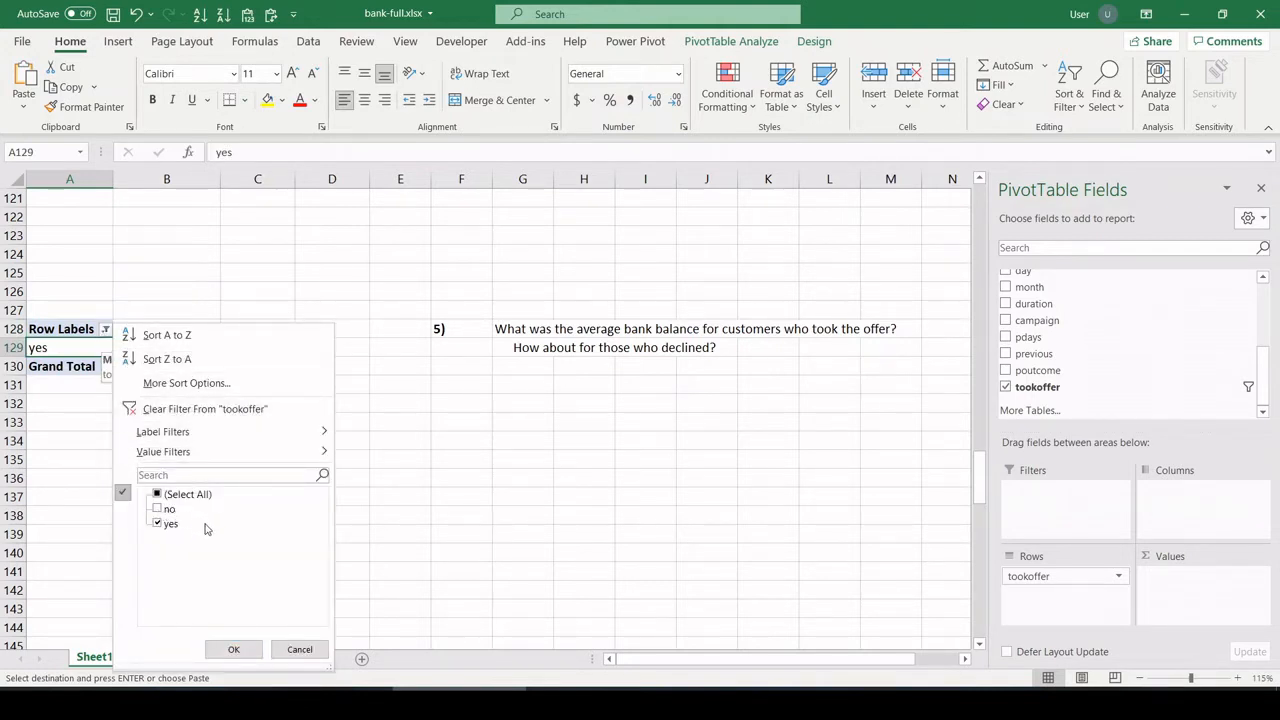
pyautogui.click(156, 510)
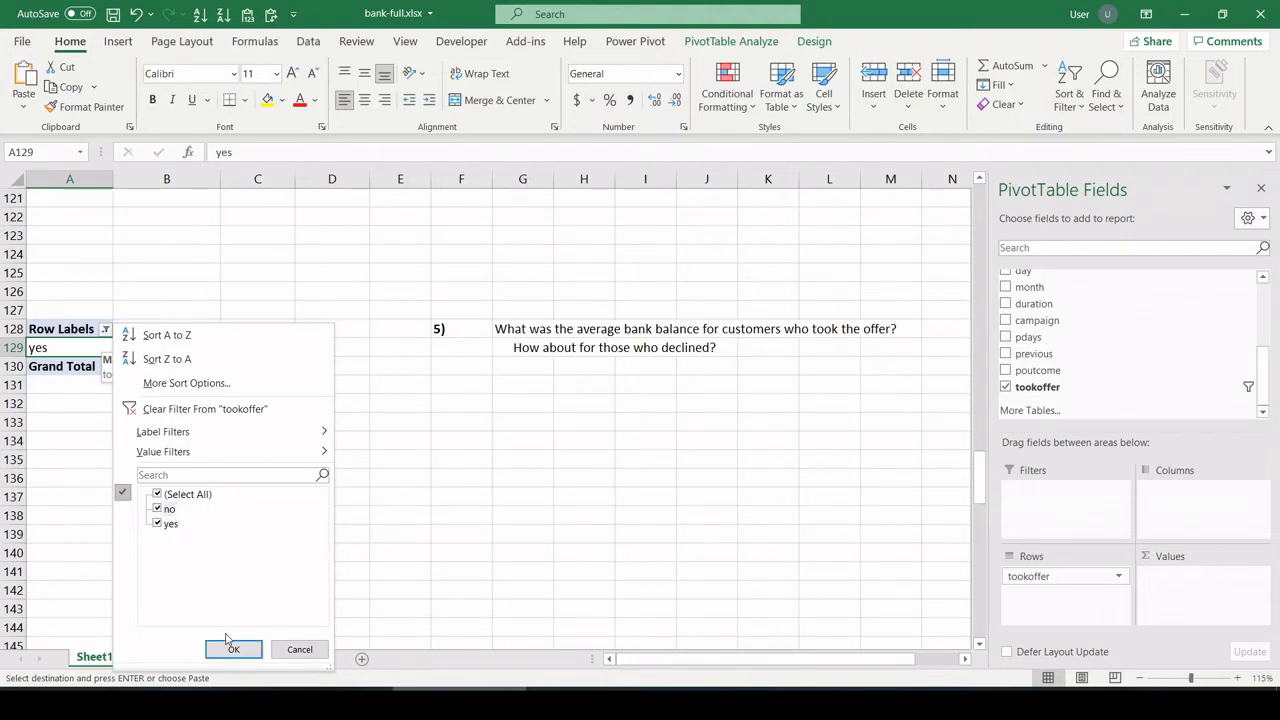
pyautogui.click(232, 648)
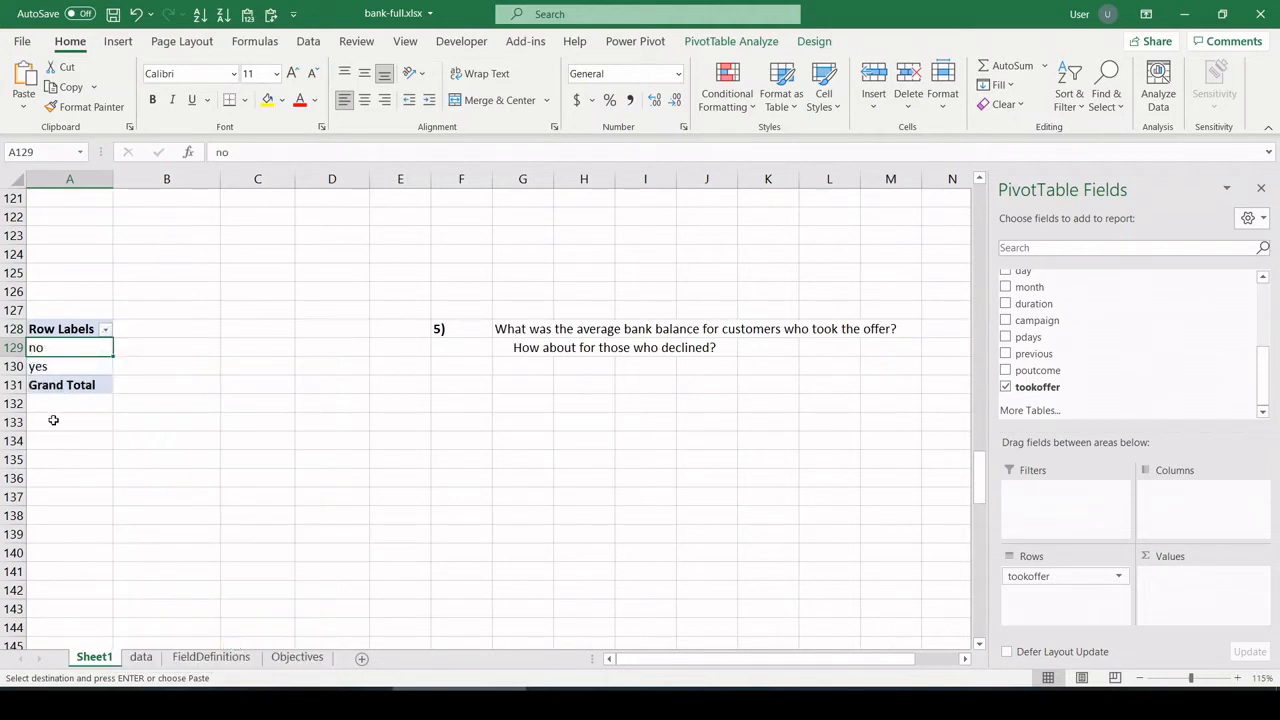
pyautogui.moveTo(1036, 304)
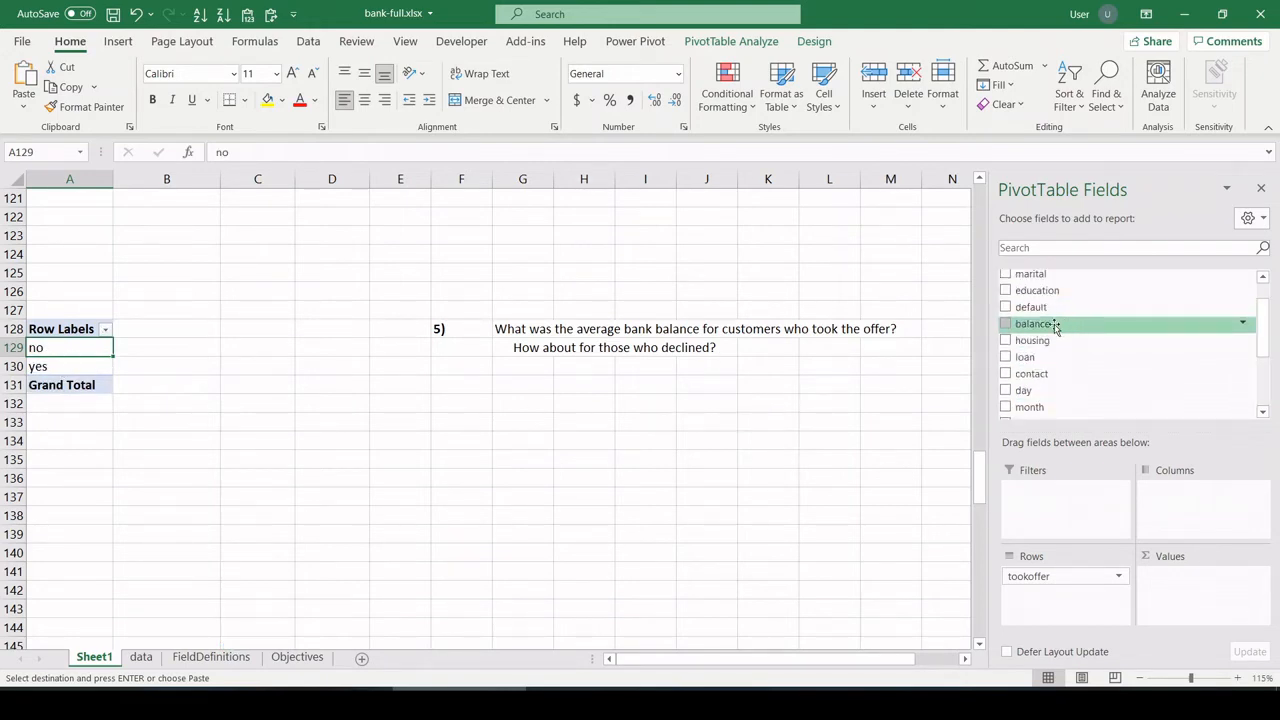
# - Add balance as Average in Currency with 0 decimals: no $1,304, yes $1,804, total $1,362
pyautogui.click(1006, 324)
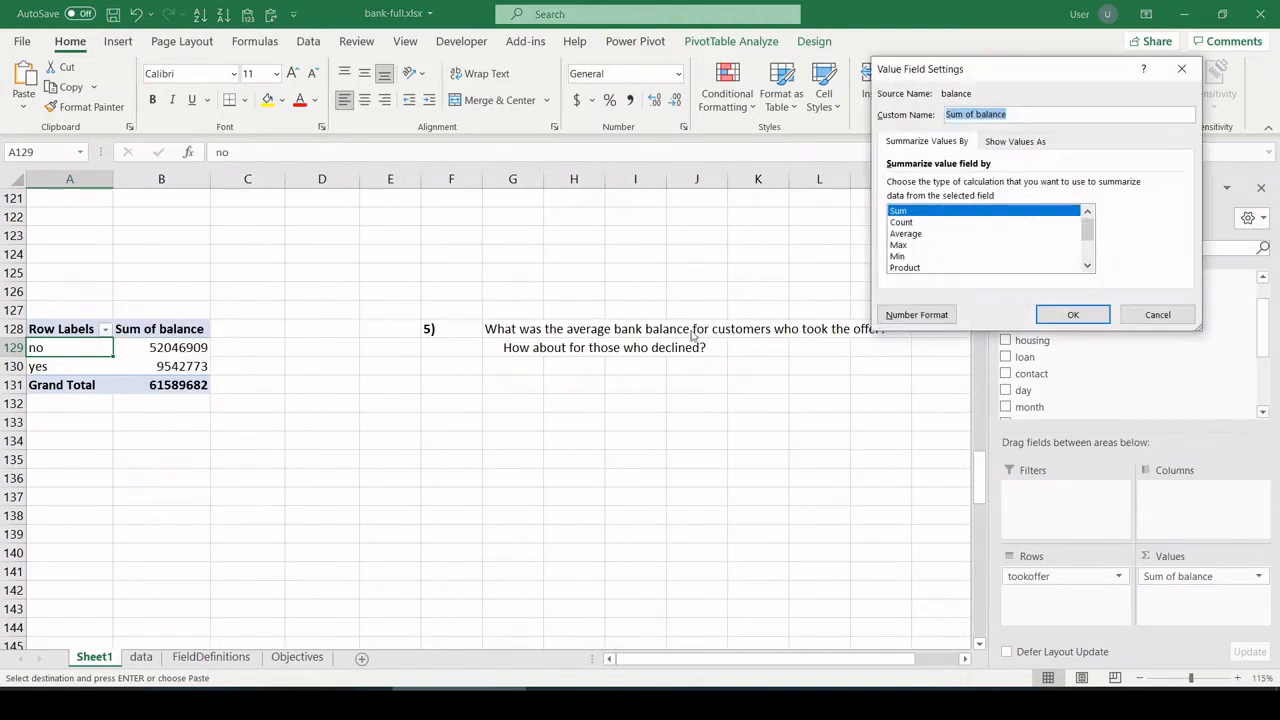
pyautogui.click(904, 232)
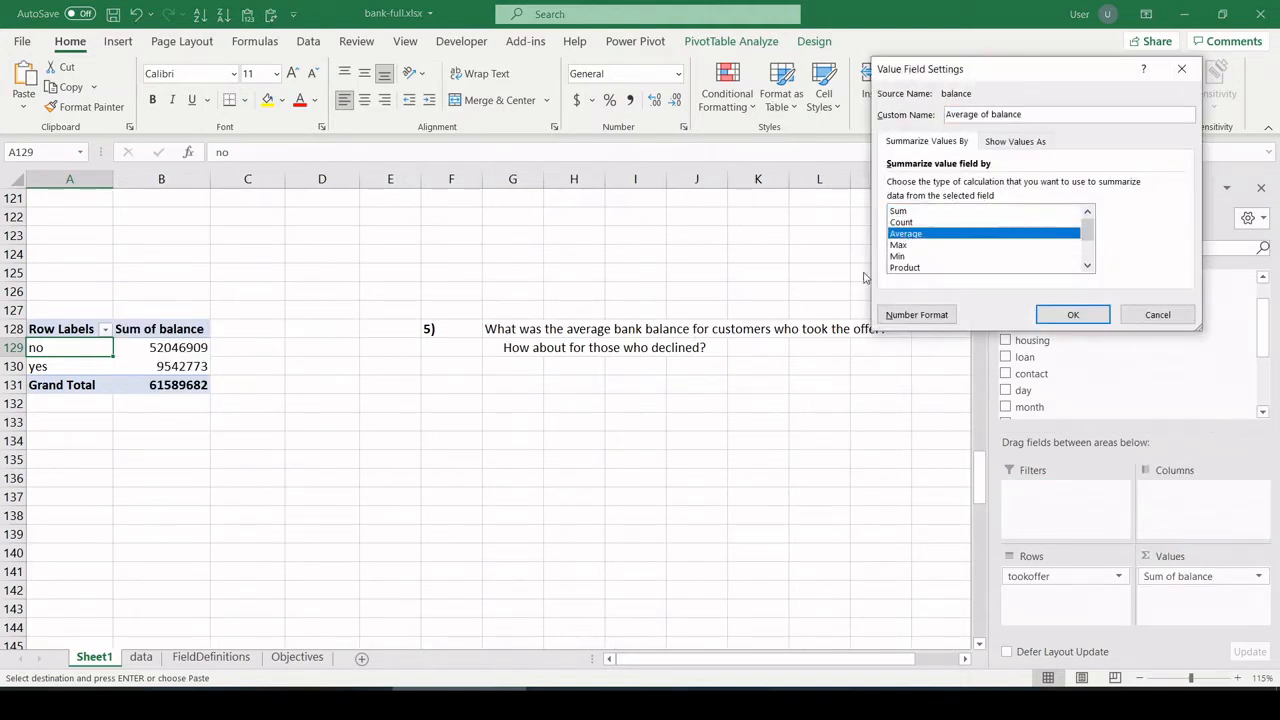
pyautogui.click(916, 314)
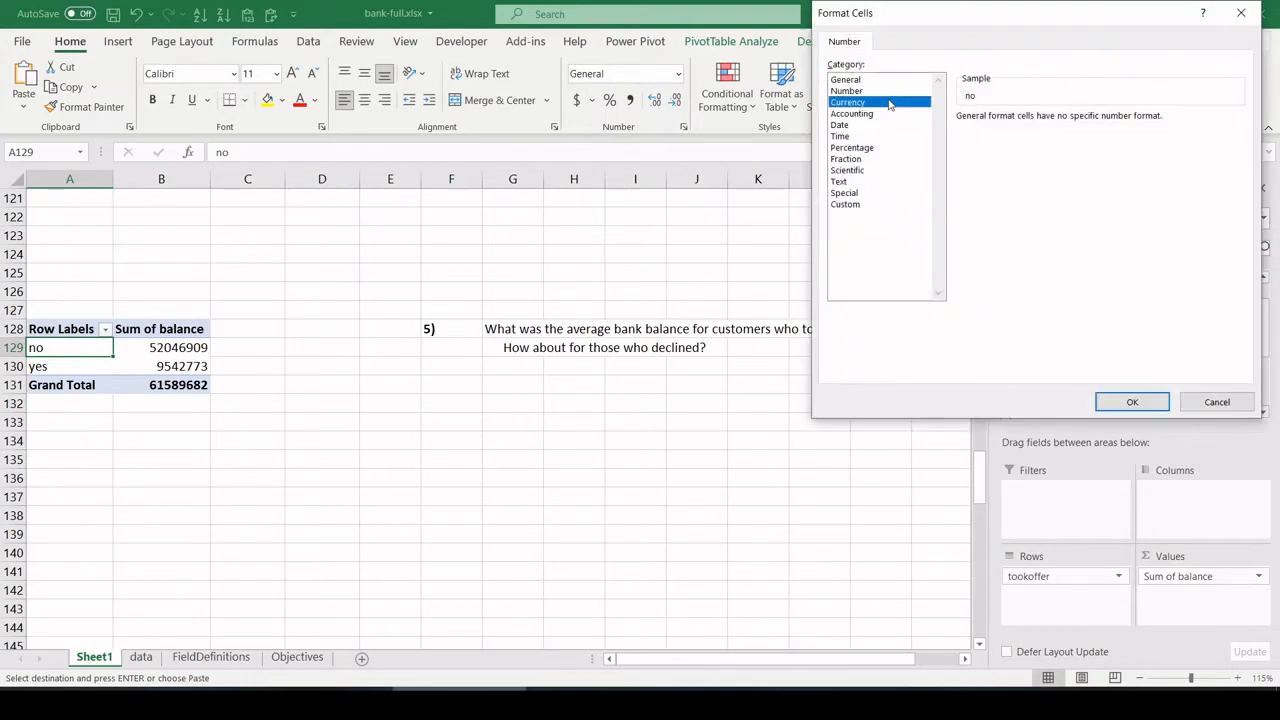
pyautogui.click(848, 100)
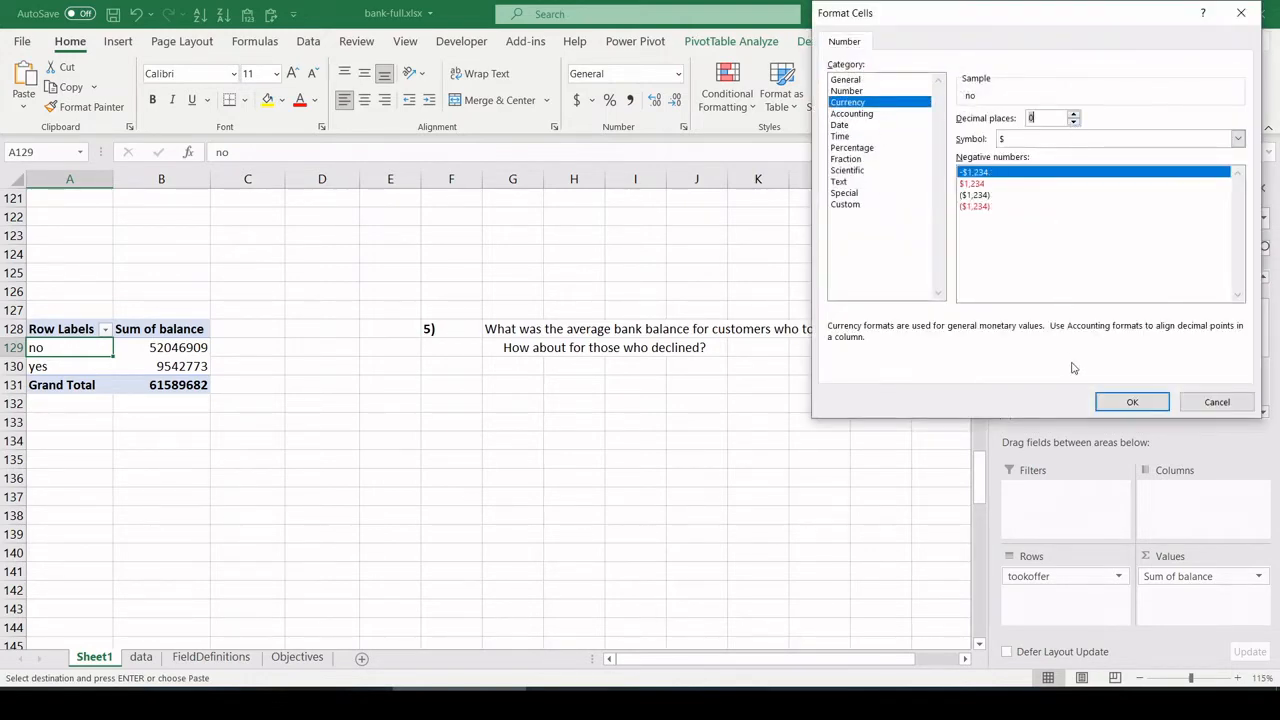
pyautogui.click(1132, 400)
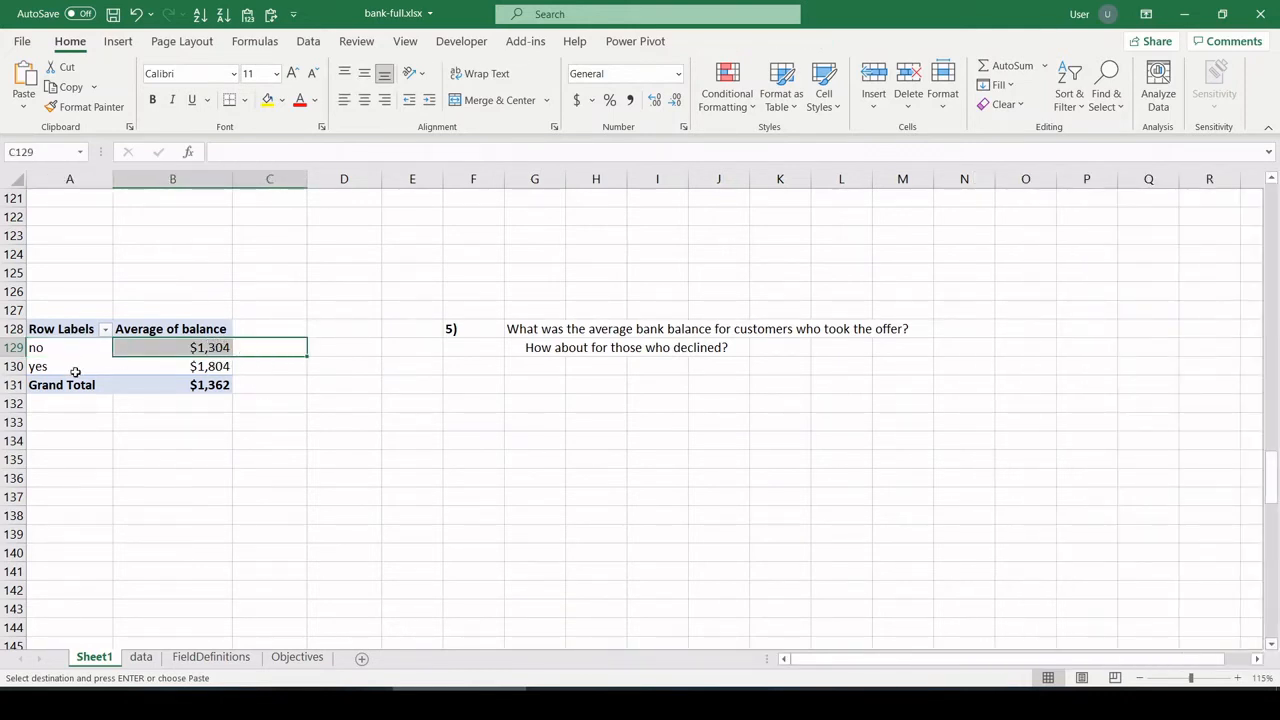
pyautogui.click(172, 366)
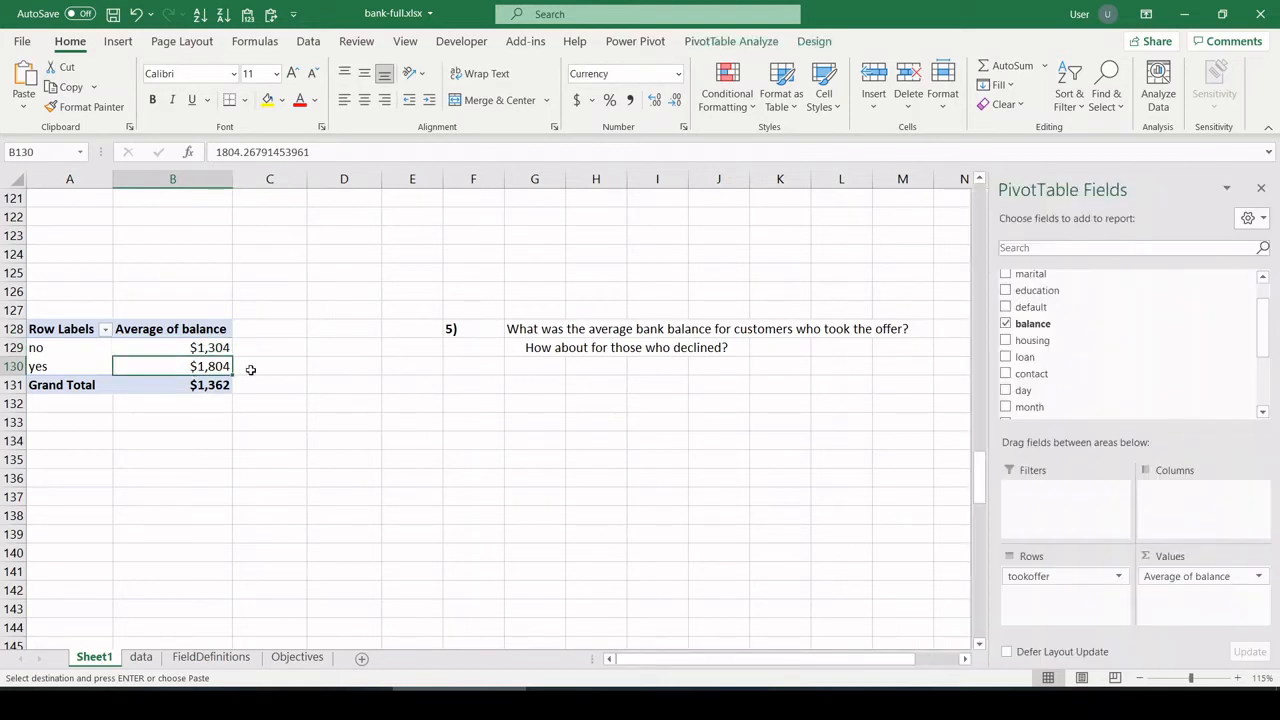
pyautogui.moveTo(264, 368)
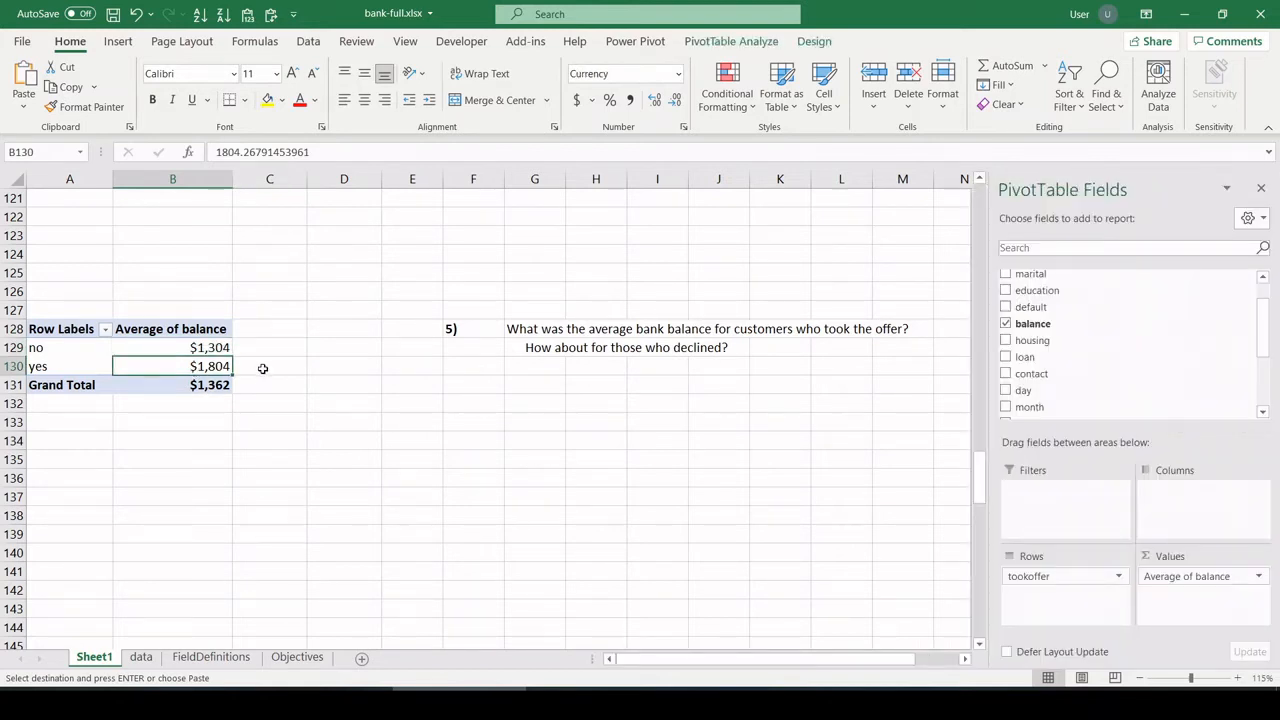
pyautogui.click(296, 656)
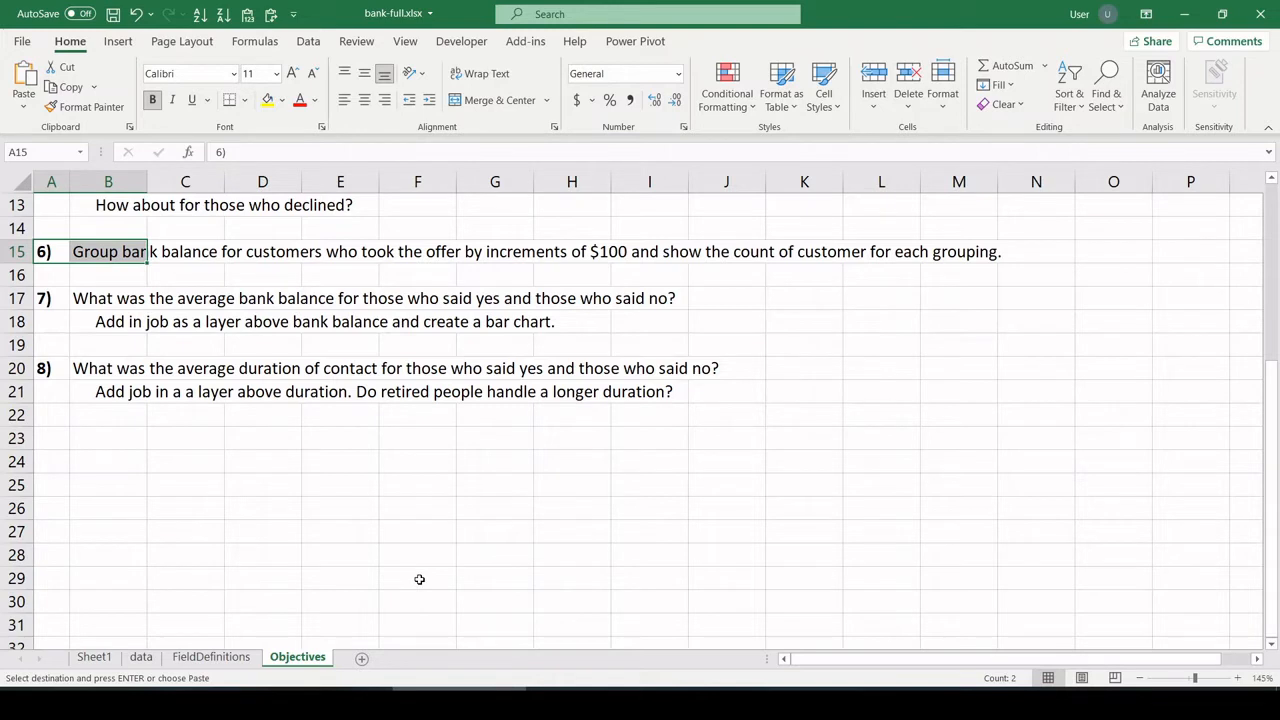
pyautogui.moveTo(578, 252)
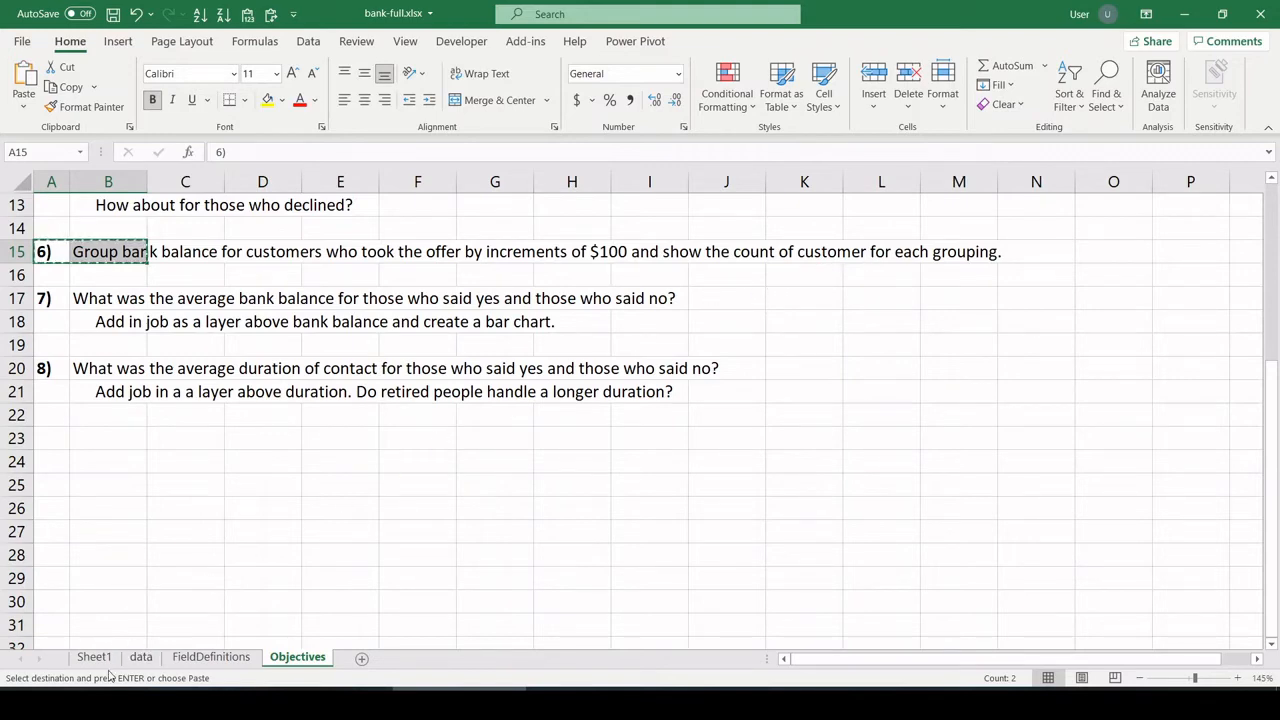
# - Return to Sheet1 to paste objective 6 beside the copied average balance table at row 138
pyautogui.click(94, 656)
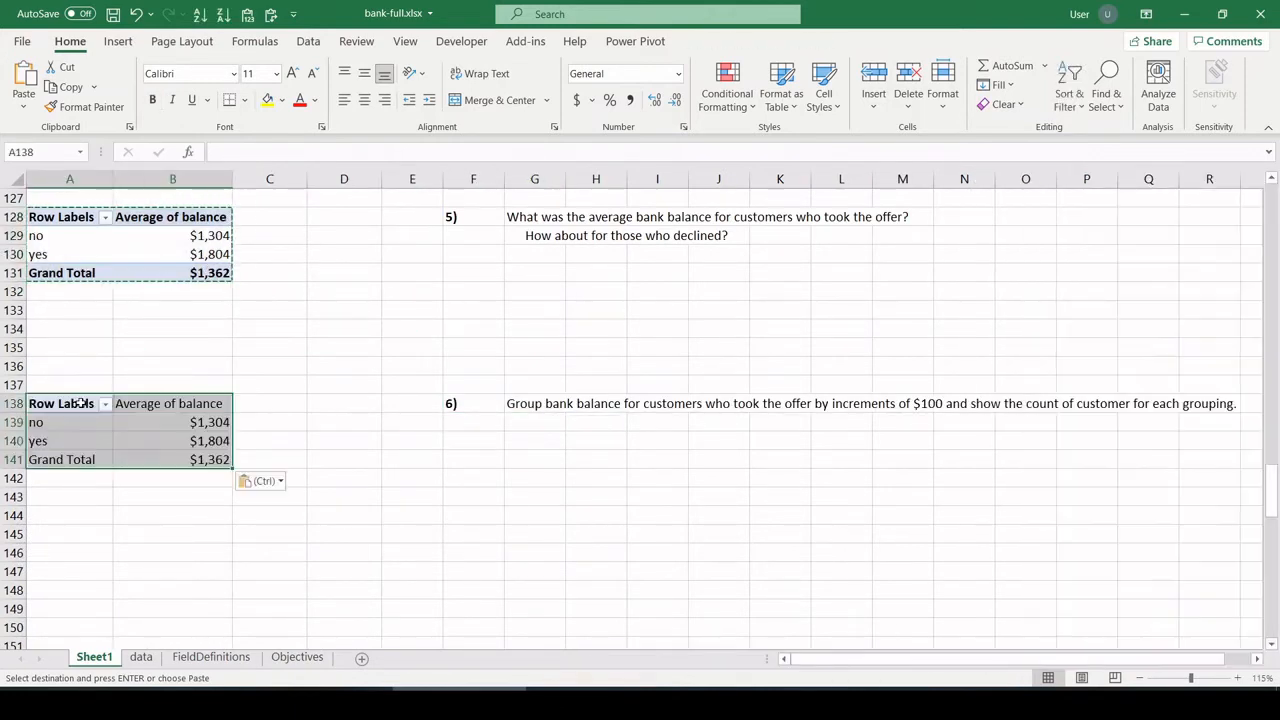
# - Set the tookoffer report filter to show only yes responses
pyautogui.click(104, 404)
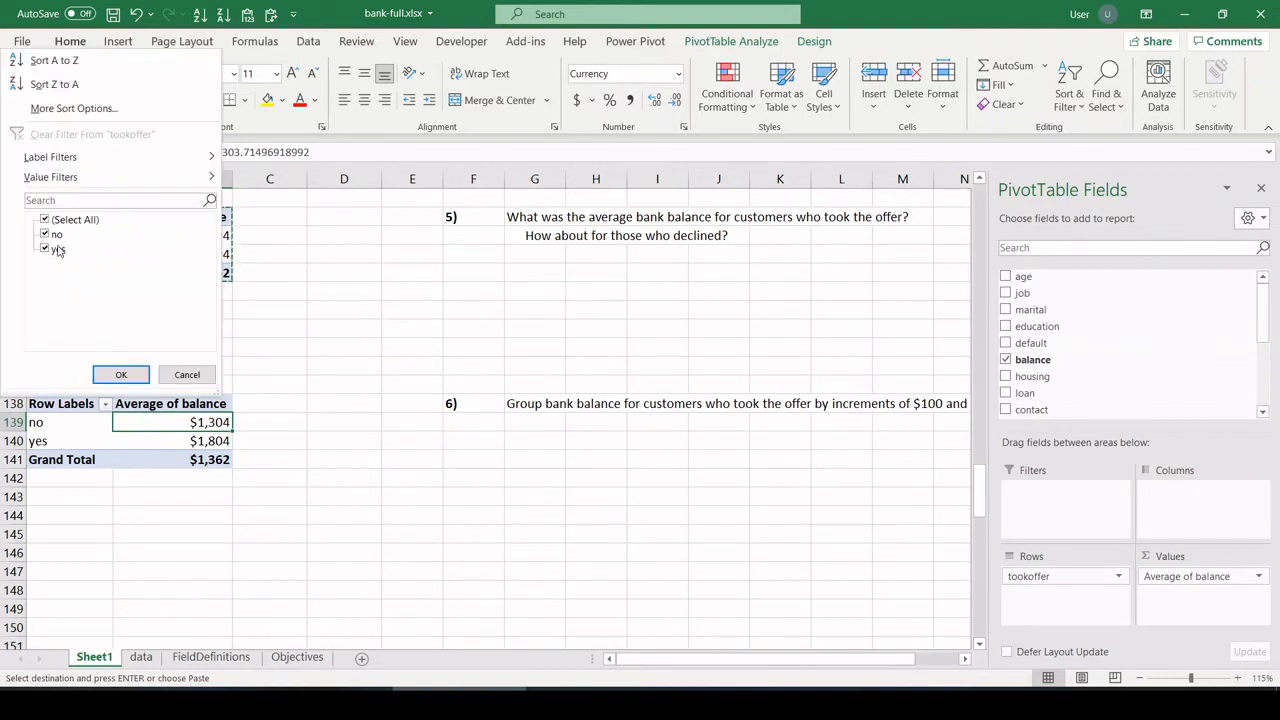
pyautogui.click(44, 232)
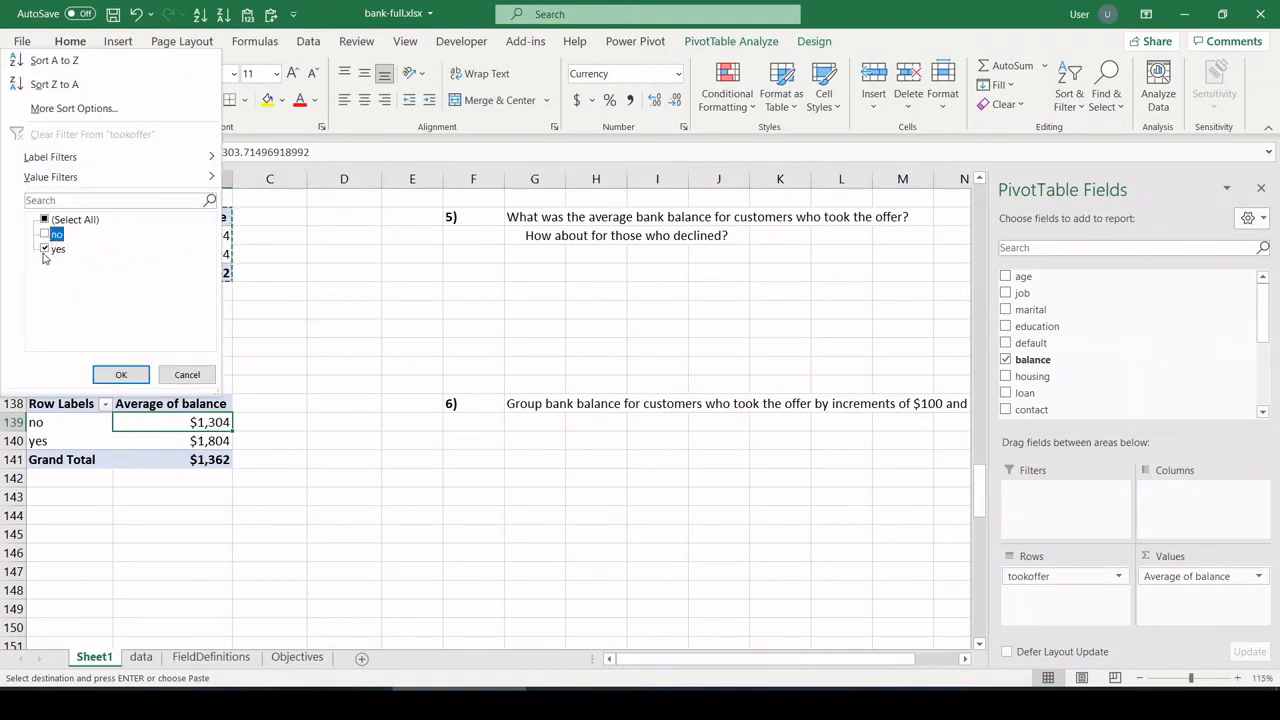
pyautogui.click(120, 374)
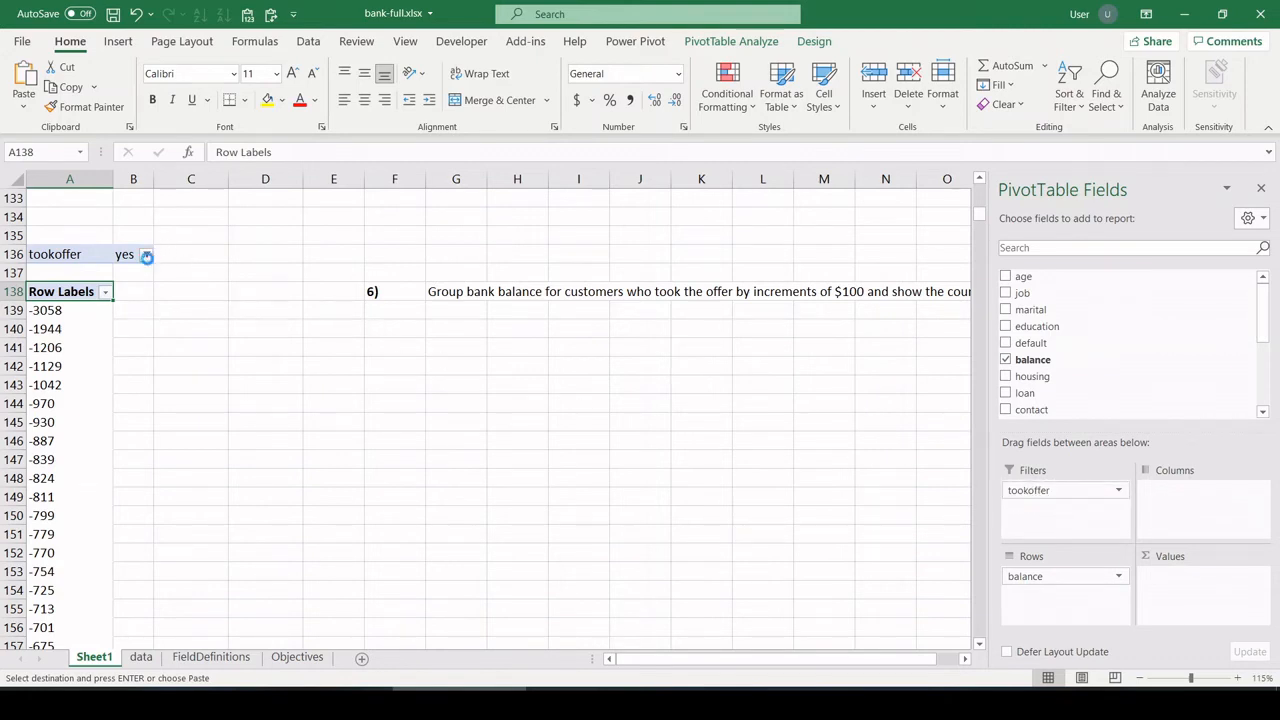
pyautogui.click(146, 254)
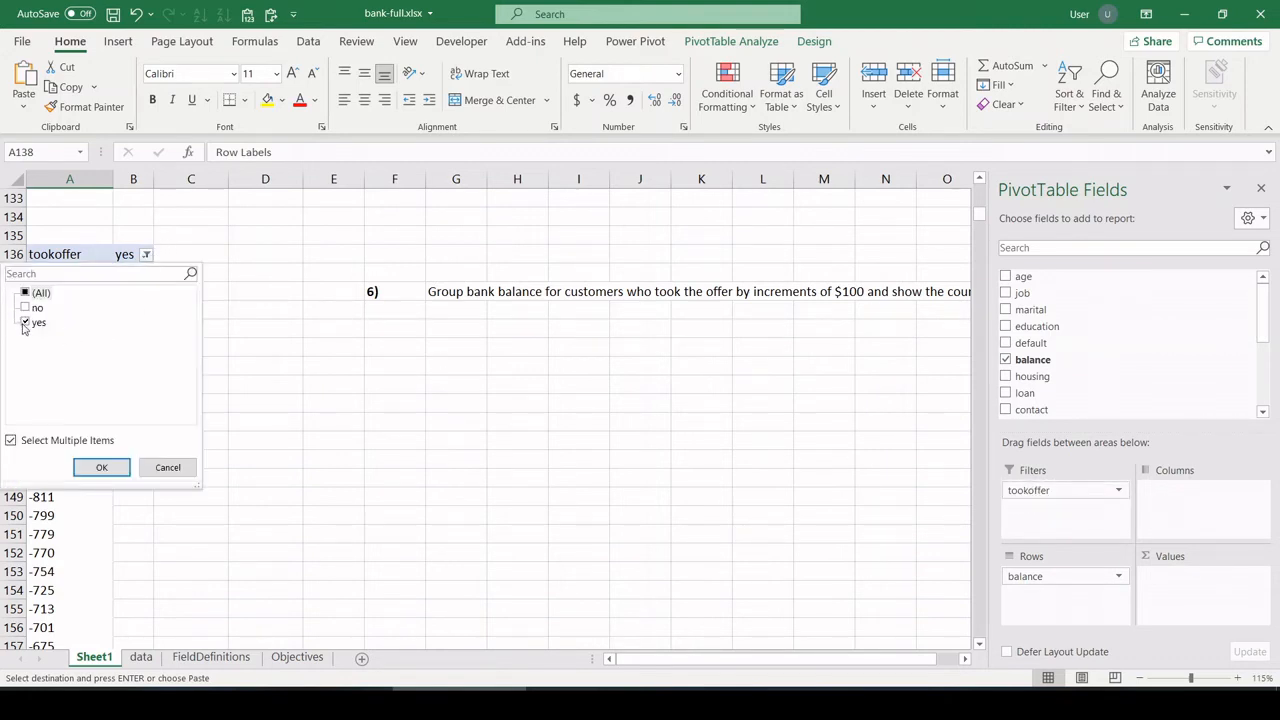
pyautogui.click(100, 468)
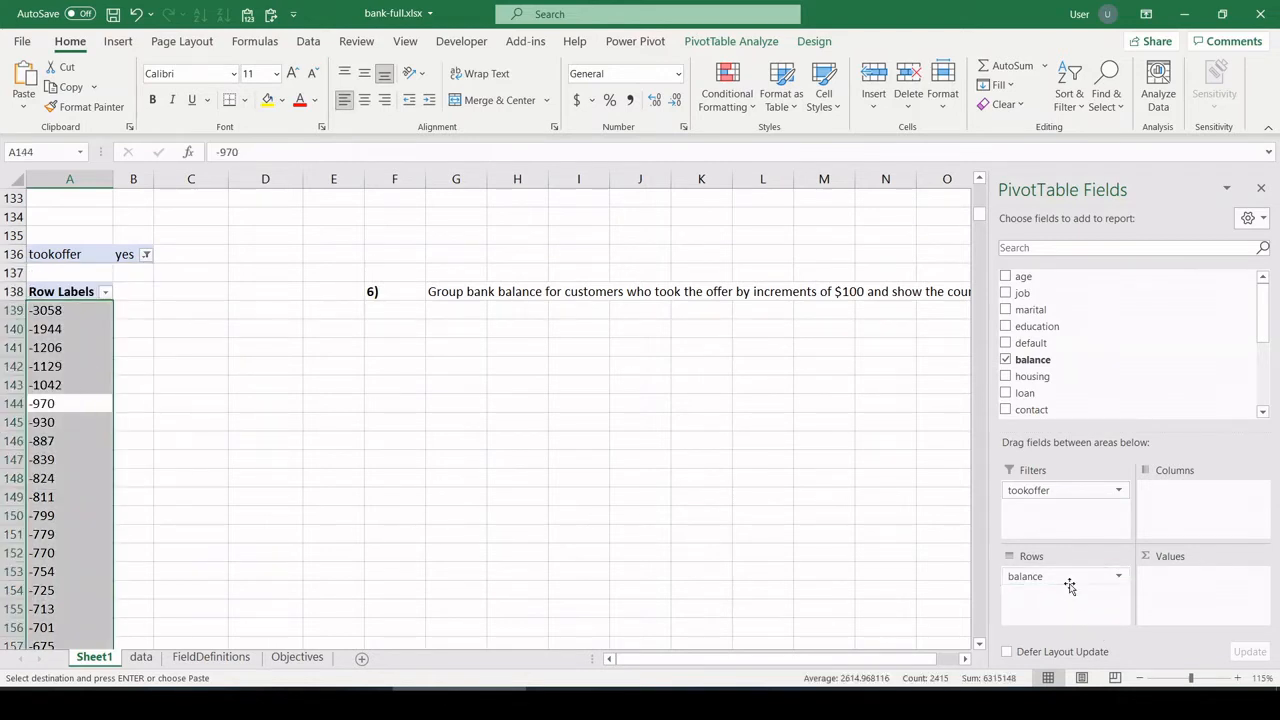
# - List each bank balance in Rows with Count of tookoffer for offer-takers
pyautogui.click(44, 366)
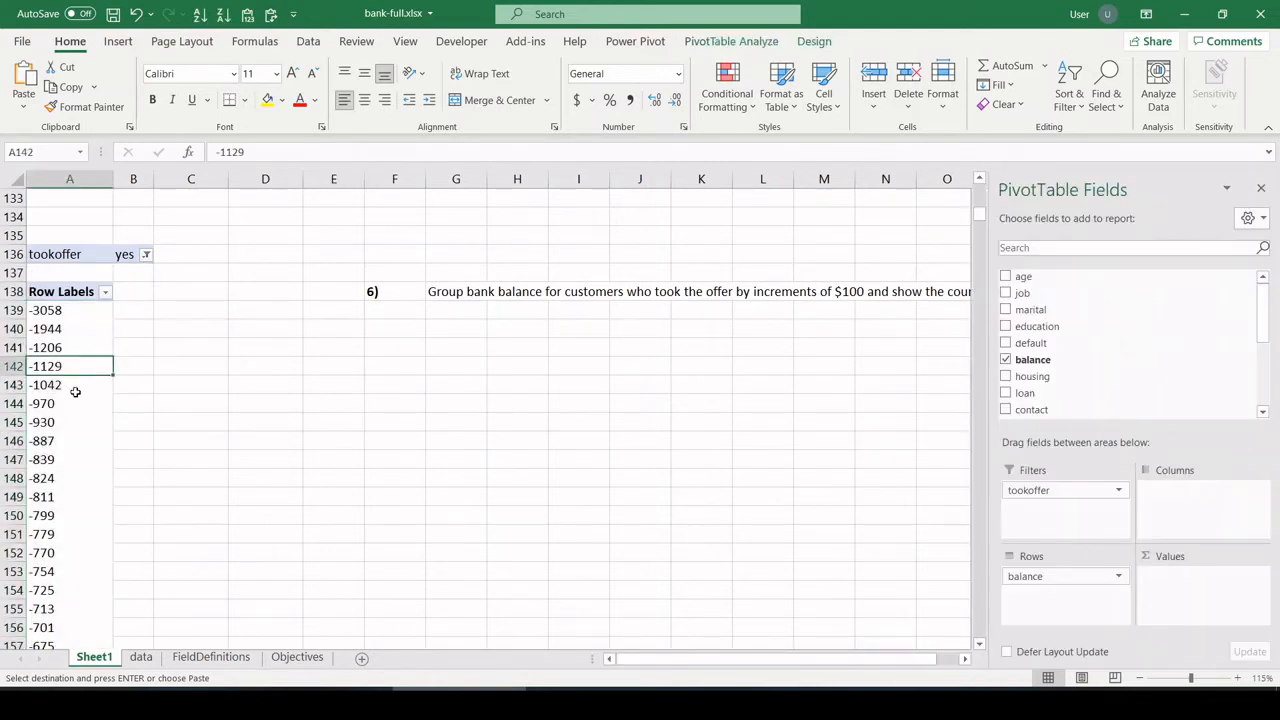
pyautogui.scroll(-3)
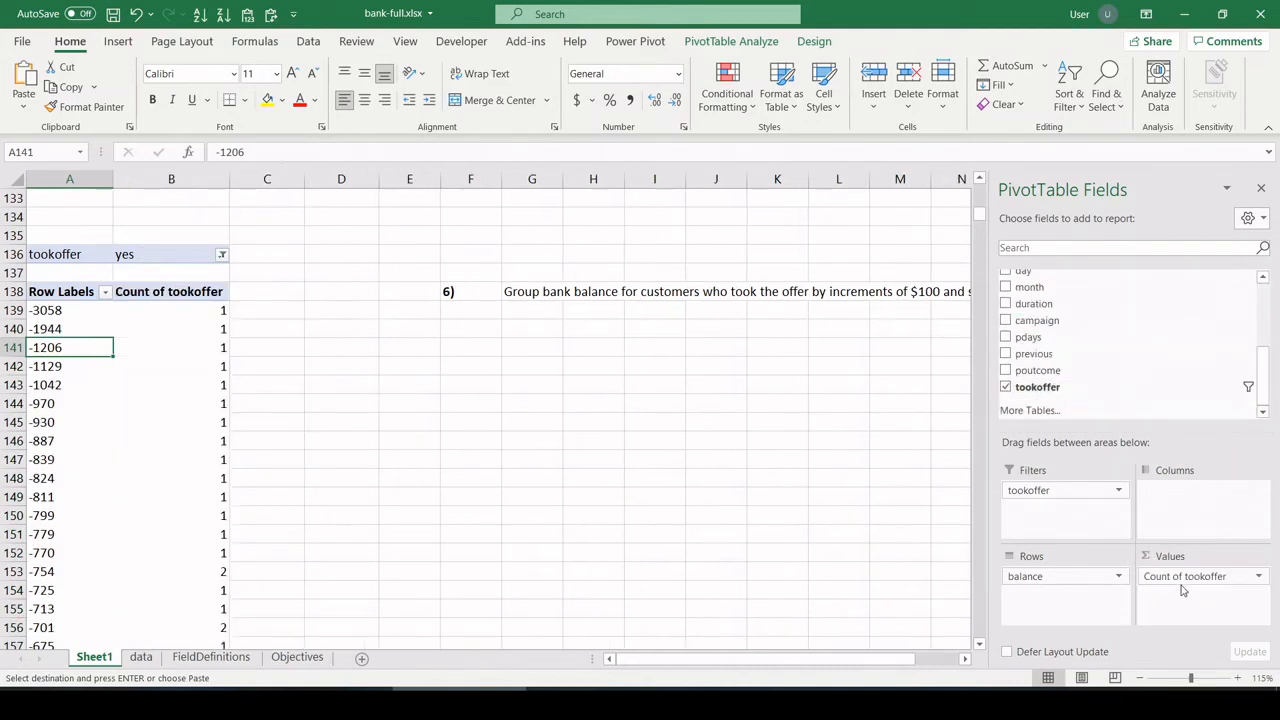
pyautogui.click(172, 420)
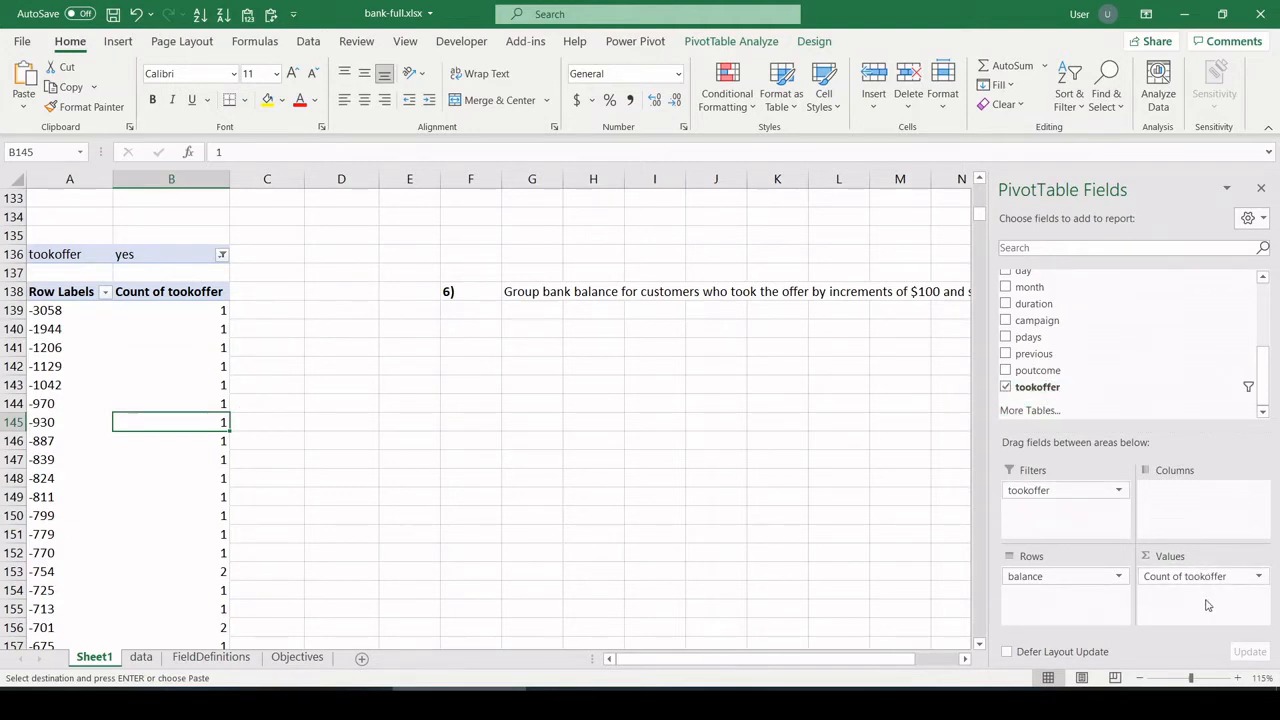
pyautogui.scroll(-3)
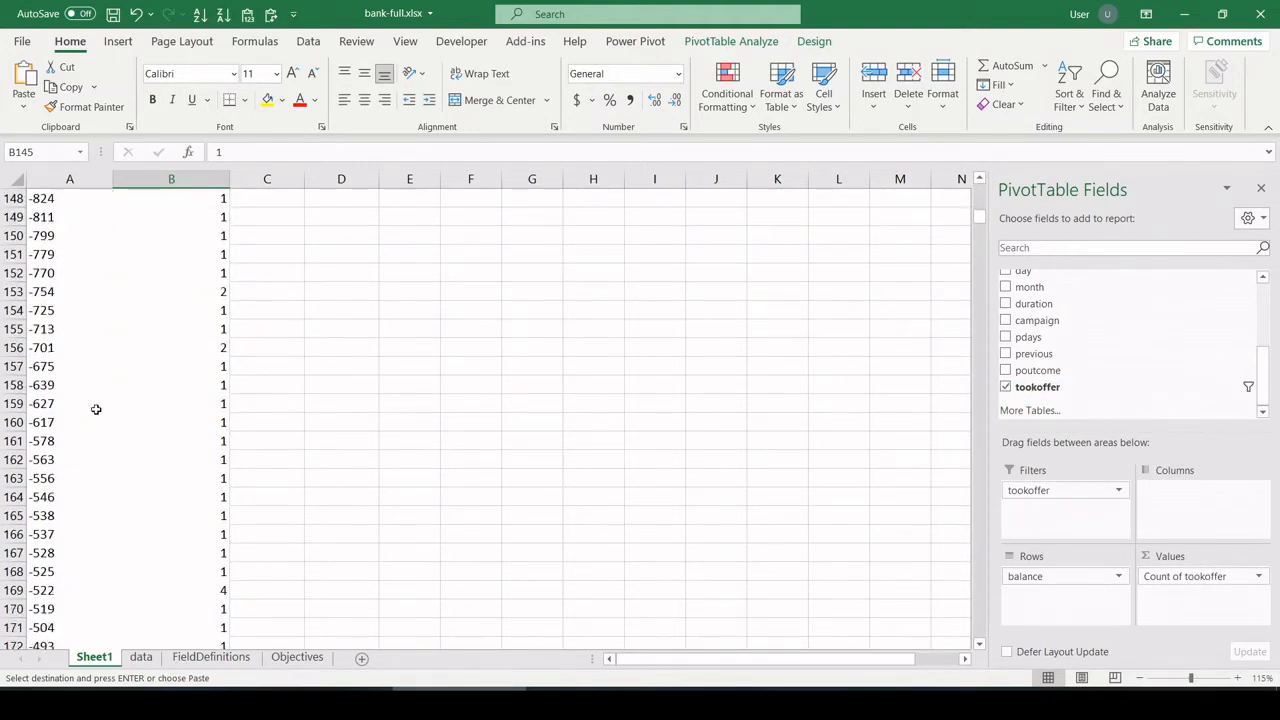
pyautogui.scroll(-3)
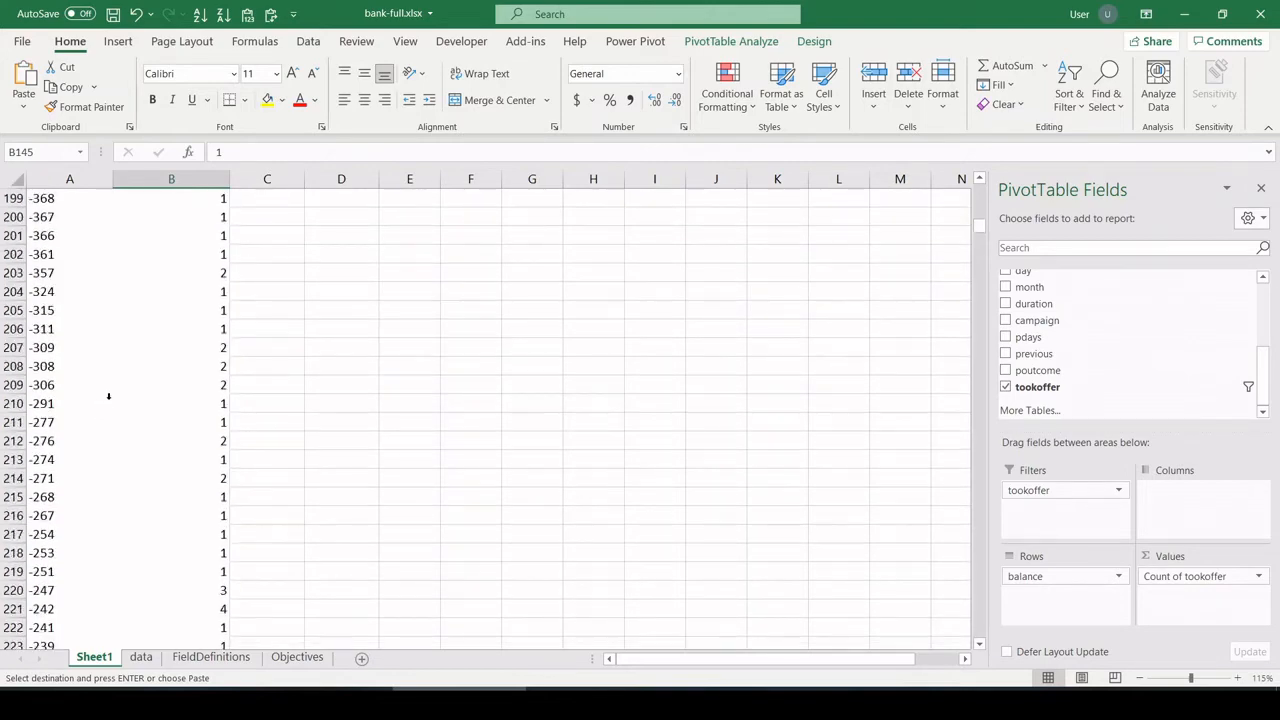
pyautogui.click(592, 458)
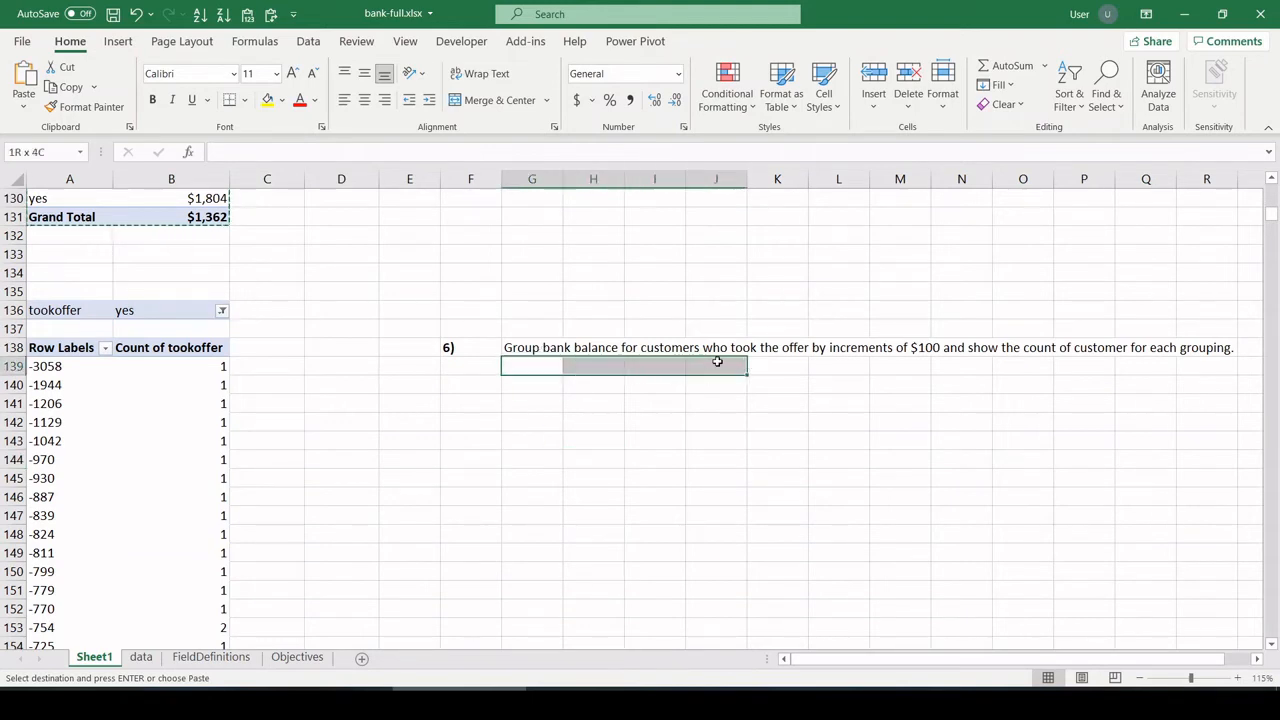
# - Group the balance row labels into $100 ranges so each band shows its customer count
pyautogui.moveTo(716, 364); pyautogui.dragTo(912, 364)
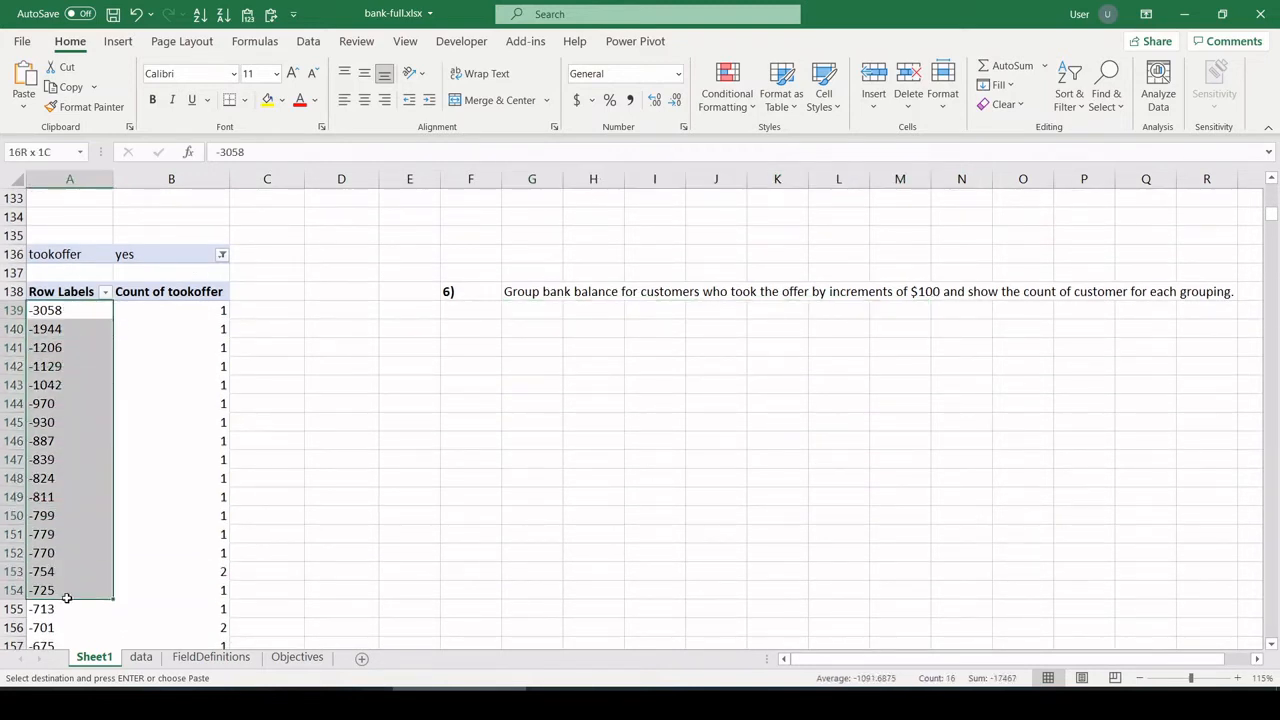
pyautogui.click(68, 308)
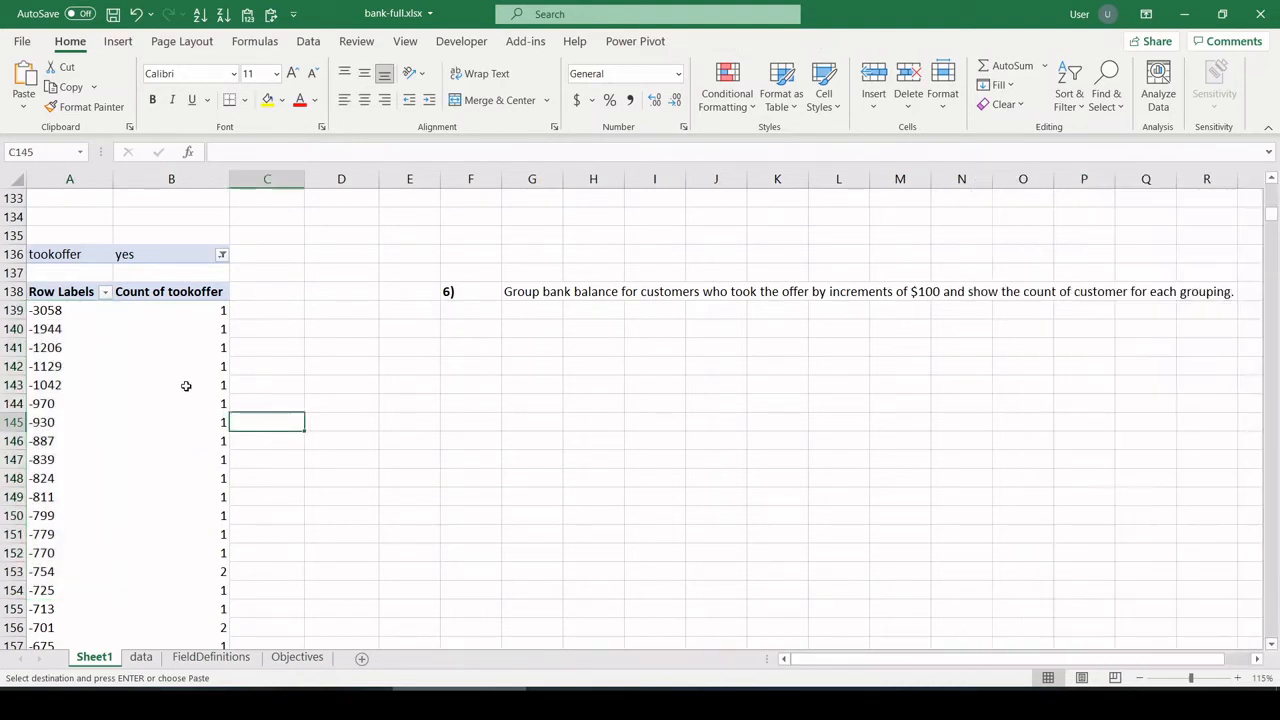
pyautogui.rightClick(44, 366)
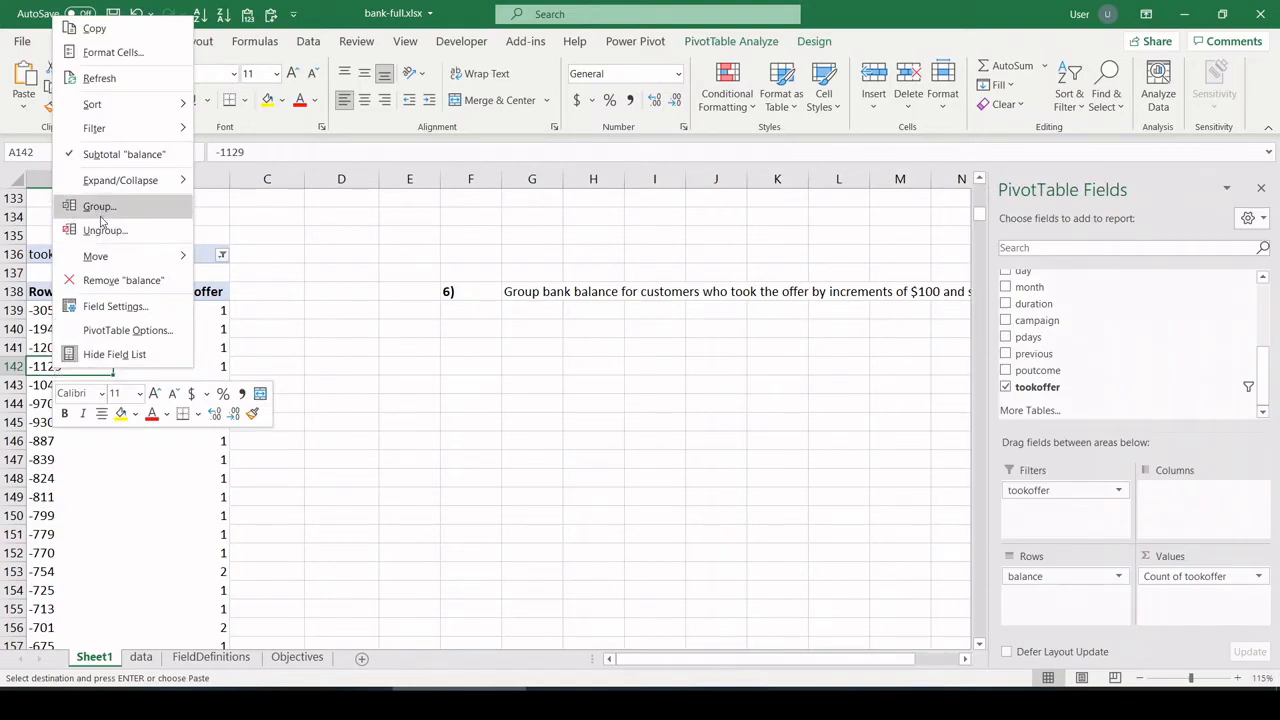
pyautogui.click(98, 206)
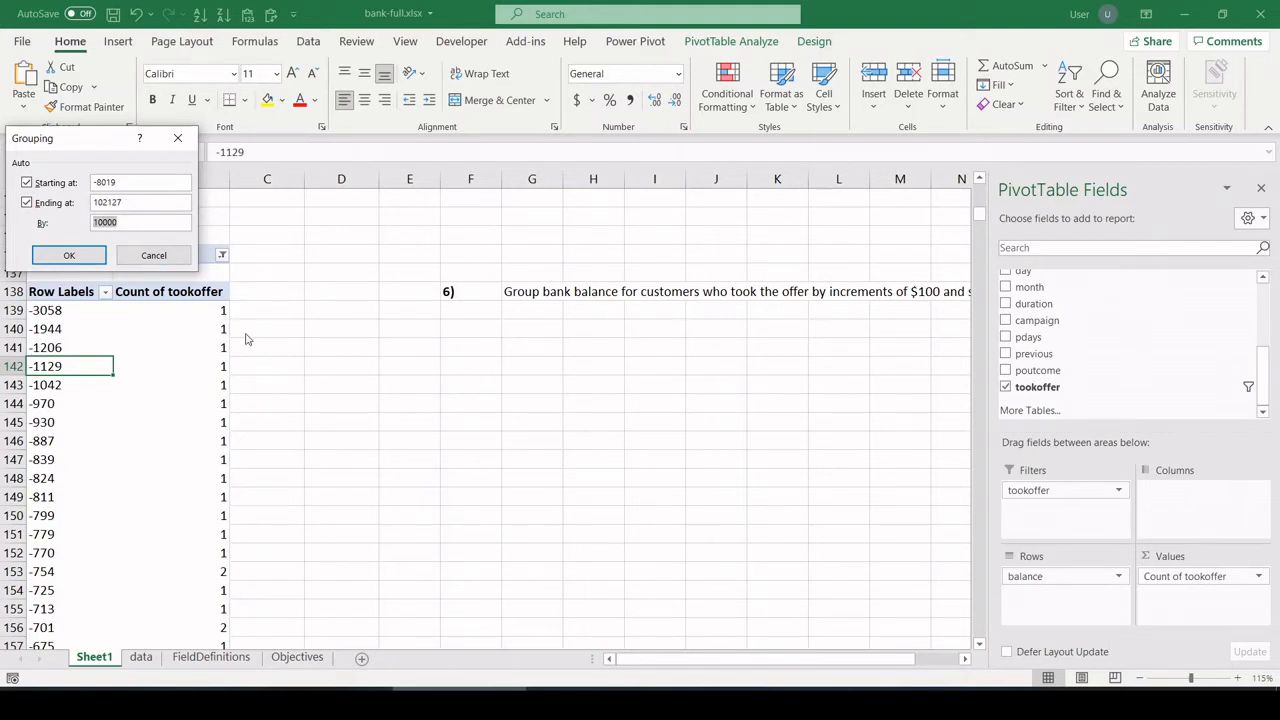
pyautogui.write('1')
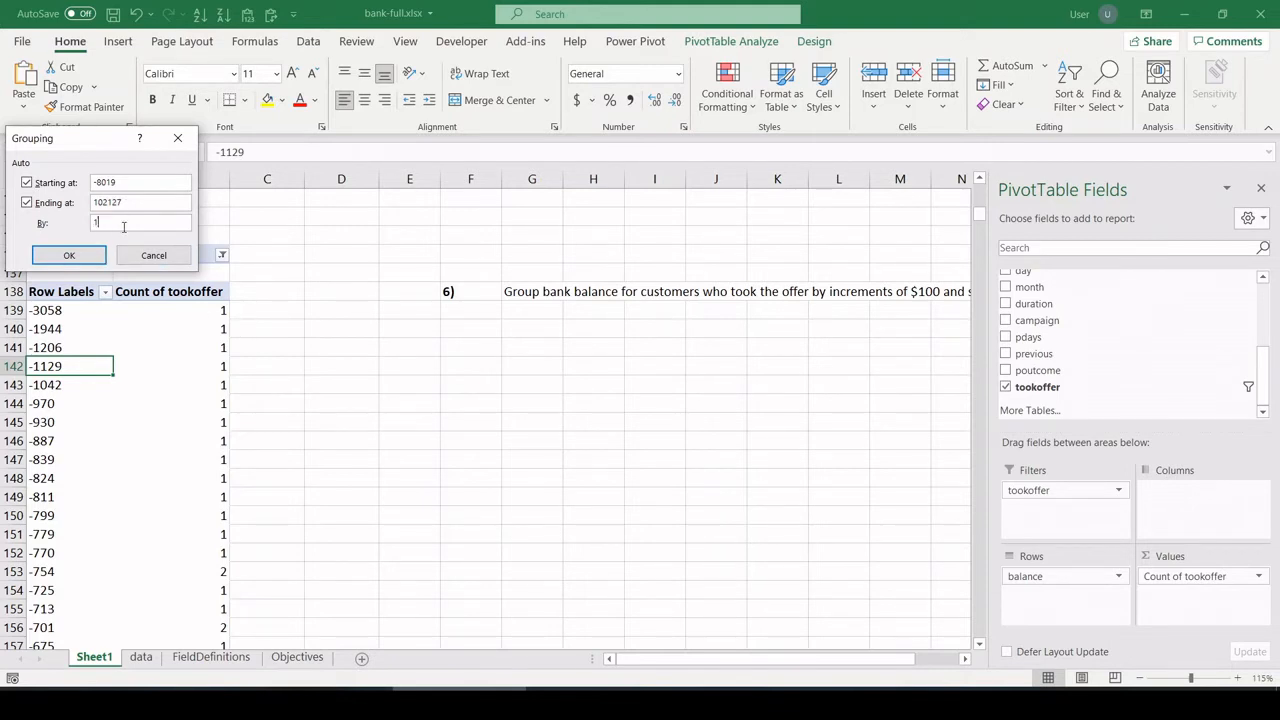
pyautogui.write('00')
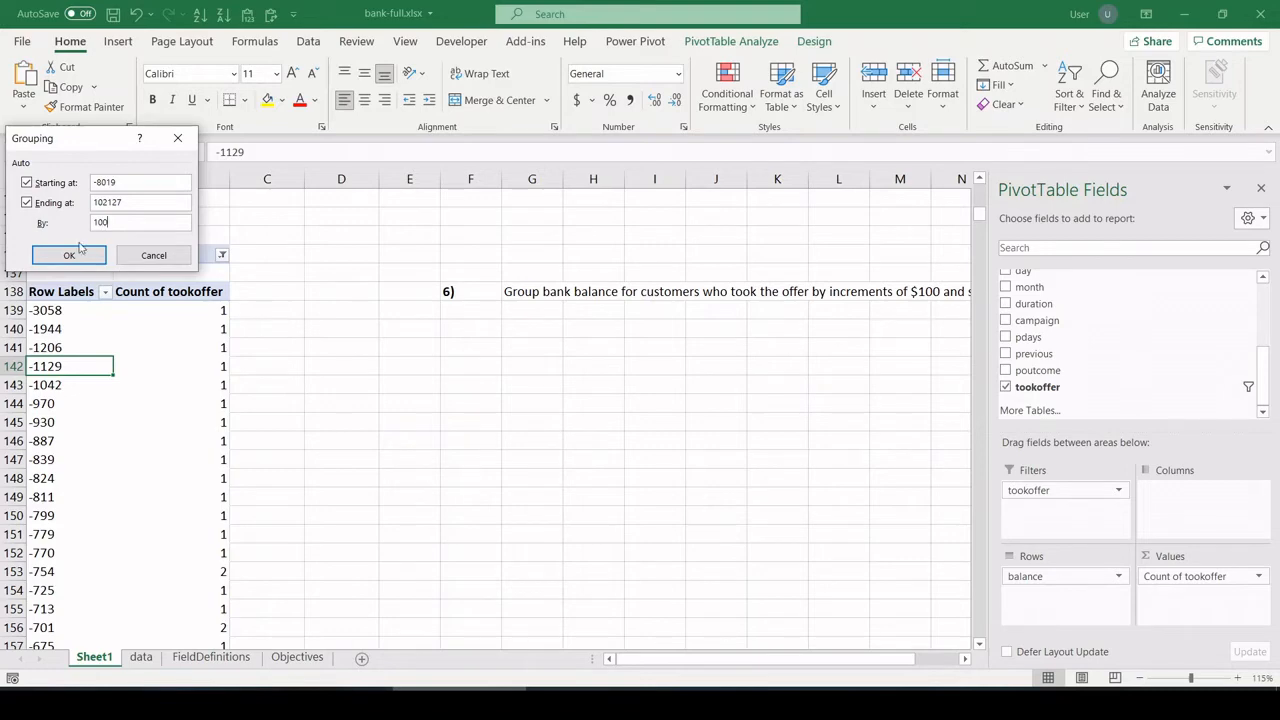
pyautogui.click(68, 254)
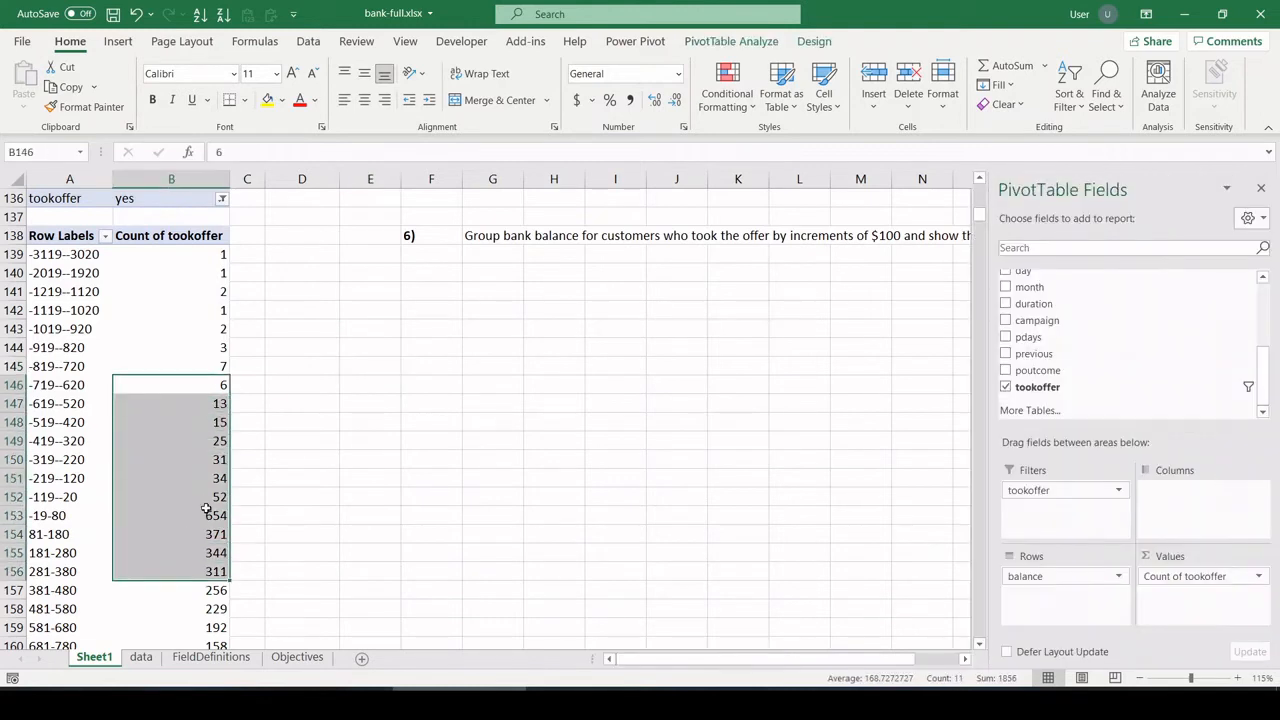
# - Select within the grouped balance bands and review the counts, e.g. -19–80 shows 654
pyautogui.click(48, 516)
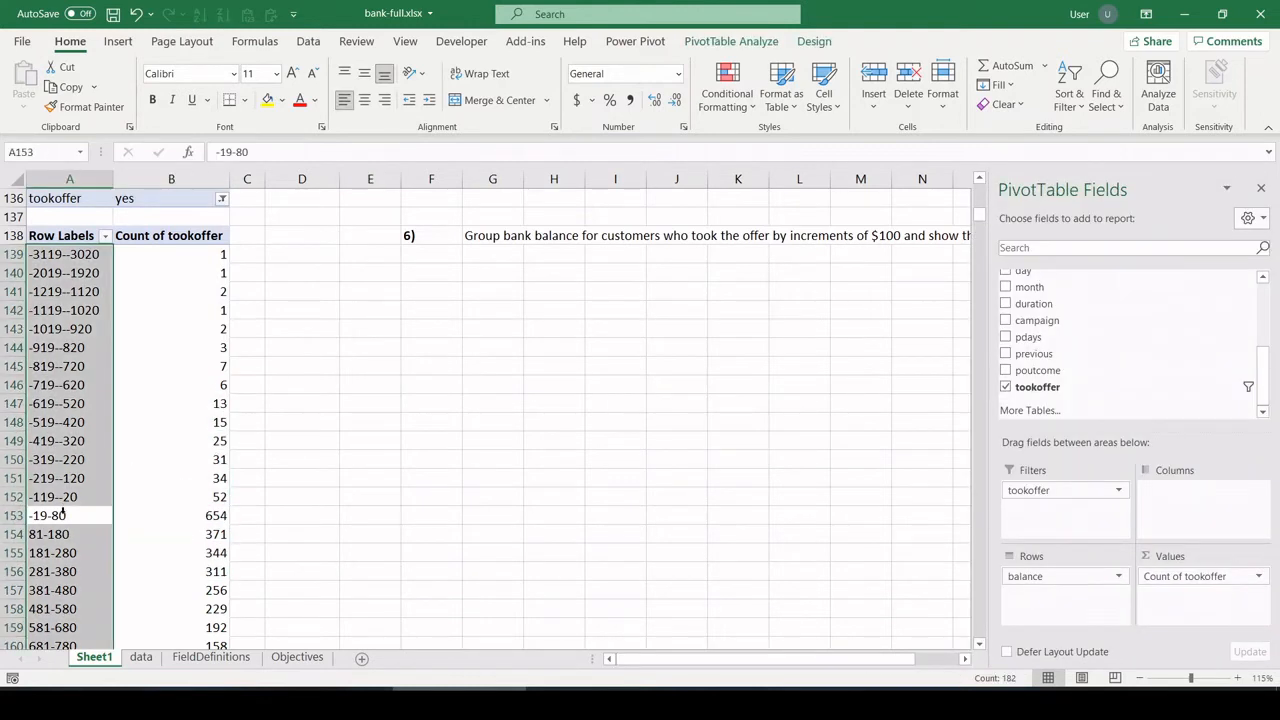
pyautogui.click(56, 458)
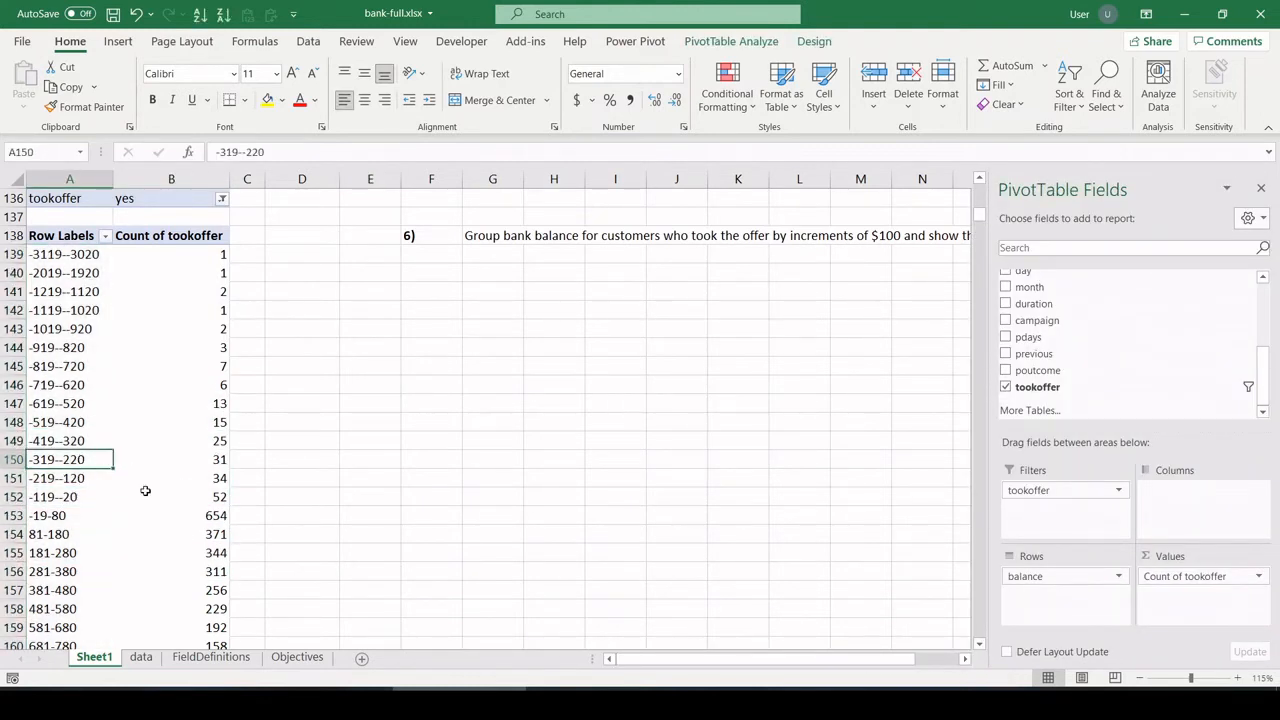
pyautogui.scroll(3)
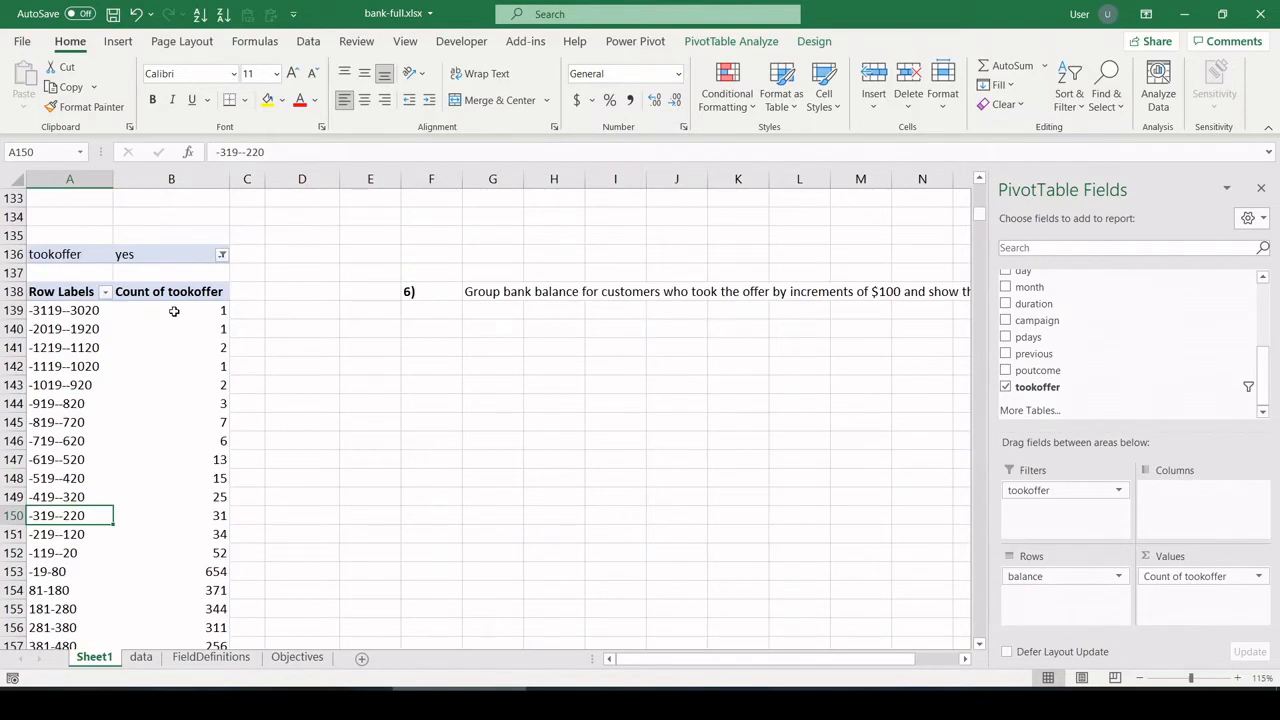
# - Apply blue gradient data bars to the grouped offer-taker counts totalling 5,289
pyautogui.scroll(-3)
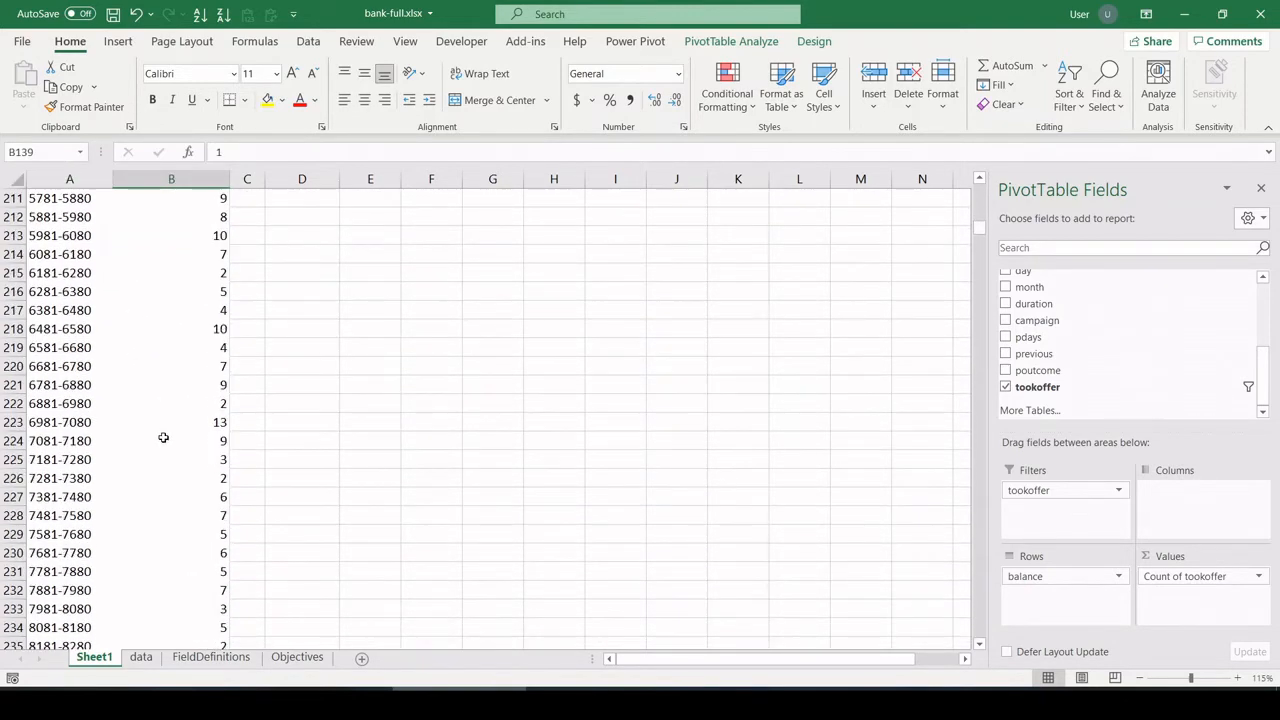
pyautogui.scroll(-3)
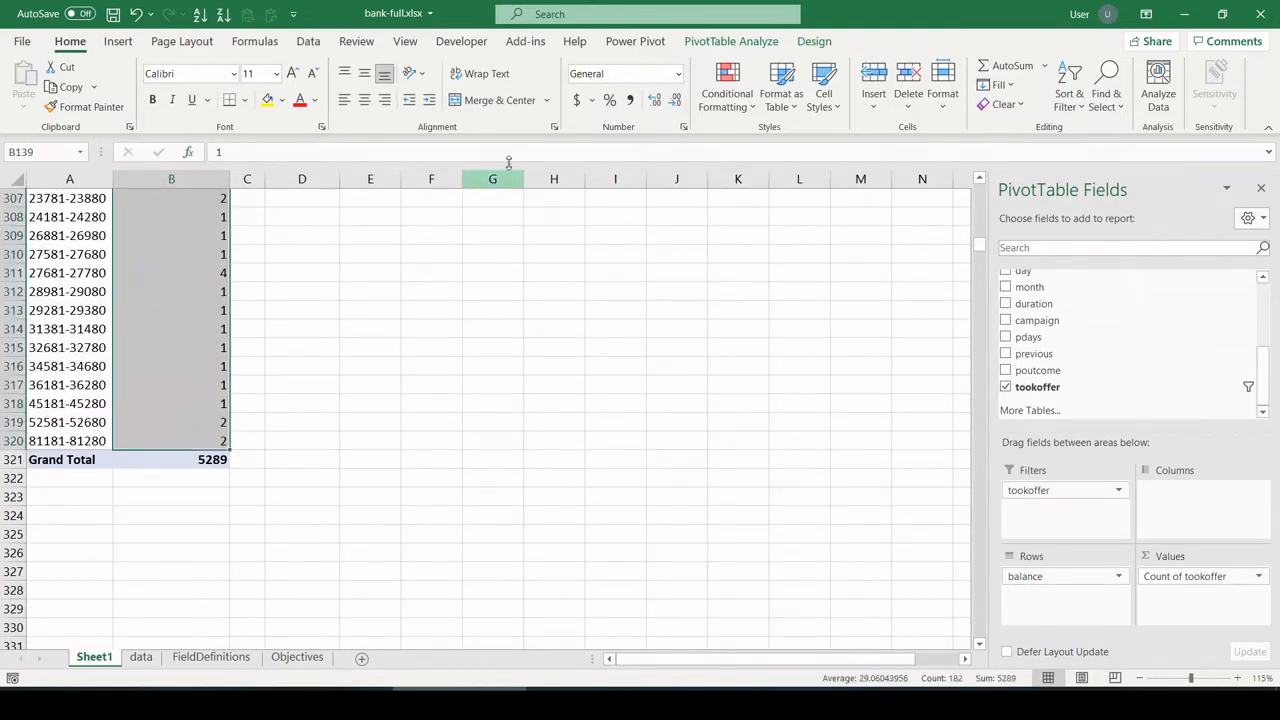
pyautogui.click(726, 84)
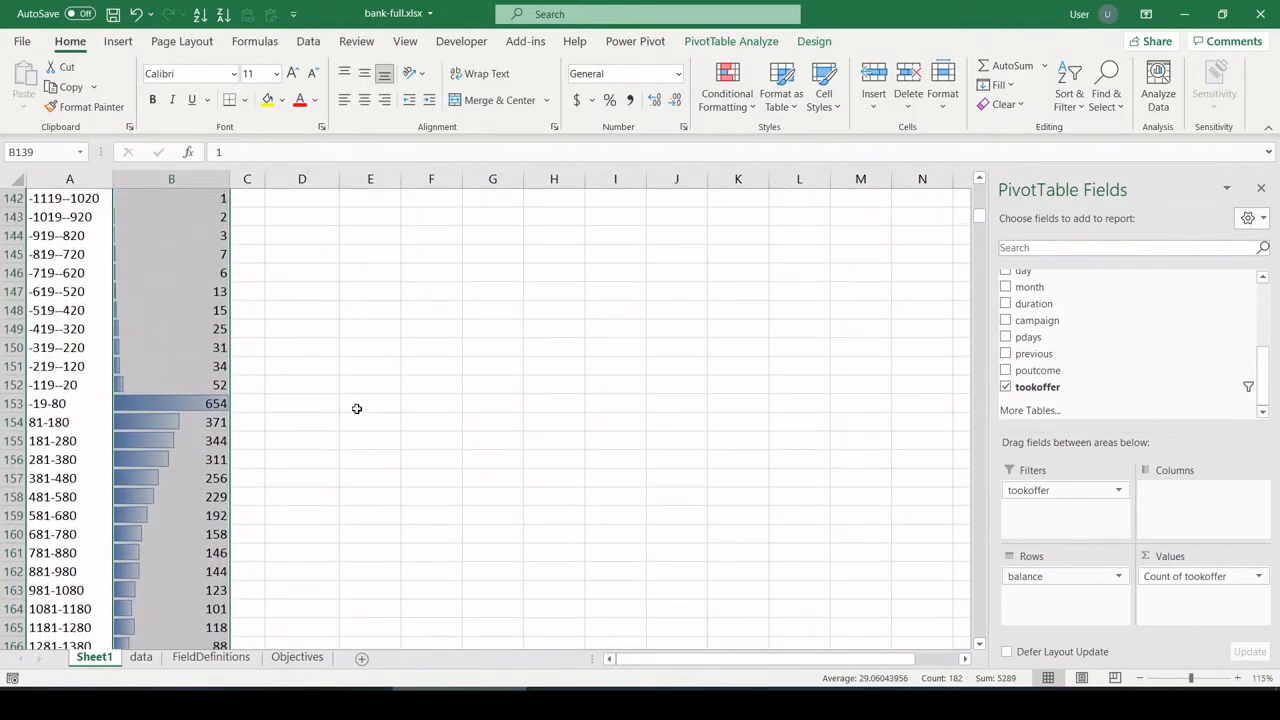
pyautogui.click(48, 404)
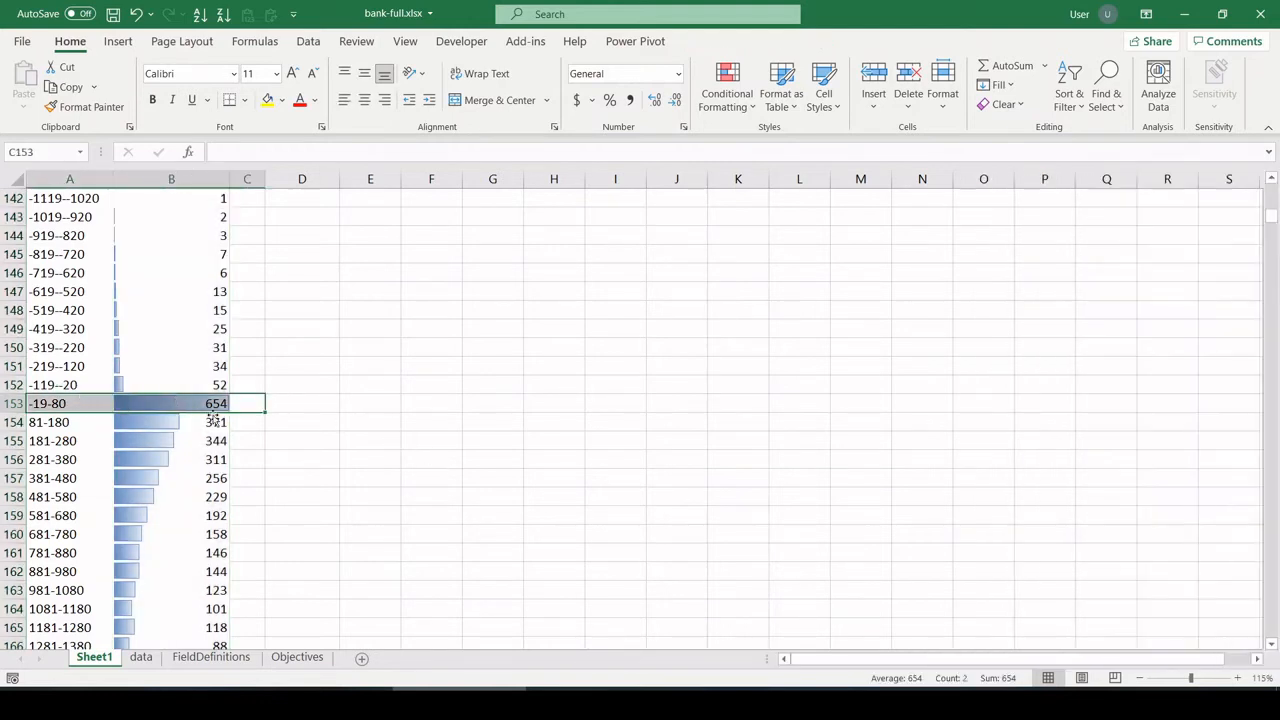
pyautogui.moveTo(314, 412)
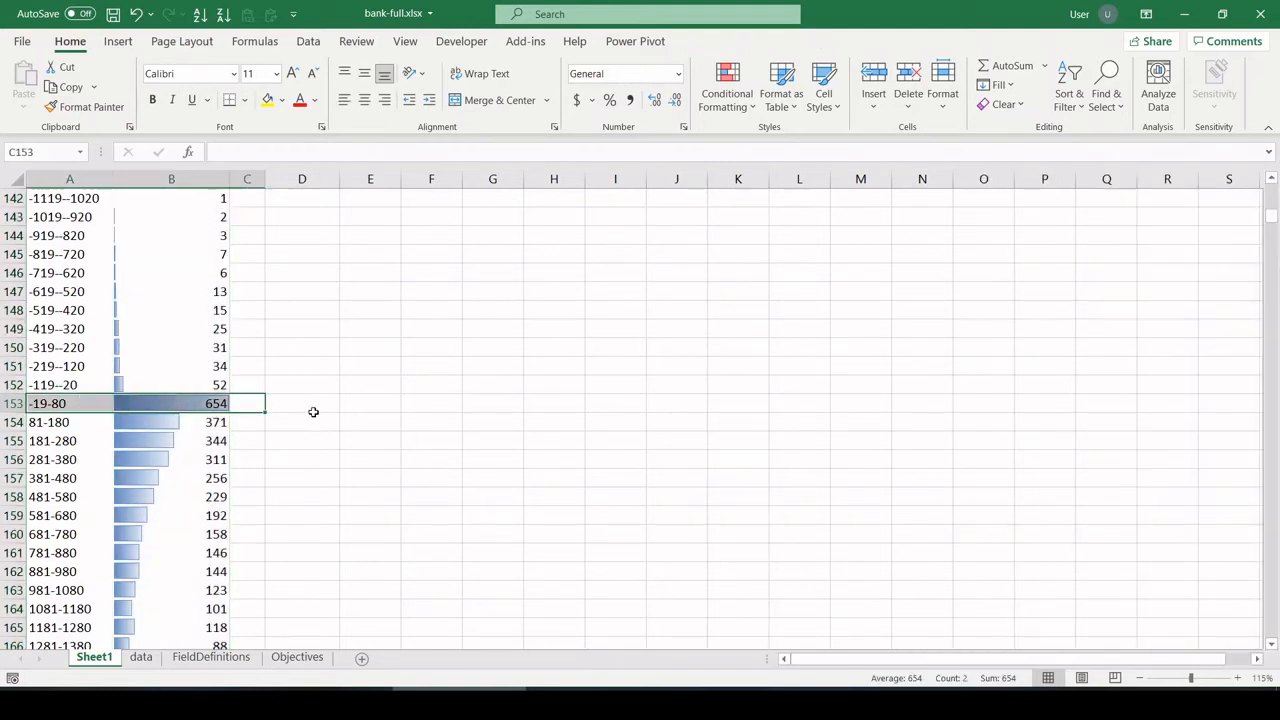
pyautogui.scroll(-3)
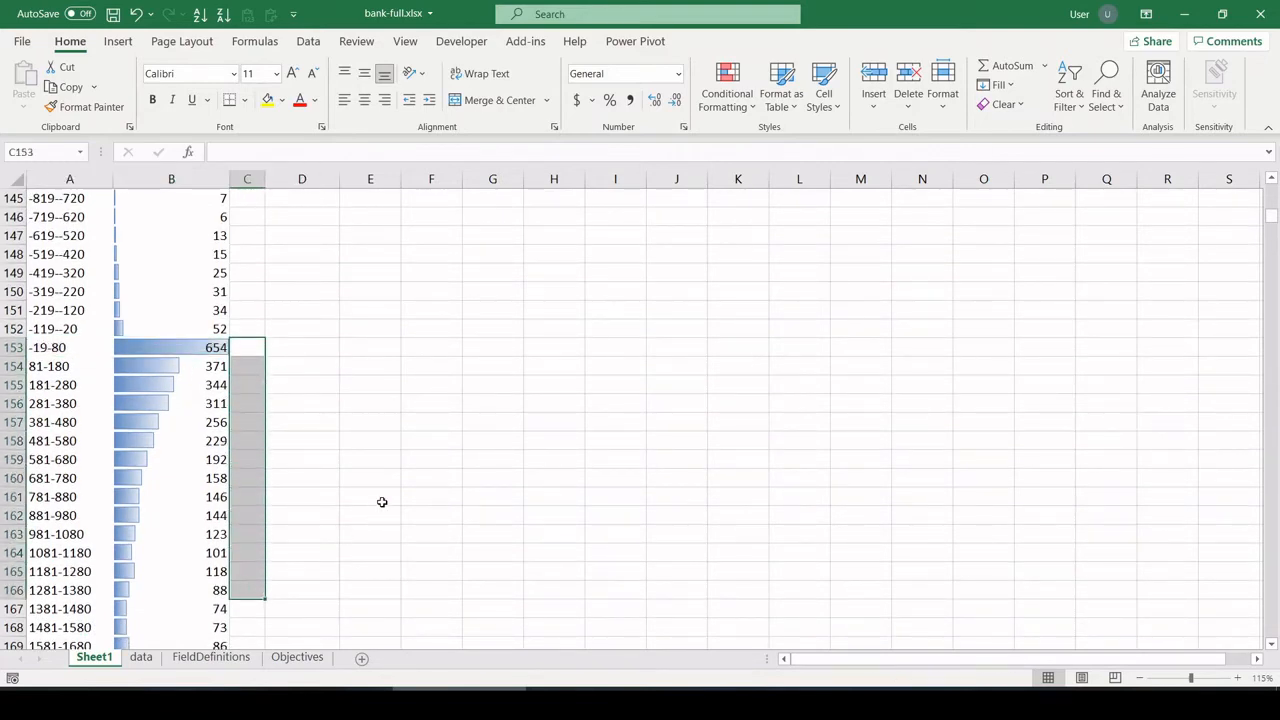
pyautogui.moveTo(380, 420)
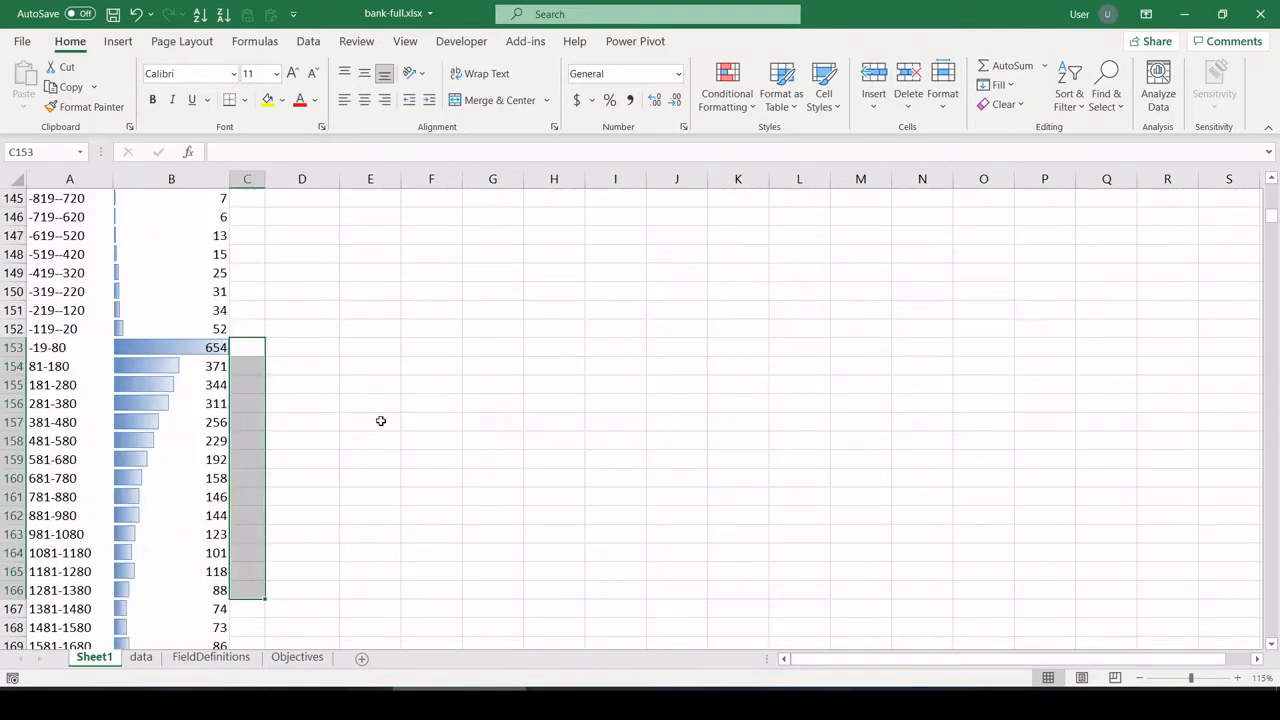
pyautogui.scroll(-3)
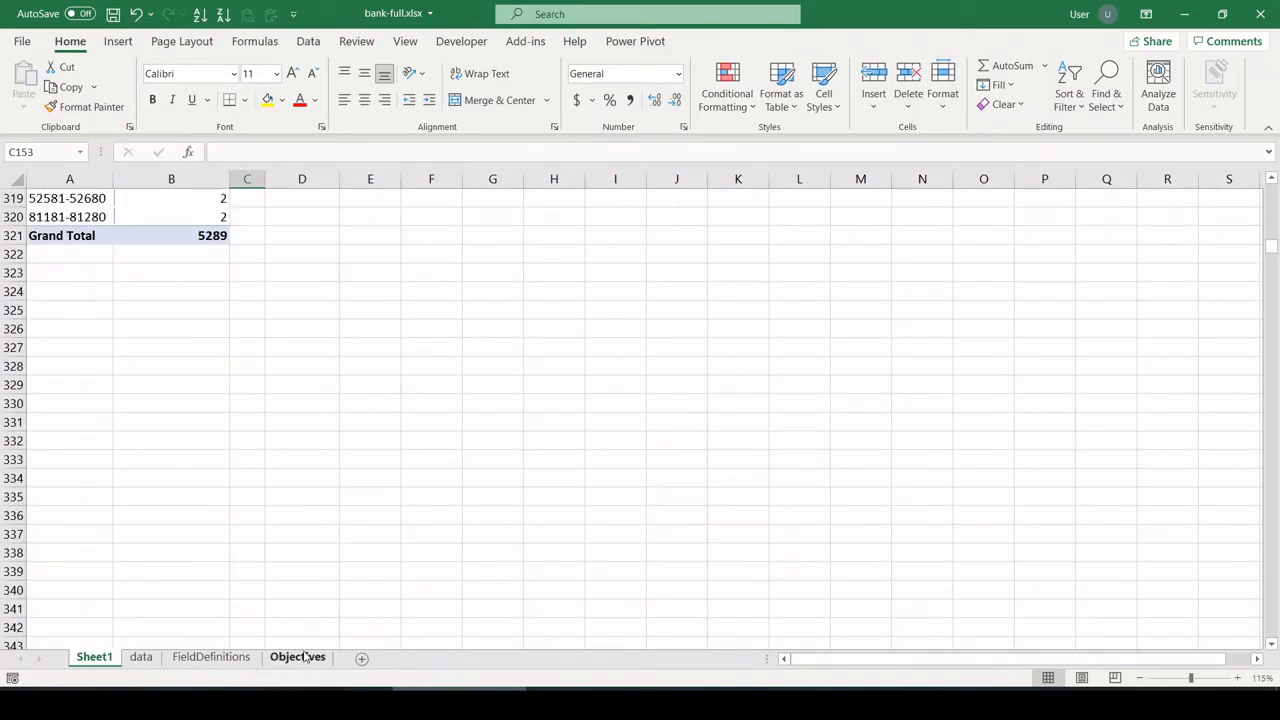
# - Copy the objective 7 question rows from the Objectives sheet and return to Sheet1
pyautogui.click(296, 656)
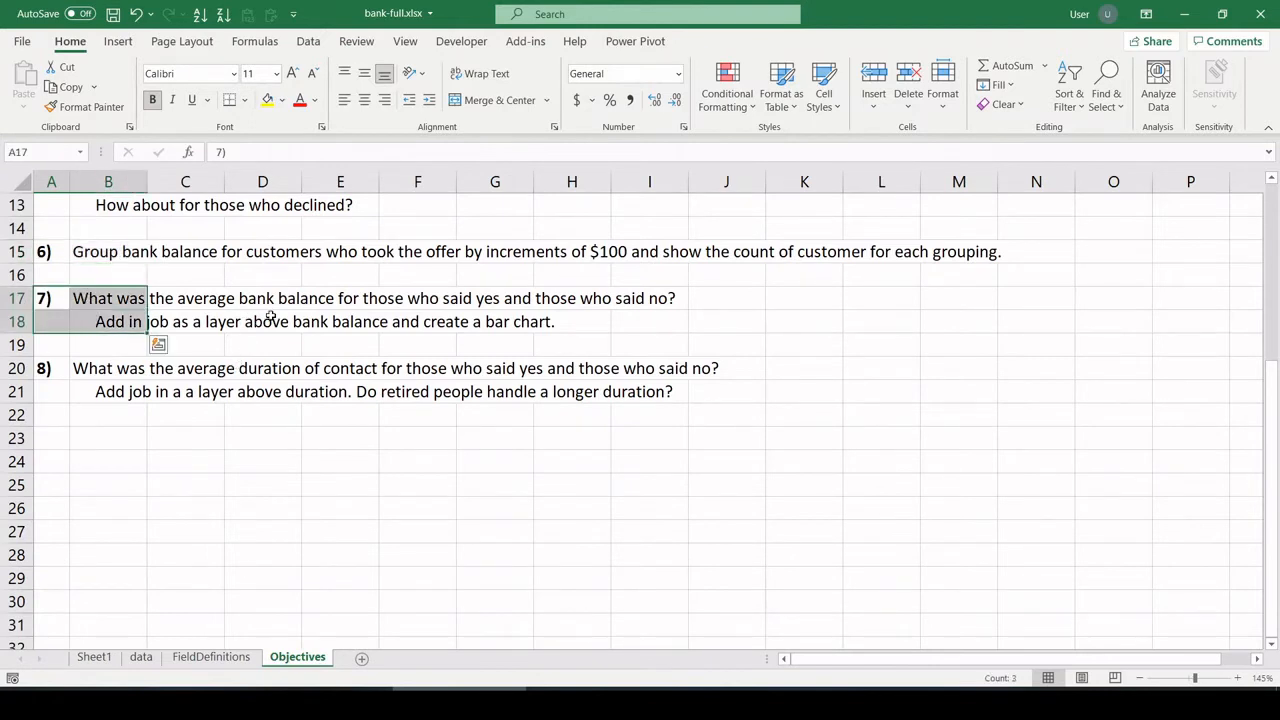
pyautogui.moveTo(280, 304)
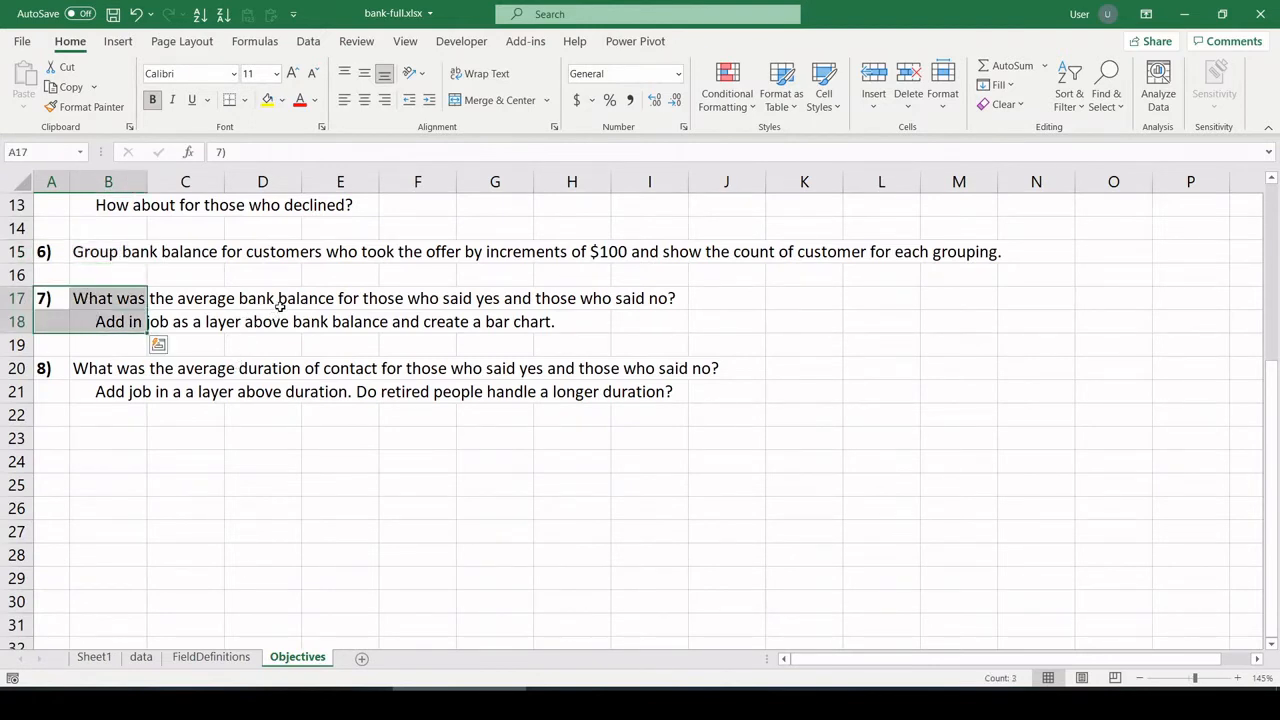
pyautogui.moveTo(352, 420)
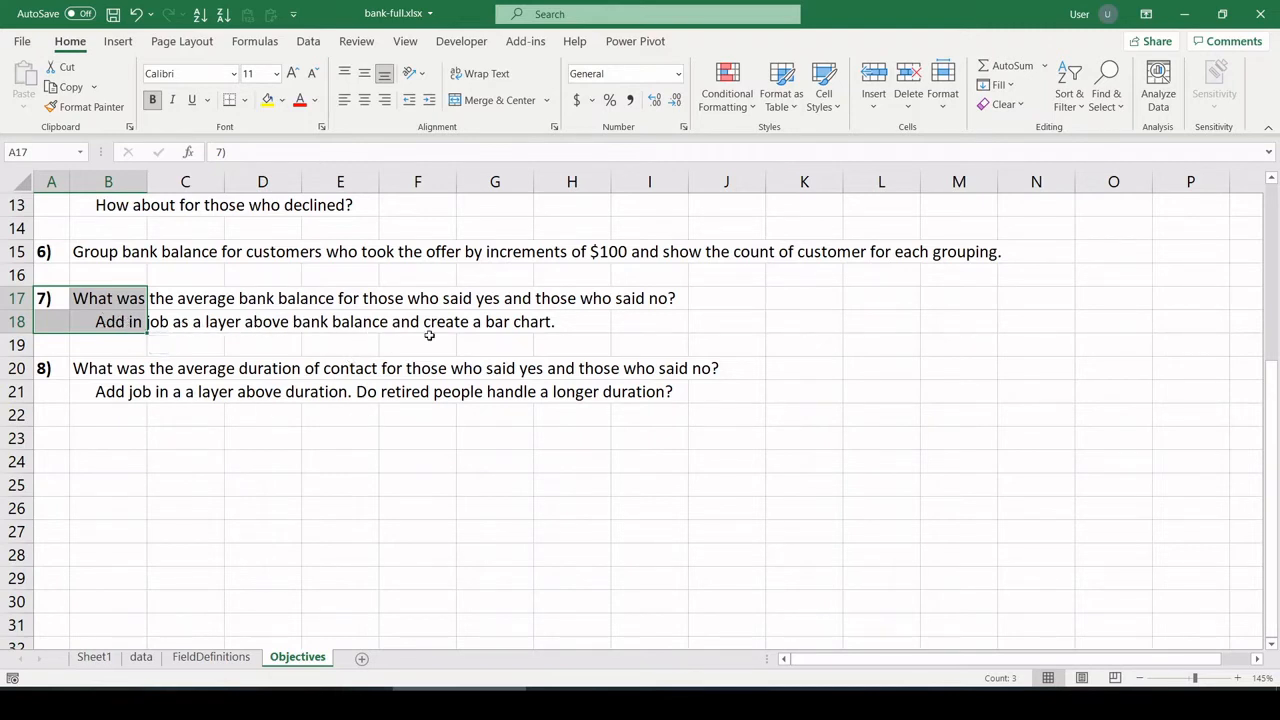
pyautogui.click(494, 344)
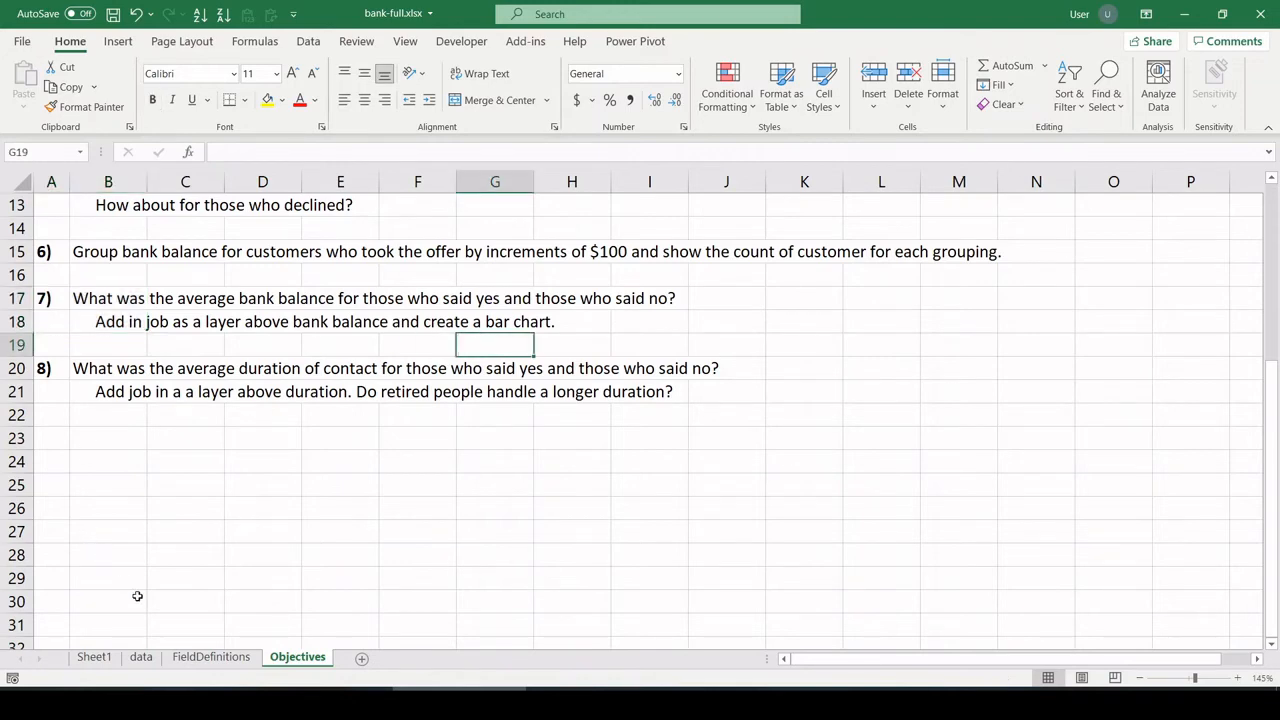
pyautogui.click(94, 656)
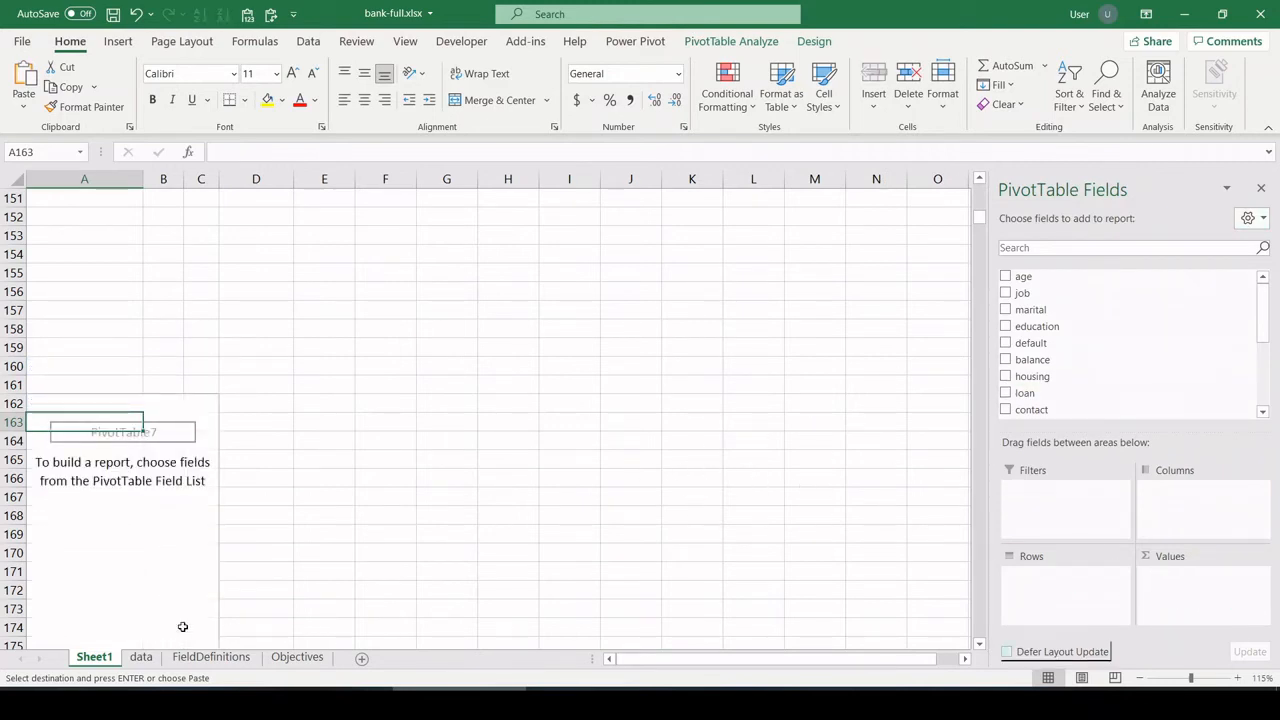
# - Paste objective 7's question, add tookoffer as columns and include both no and yes responses
pyautogui.click(296, 656)
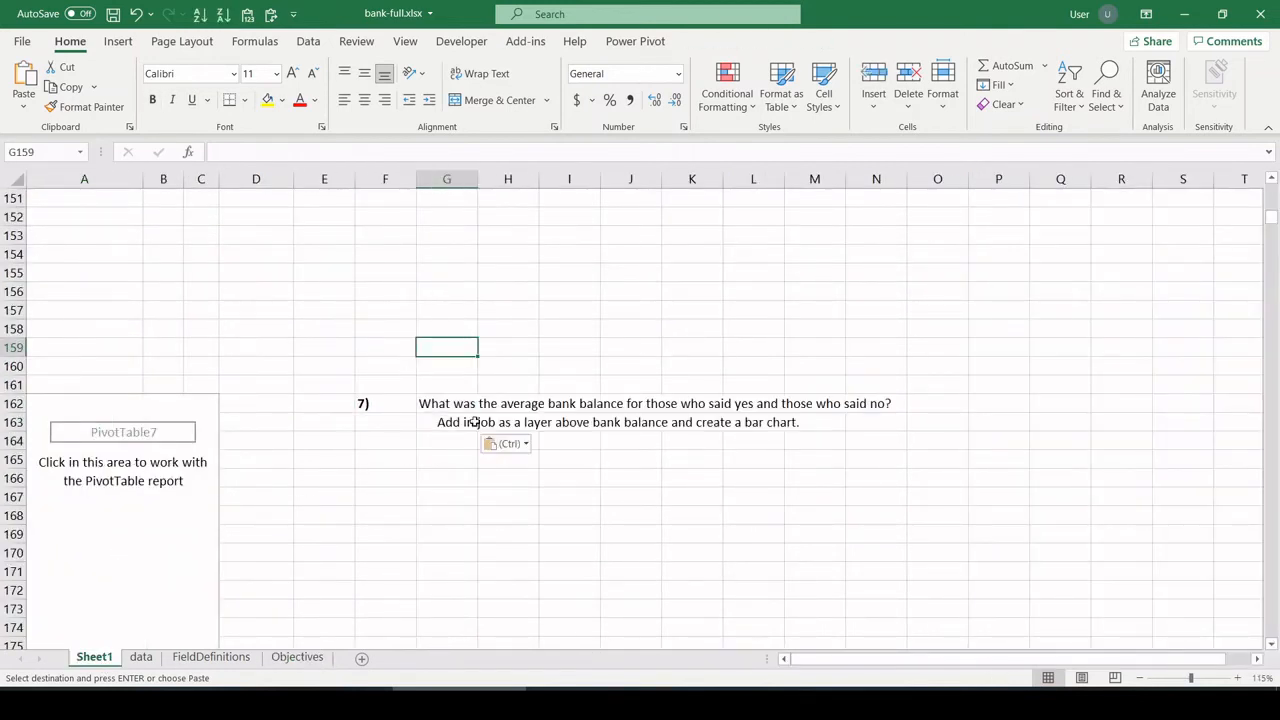
pyautogui.scroll(-3)
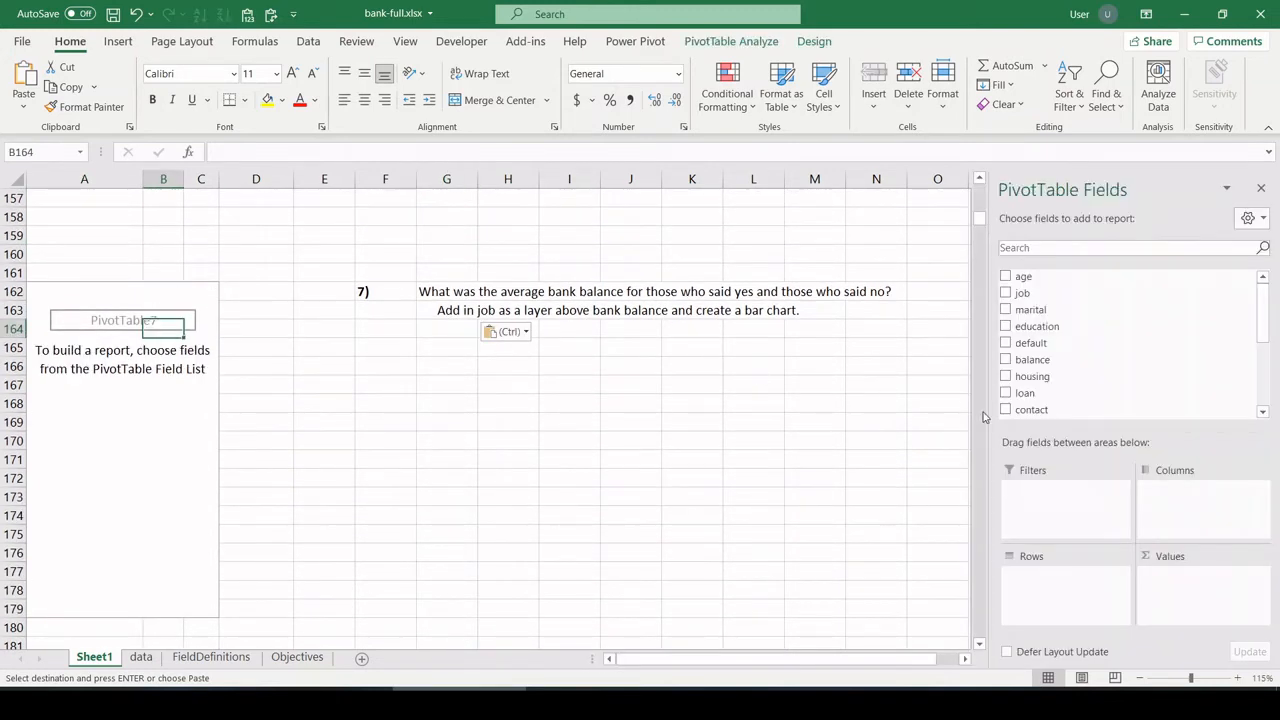
pyautogui.click(1006, 388)
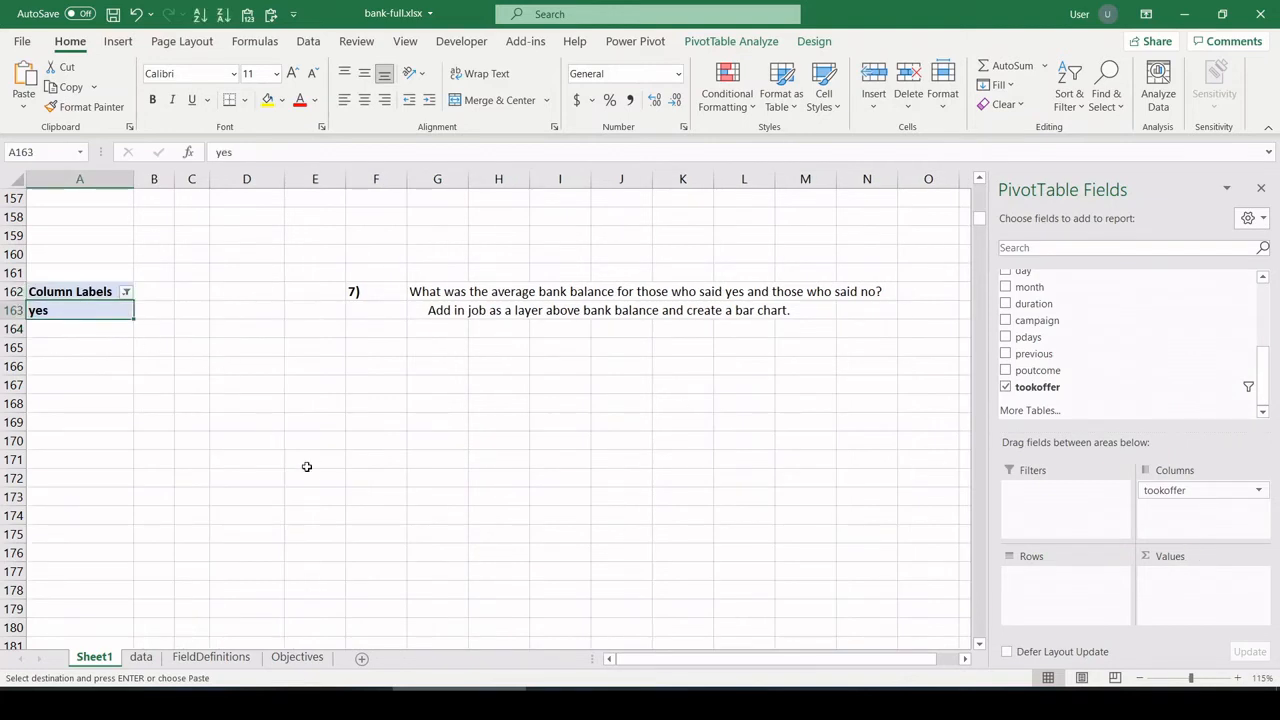
pyautogui.click(126, 292)
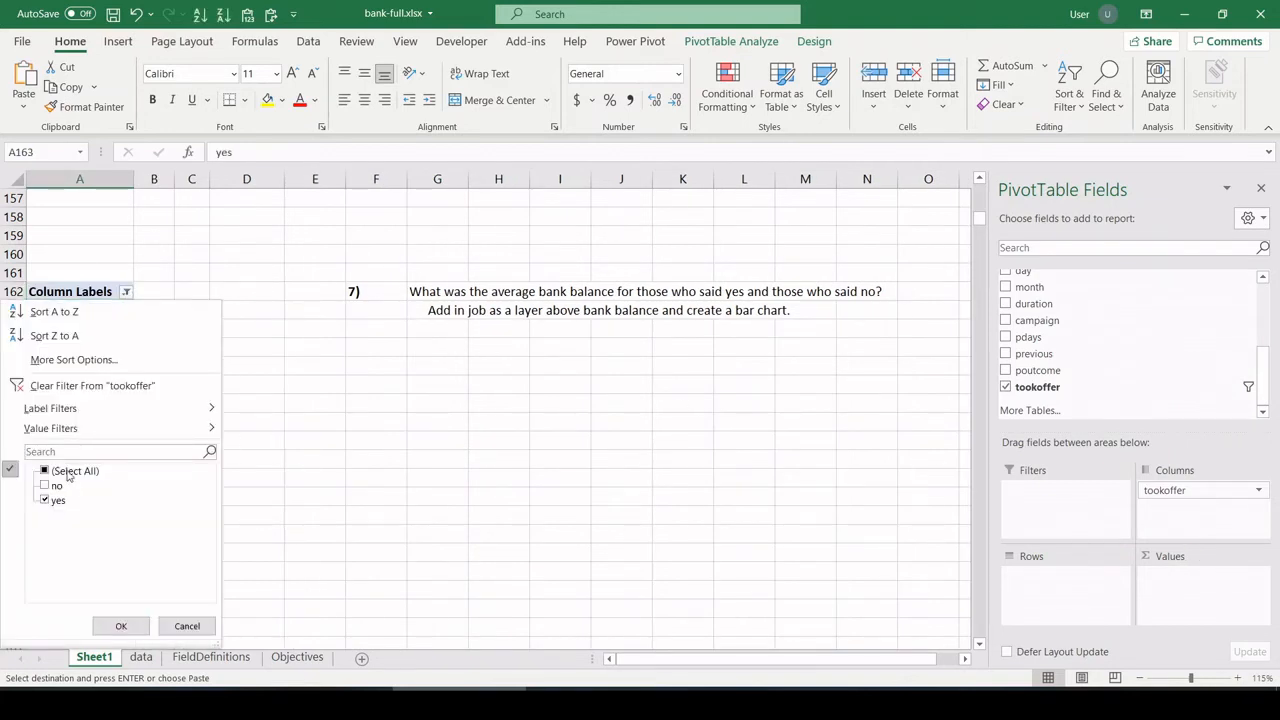
pyautogui.click(56, 486)
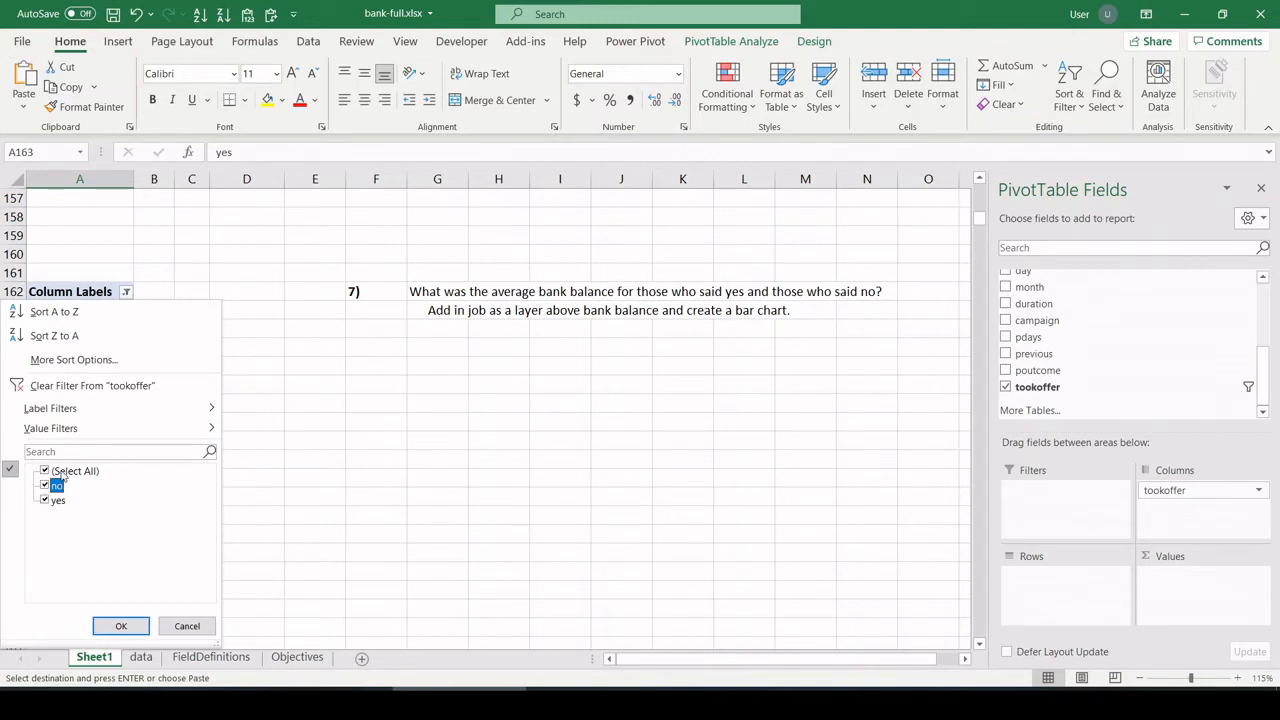
pyautogui.click(120, 624)
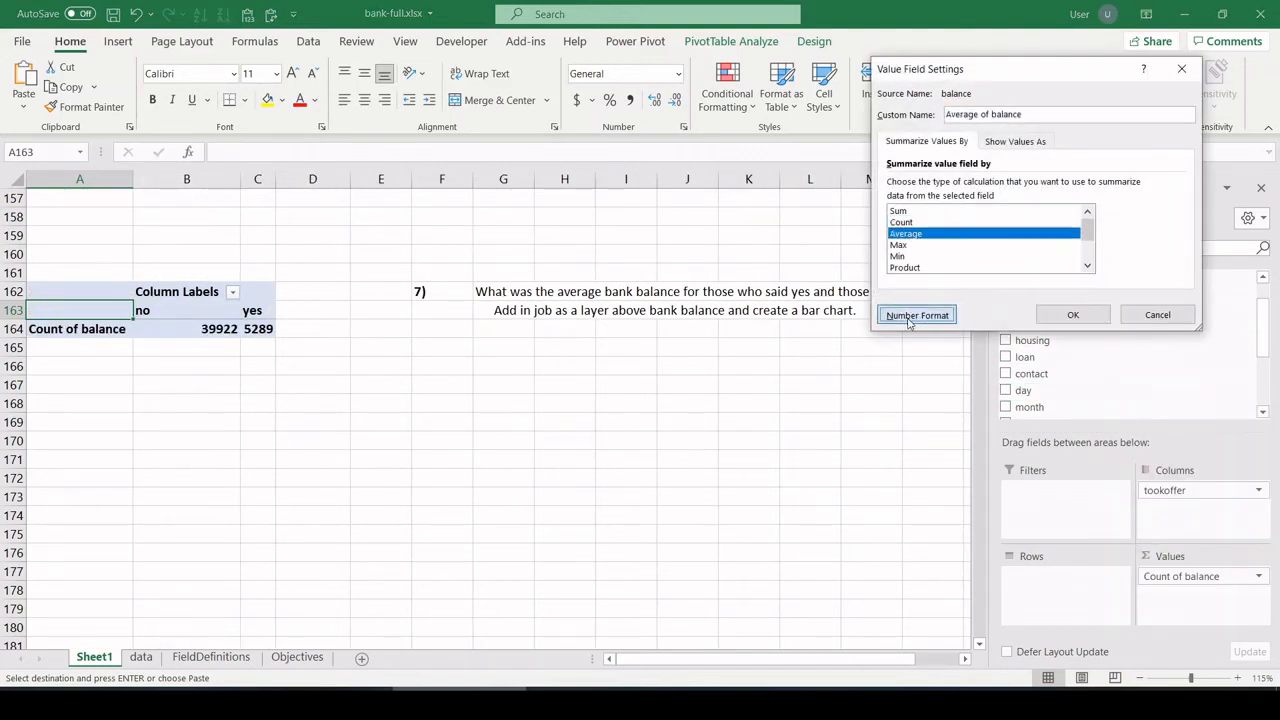
# - Show balance as Average in Currency with 0 decimals: no $1,304, yes $1,804
pyautogui.click(916, 316)
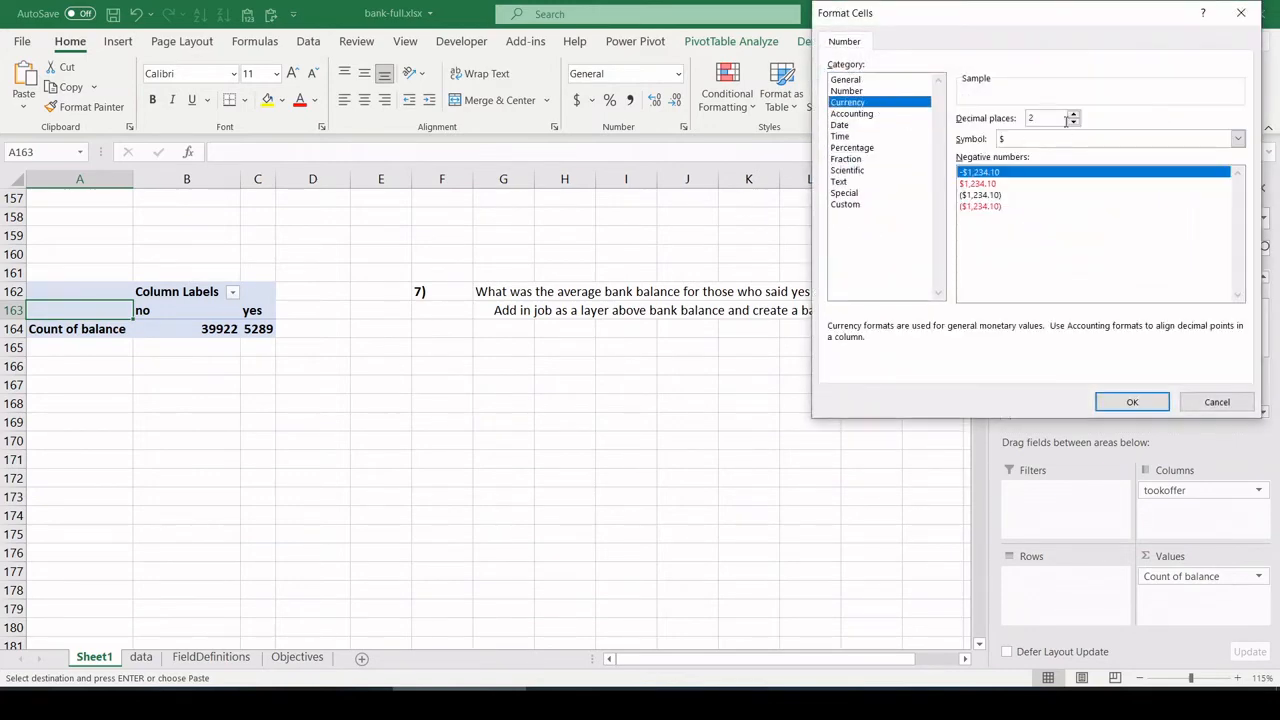
pyautogui.click(1216, 400)
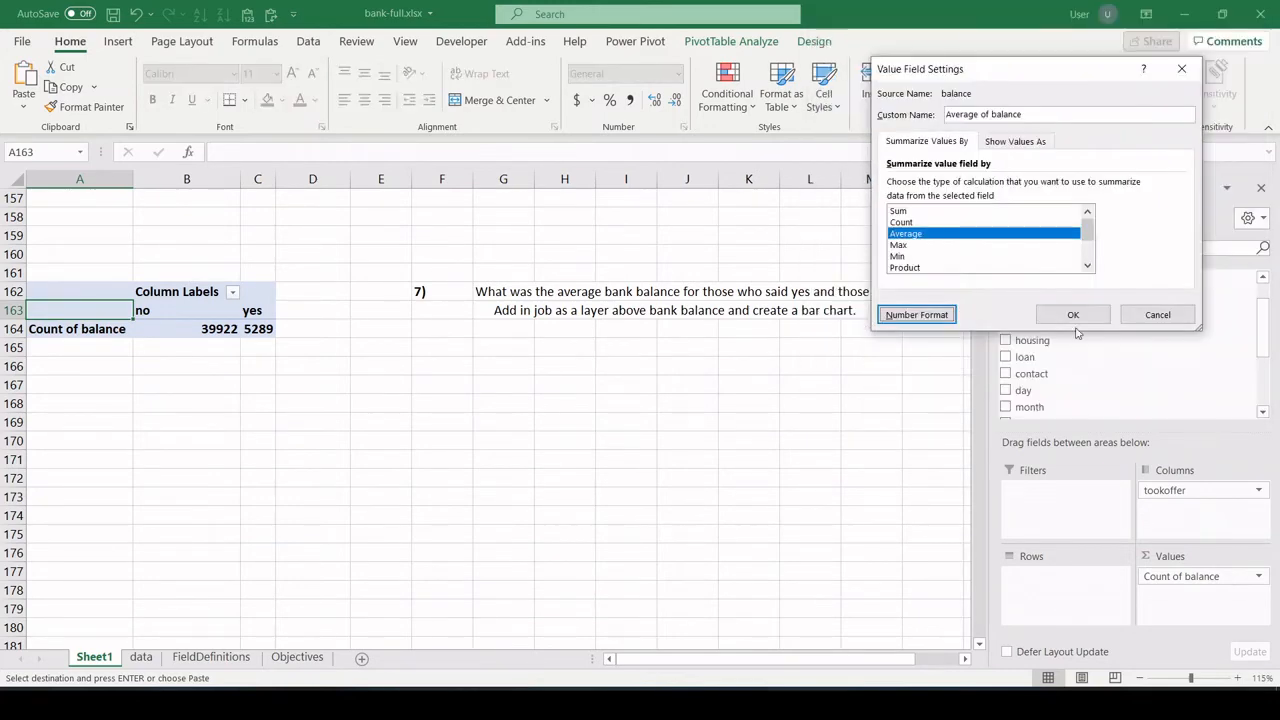
pyautogui.click(1072, 314)
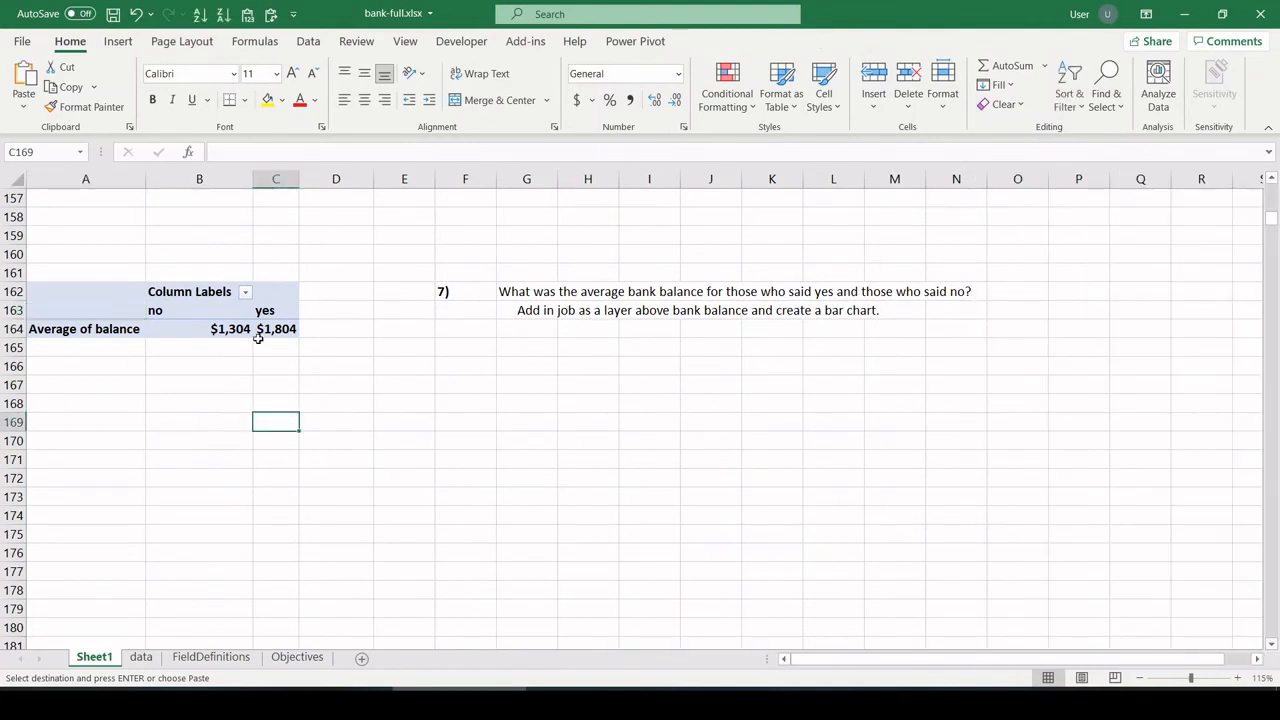
pyautogui.click(230, 328)
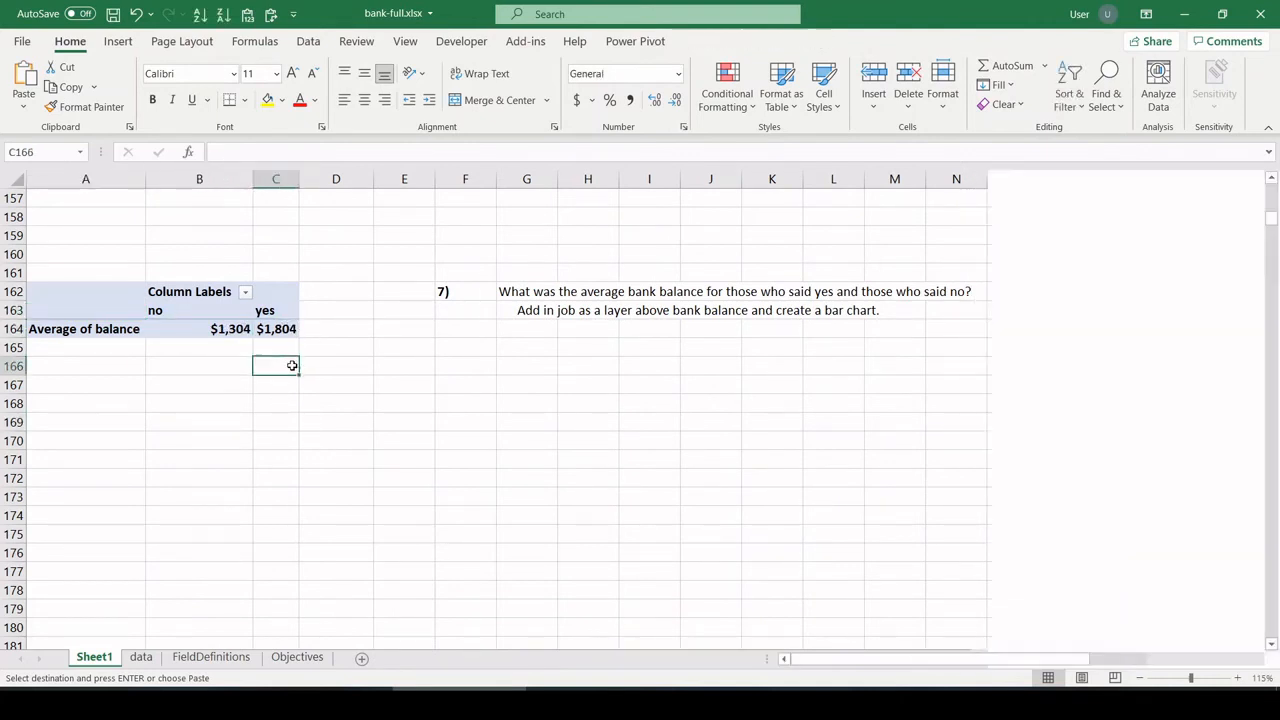
pyautogui.click(198, 328)
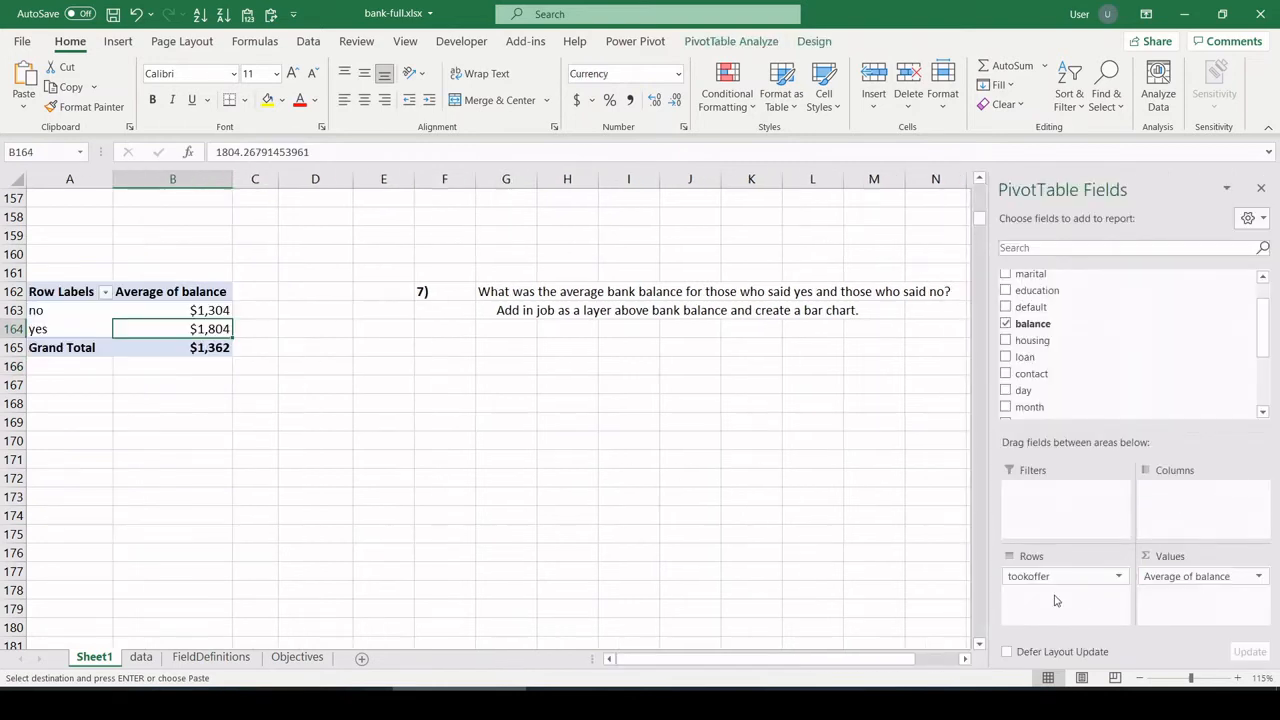
pyautogui.moveTo(636, 308)
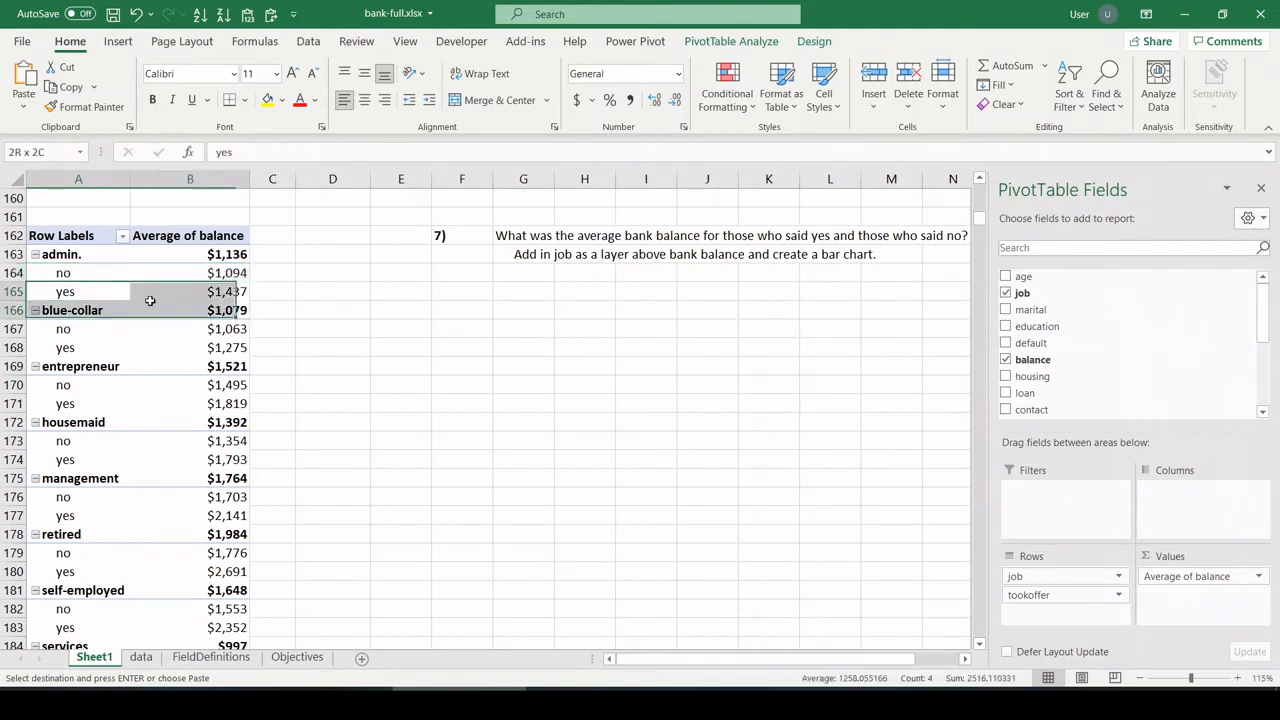
# - Place job above tookoffer in Rows so each job lists its no and yes average balances
pyautogui.click(190, 292)
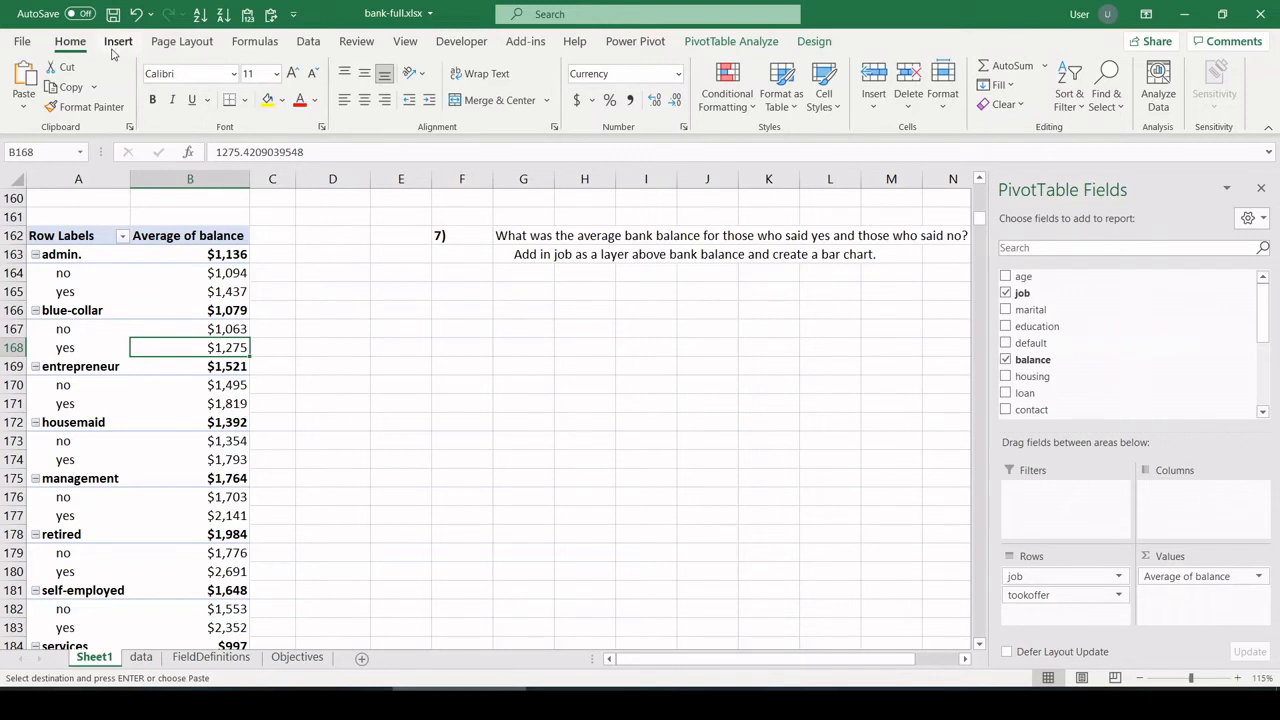
# - Insert a clustered column PivotChart from the job-by-response average balance pivot table
pyautogui.click(118, 40)
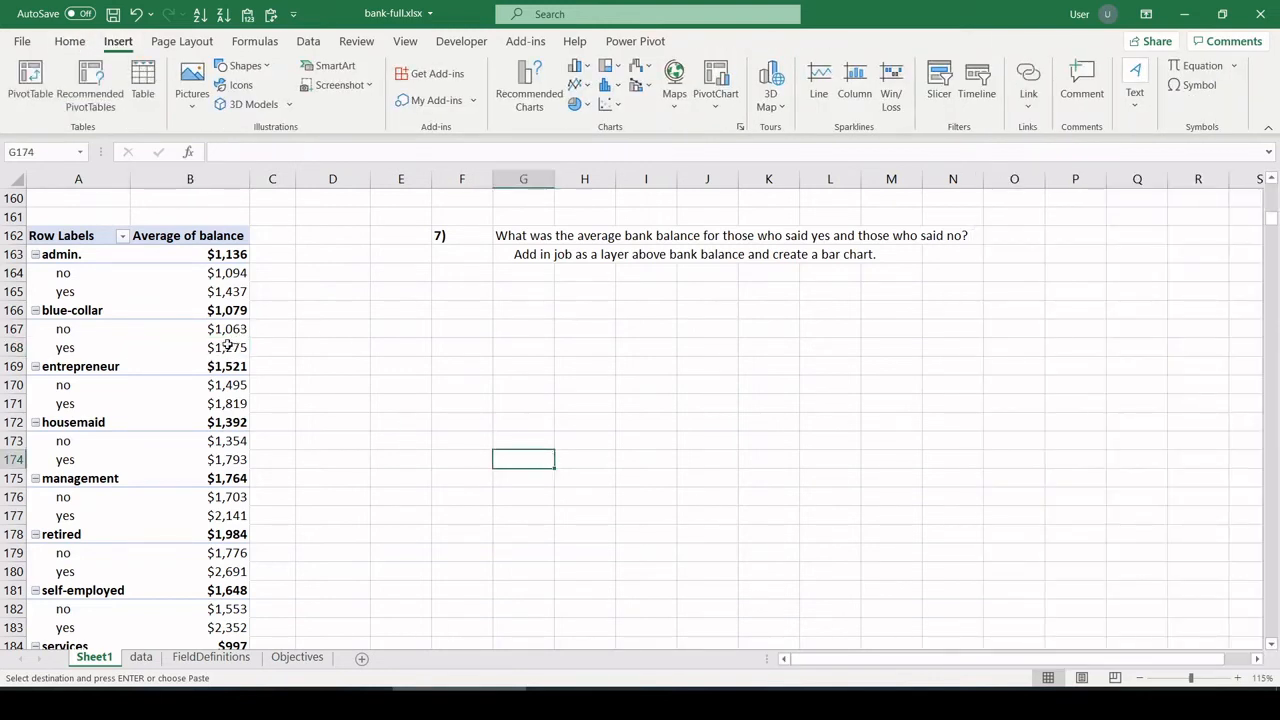
pyautogui.click(190, 348)
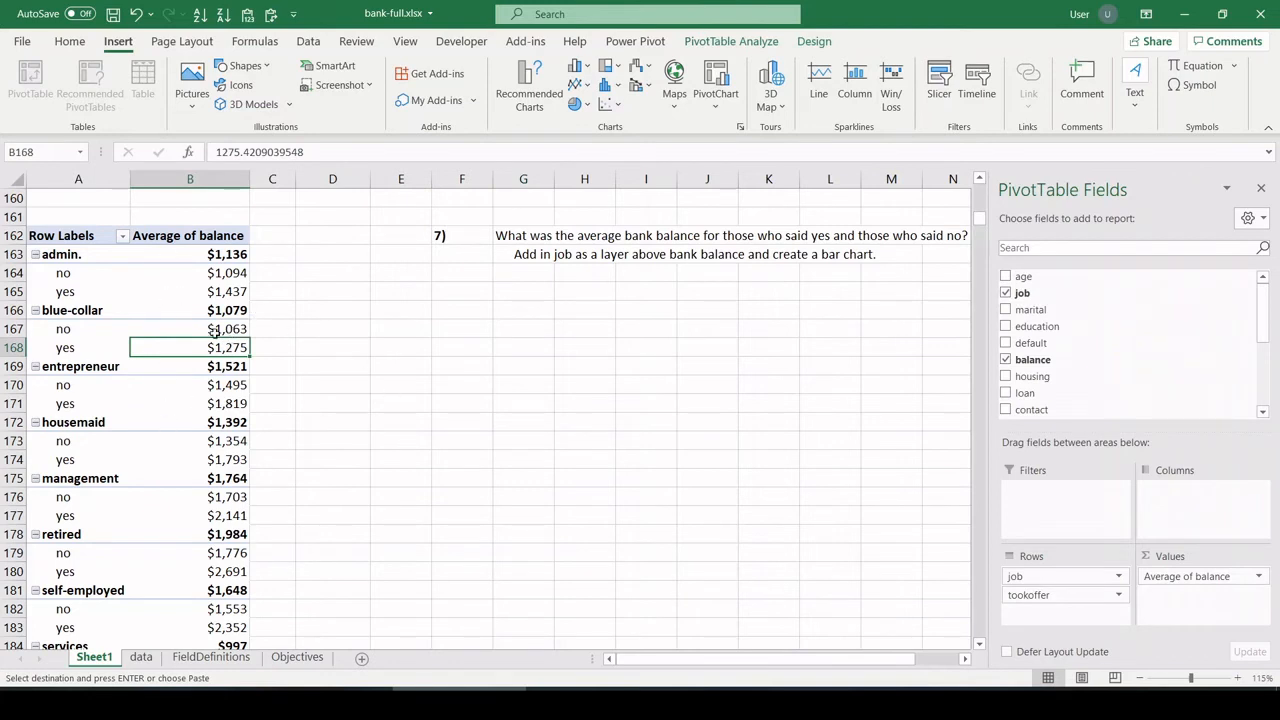
pyautogui.click(190, 404)
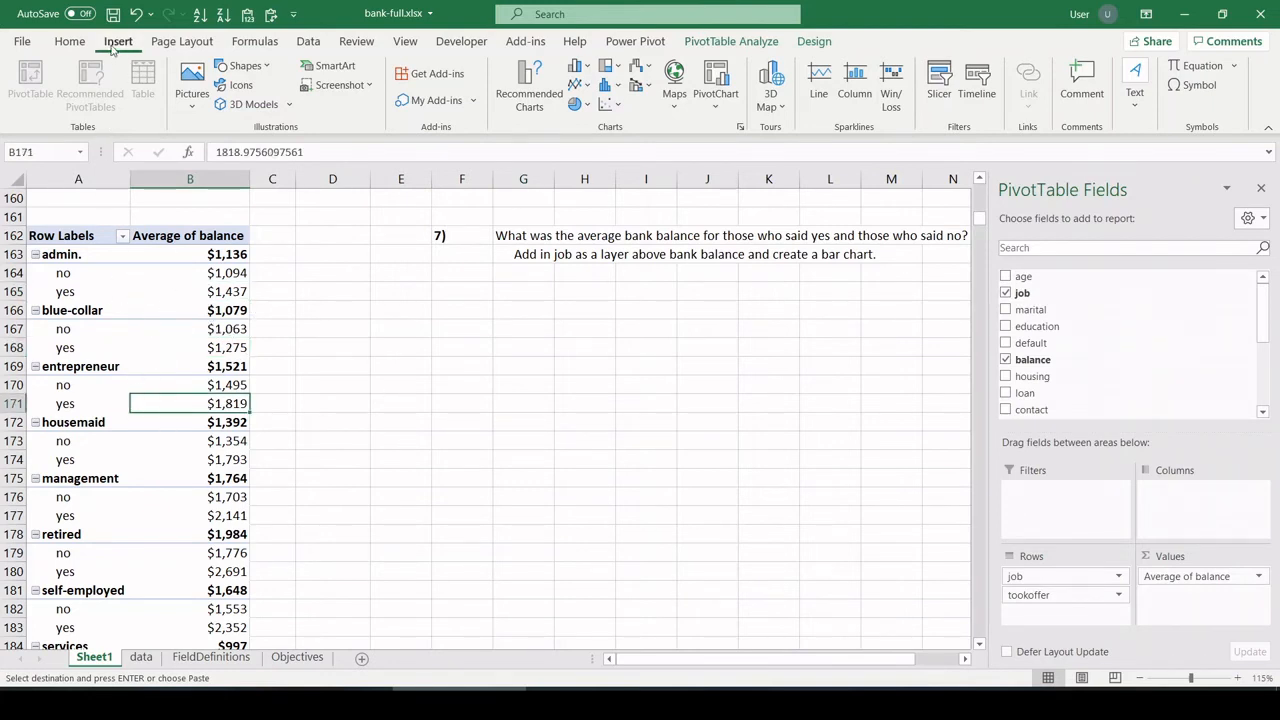
pyautogui.click(576, 76)
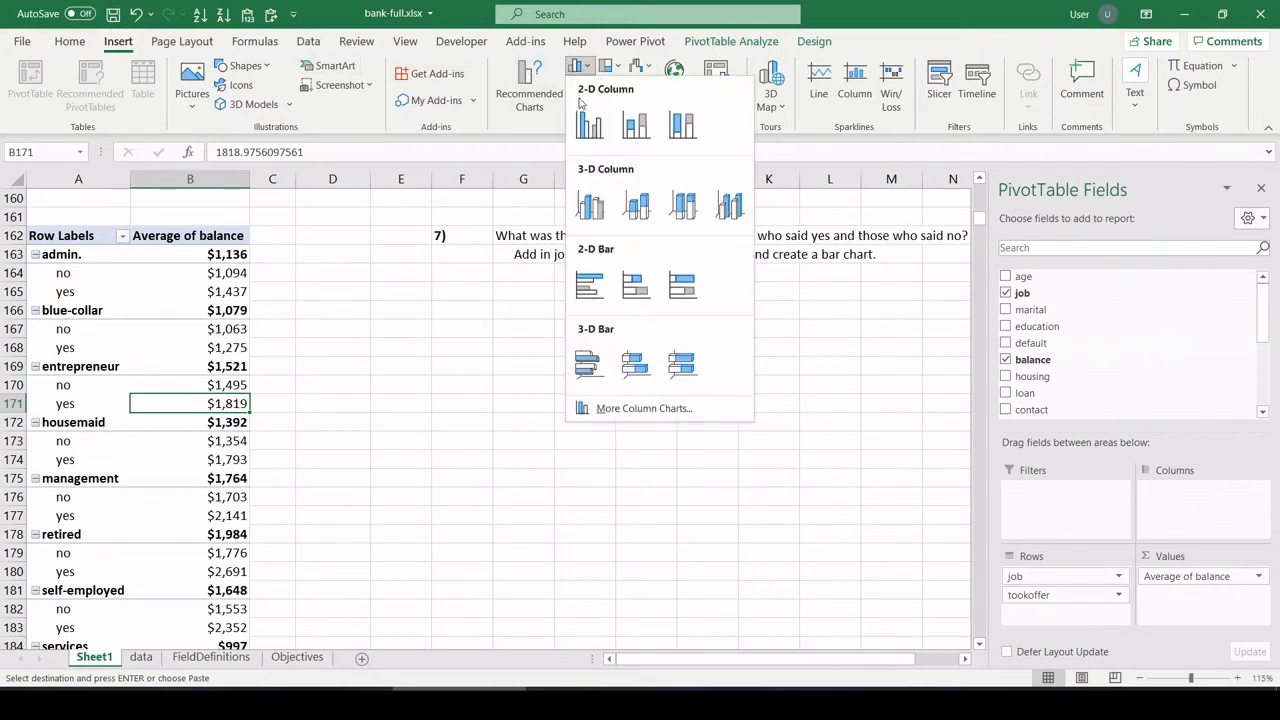
pyautogui.click(588, 124)
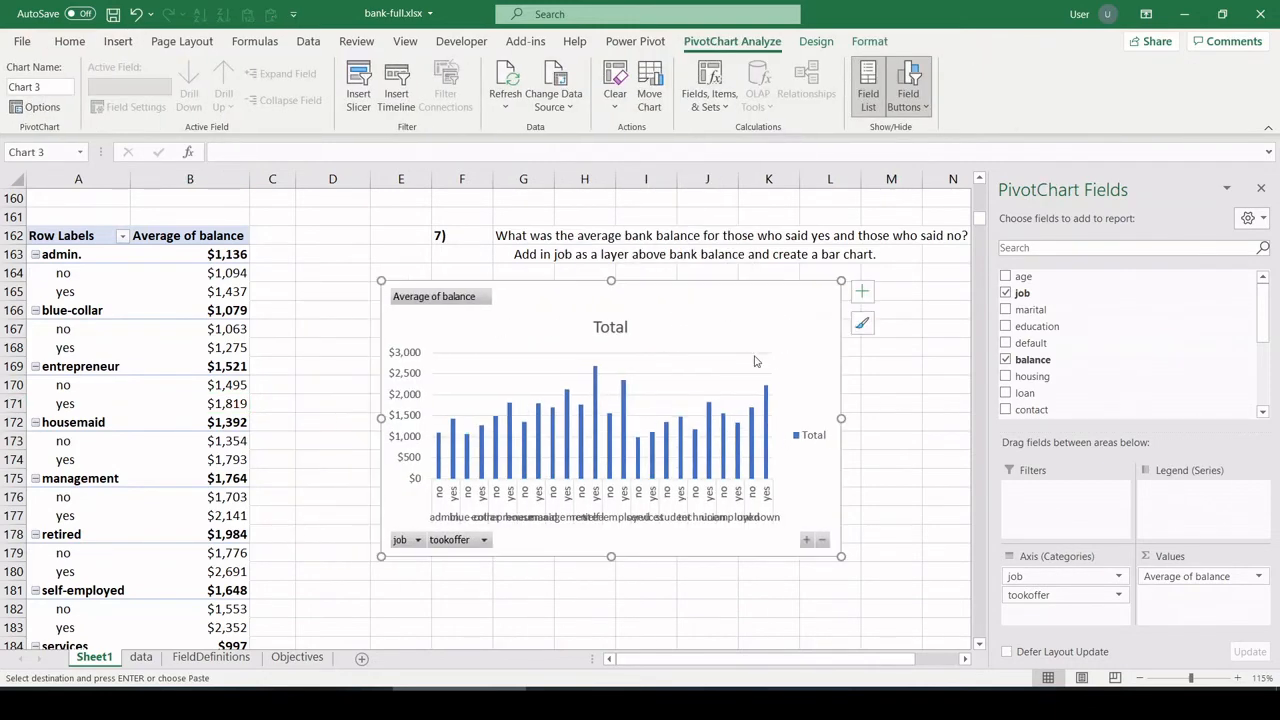
pyautogui.click(190, 364)
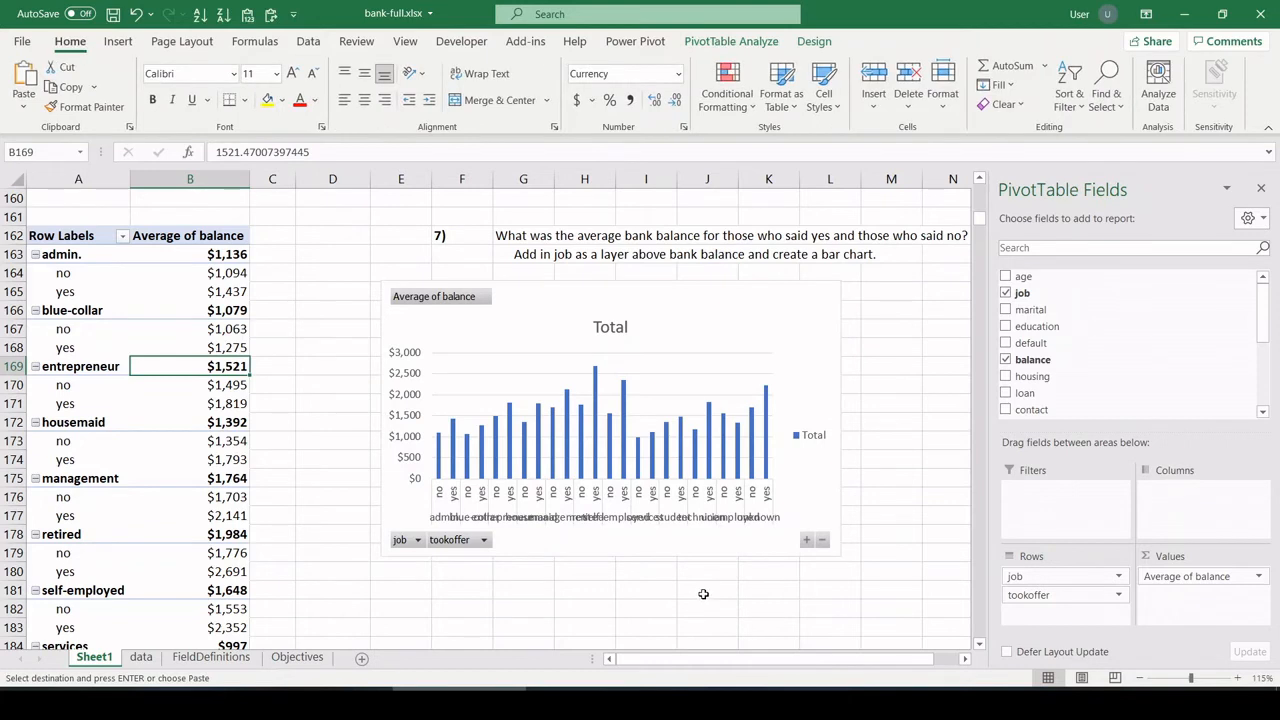
# - In the chart's Select Data settings, switch rows and columns, then close the dialog
pyautogui.click(610, 418)
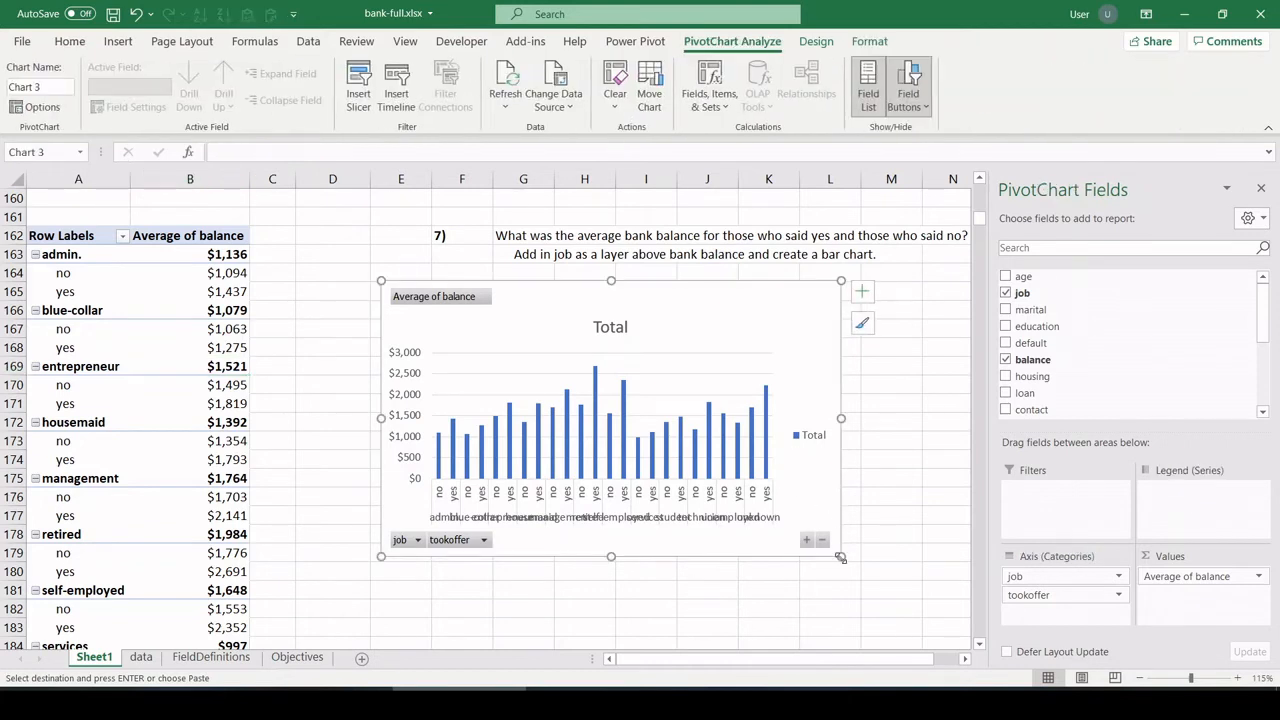
pyautogui.rightClick(628, 440)
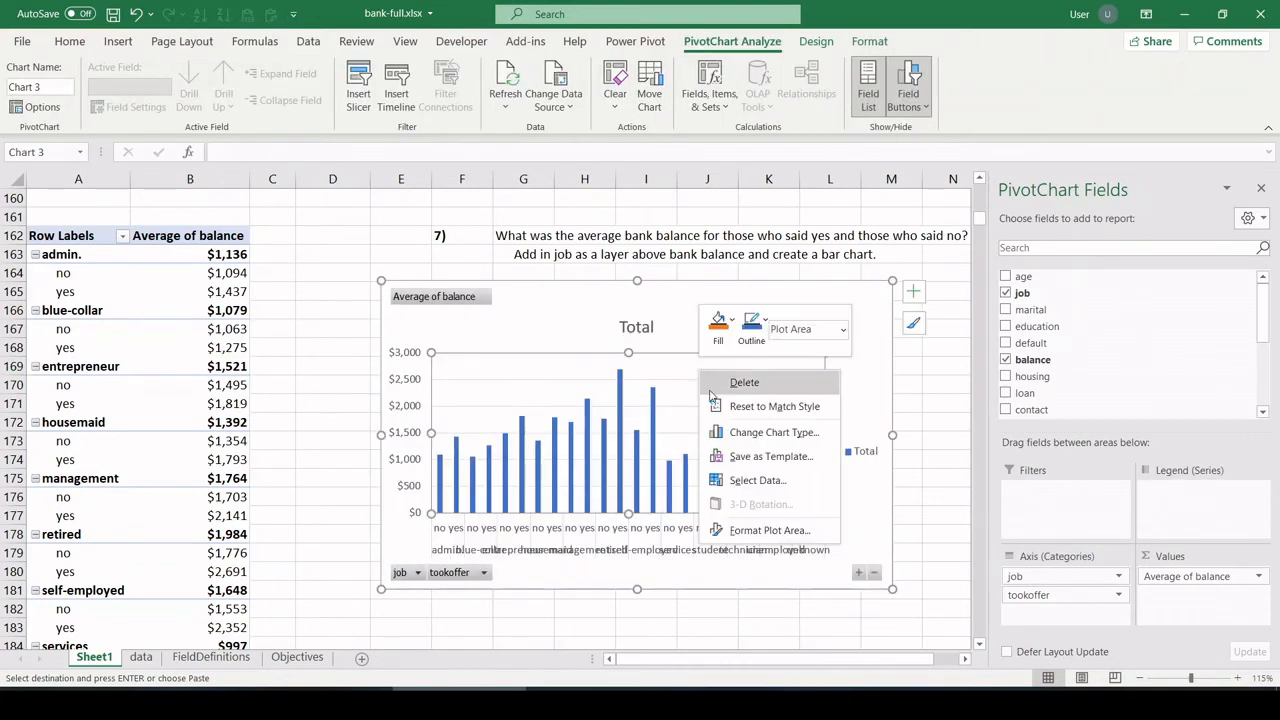
pyautogui.click(756, 480)
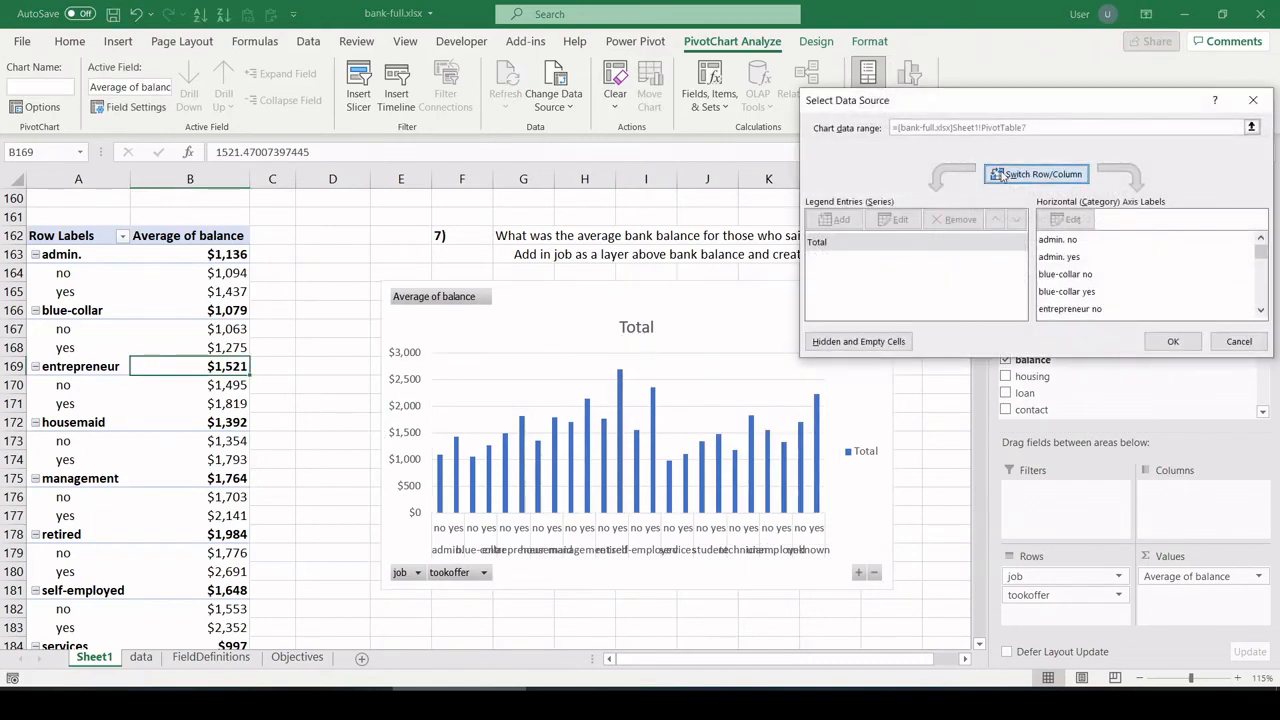
pyautogui.click(1036, 172)
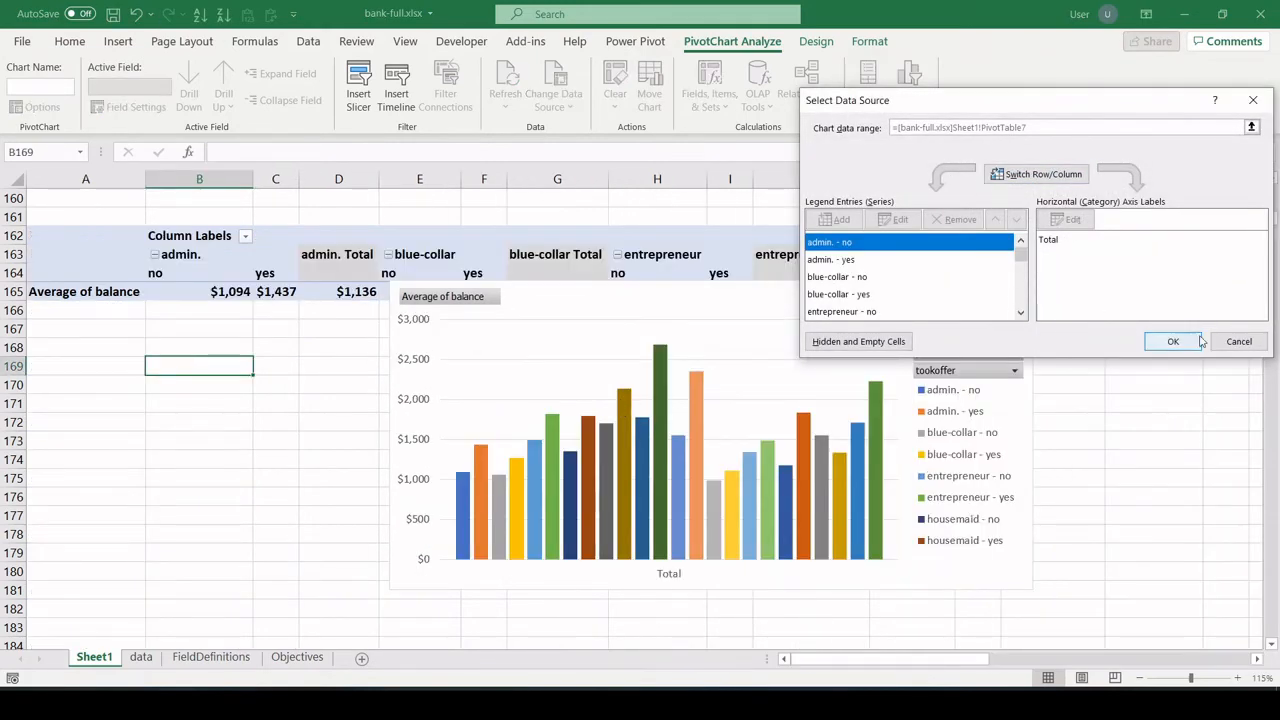
pyautogui.click(1172, 340)
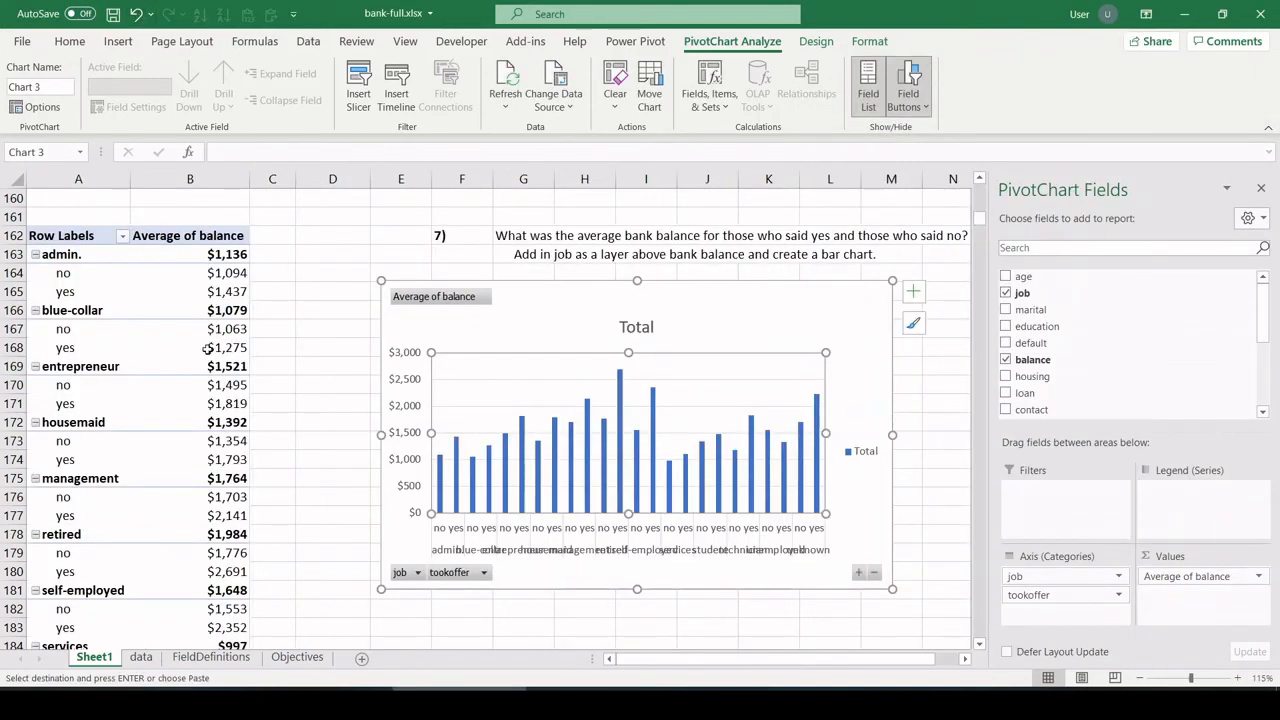
# - Arrange the PivotChart so each job shows separate no and yes average-balance columns
pyautogui.click(190, 348)
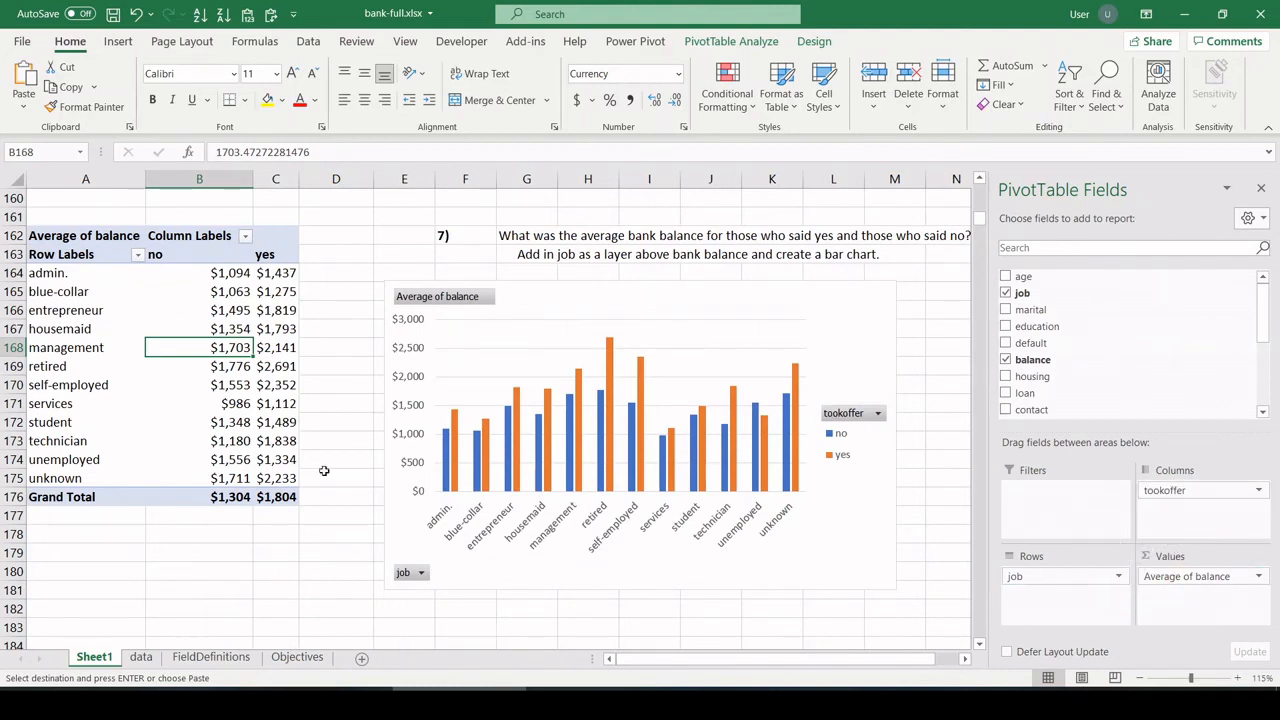
pyautogui.click(84, 272)
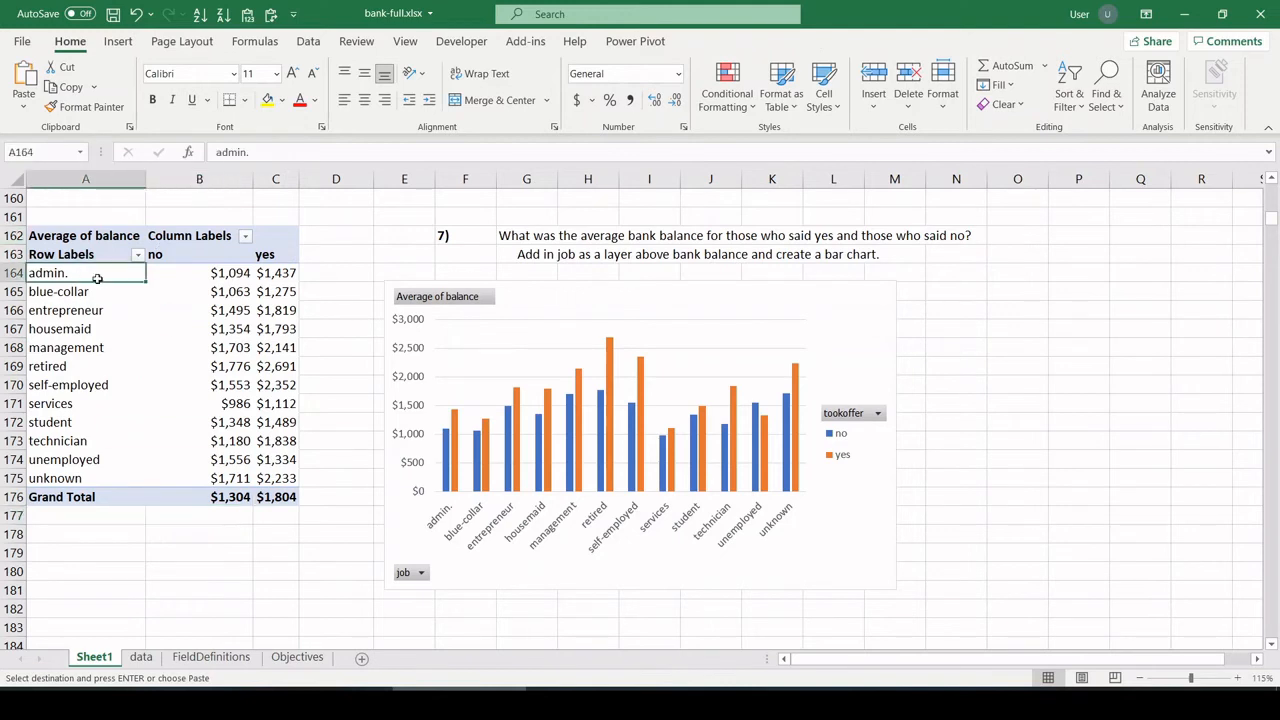
pyautogui.click(84, 272)
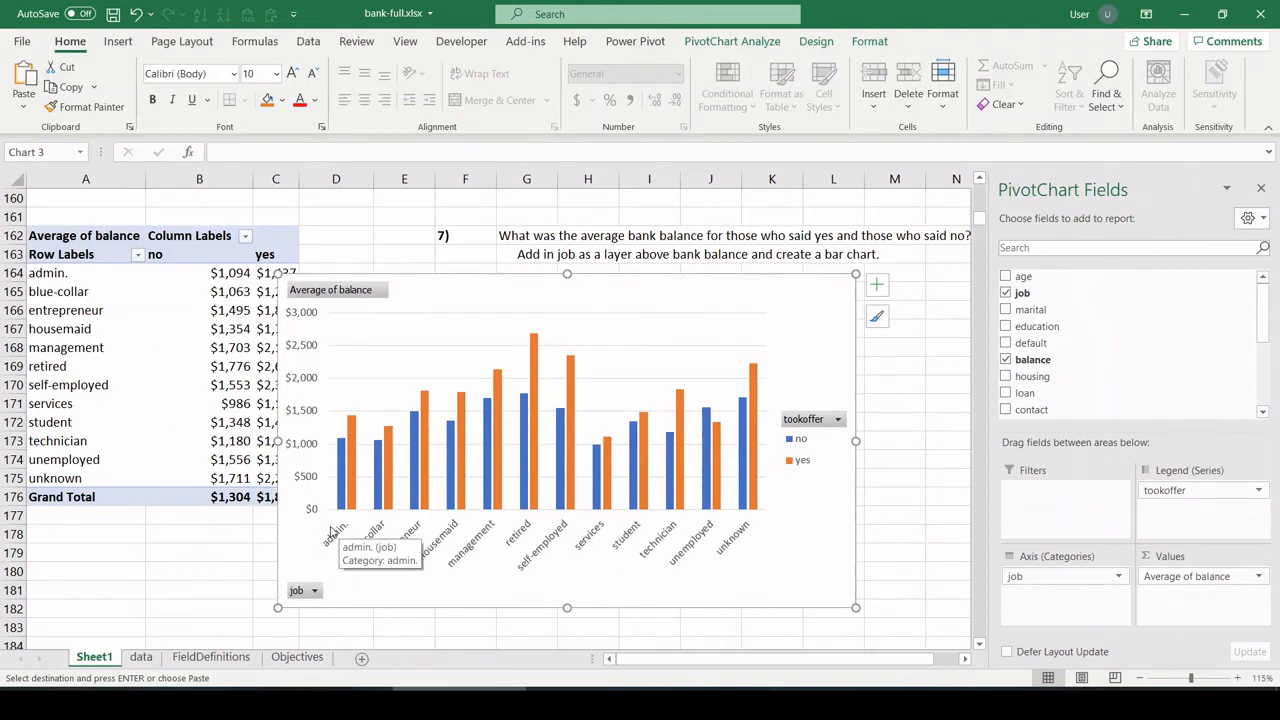
pyautogui.moveTo(344, 448)
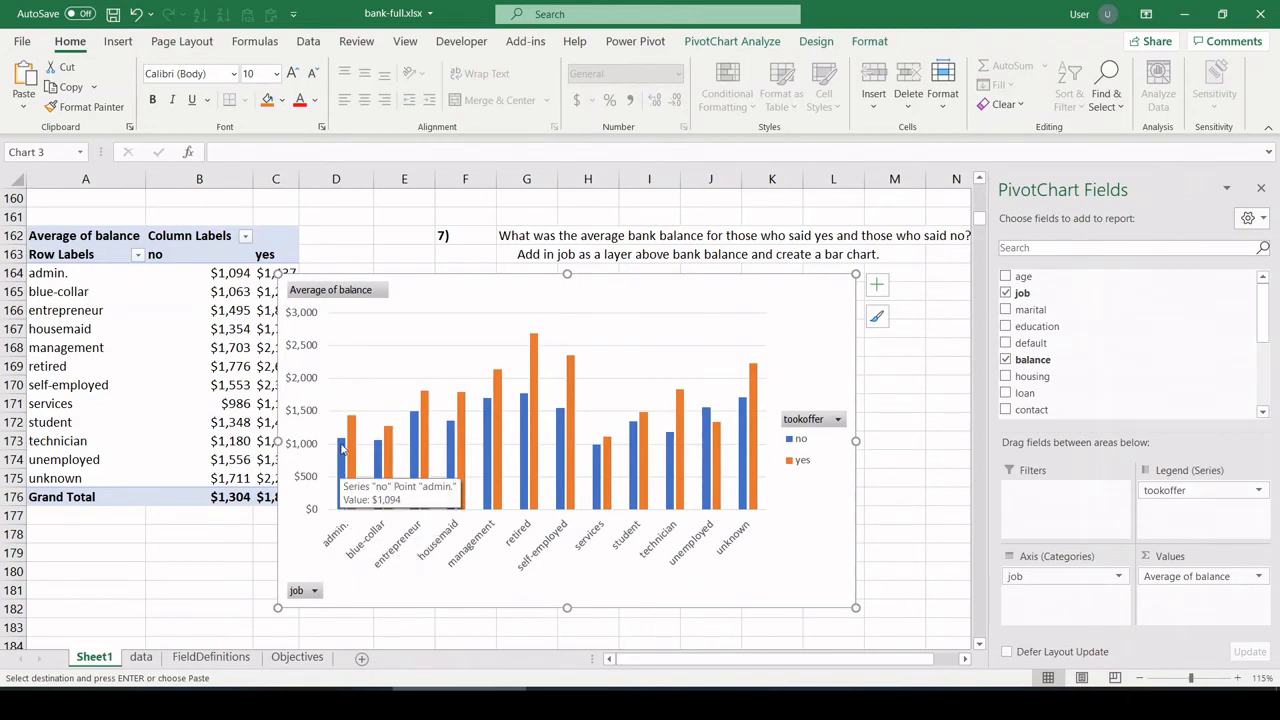
pyautogui.moveTo(352, 568)
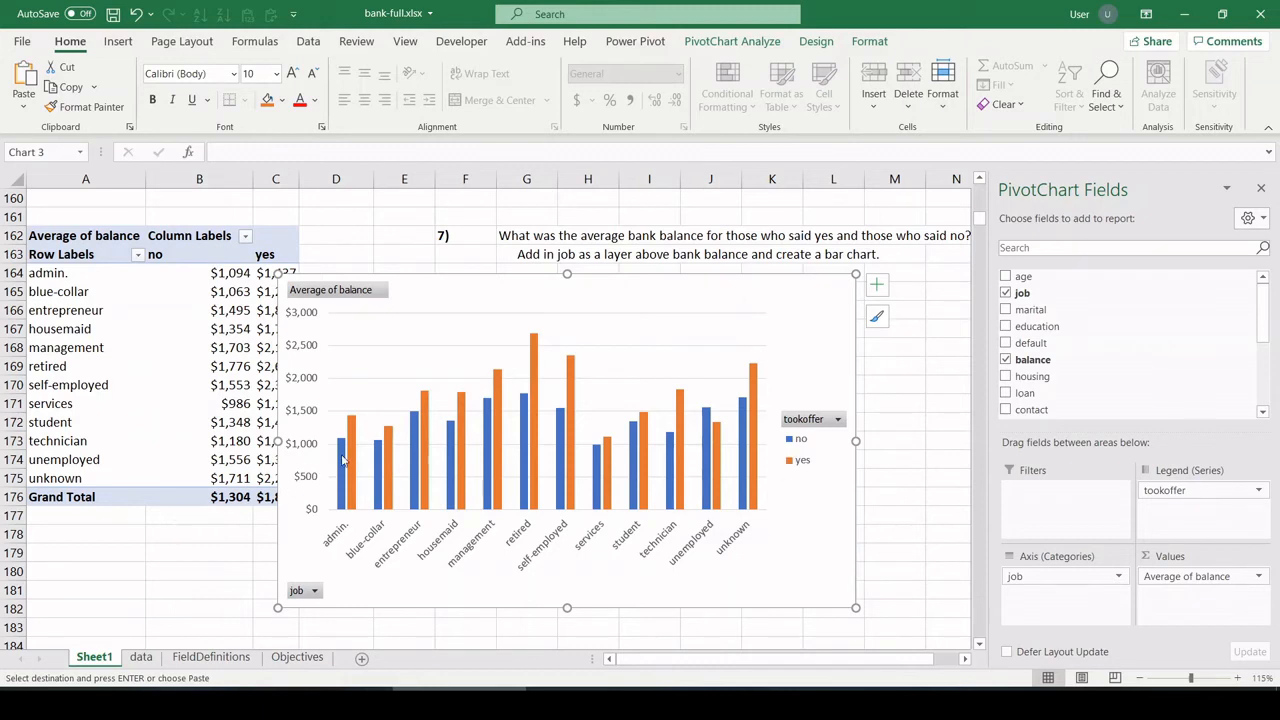
pyautogui.moveTo(324, 536)
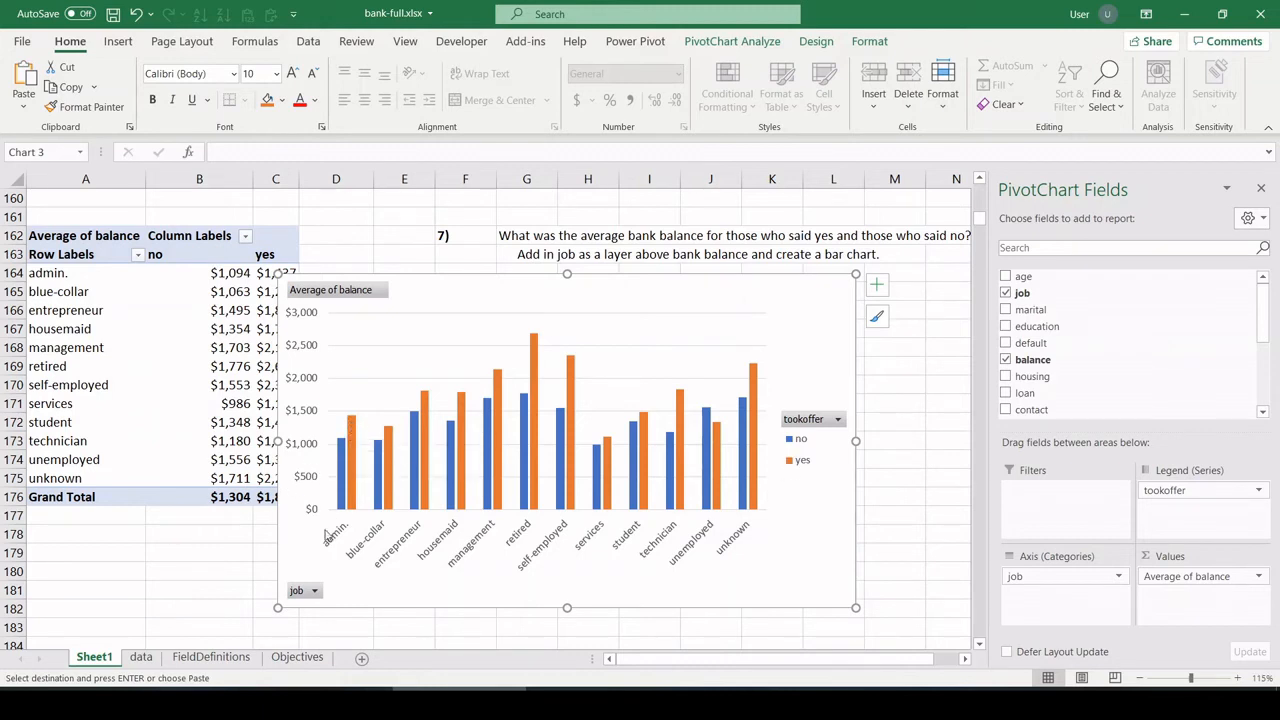
pyautogui.moveTo(528, 564)
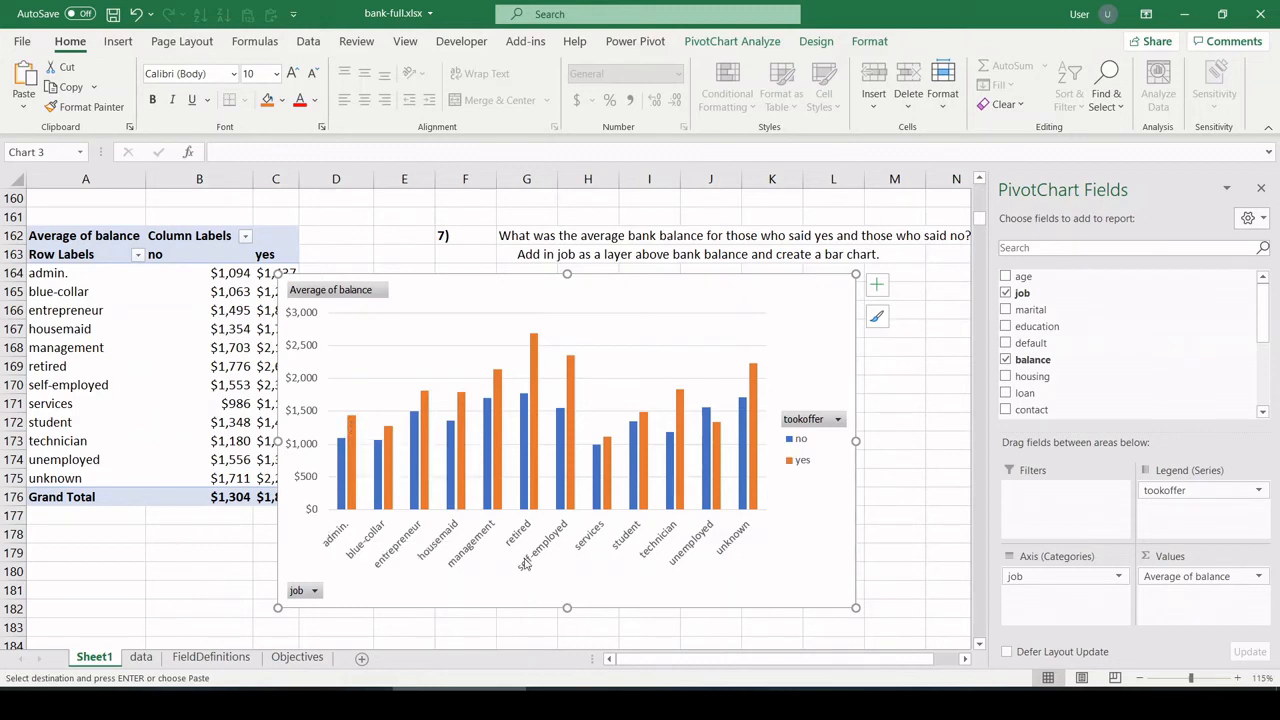
pyautogui.moveTo(528, 444)
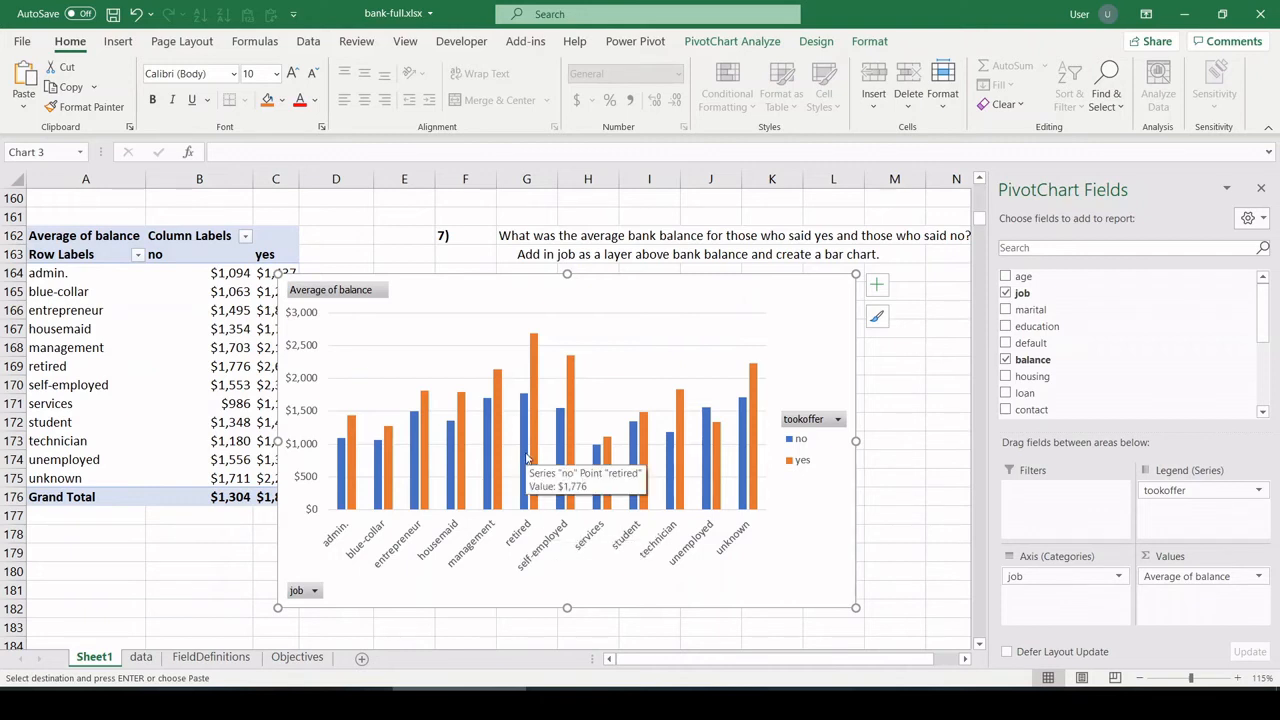
pyautogui.moveTo(532, 380)
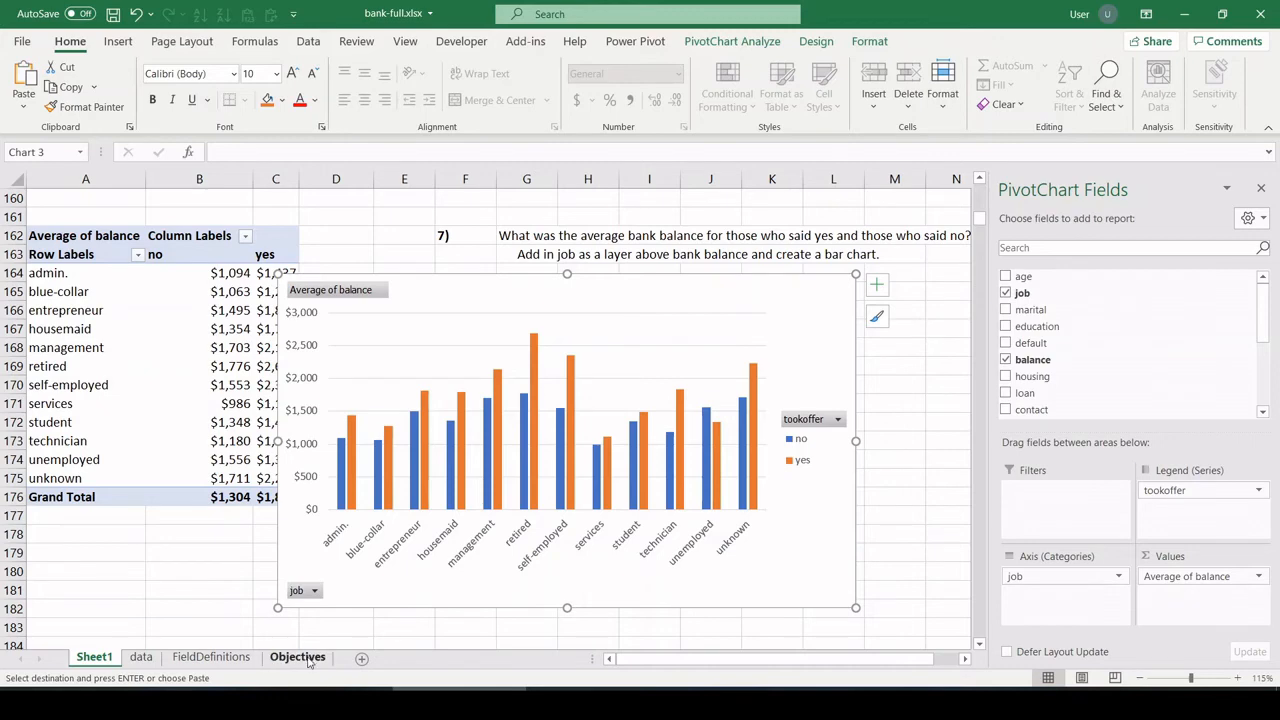
# - Copy objective 8's contact-duration question onto Sheet1 and return to the Objectives sheet
pyautogui.click(296, 656)
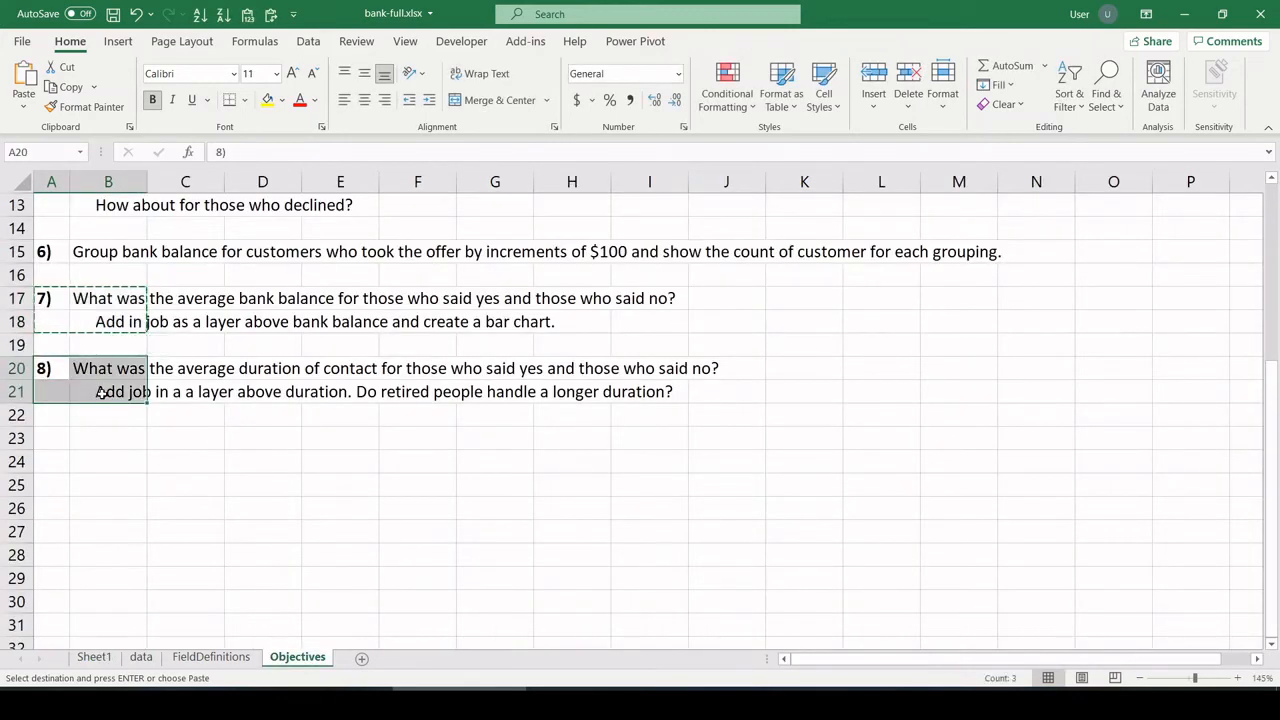
pyautogui.click(184, 486)
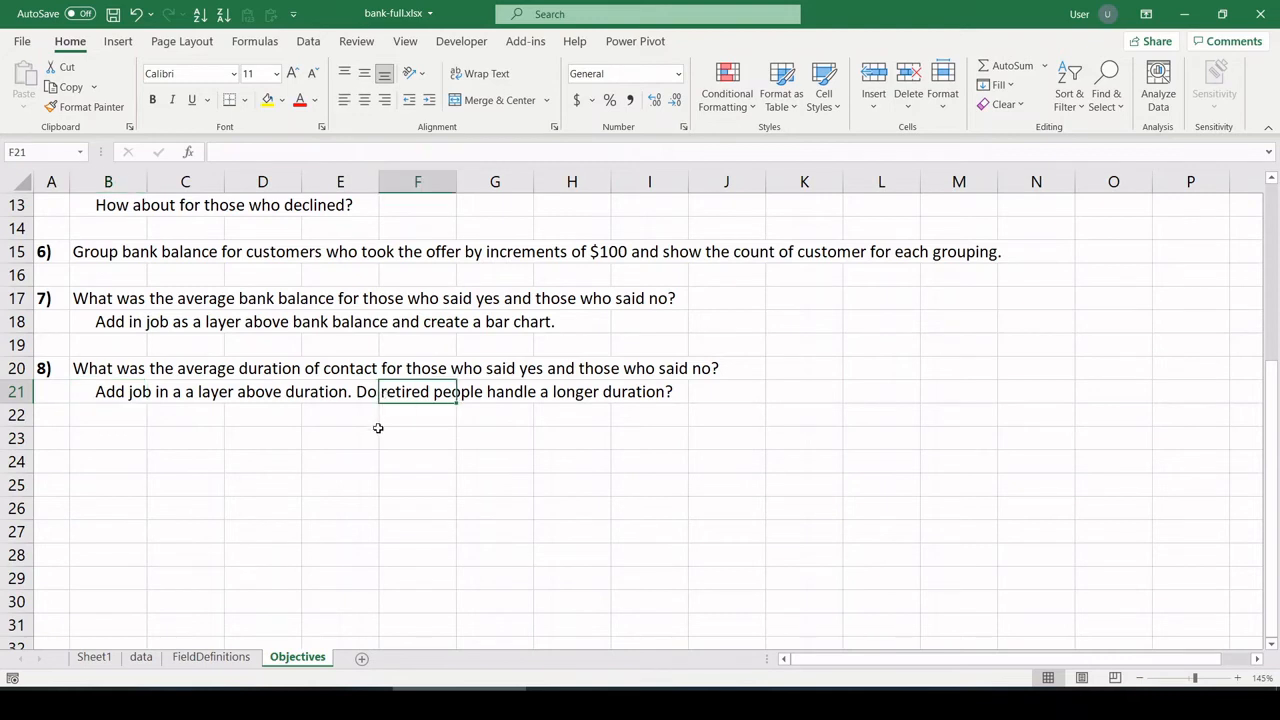
pyautogui.click(416, 414)
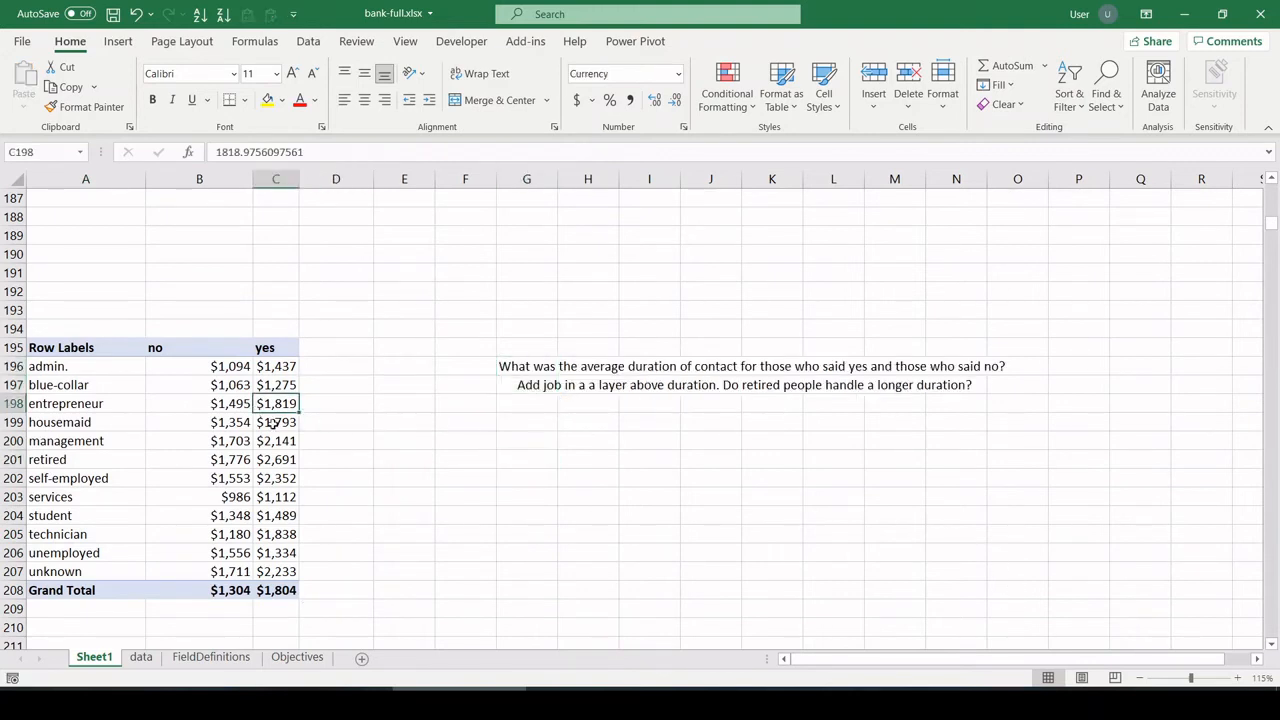
pyautogui.moveTo(84, 348); pyautogui.dragTo(276, 590)
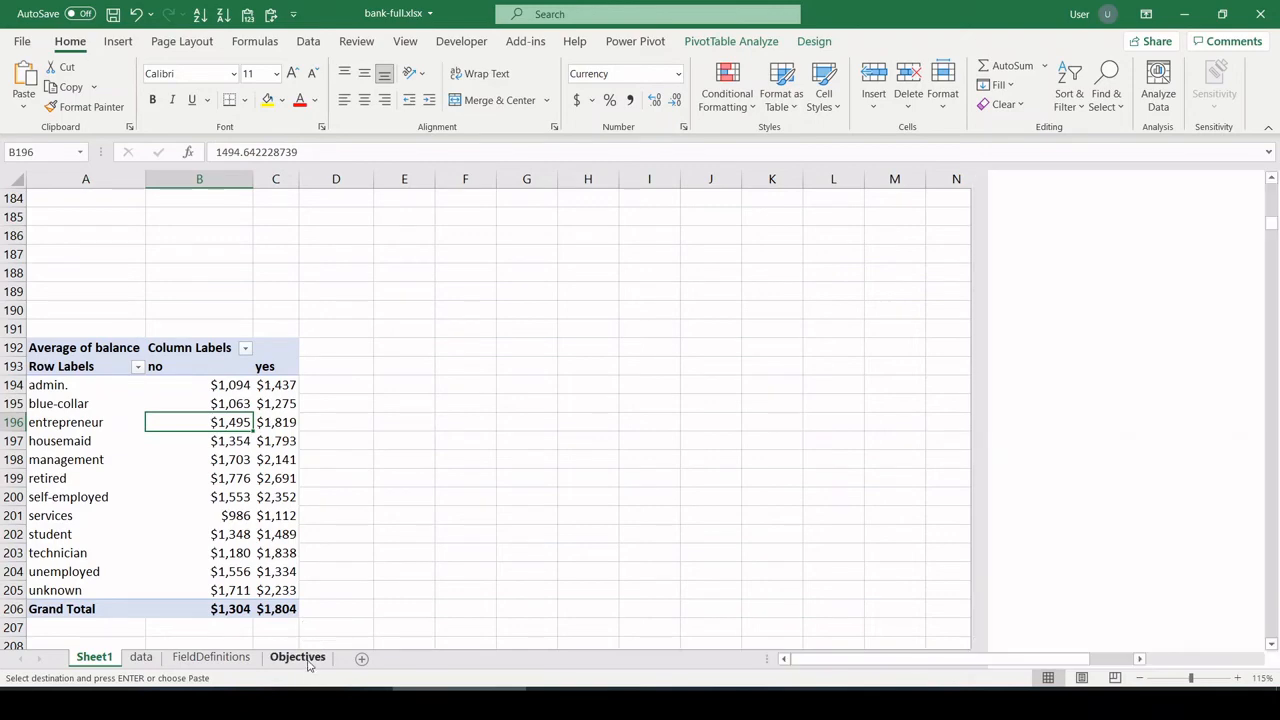
pyautogui.click(296, 656)
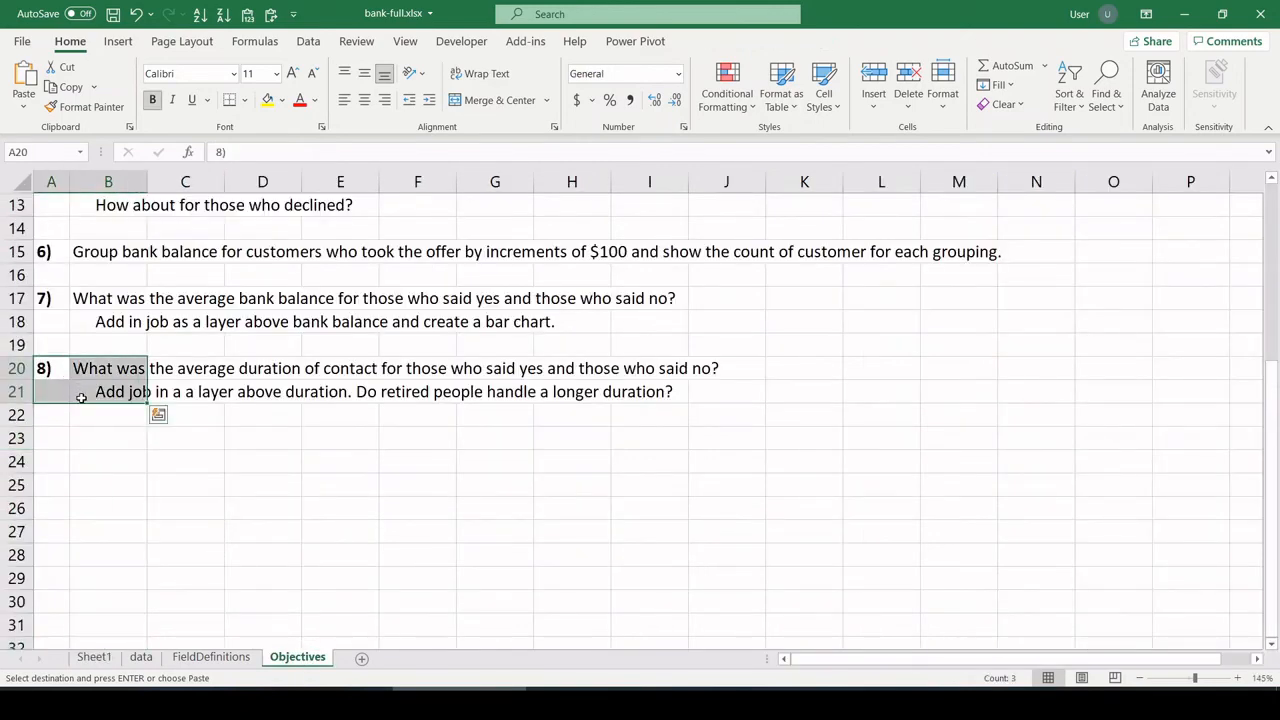
# - Build a pivot table on Sheet1 averaging duration as a number, giving 258.16 overall
pyautogui.click(94, 656)
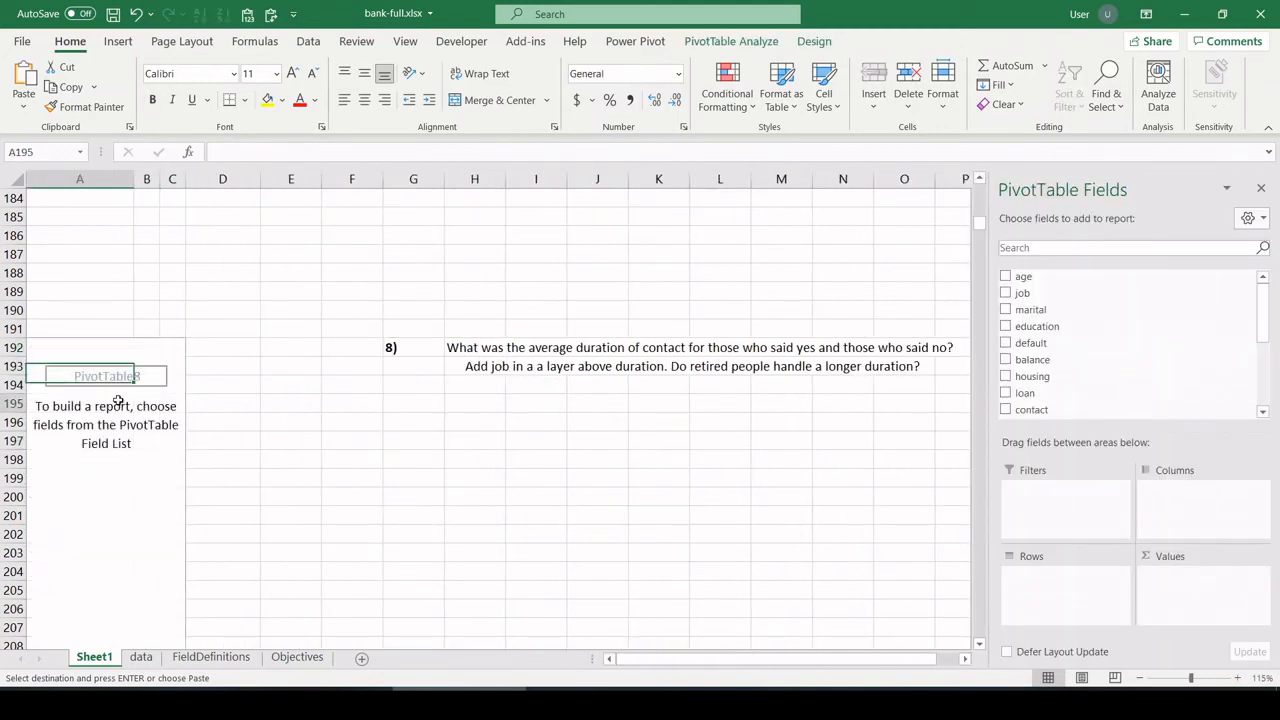
pyautogui.scroll(-3)
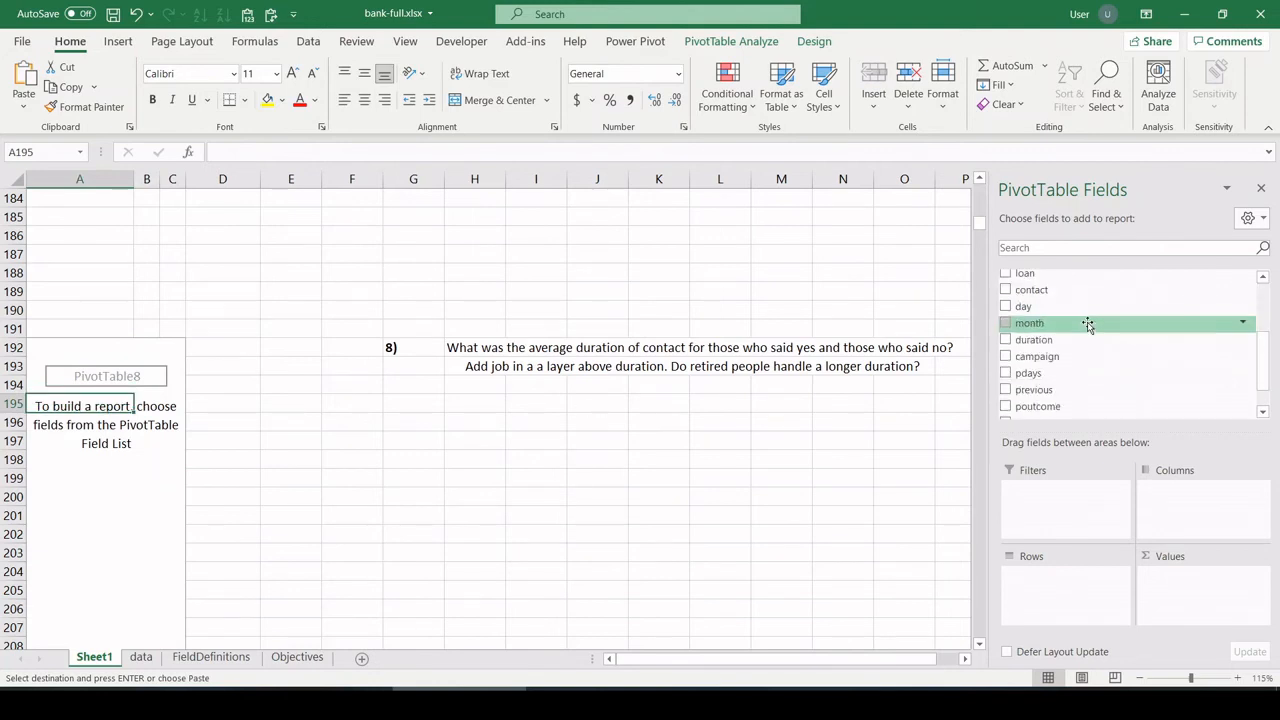
pyautogui.click(1004, 340)
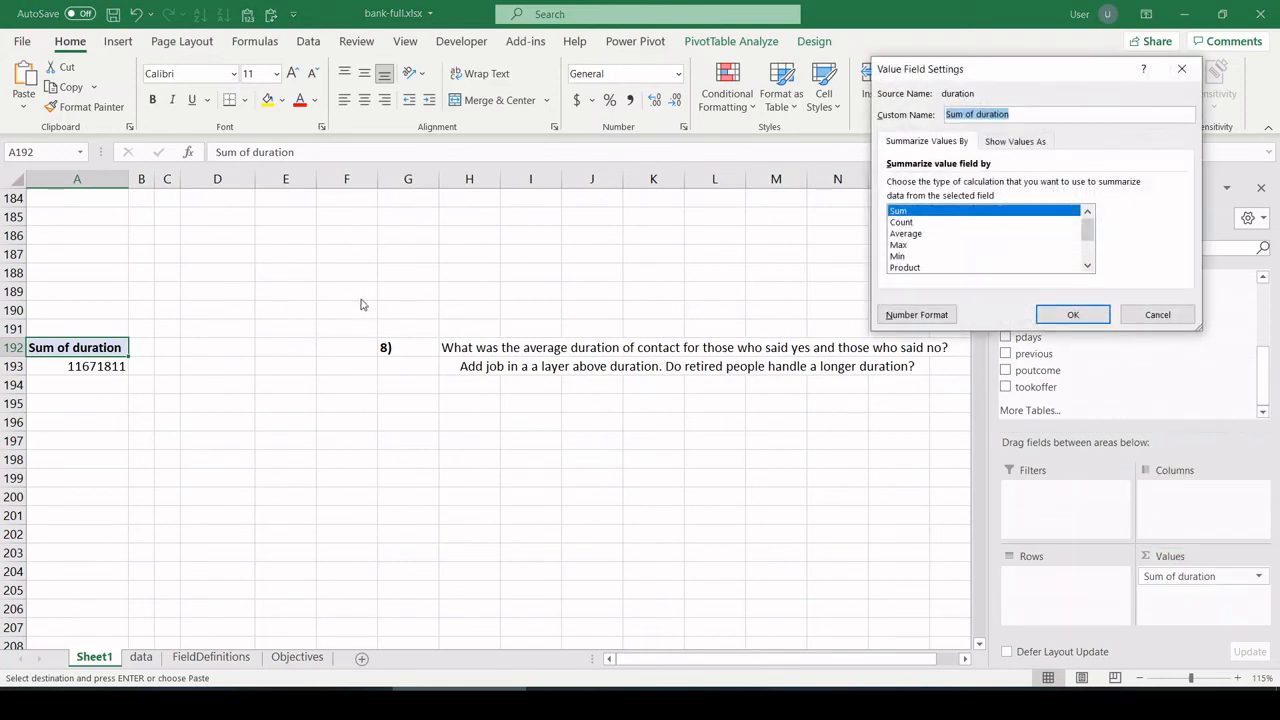
pyautogui.click(916, 314)
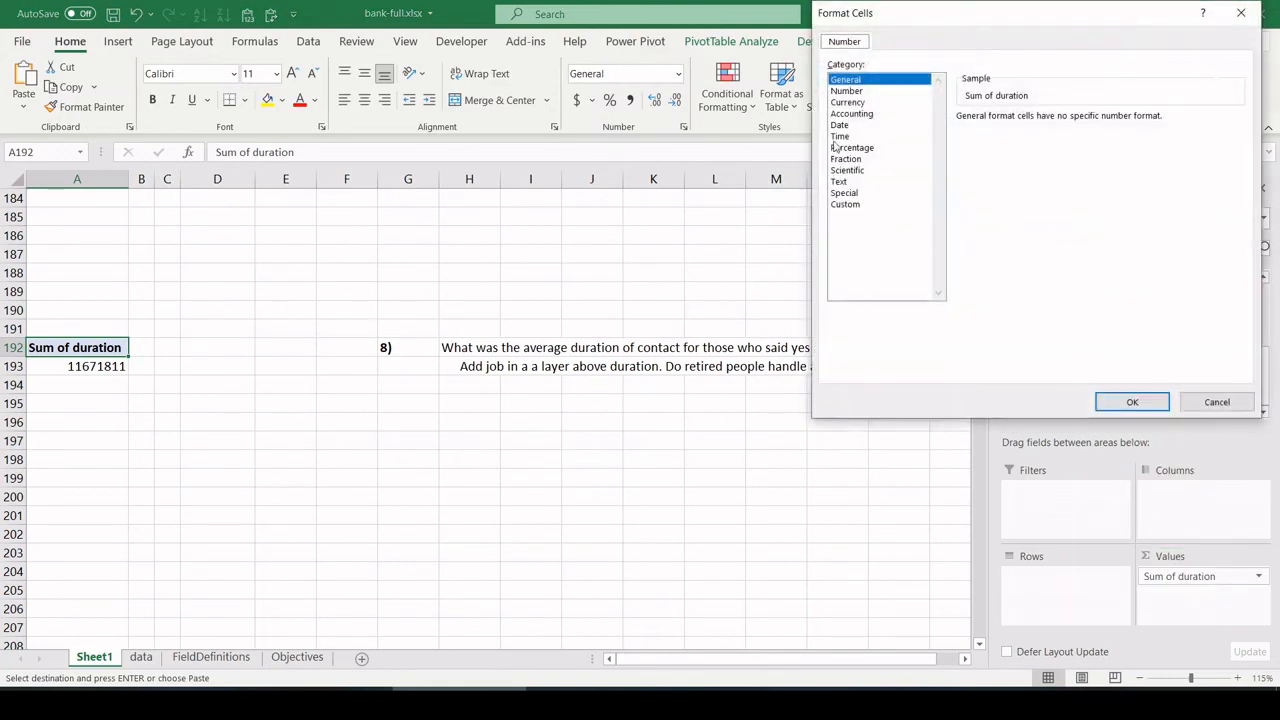
pyautogui.click(848, 90)
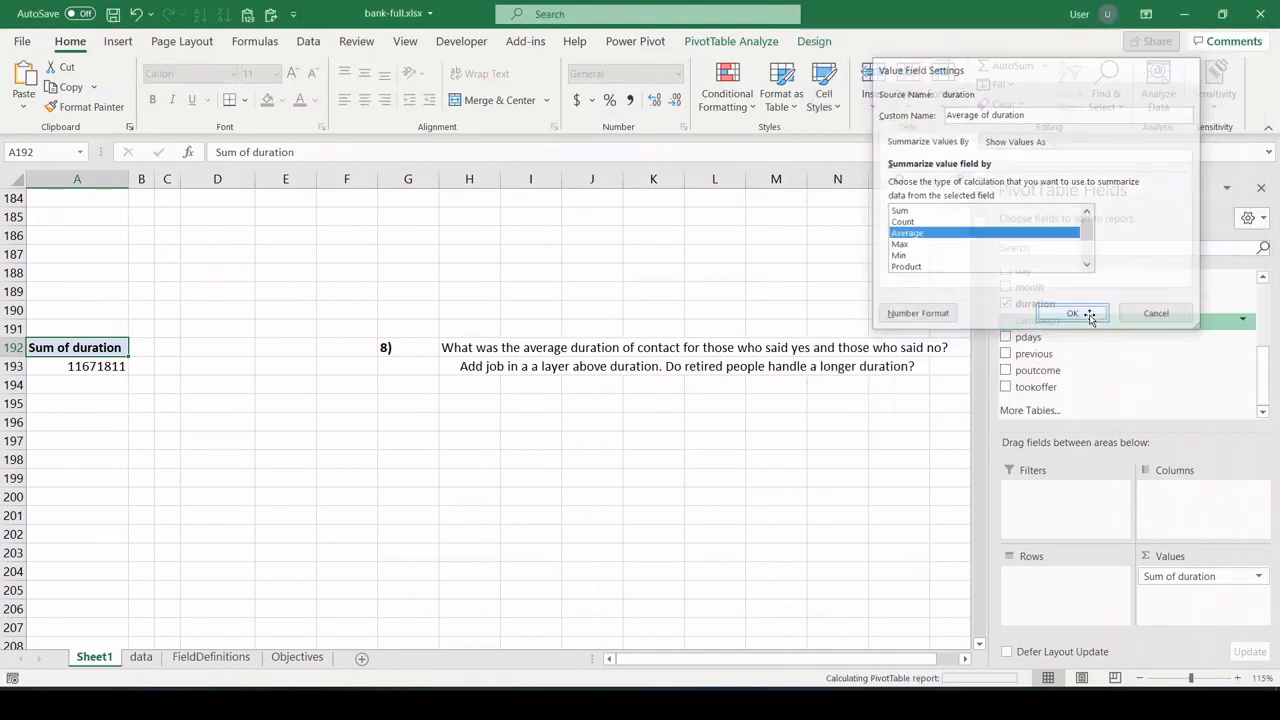
pyautogui.click(1072, 312)
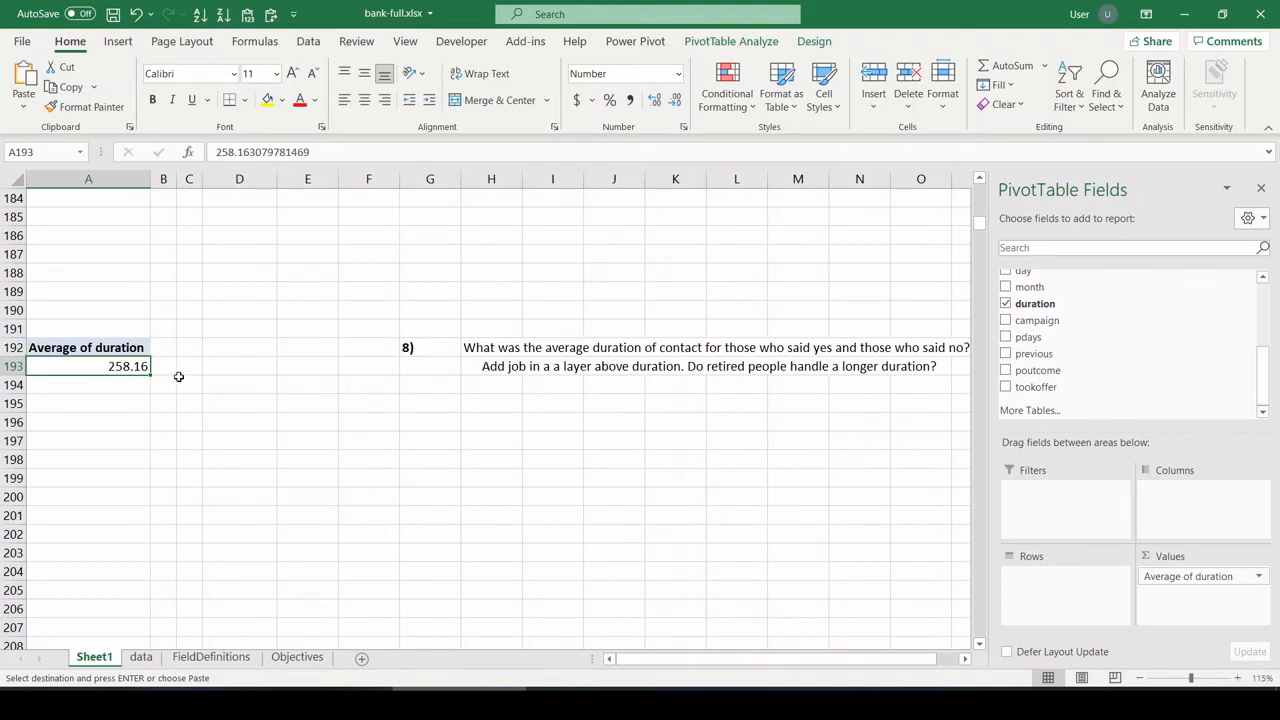
pyautogui.moveTo(160, 368)
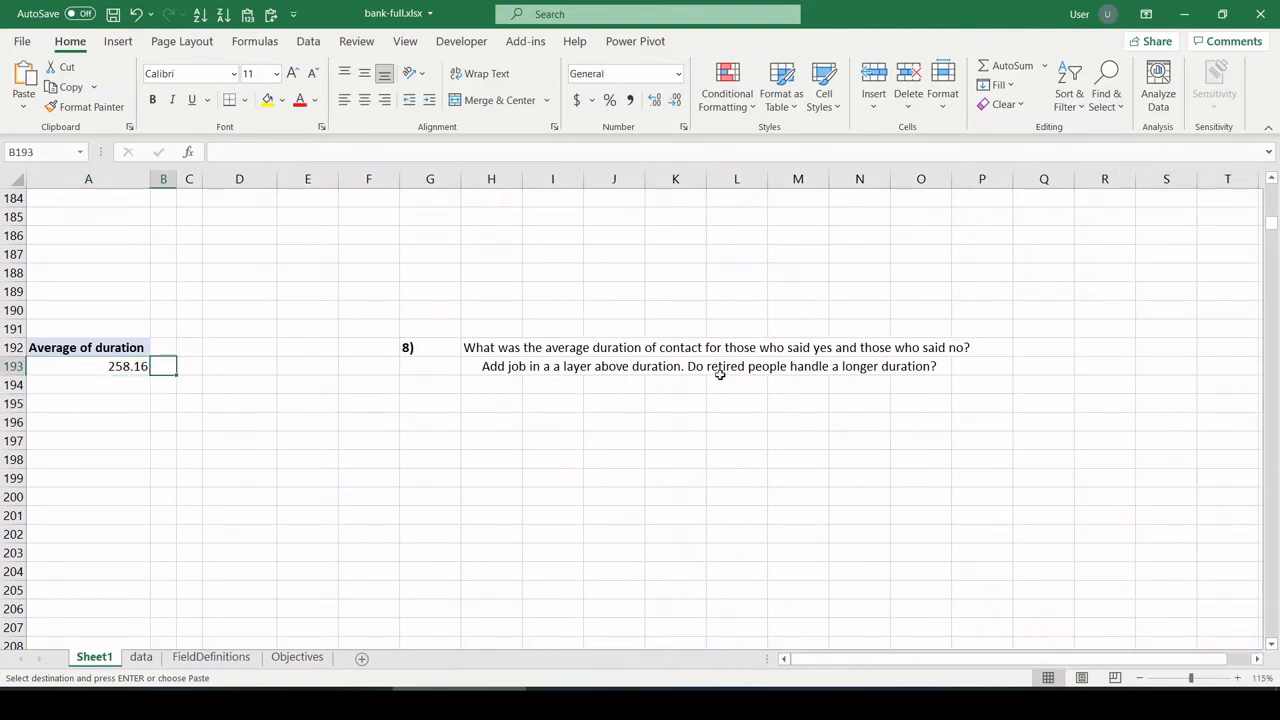
# - Add tookoffer as columns, splitting average duration into 221.18 no and 537.29 yes
pyautogui.click(796, 348)
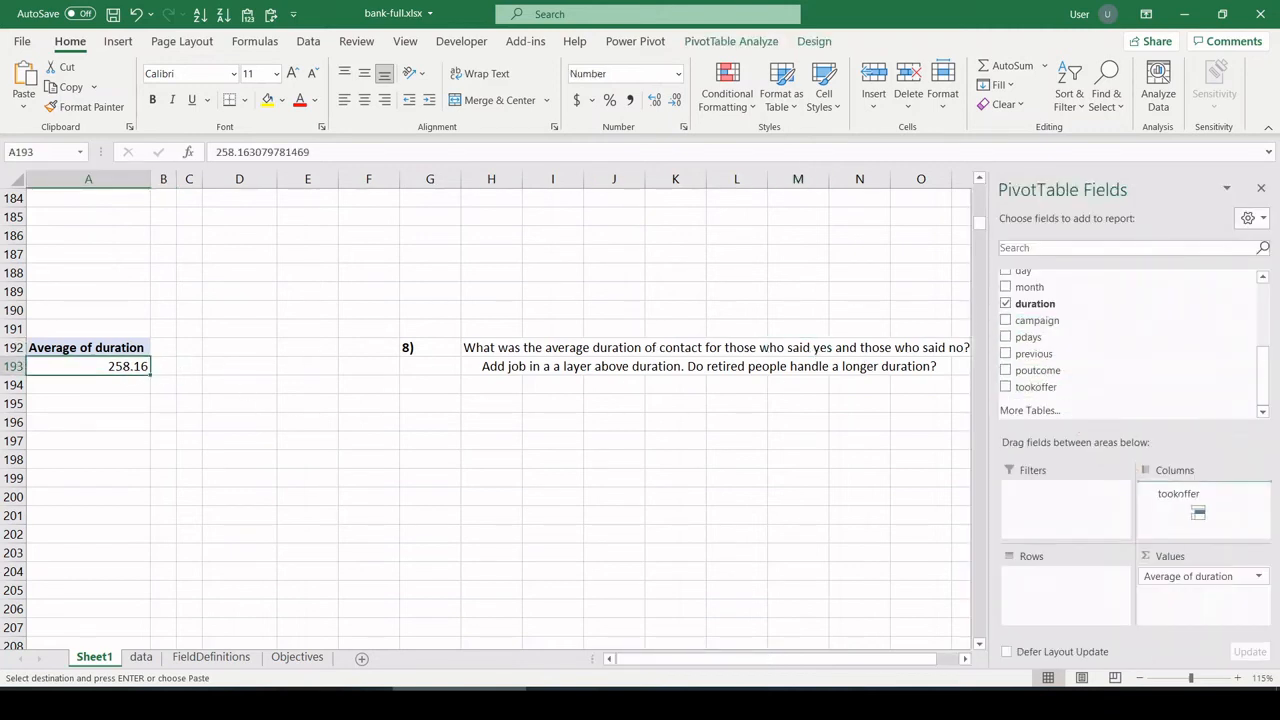
pyautogui.click(1006, 388)
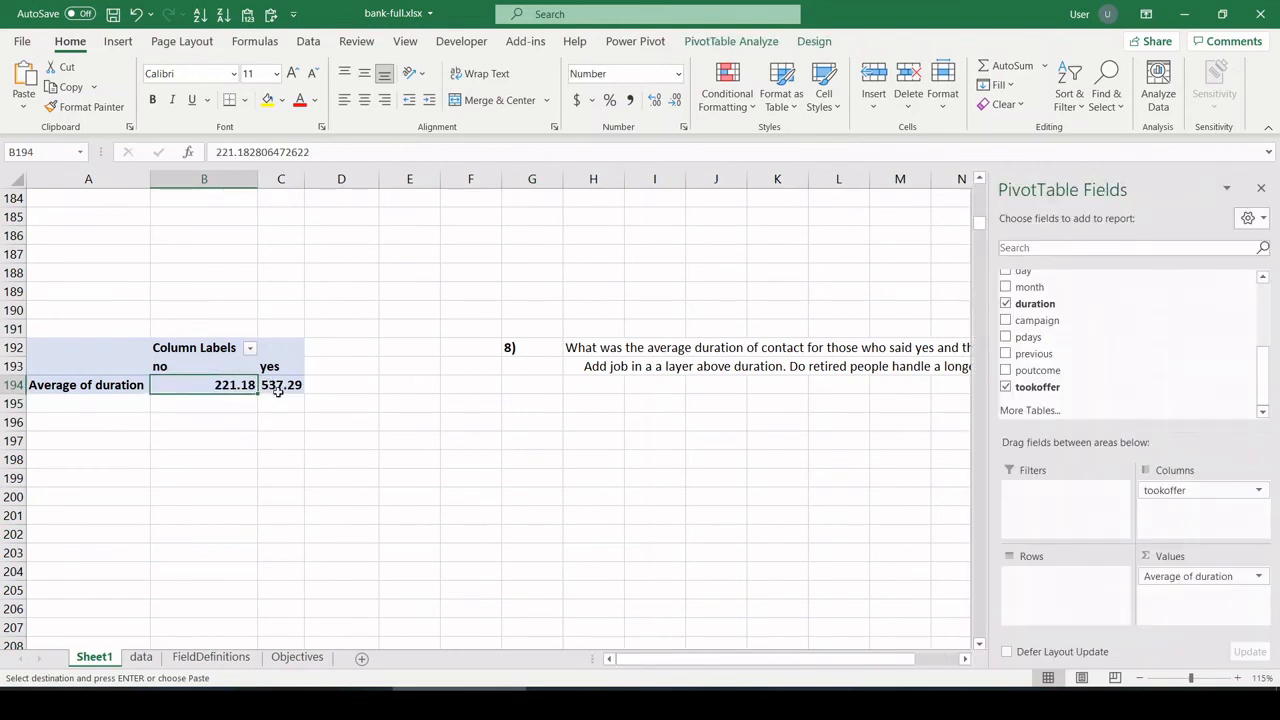
pyautogui.click(280, 384)
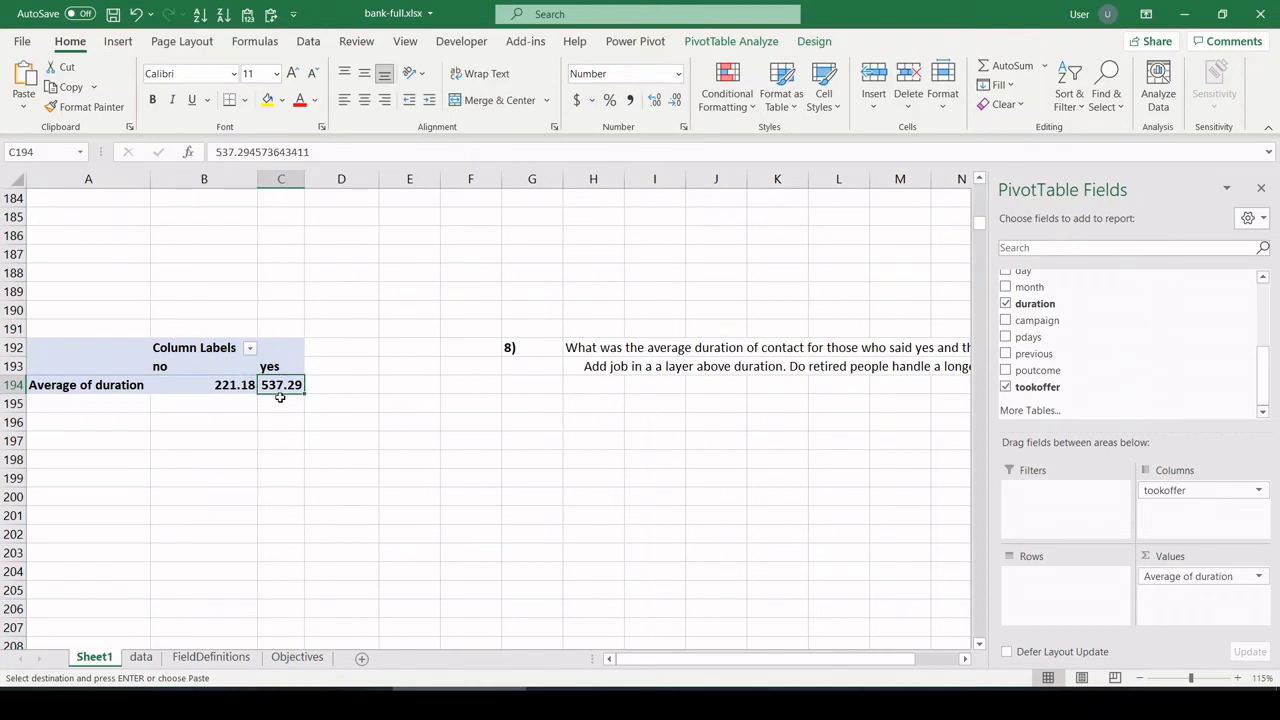
# - Add job as the row field so each job shows no/yes average durations with a Grand Total
pyautogui.click(280, 404)
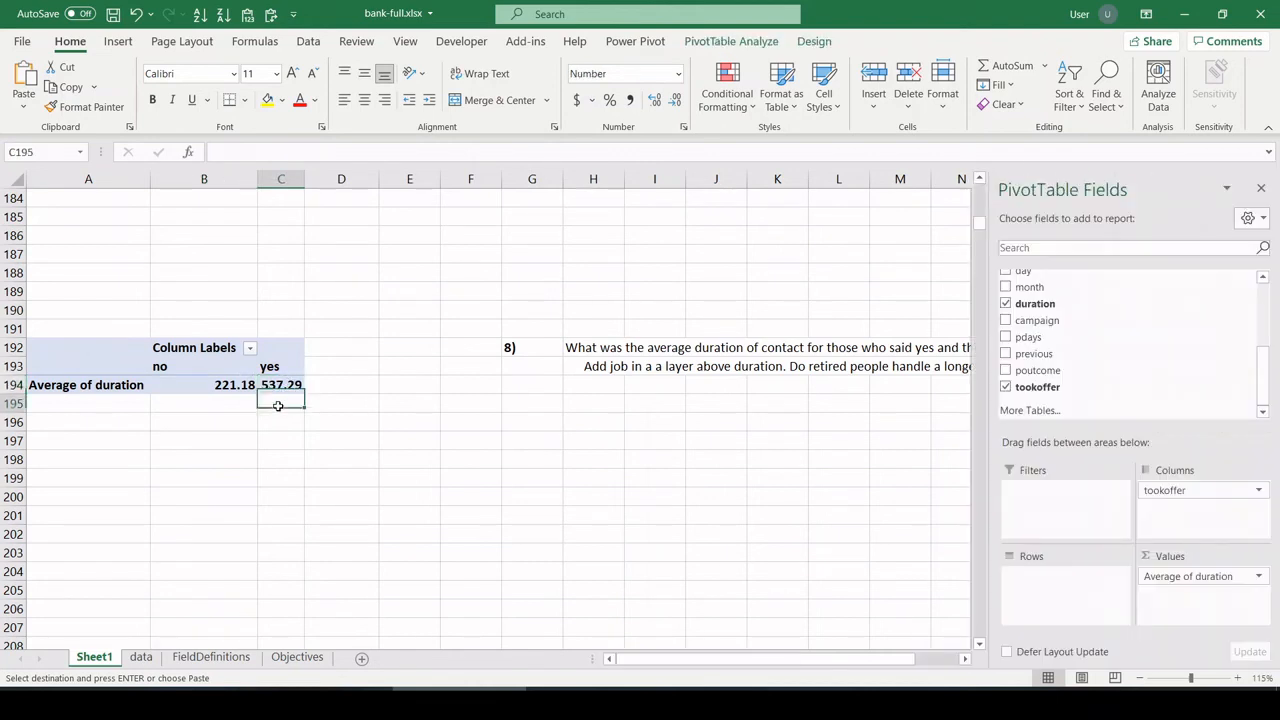
pyautogui.click(280, 384)
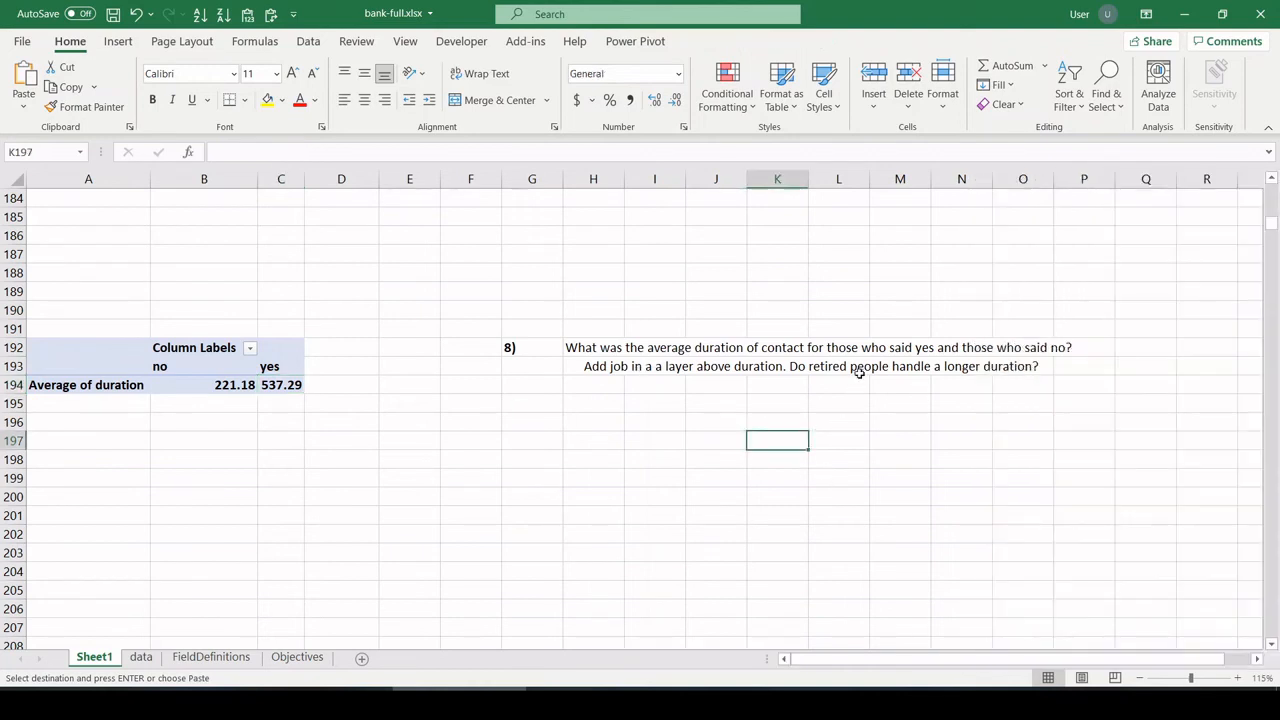
pyautogui.moveTo(760, 376)
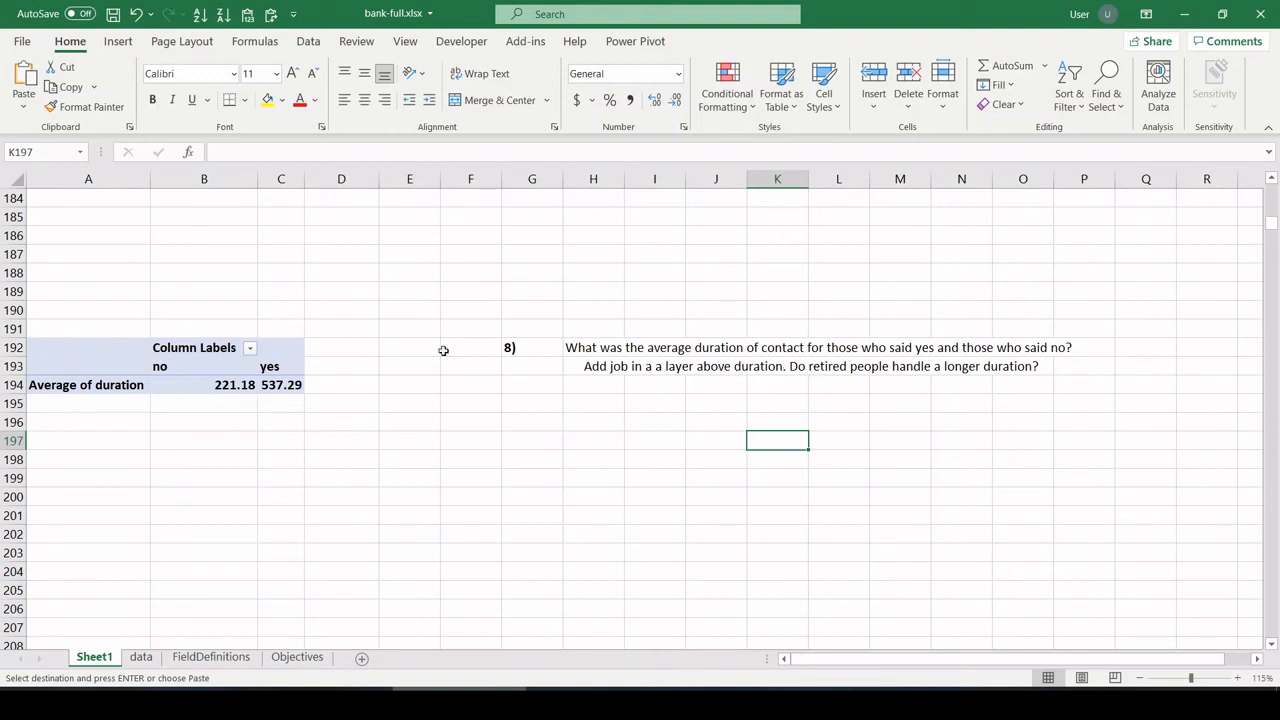
pyautogui.click(86, 384)
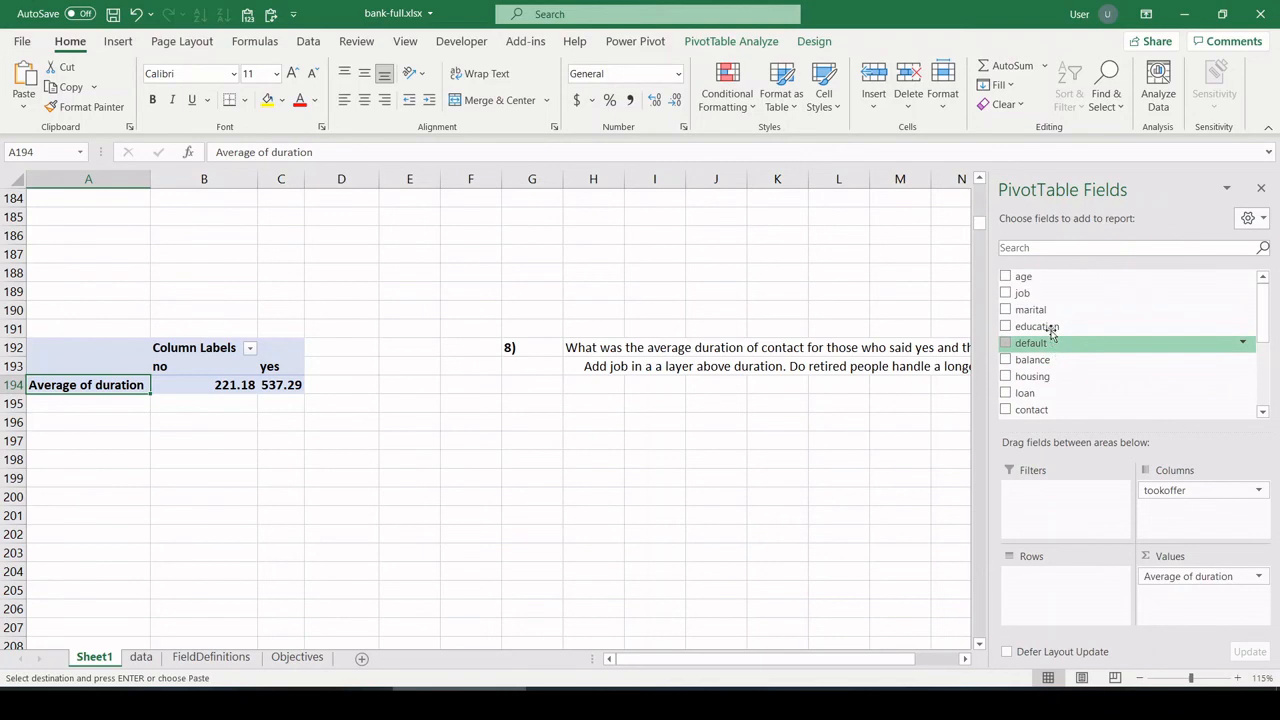
pyautogui.click(1004, 292)
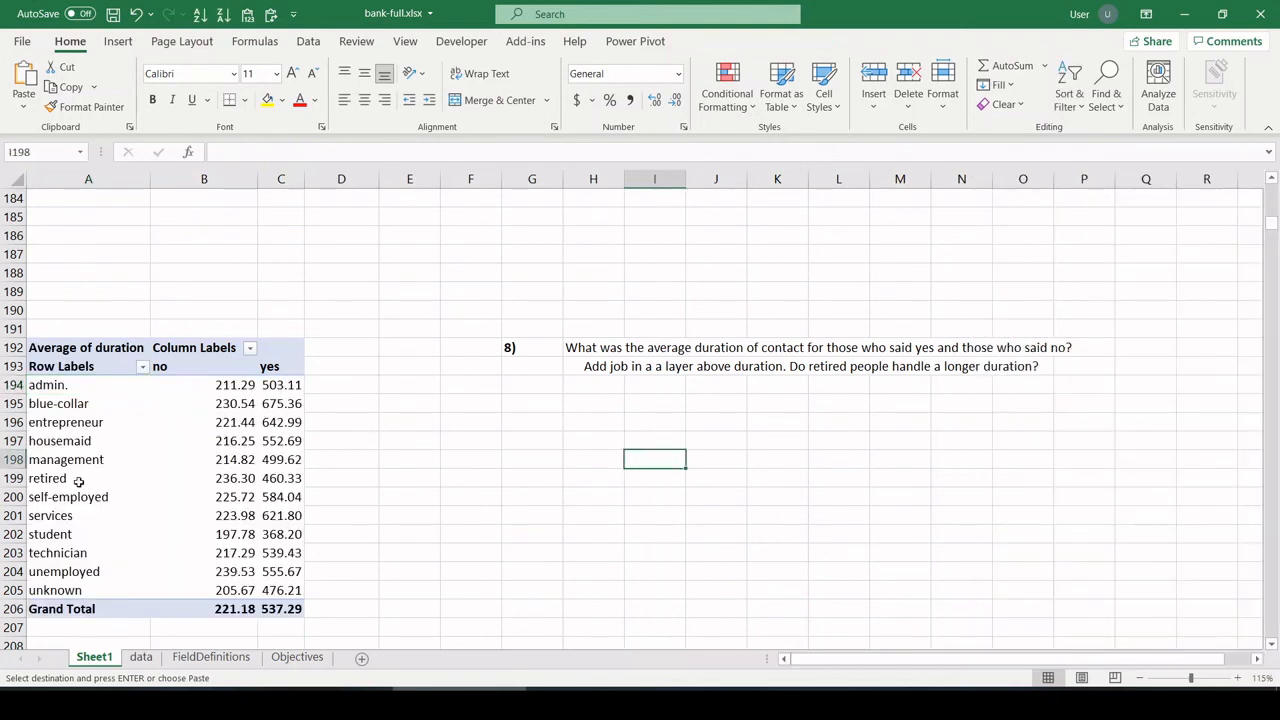
pyautogui.click(48, 384)
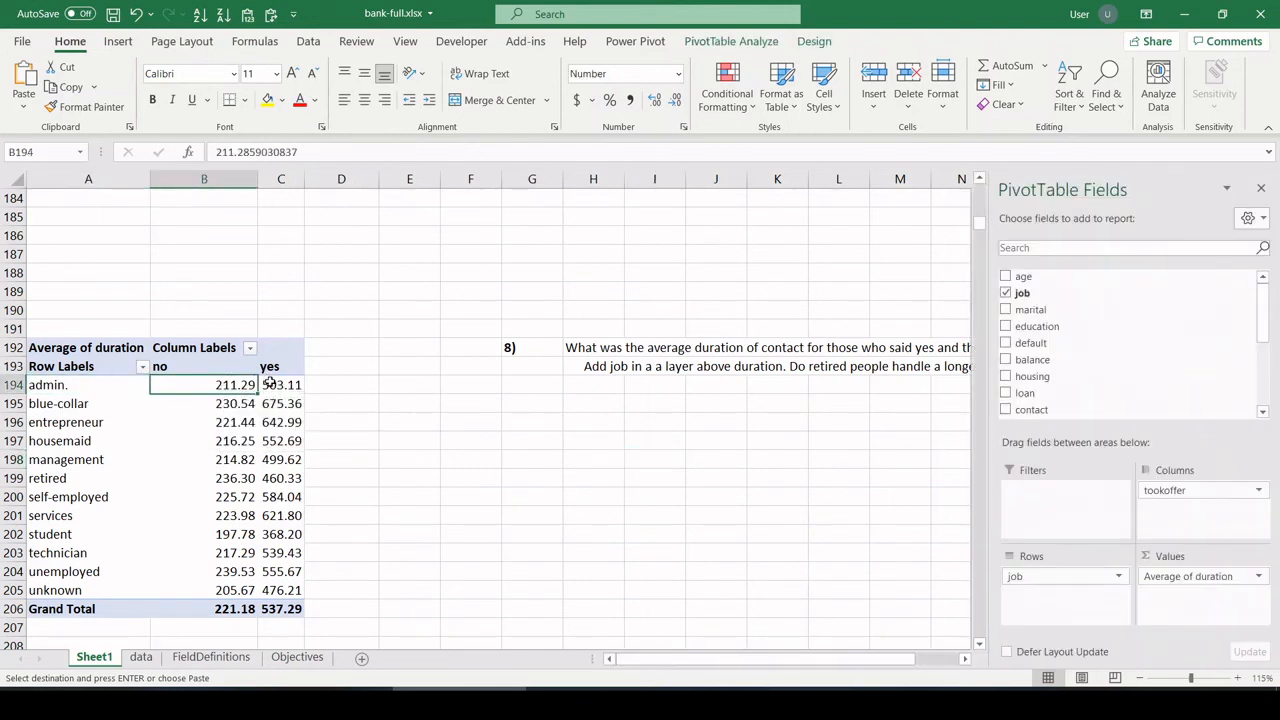
pyautogui.rightClick(268, 366)
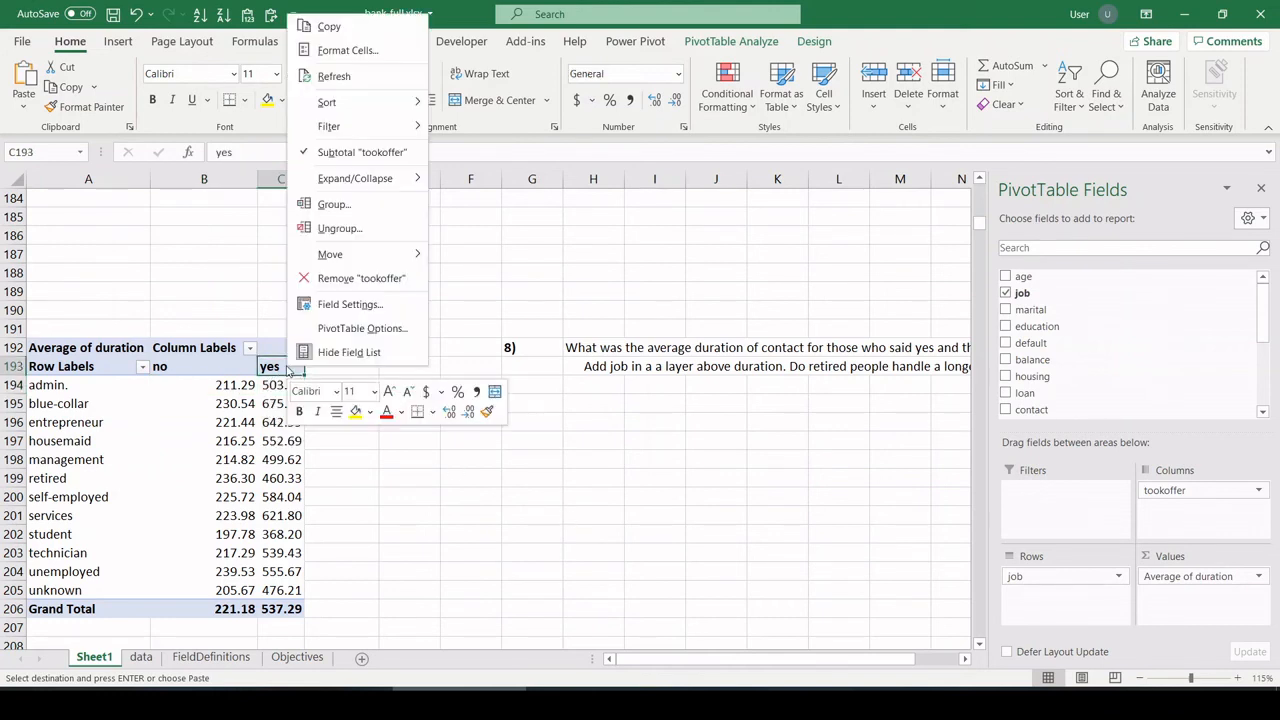
pyautogui.moveTo(356, 178)
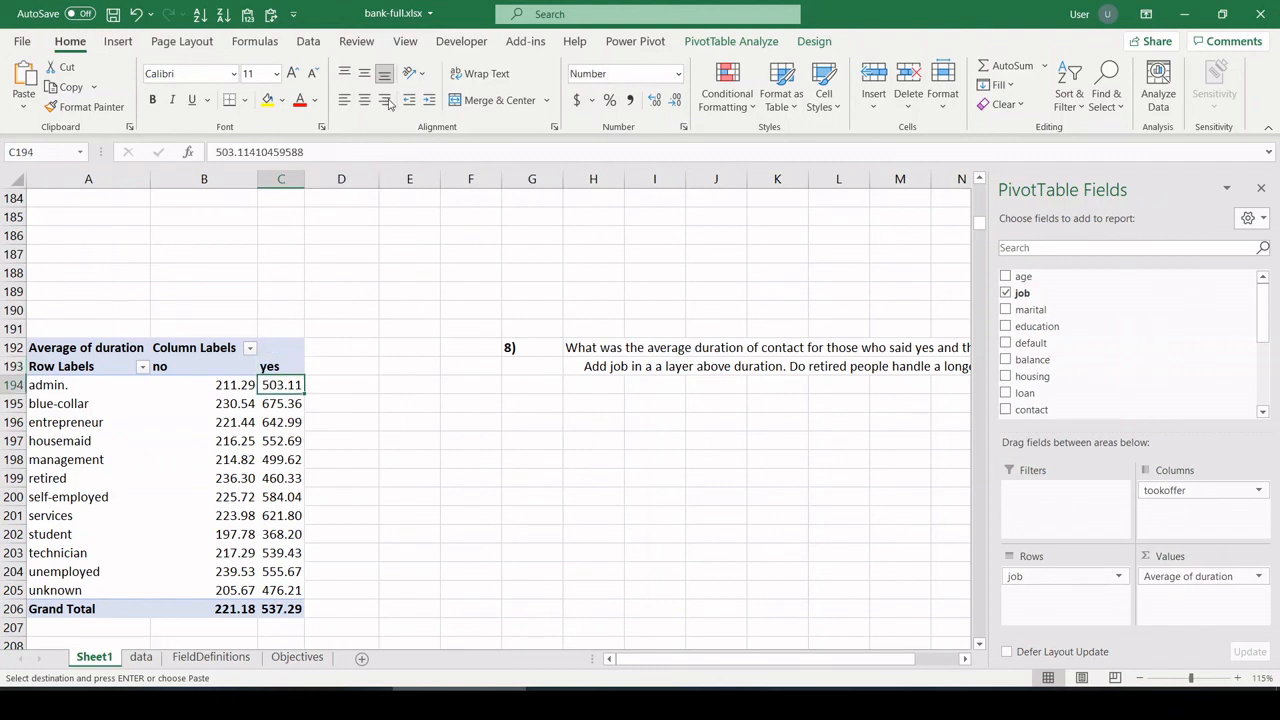
pyautogui.click(732, 40)
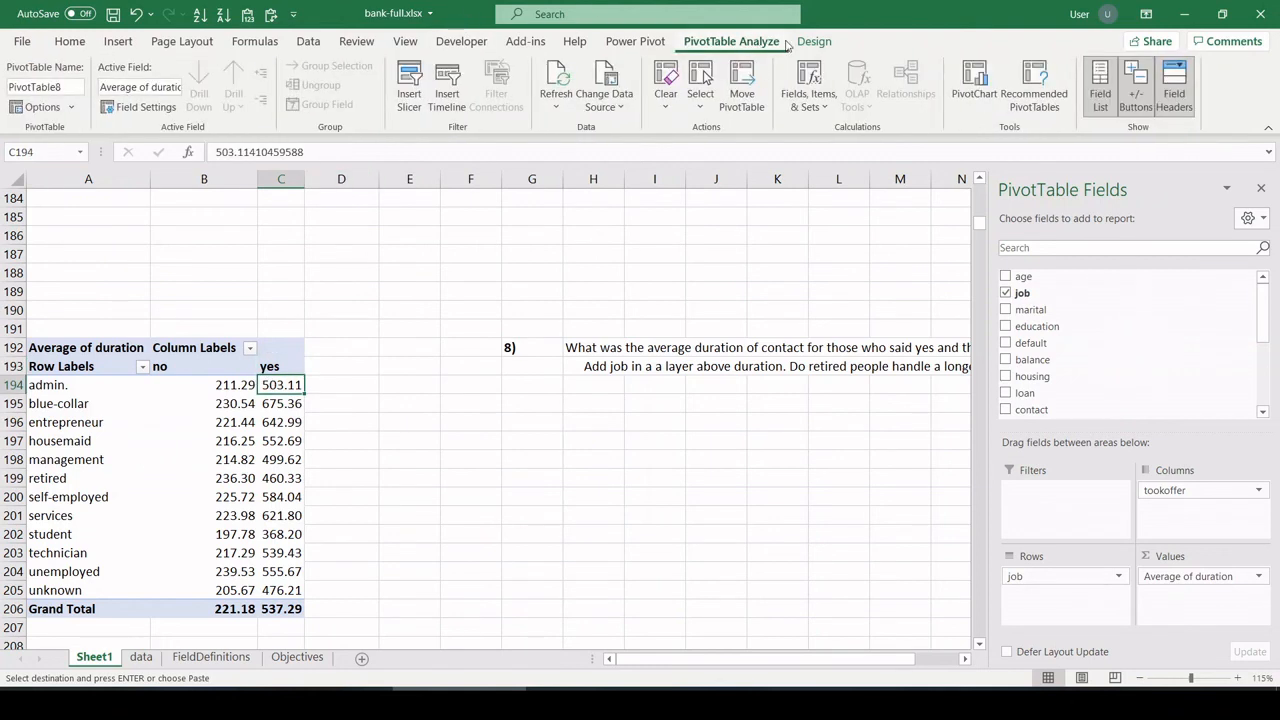
pyautogui.moveTo(236, 384)
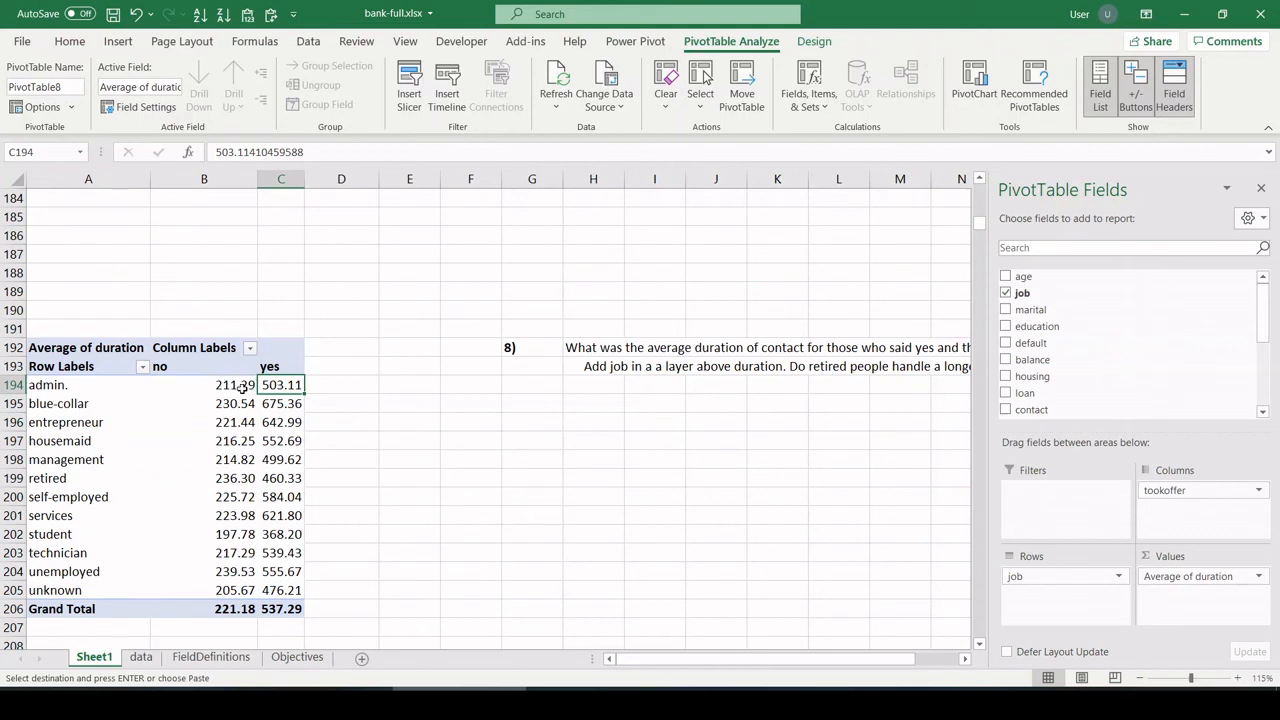
pyautogui.click(814, 40)
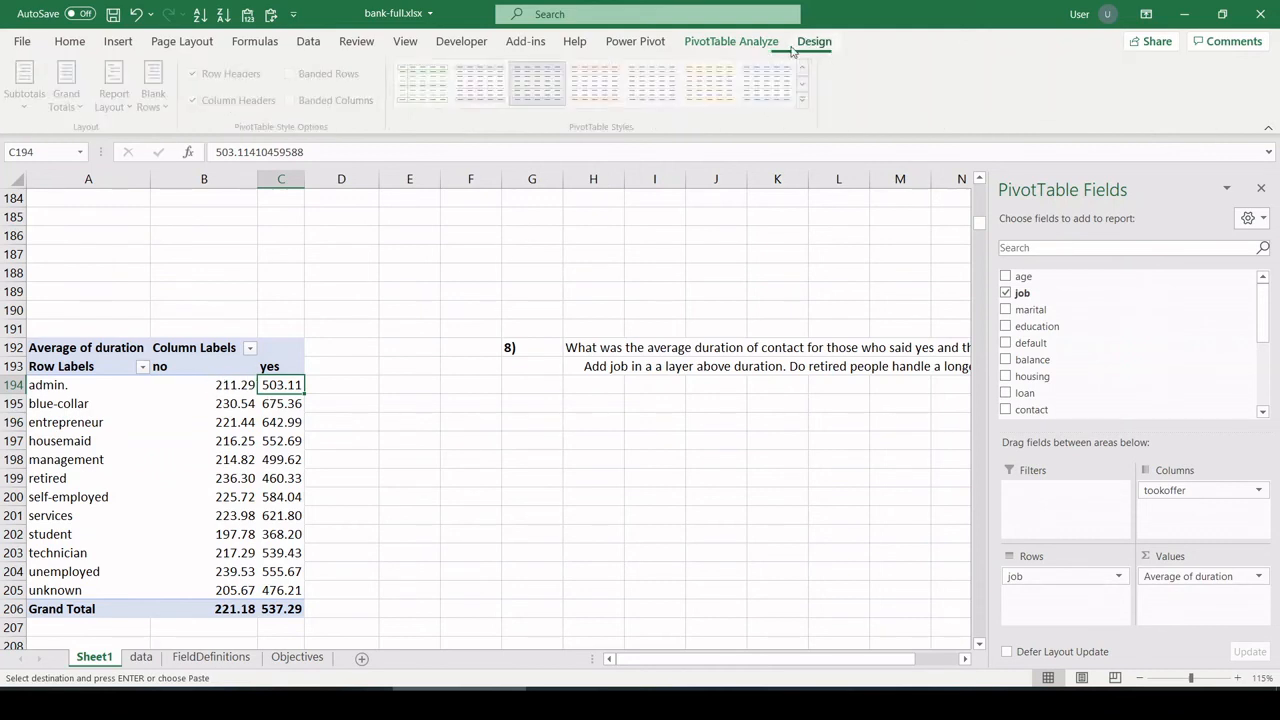
pyautogui.click(70, 82)
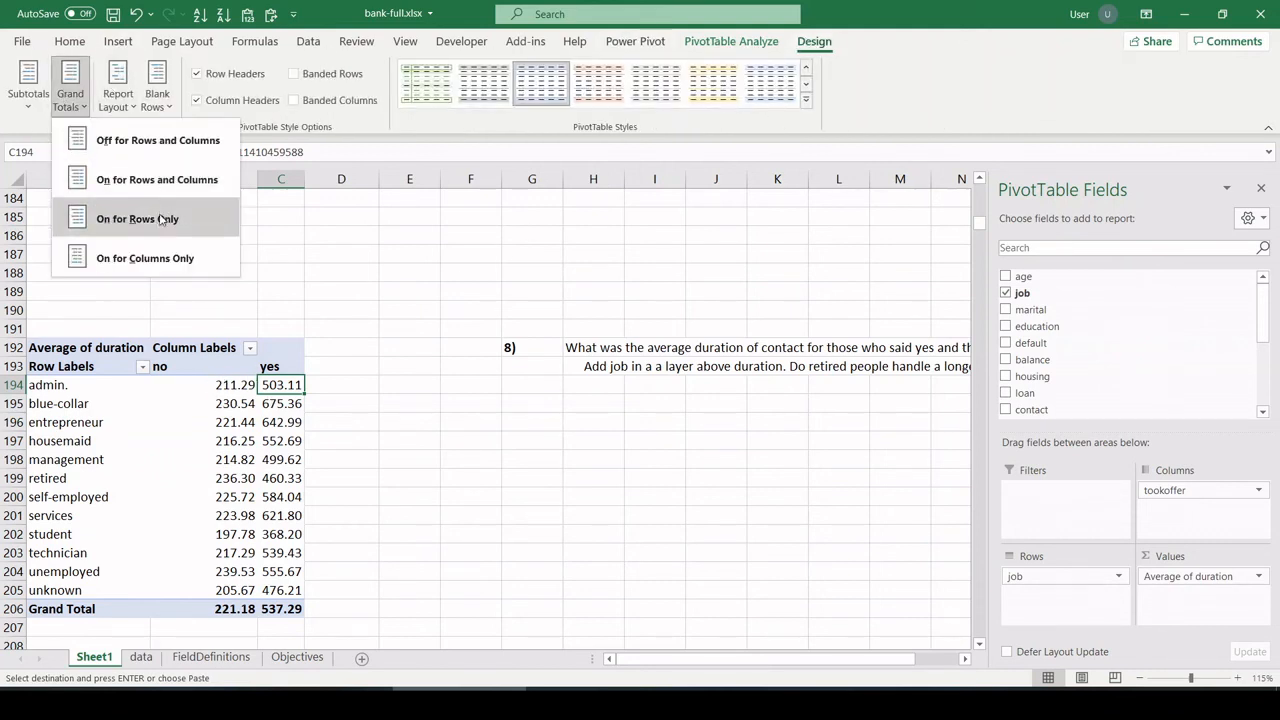
pyautogui.click(136, 218)
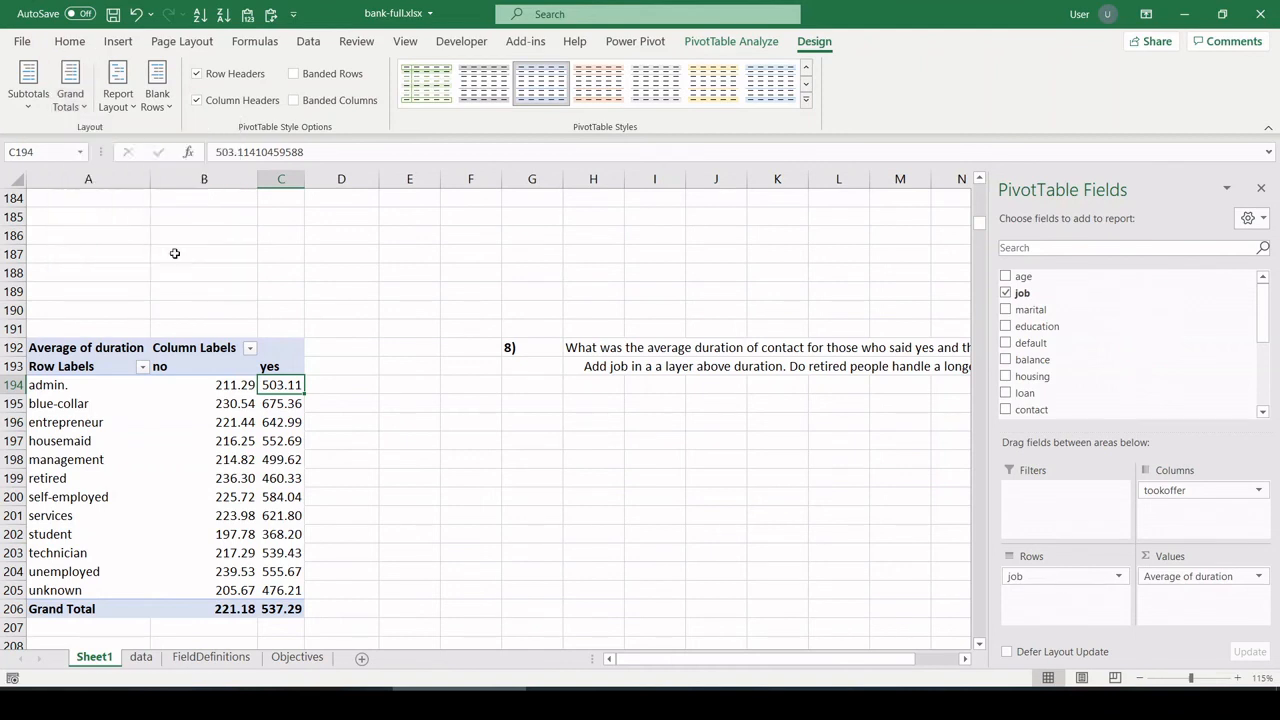
pyautogui.click(70, 84)
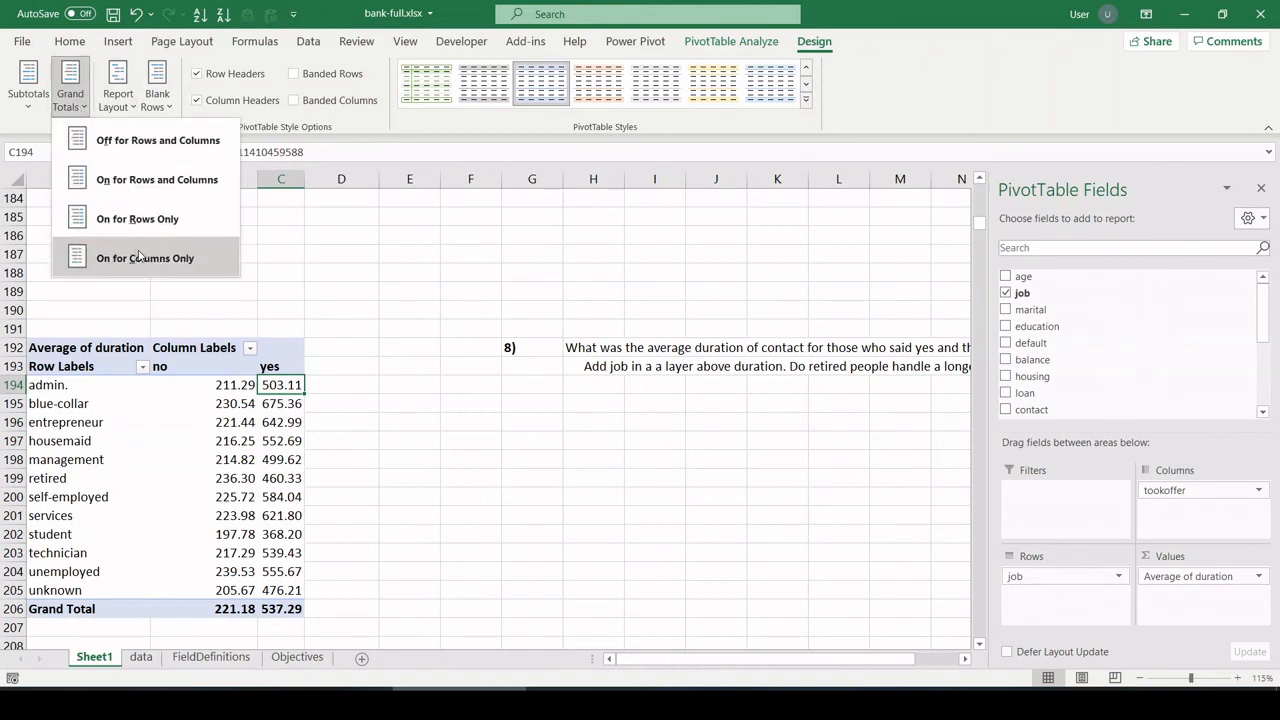
pyautogui.click(144, 258)
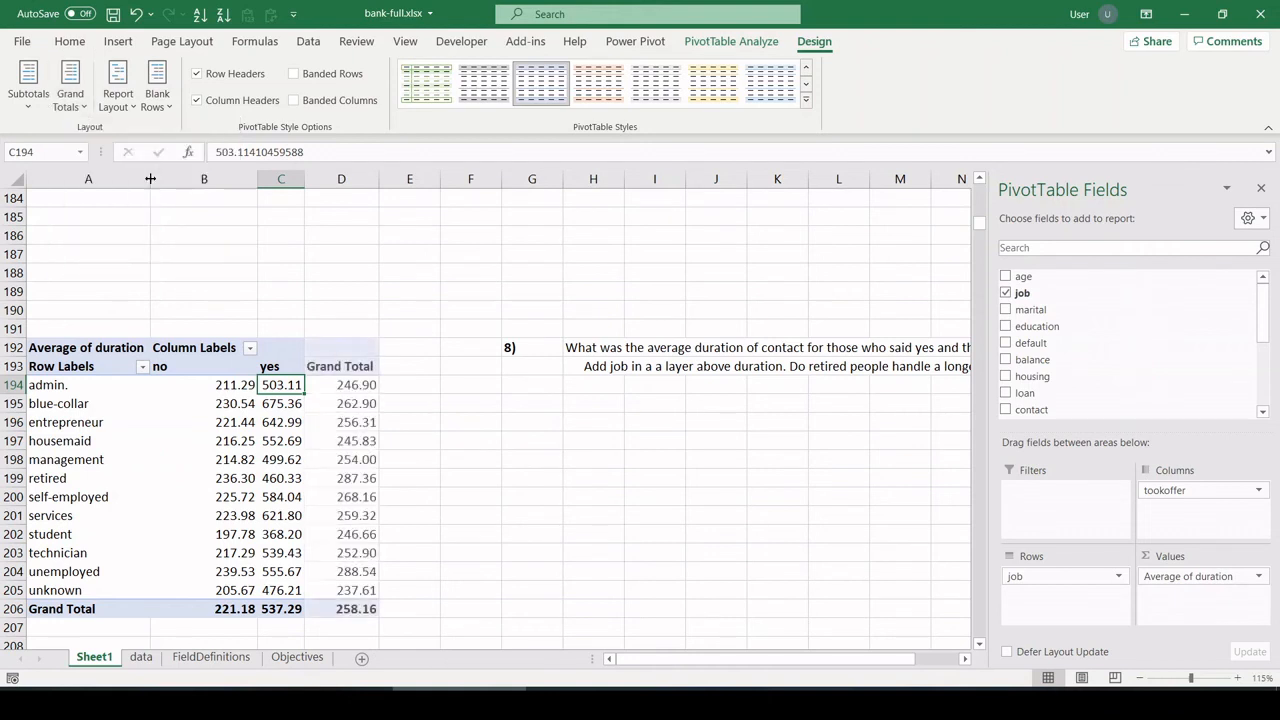
pyautogui.click(340, 384)
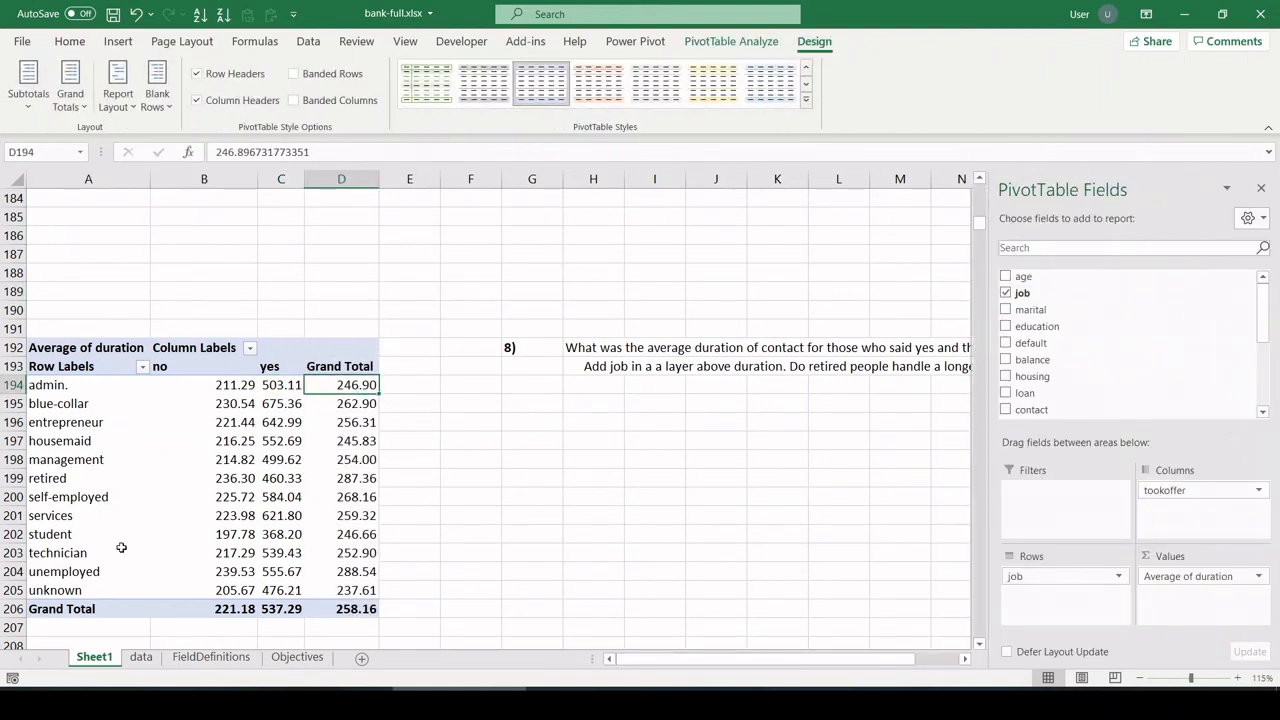
pyautogui.click(56, 478)
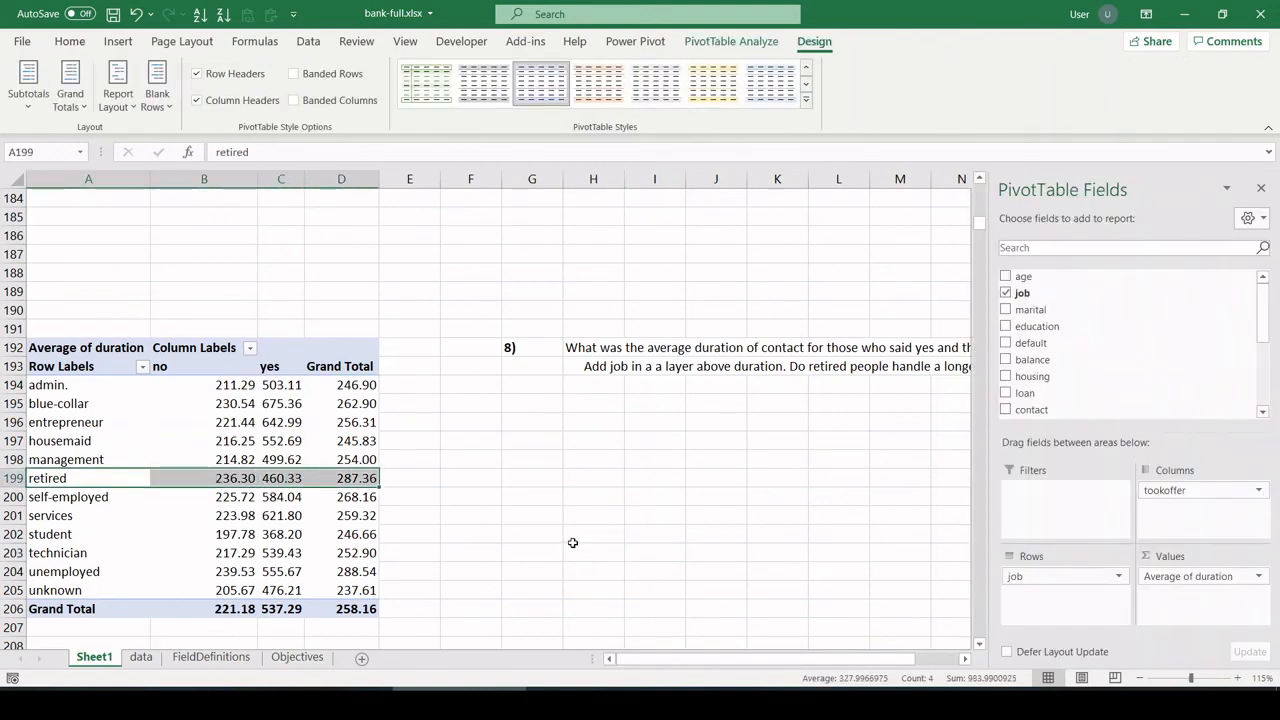
pyautogui.moveTo(300, 548)
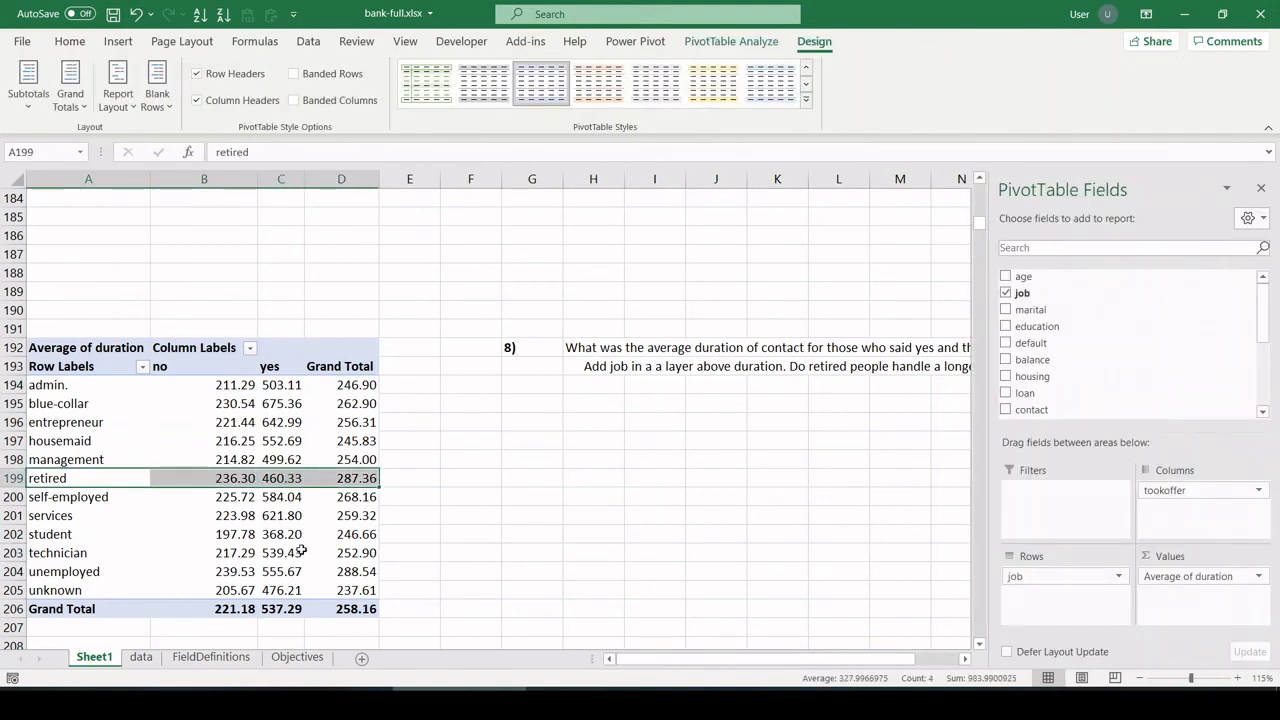
pyautogui.moveTo(218, 490)
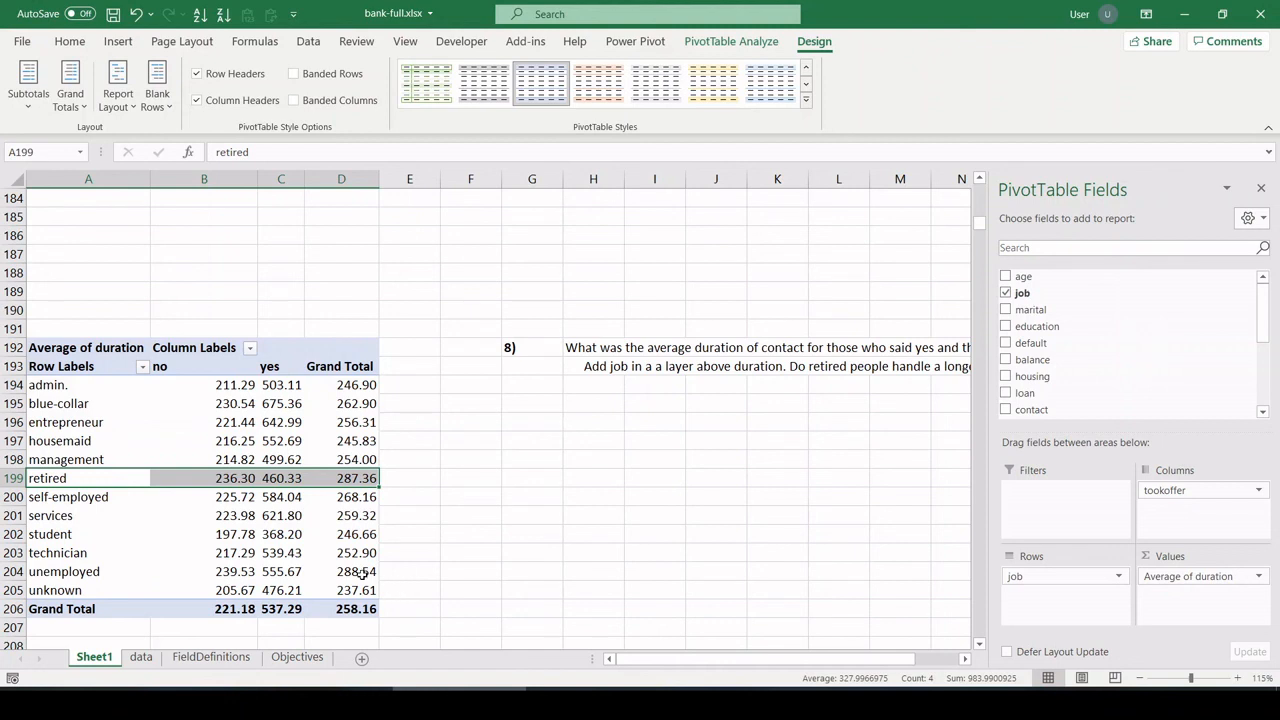
pyautogui.moveTo(356, 572)
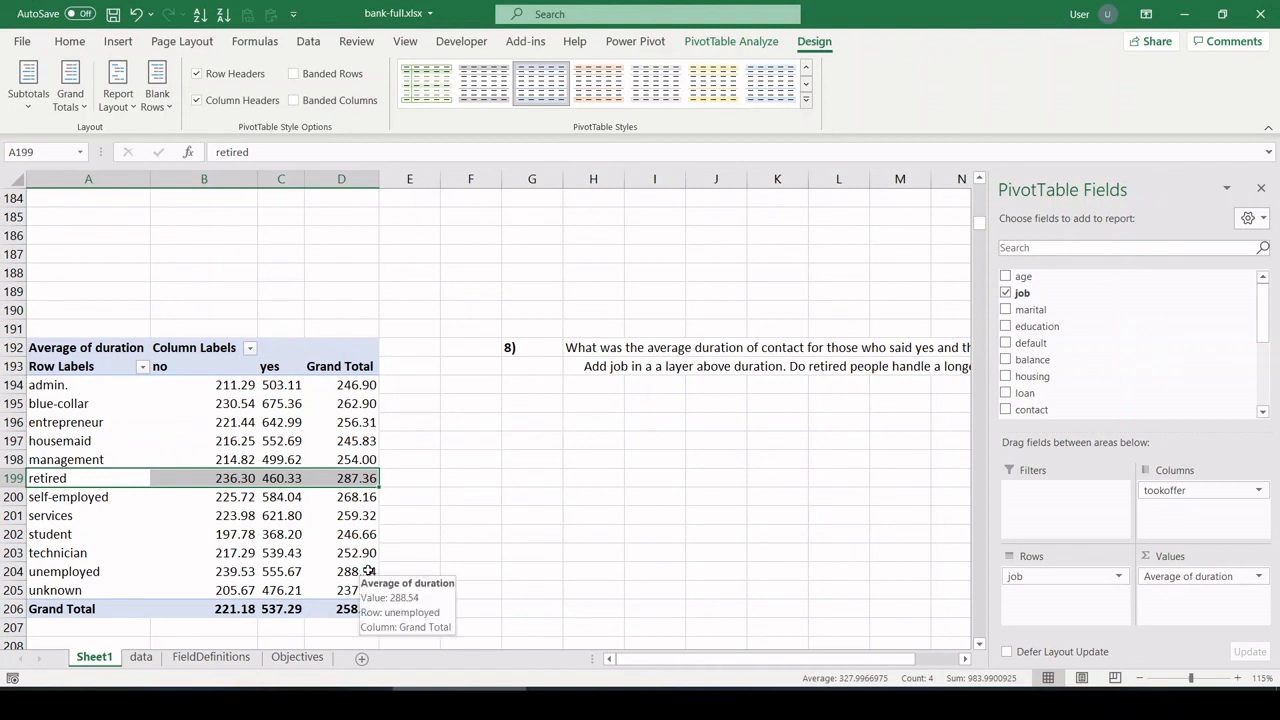
pyautogui.click(340, 572)
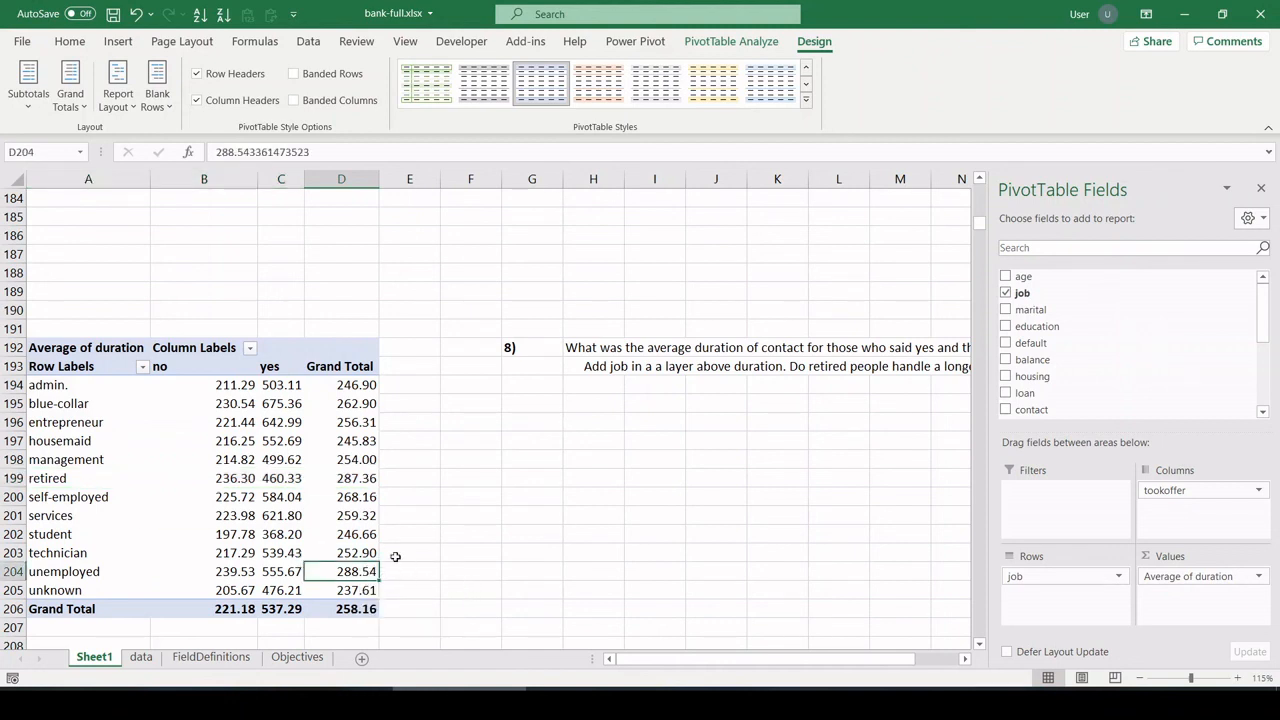
pyautogui.click(340, 476)
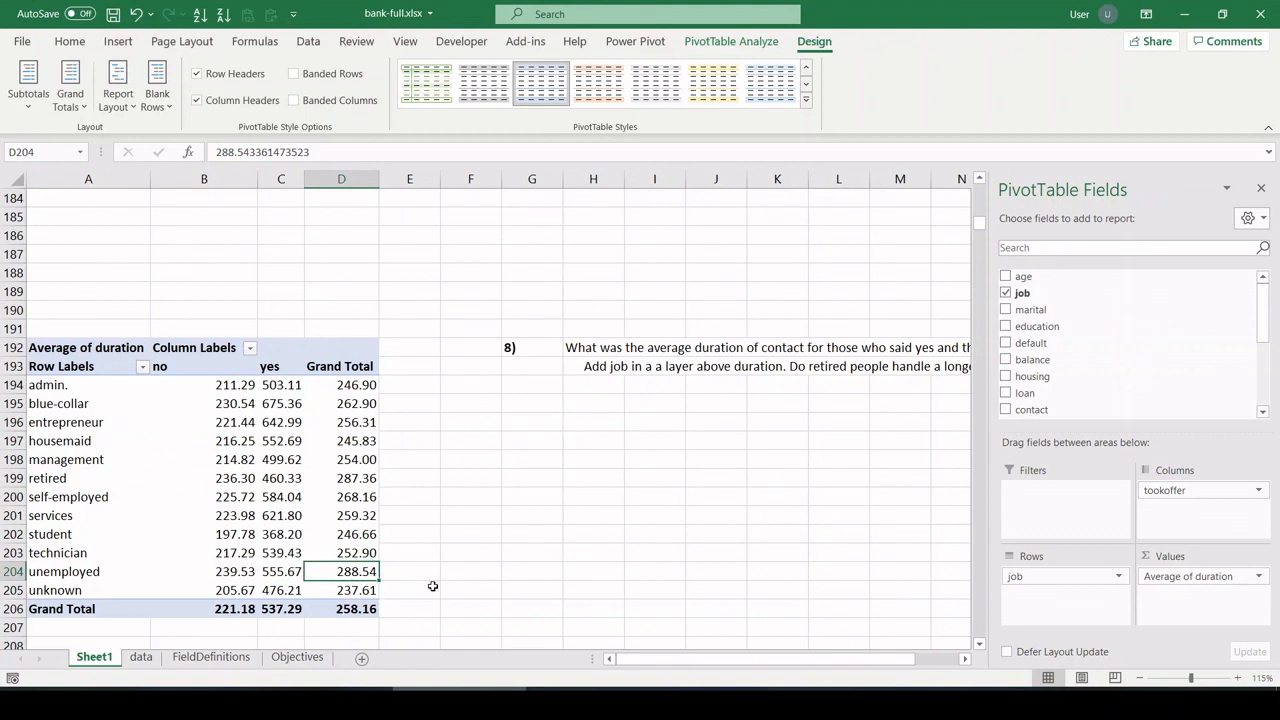
pyautogui.click(340, 440)
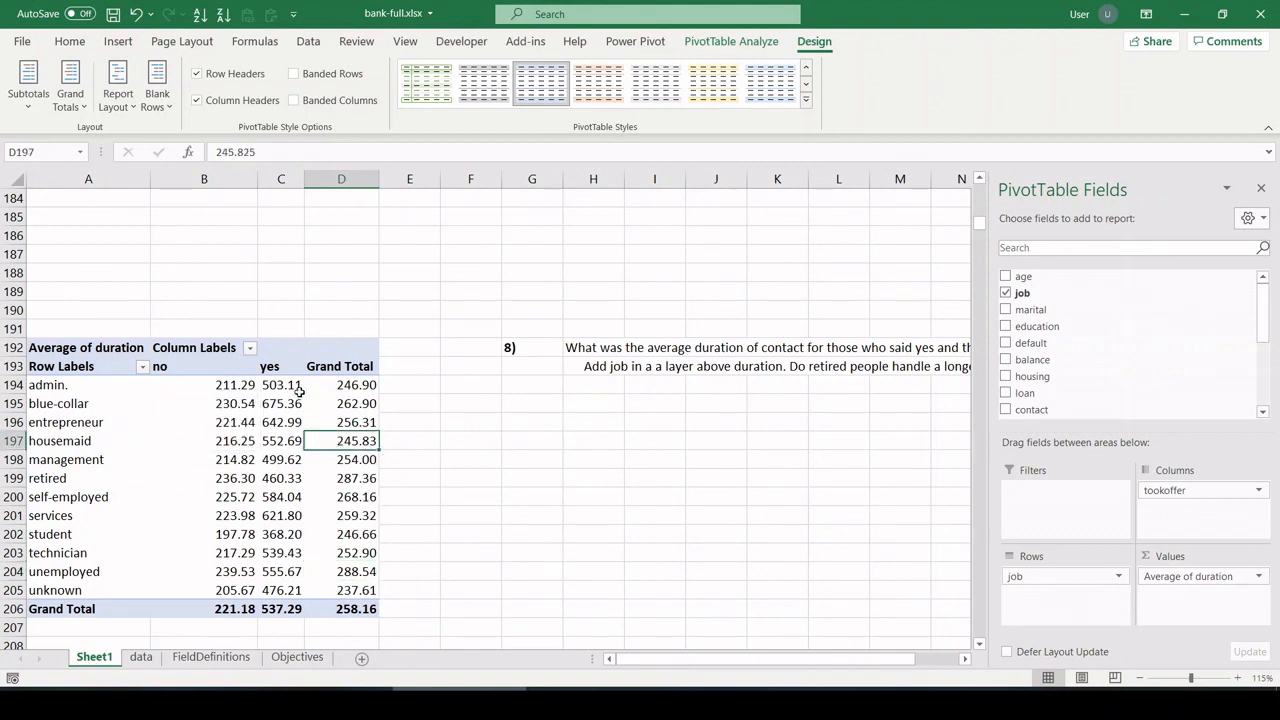
# - Apply blue gradient data bars to the Grand Total durations D194:D205
pyautogui.moveTo(340, 384); pyautogui.dragTo(340, 608)
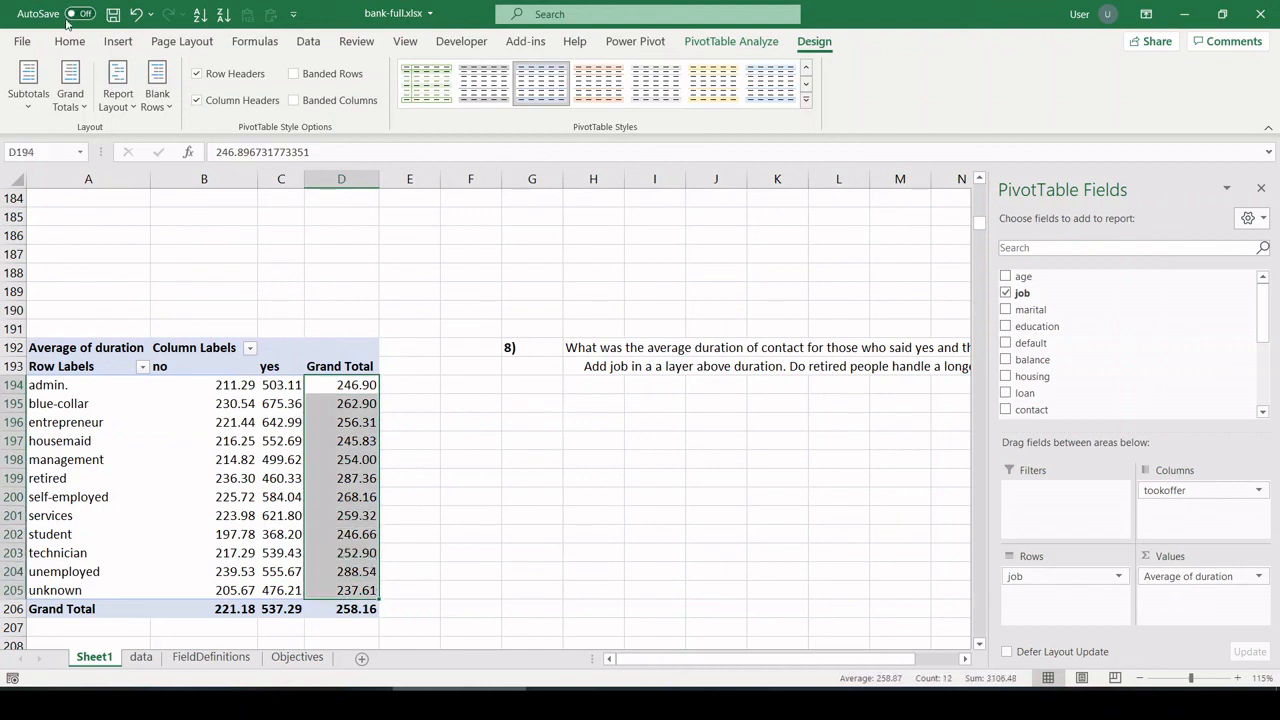
pyautogui.click(728, 84)
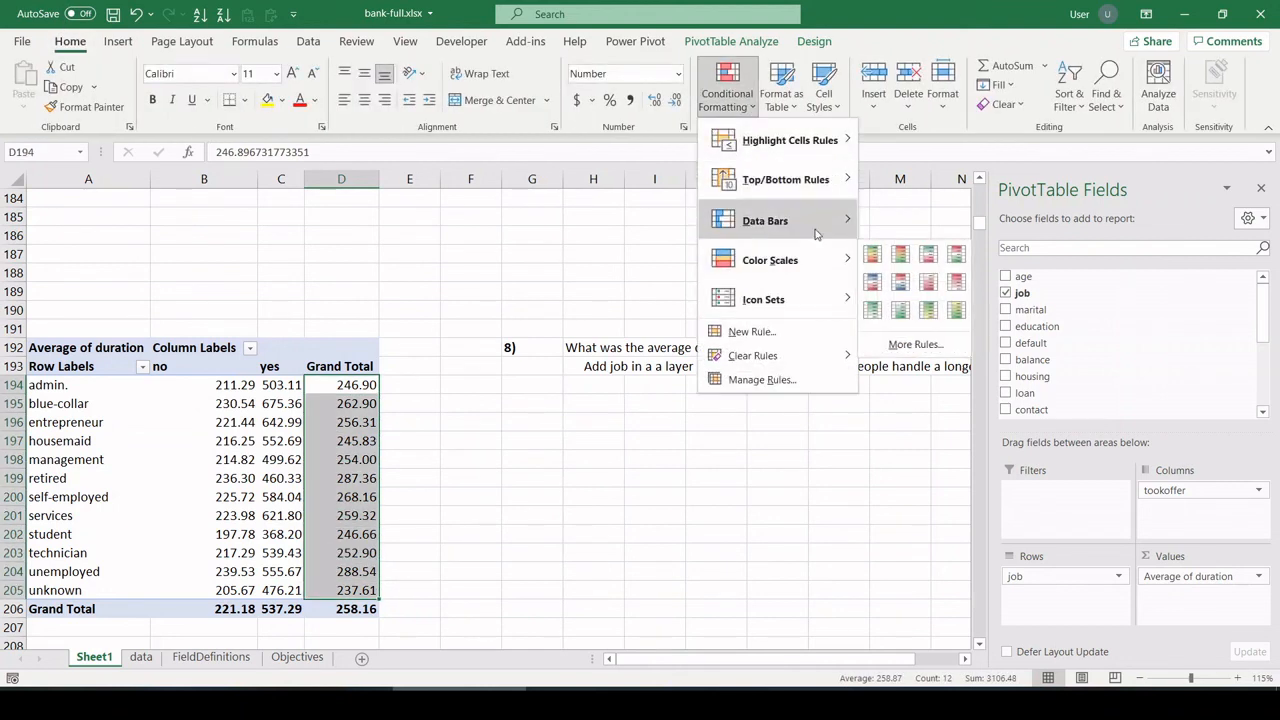
pyautogui.click(764, 220)
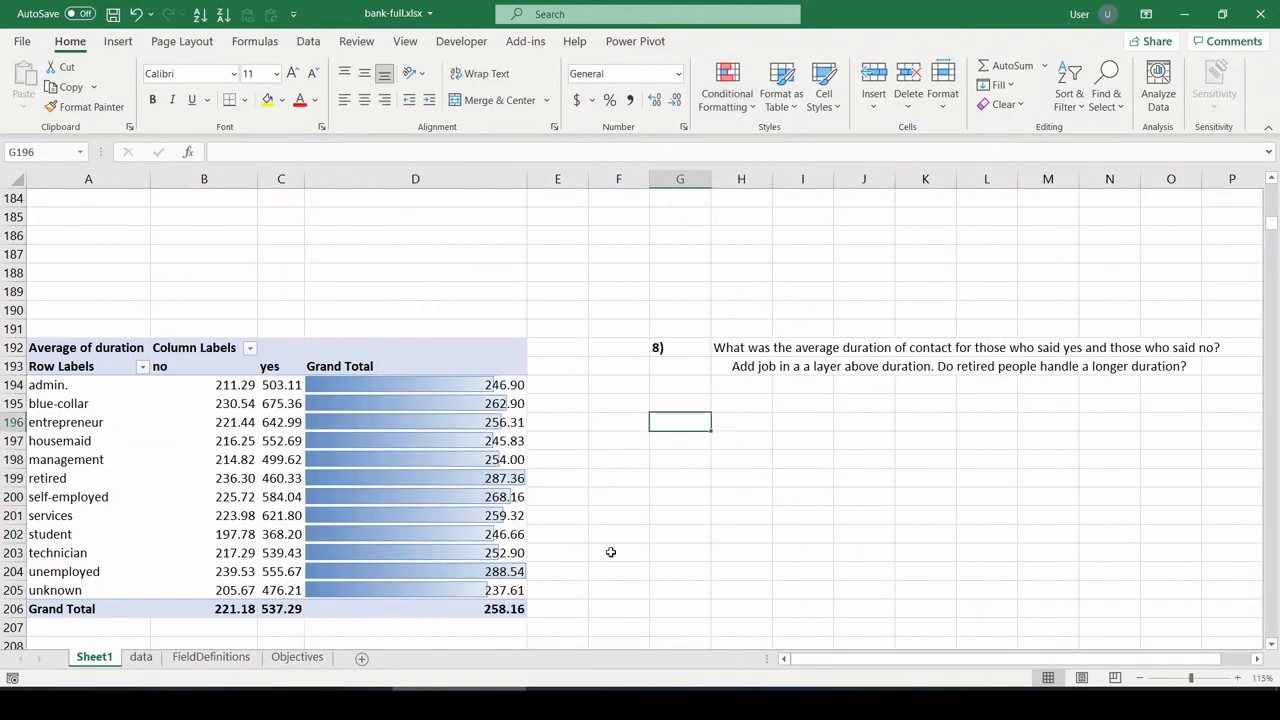
pyautogui.moveTo(492, 492)
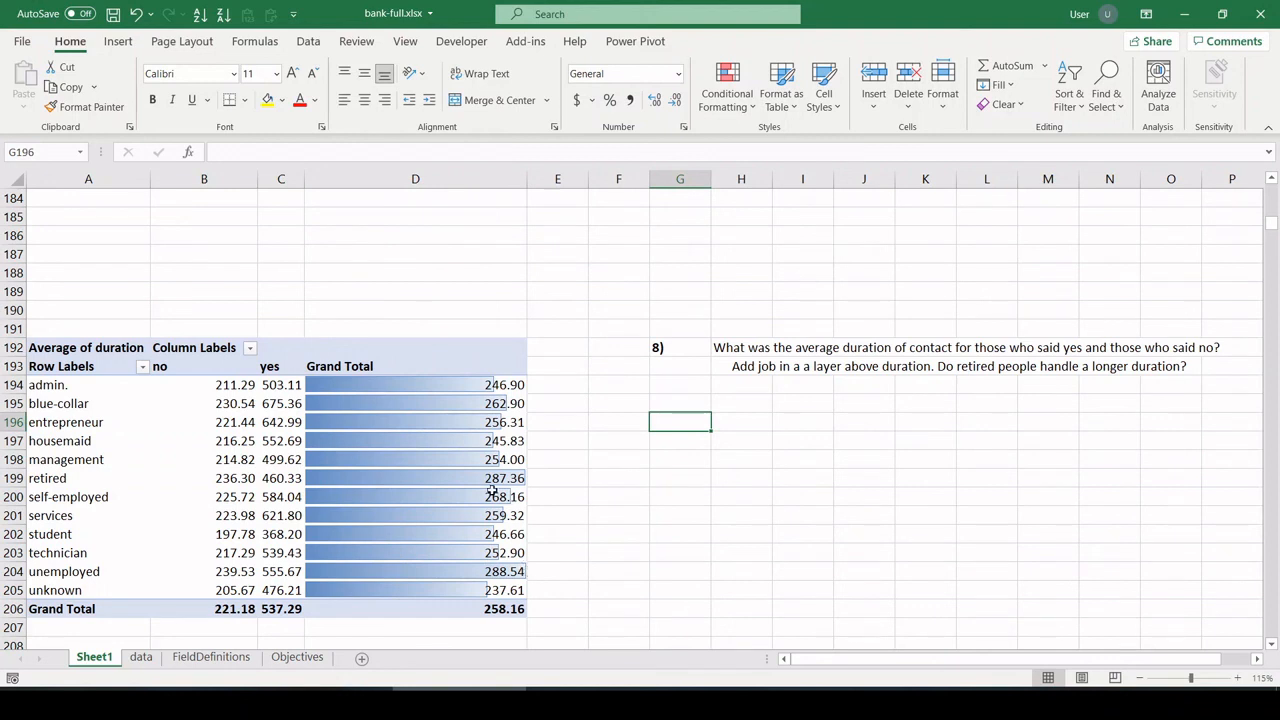
pyautogui.moveTo(576, 436)
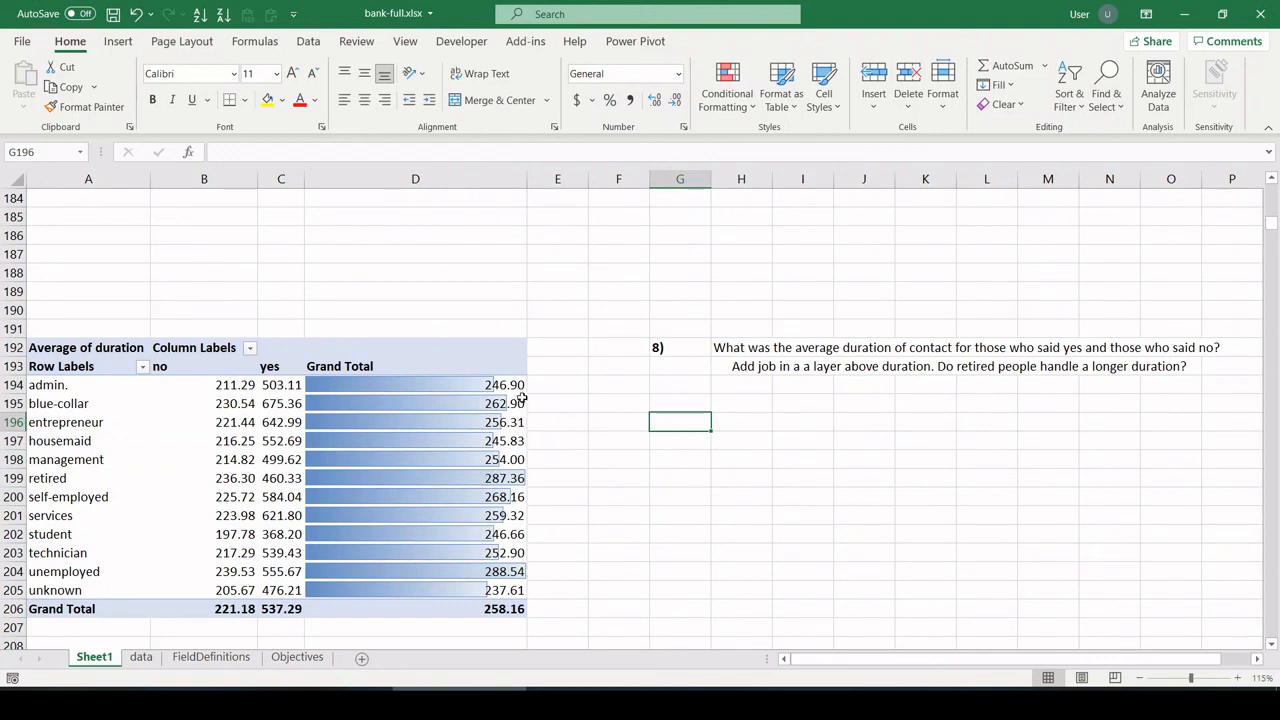
pyautogui.moveTo(530, 516)
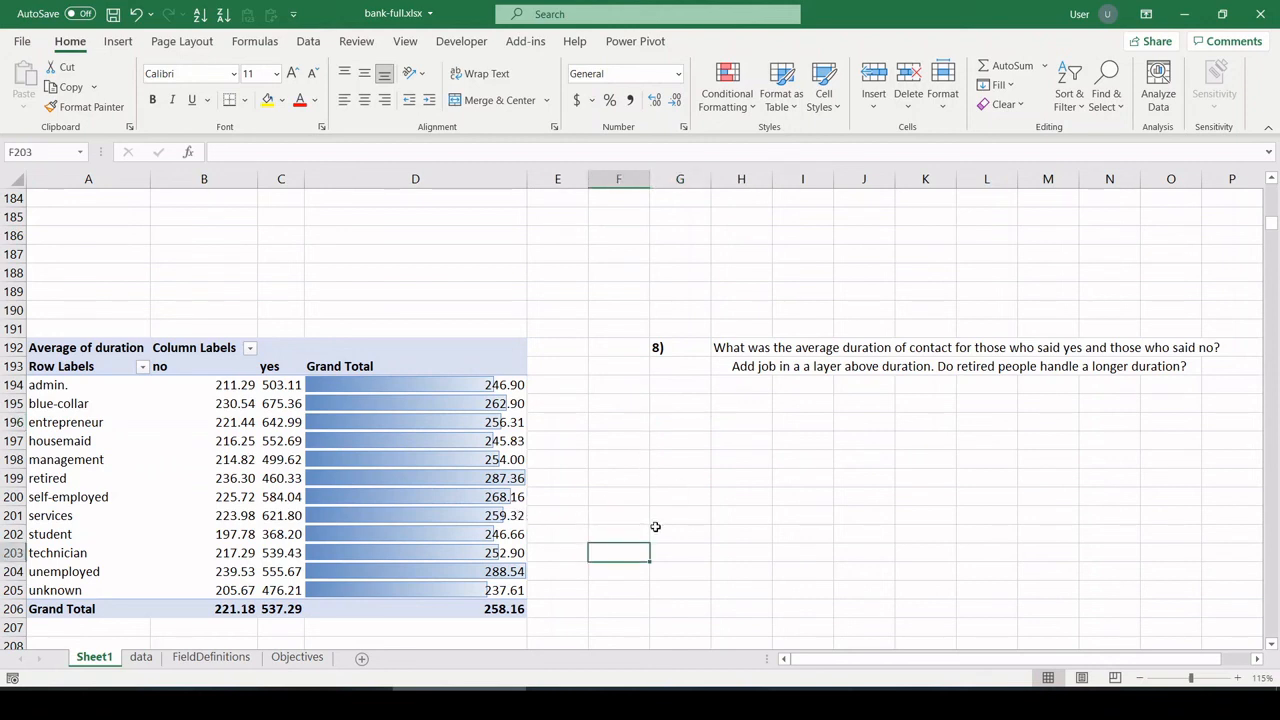
pyautogui.moveTo(472, 436)
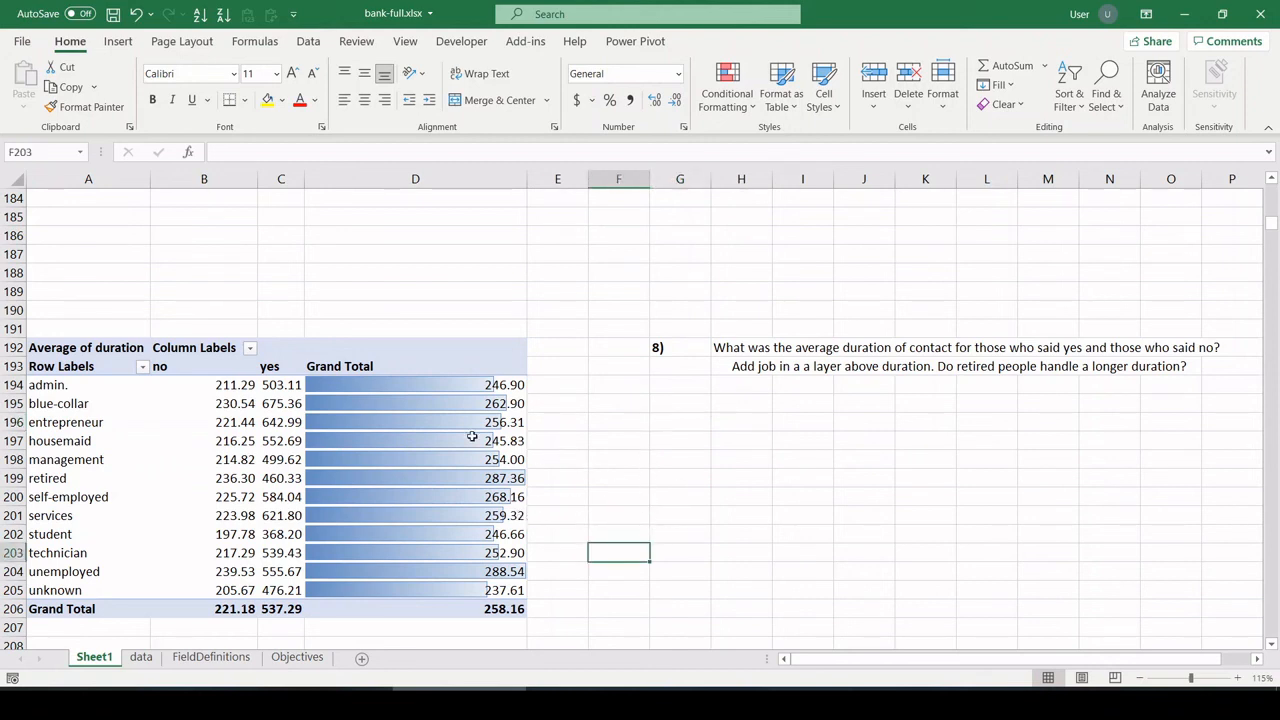
pyautogui.moveTo(464, 536)
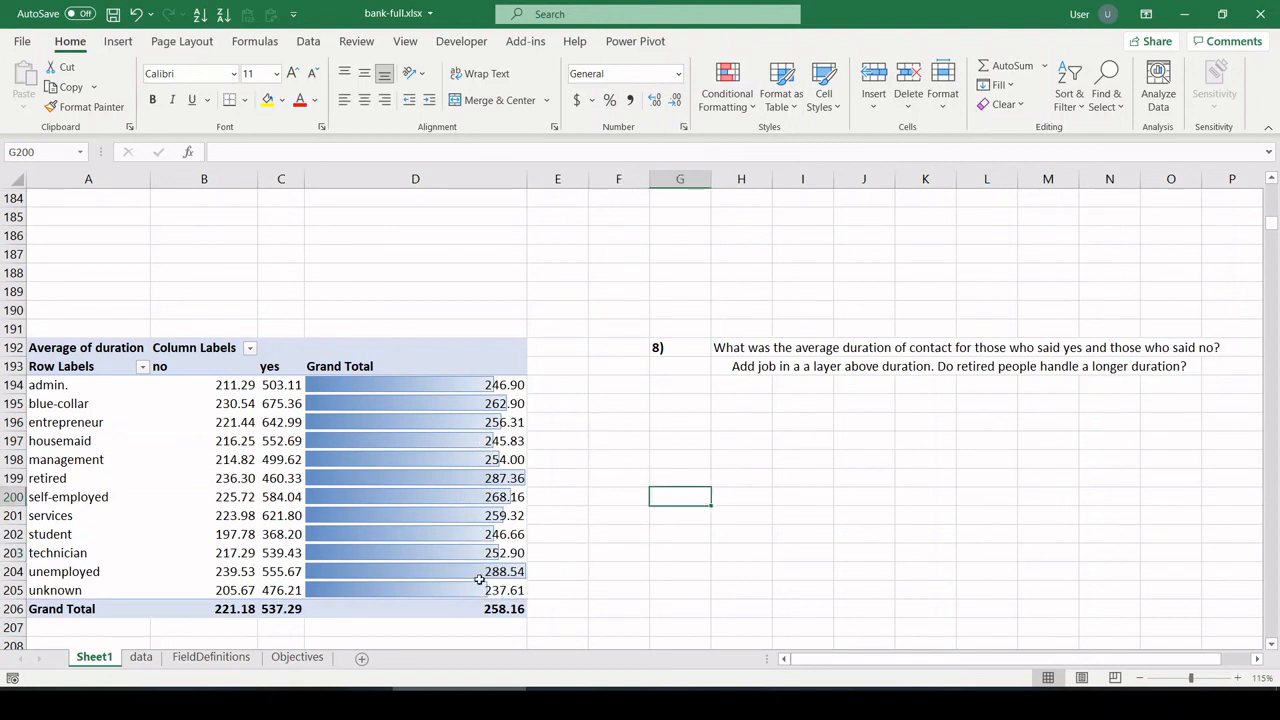
# - Widen column D so the data bars for each job's total display fully
pyautogui.click(618, 590)
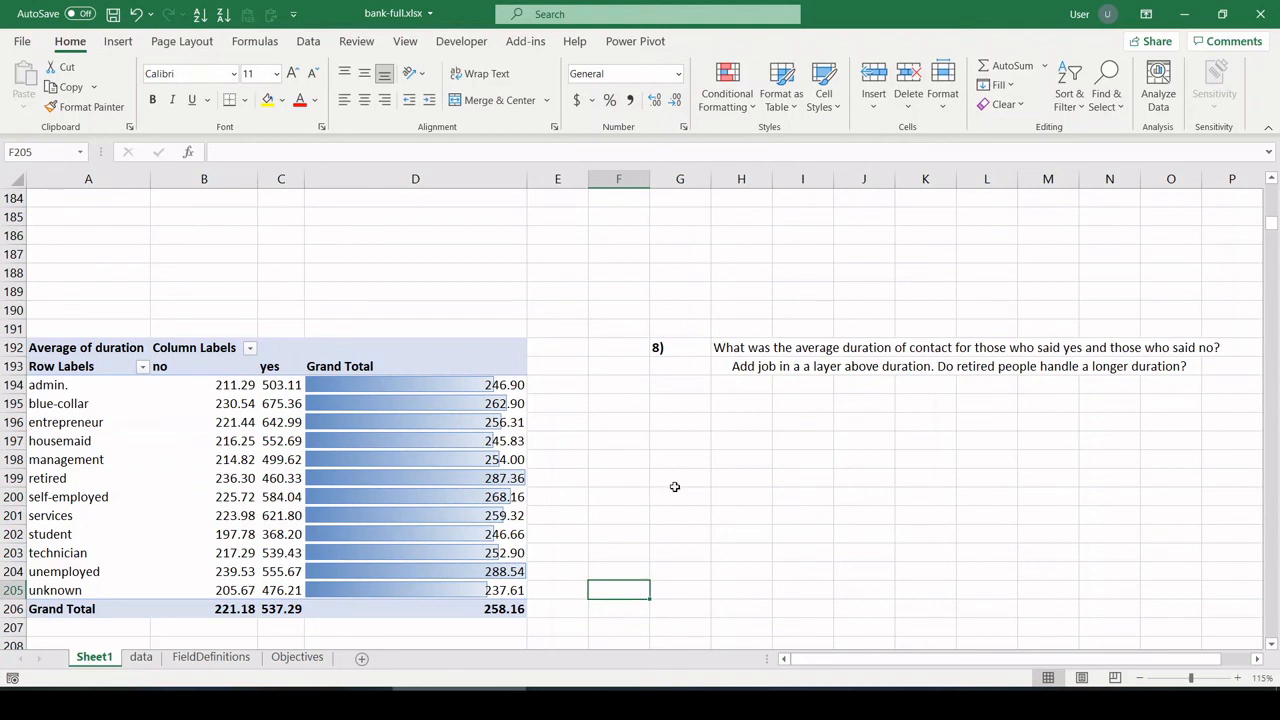
pyautogui.click(740, 440)
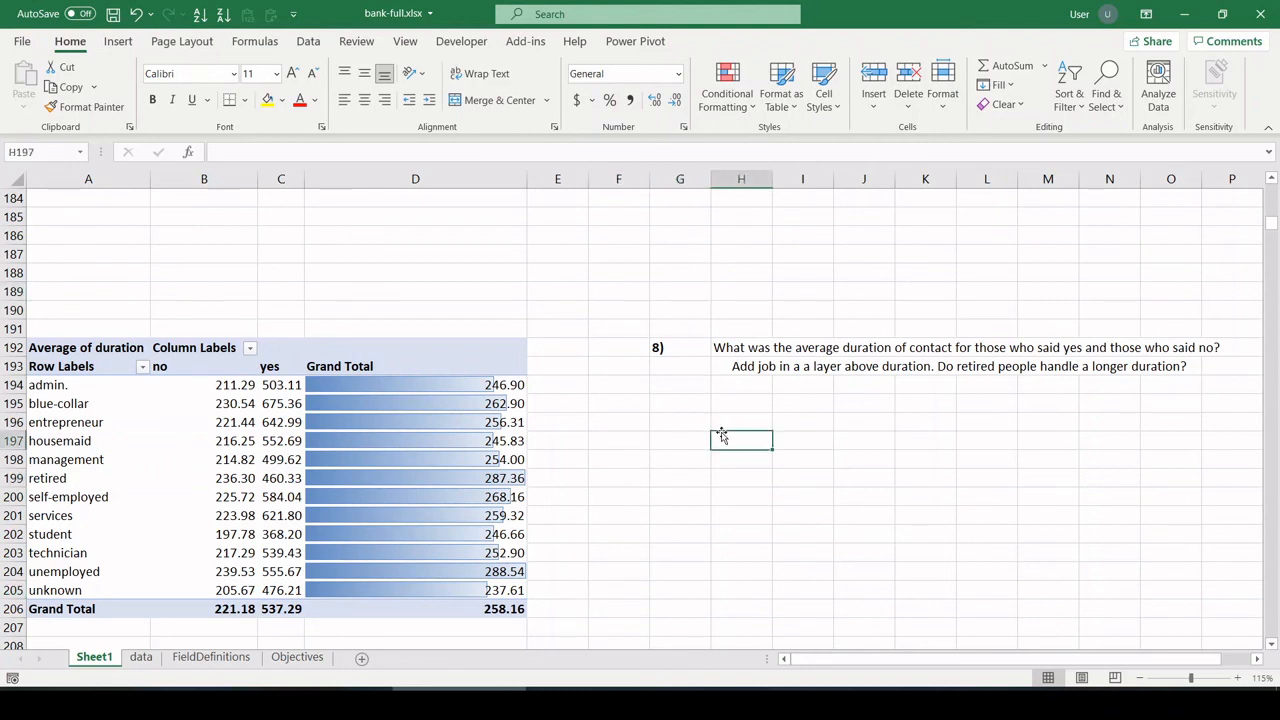
pyautogui.moveTo(548, 488)
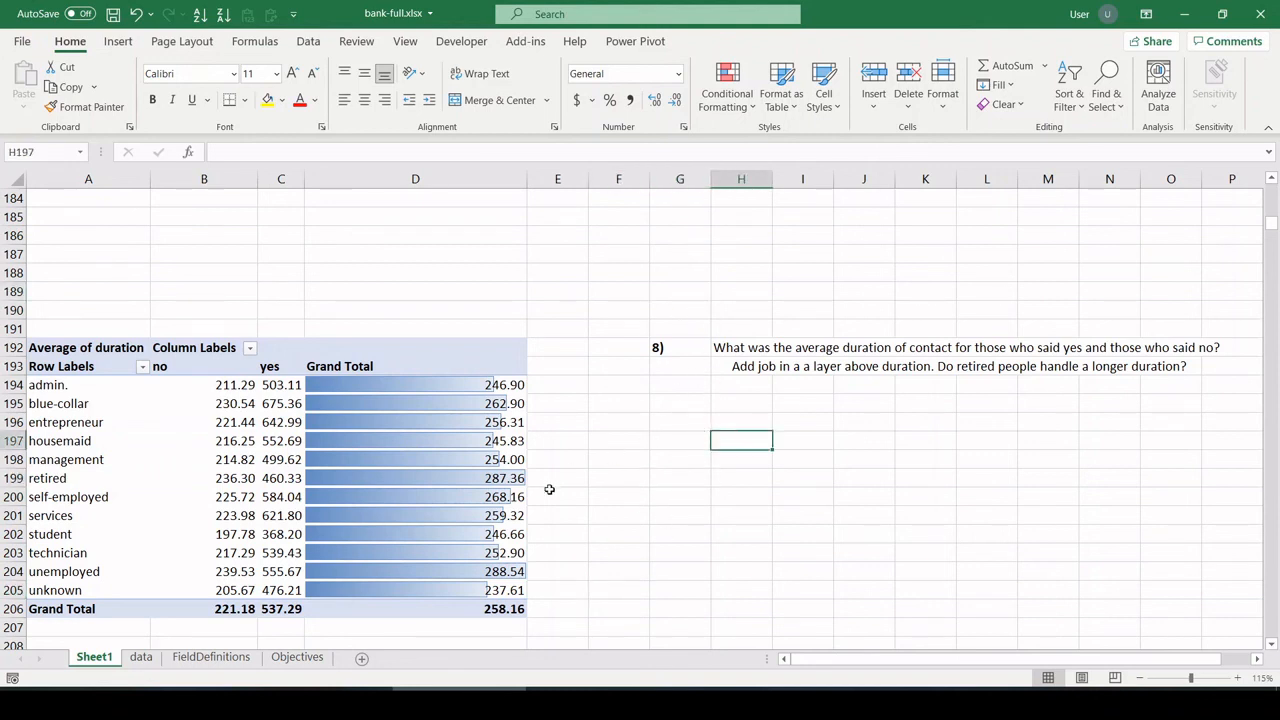
pyautogui.click(680, 420)
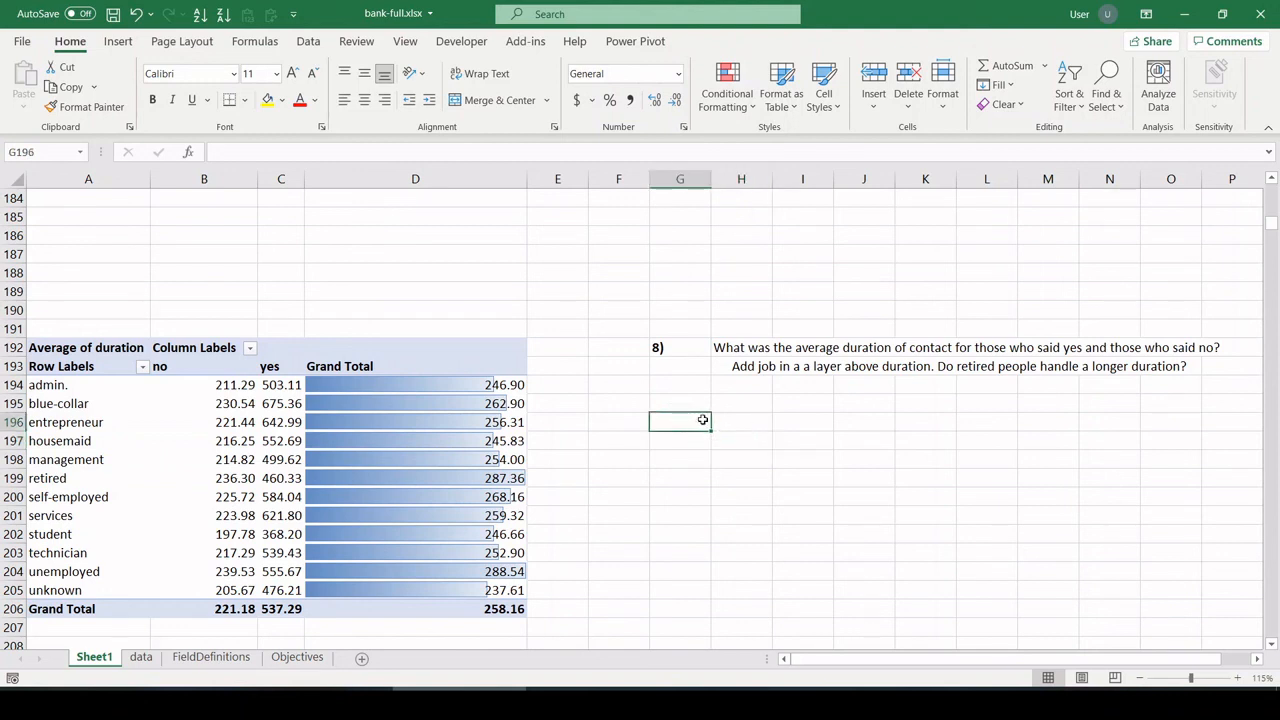
pyautogui.moveTo(680, 420); pyautogui.dragTo(740, 384)
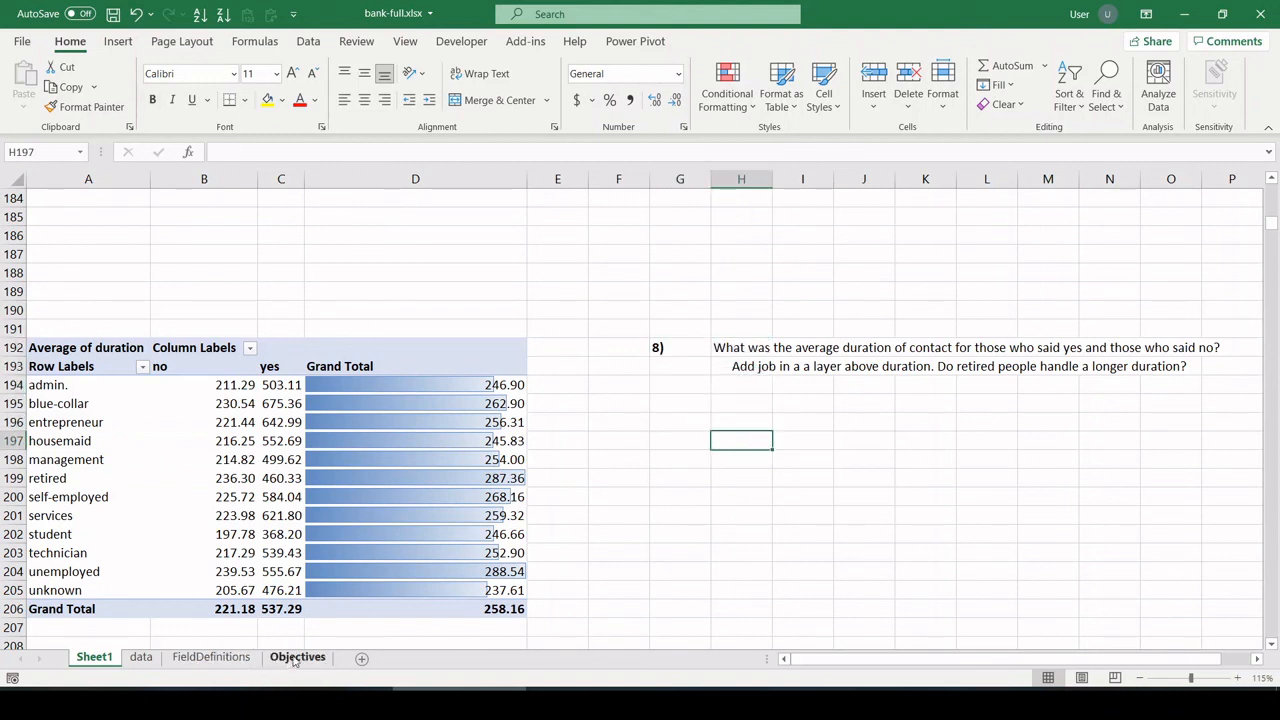
# - Switch from Sheet1 to the Objectives sheet listing the analysis questions
pyautogui.click(296, 656)
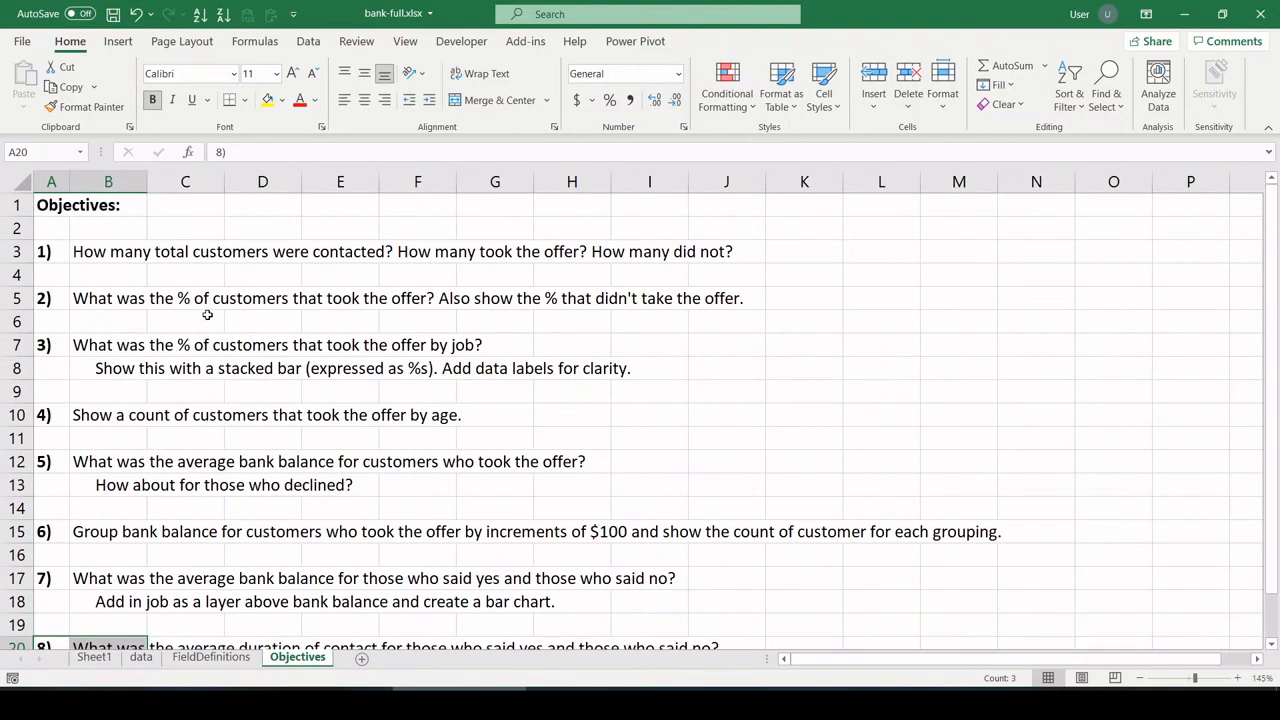
pyautogui.click(880, 320)
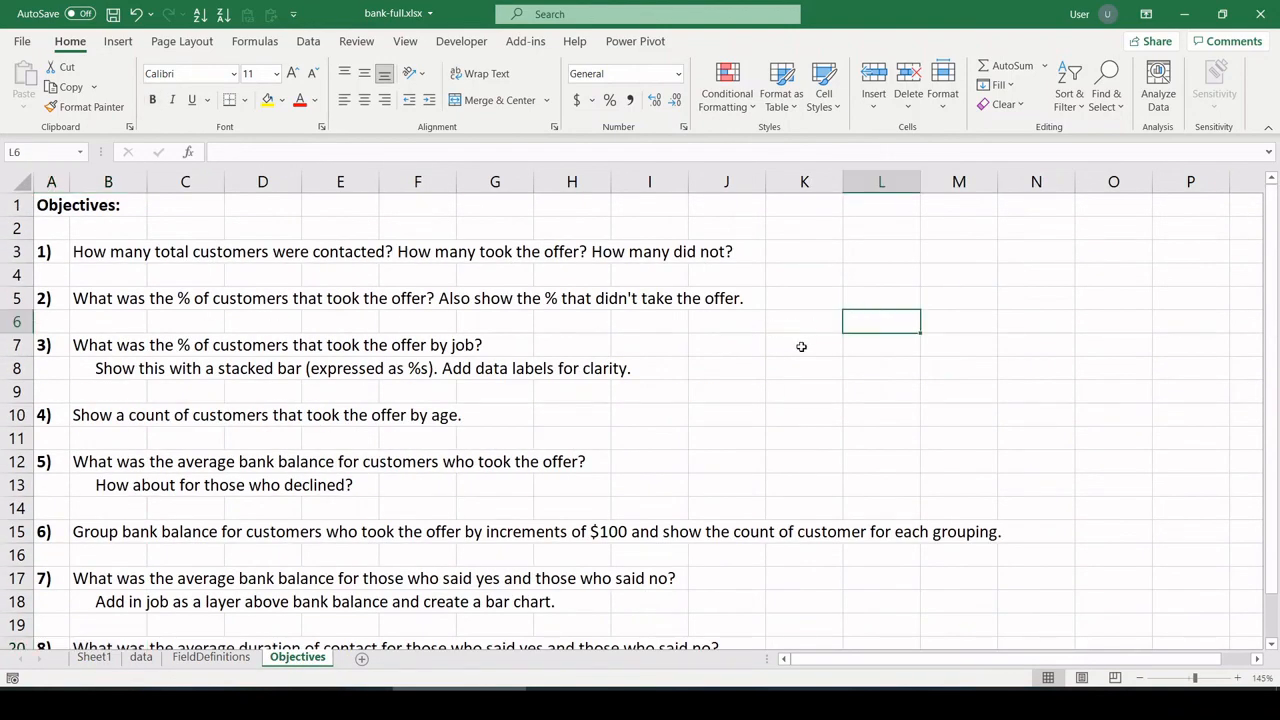
pyautogui.moveTo(796, 362)
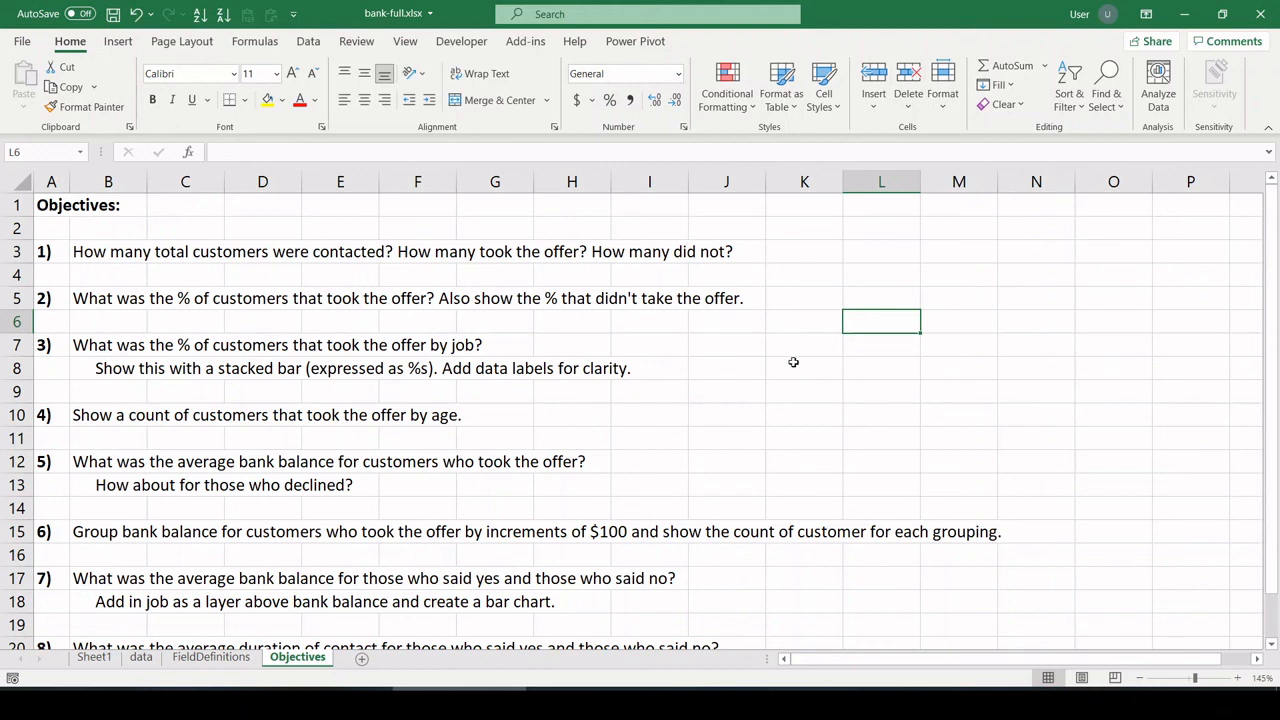
pyautogui.moveTo(768, 404)
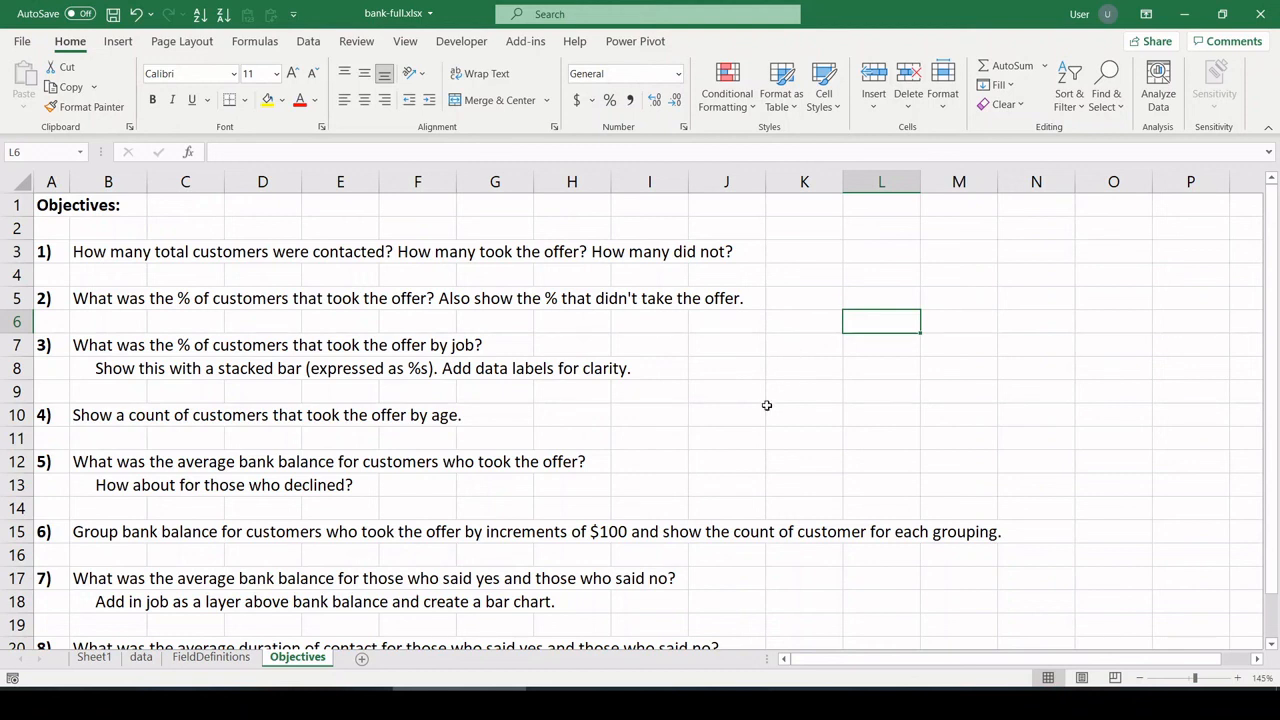